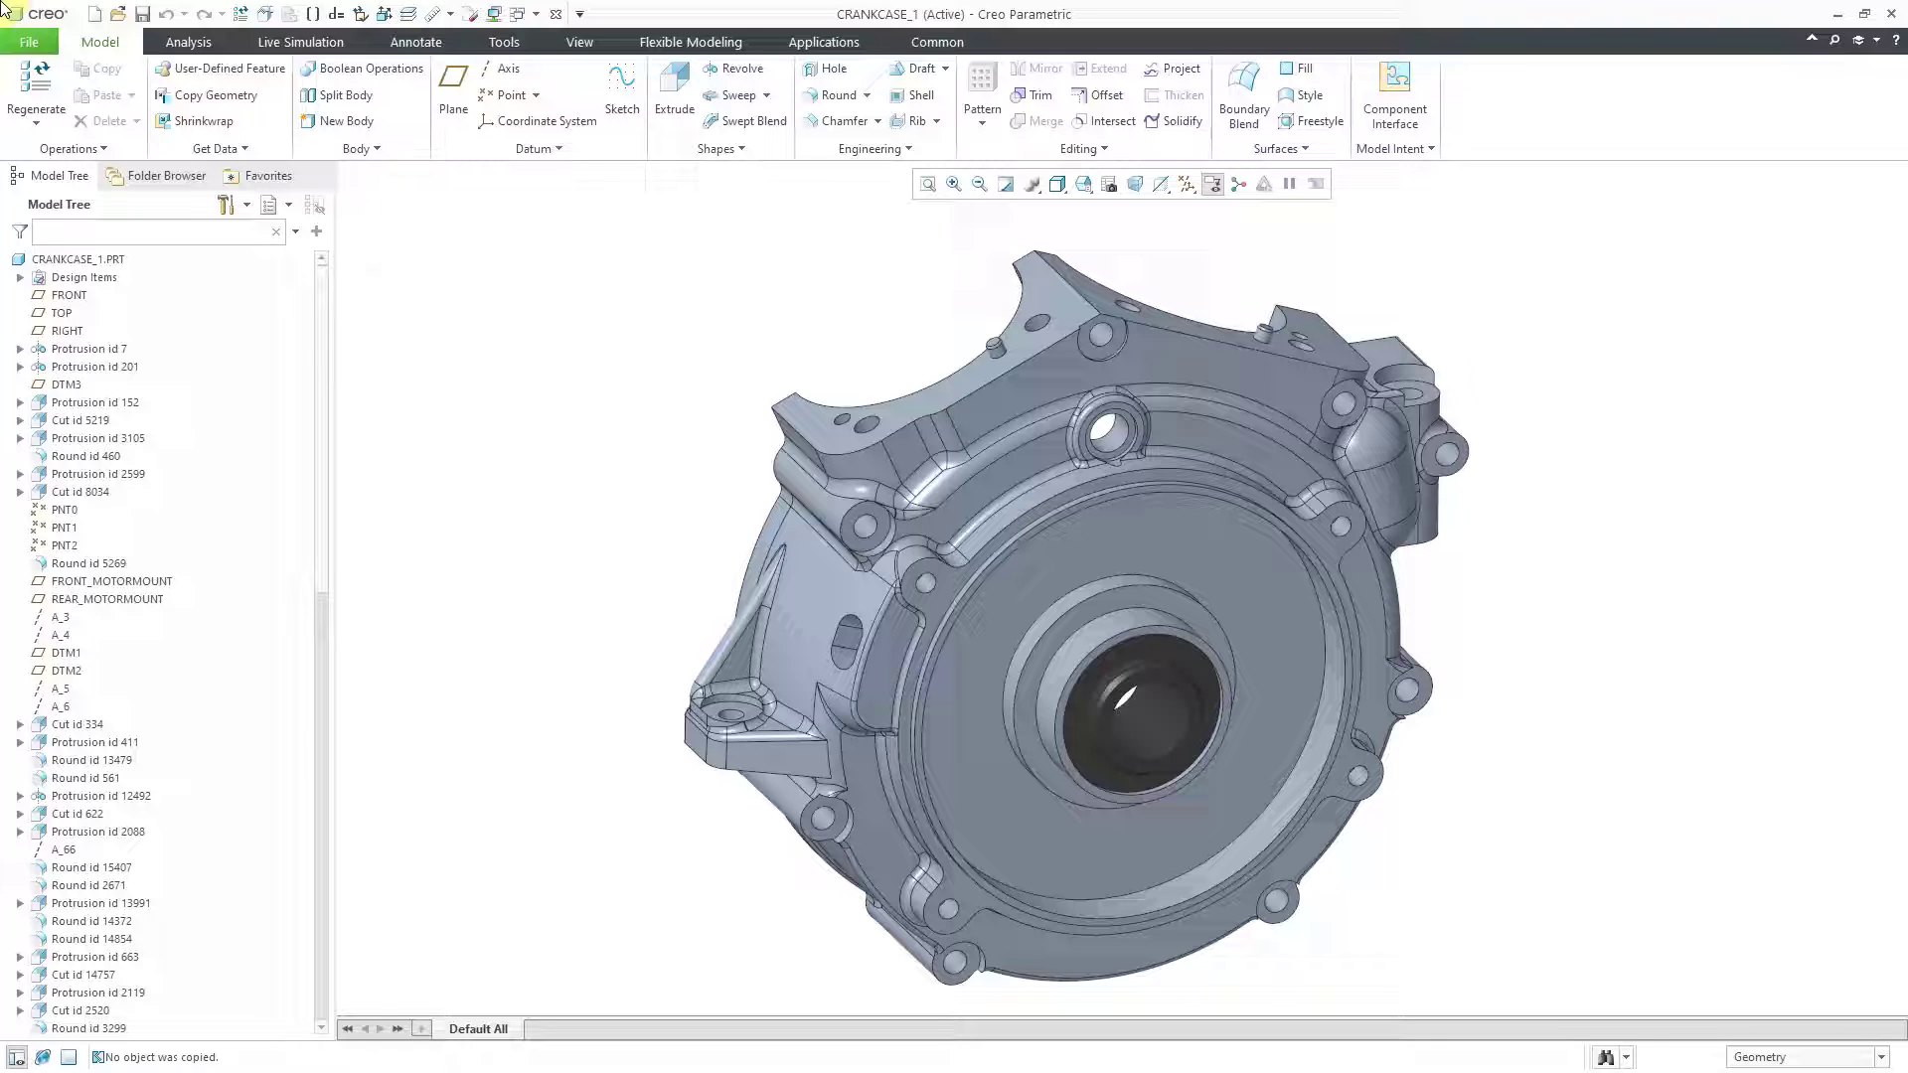
Begin saving a copy of CRANKCASE_1 from the File menu's Save As options.
click(28, 42)
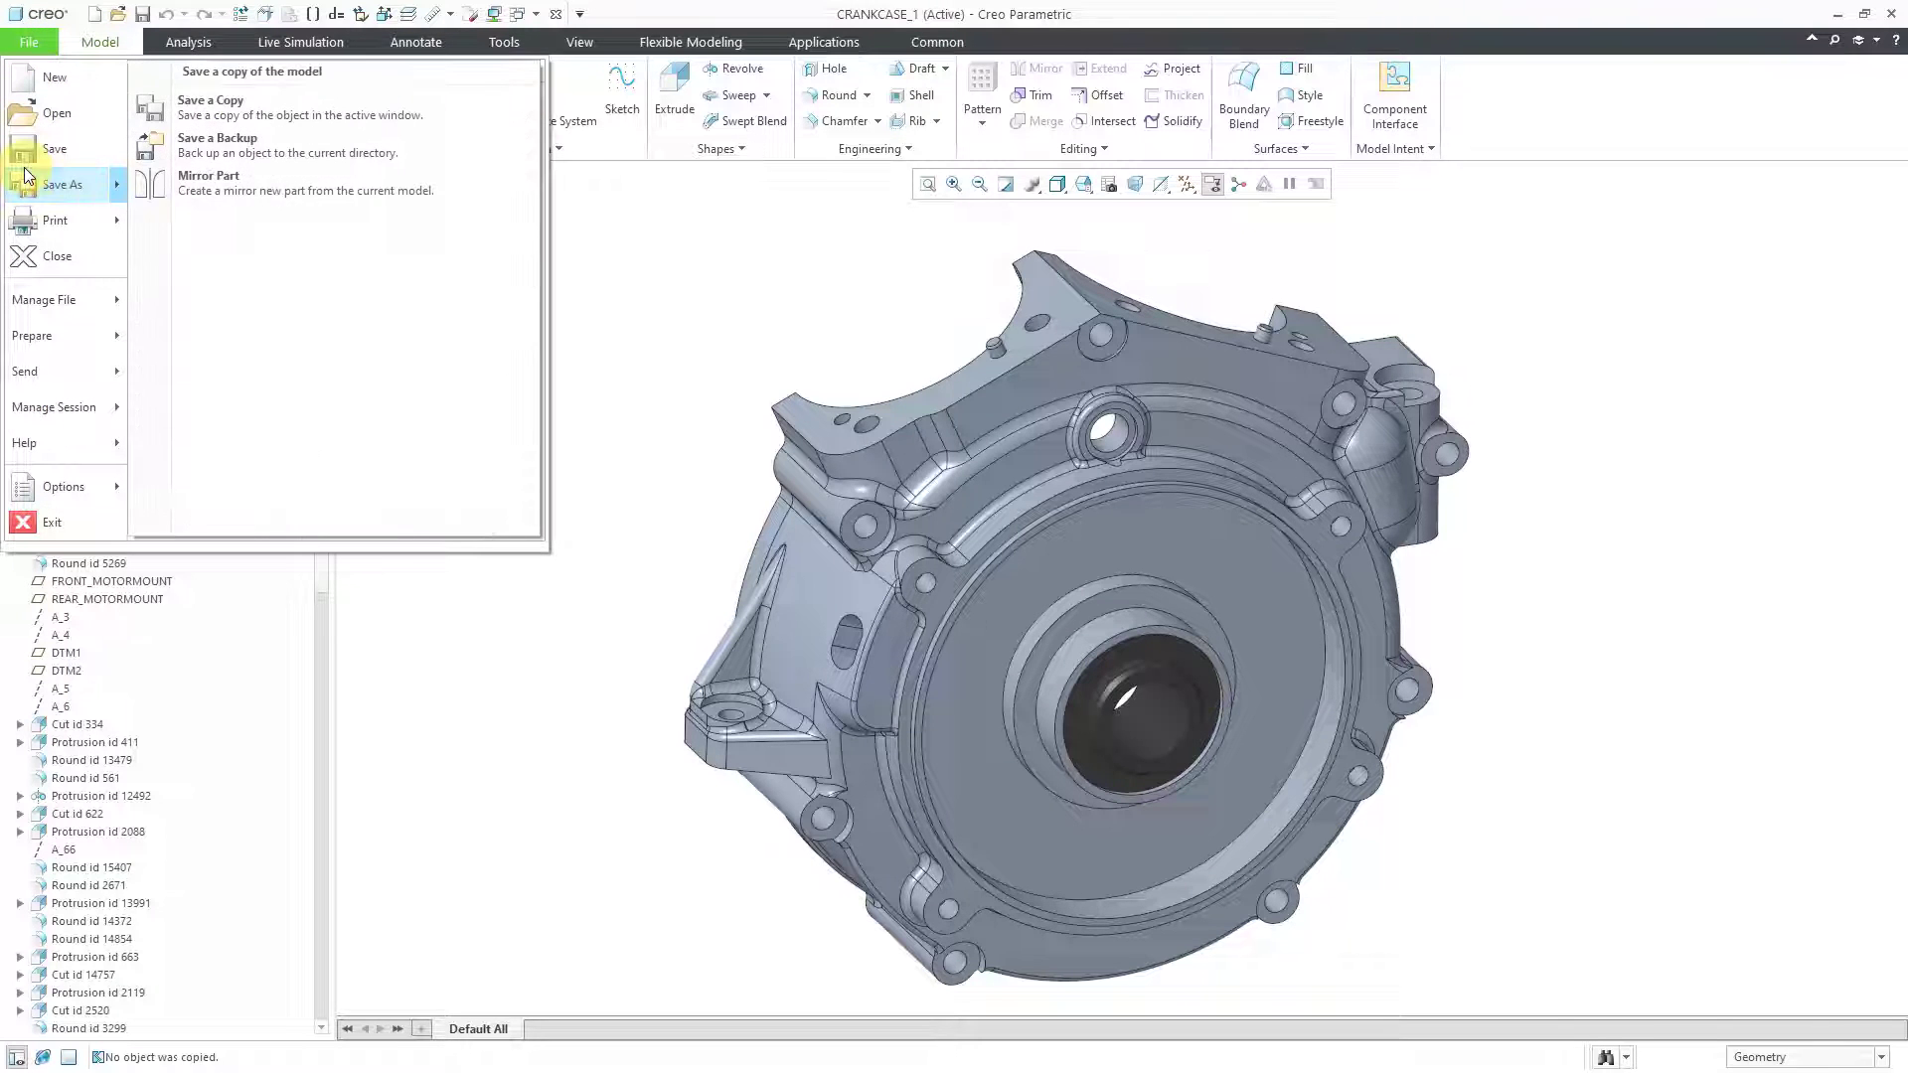
click(211, 99)
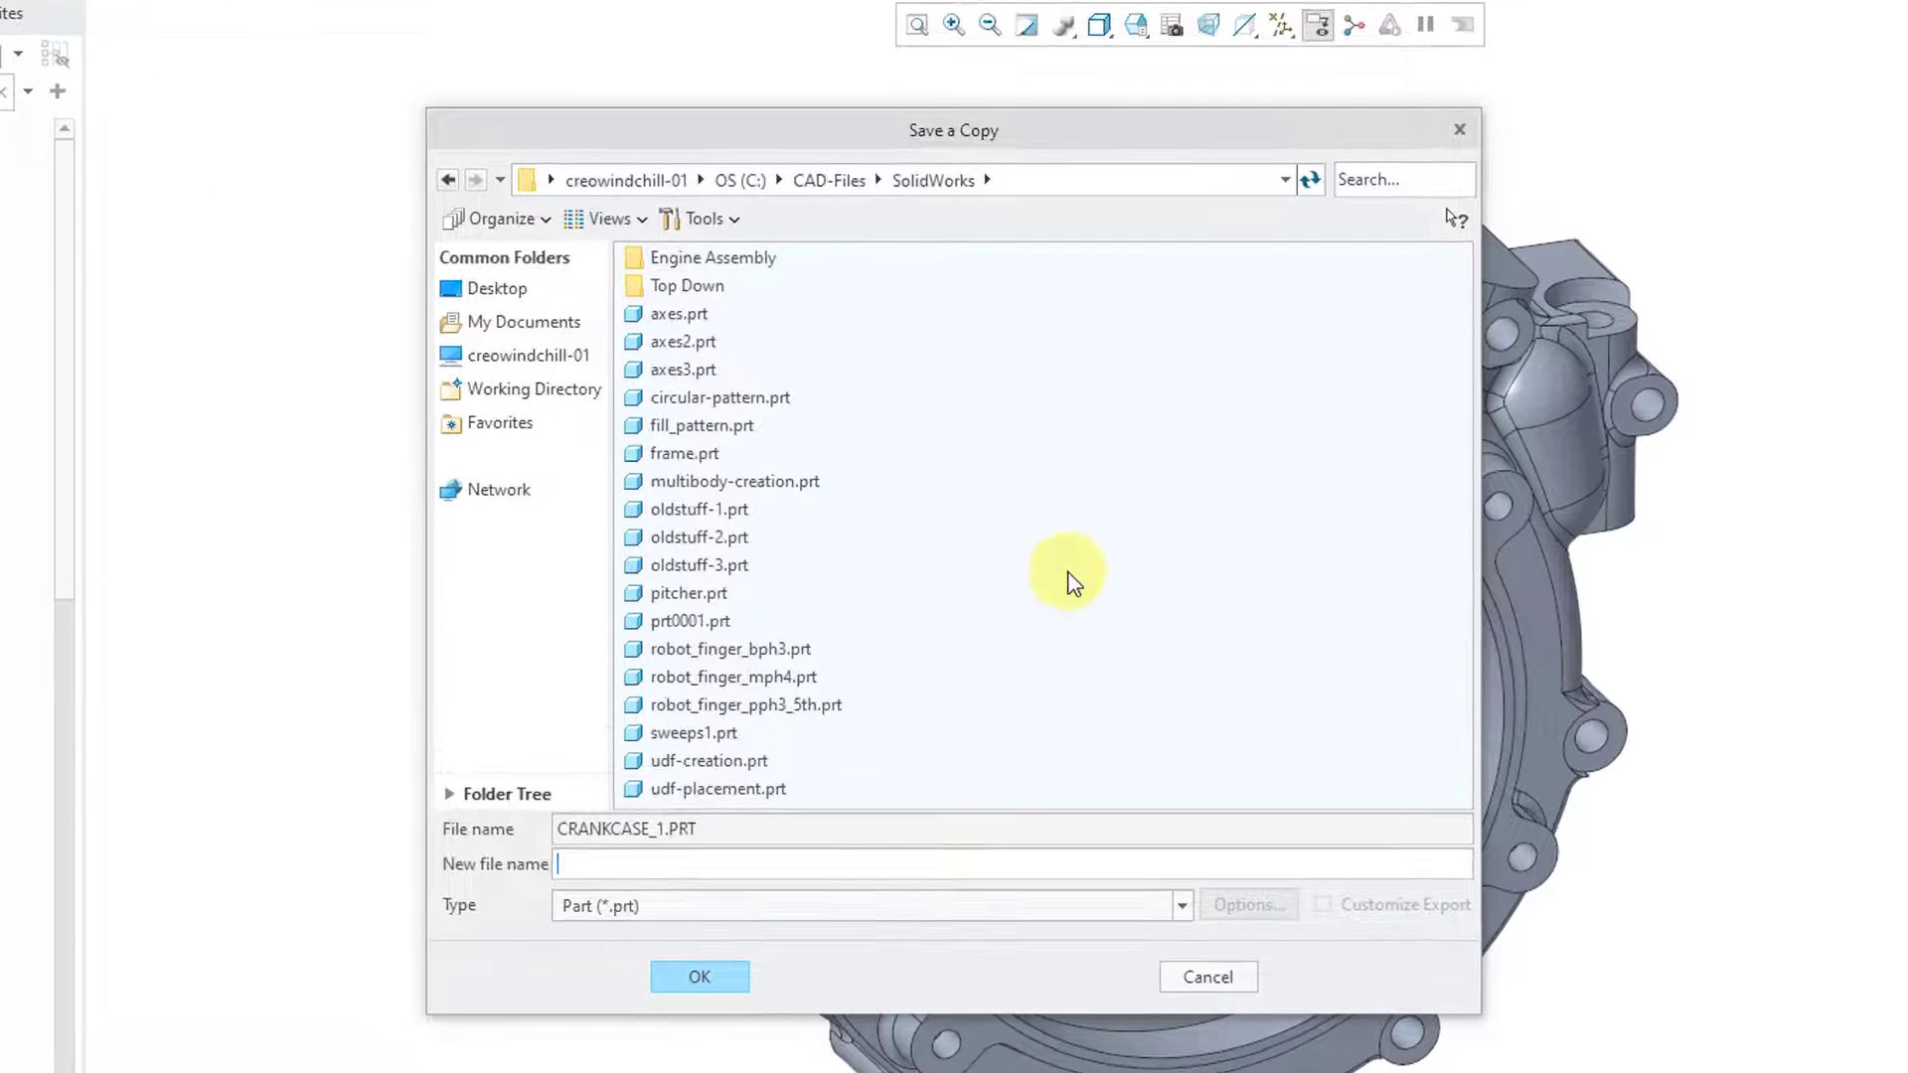
mouse_move(885, 915)
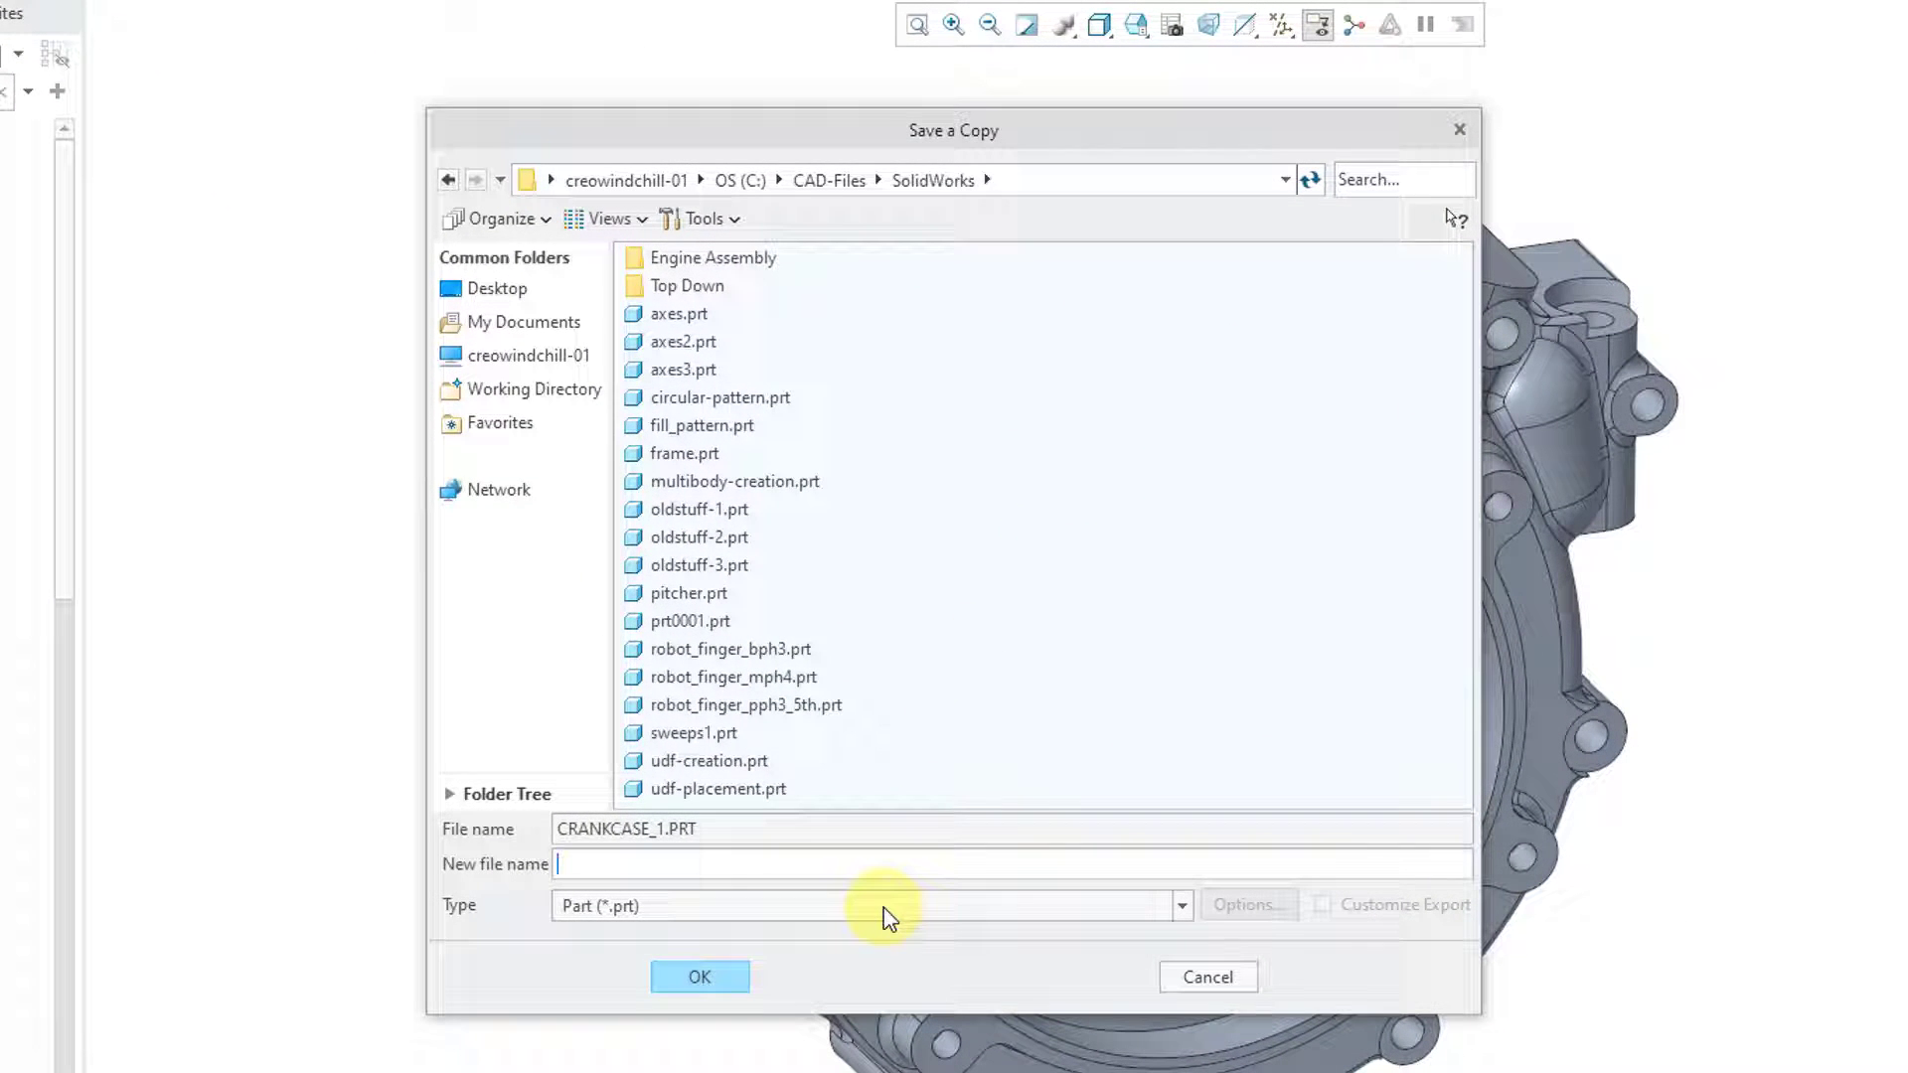
Set the copy's type to SolidWorks Part (*.sldprt) with file name crankcase_1.
click(1176, 905)
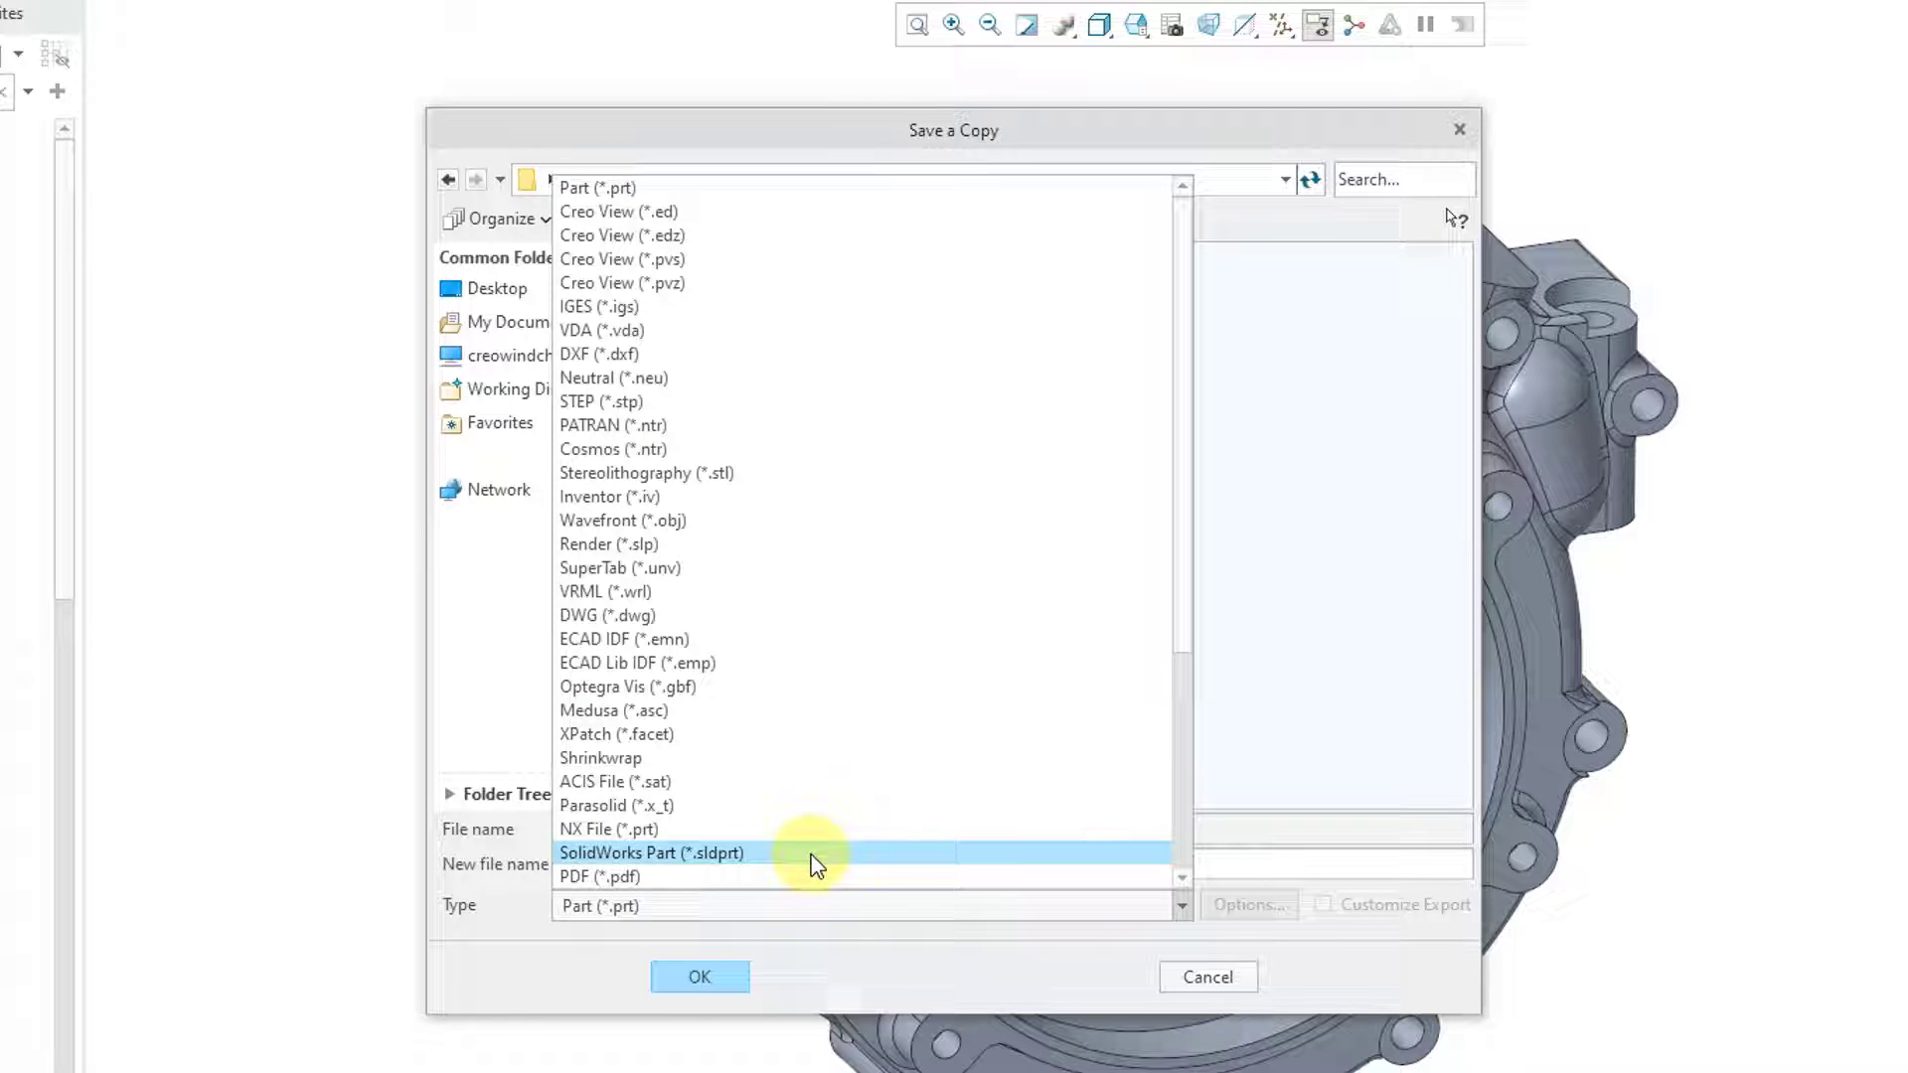
mouse_move(813, 863)
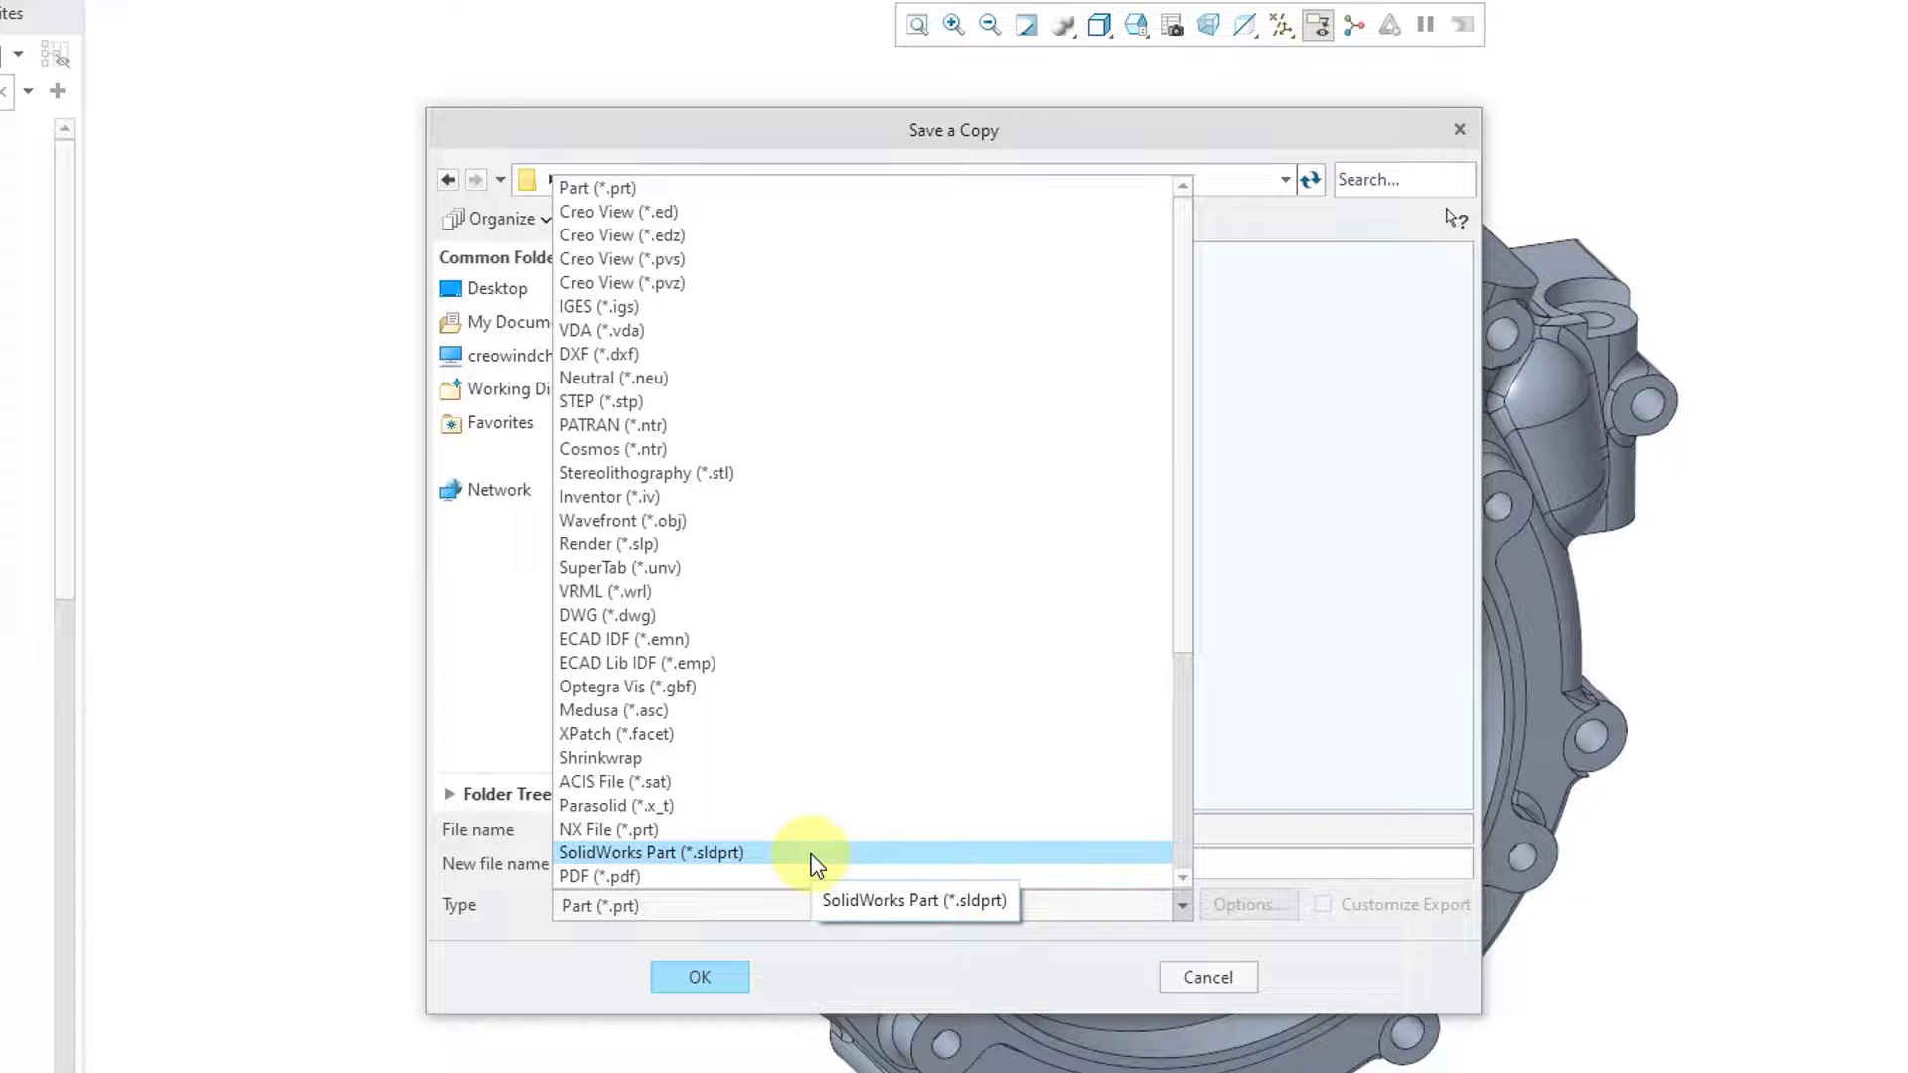
click(651, 851)
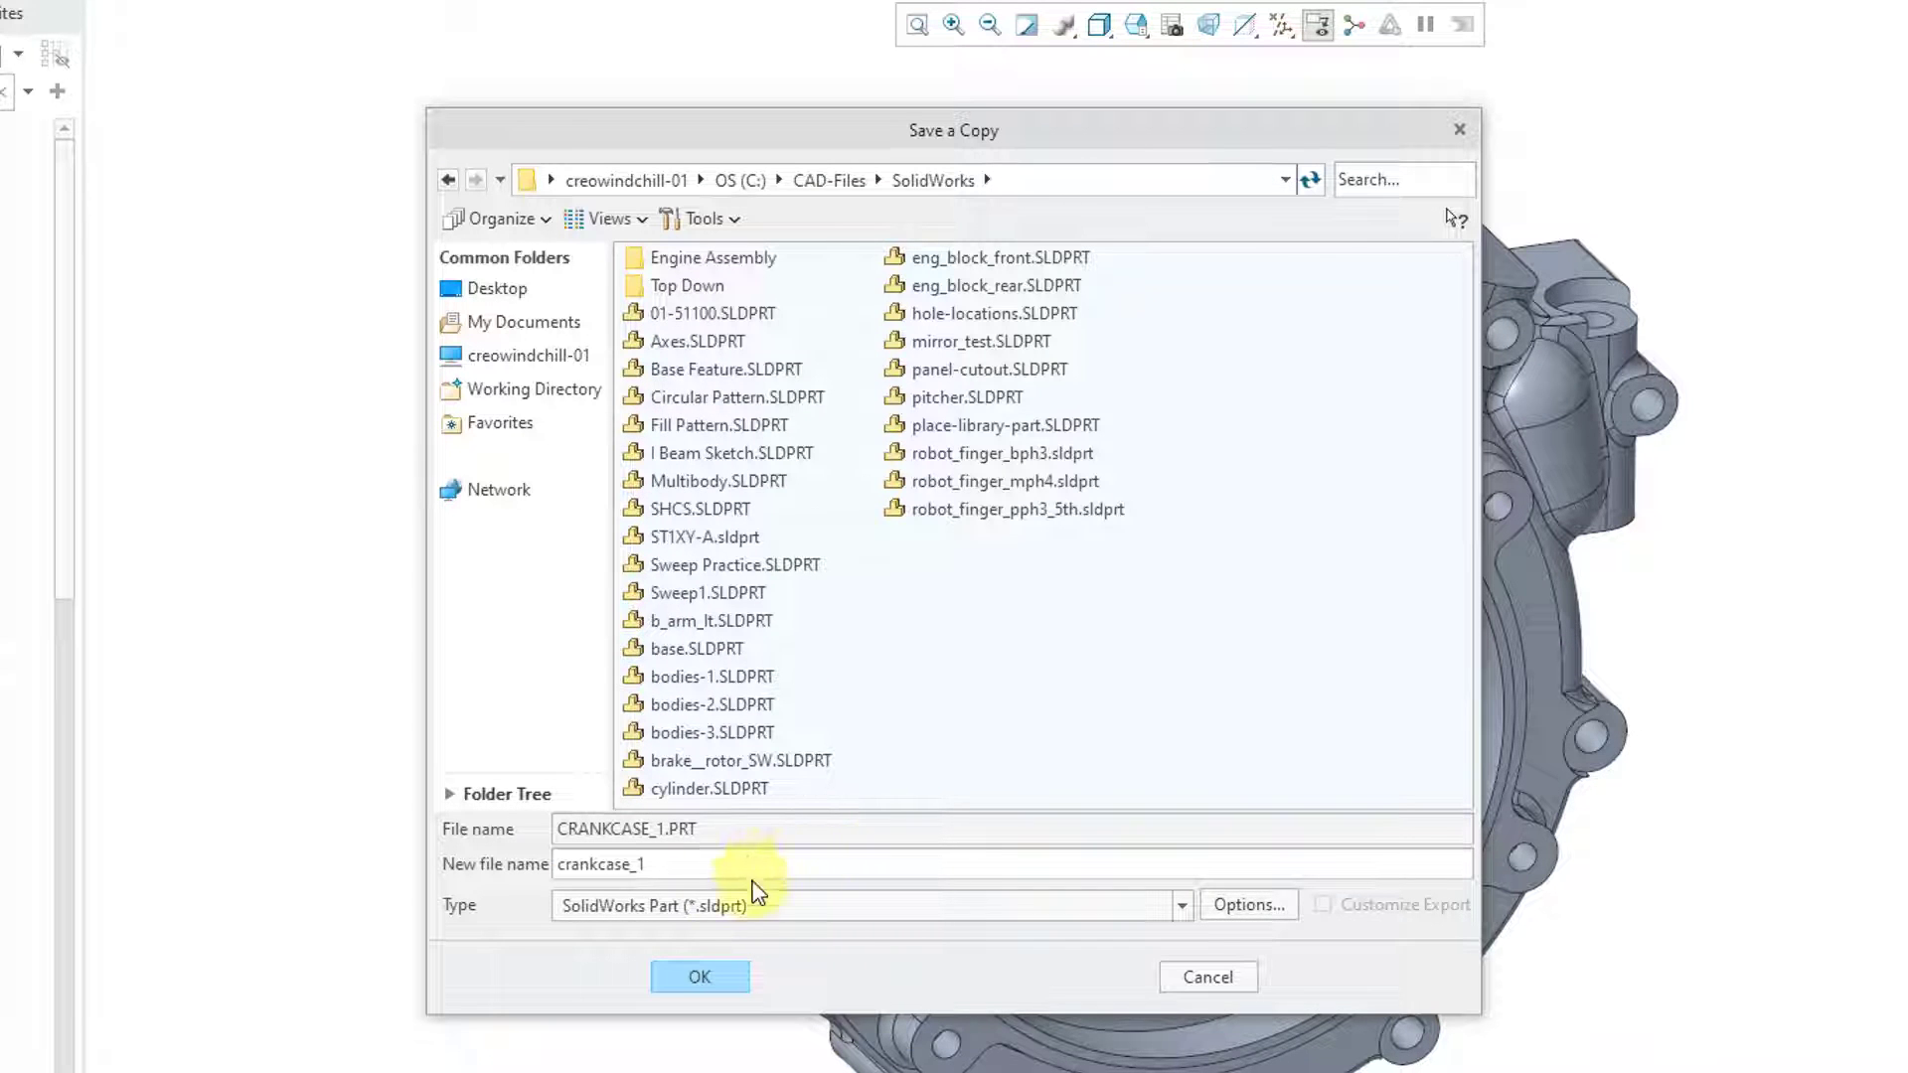
mouse_move(808, 941)
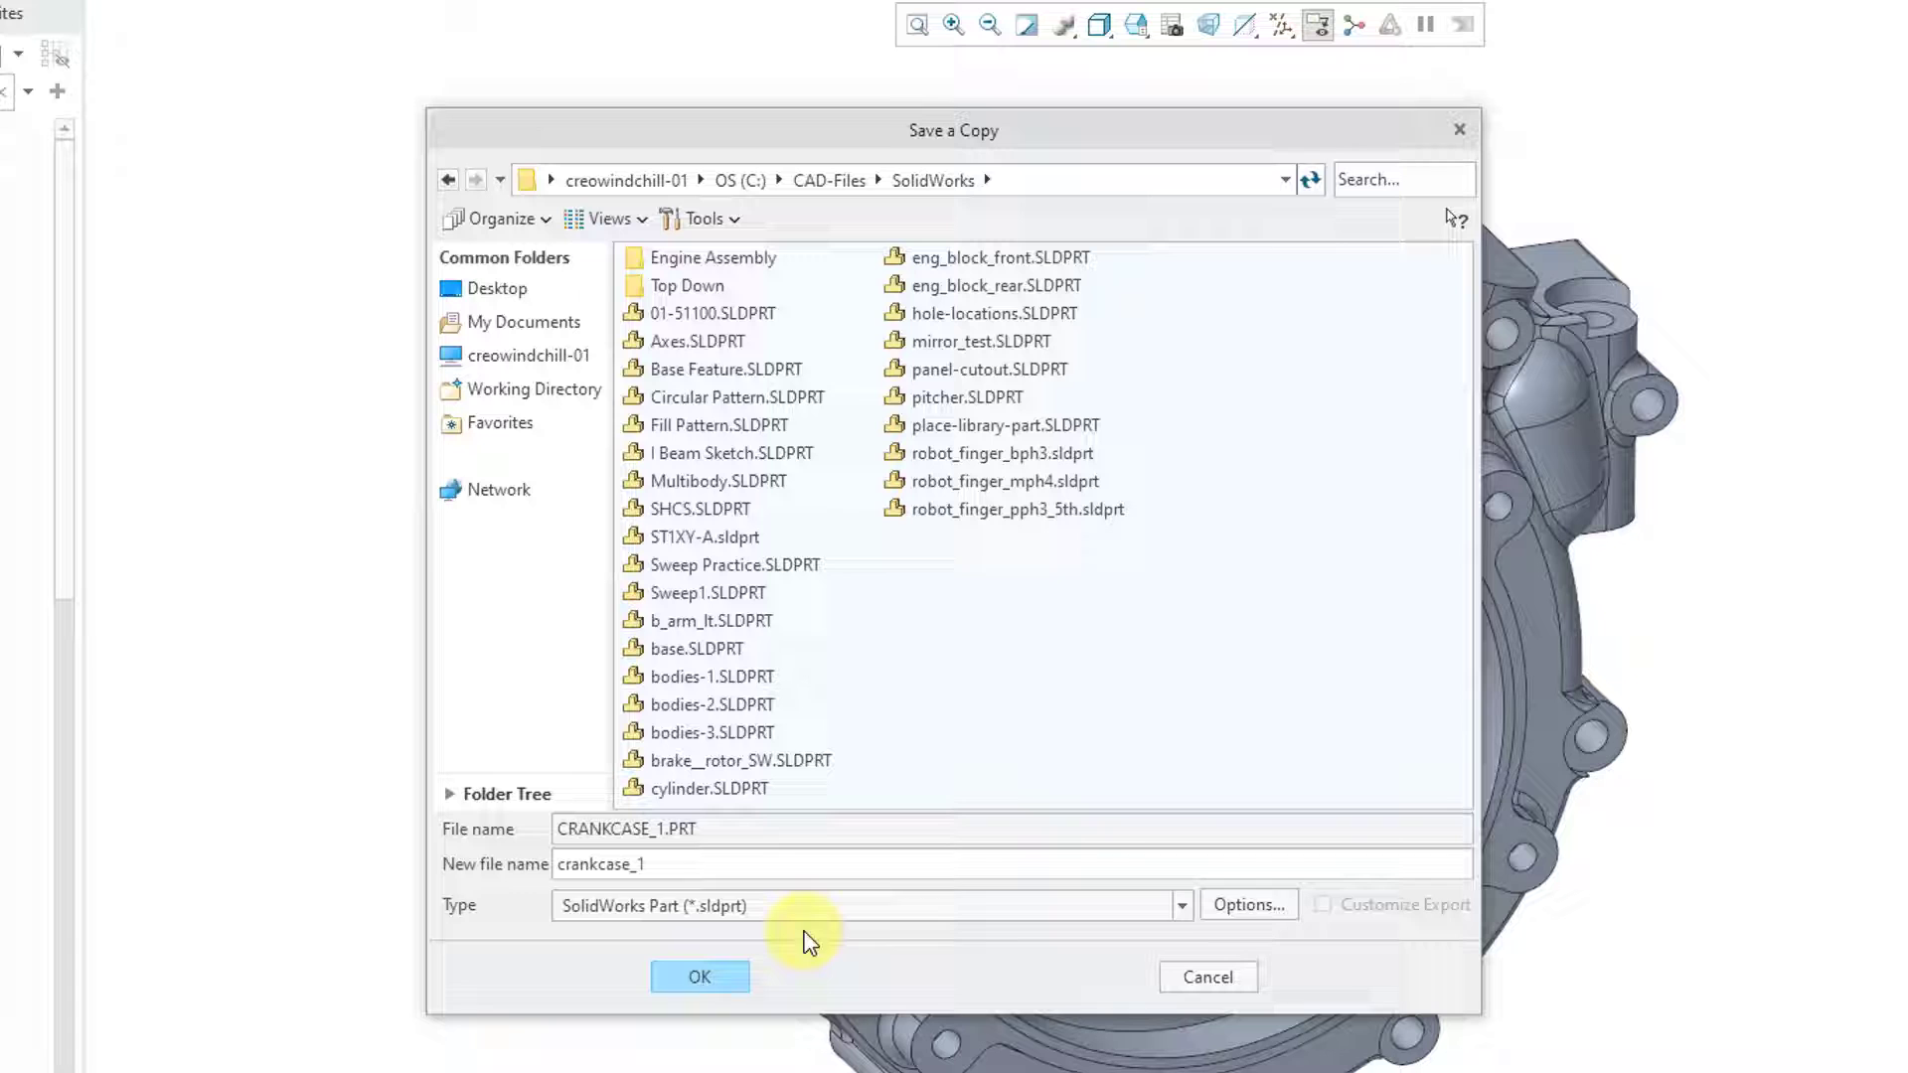
mouse_move(1182, 934)
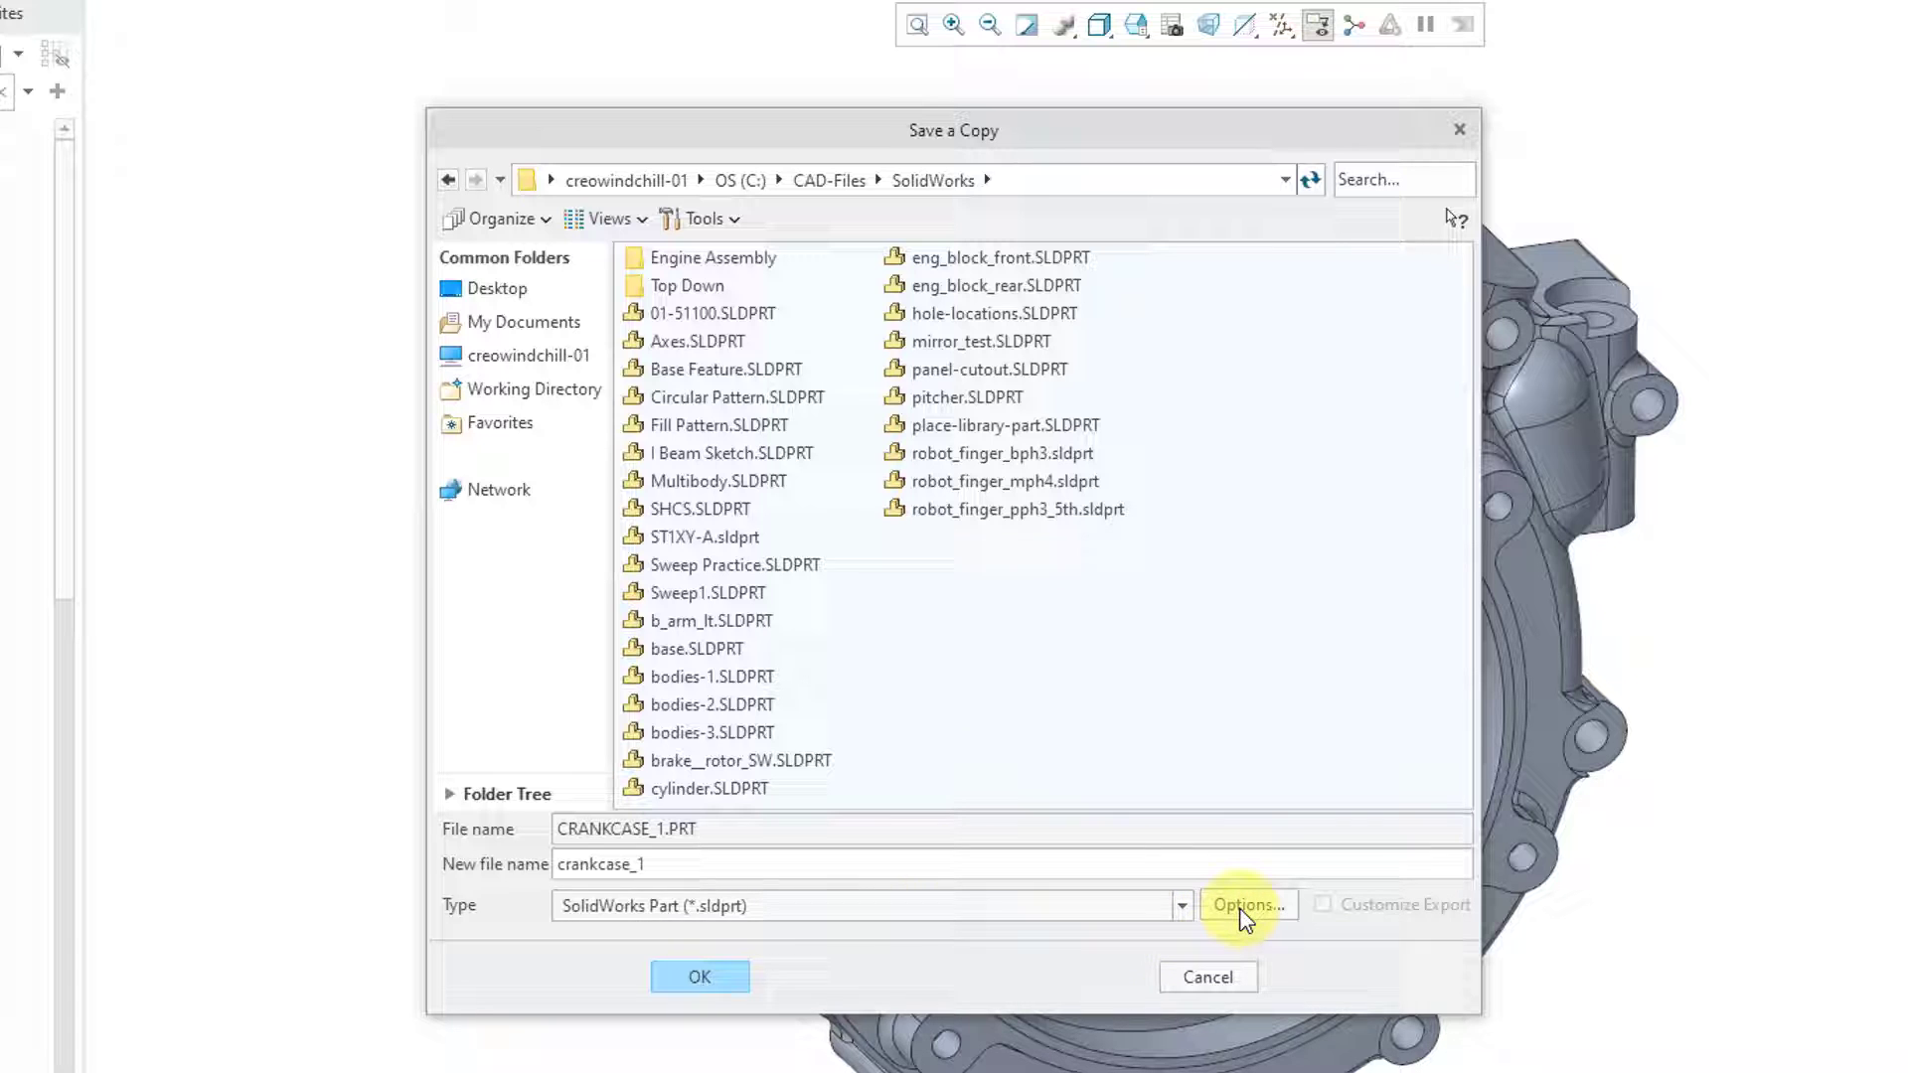
In export options, choose SolidWorks 2020 and exclude datums, parameters and construction bodies.
click(1247, 904)
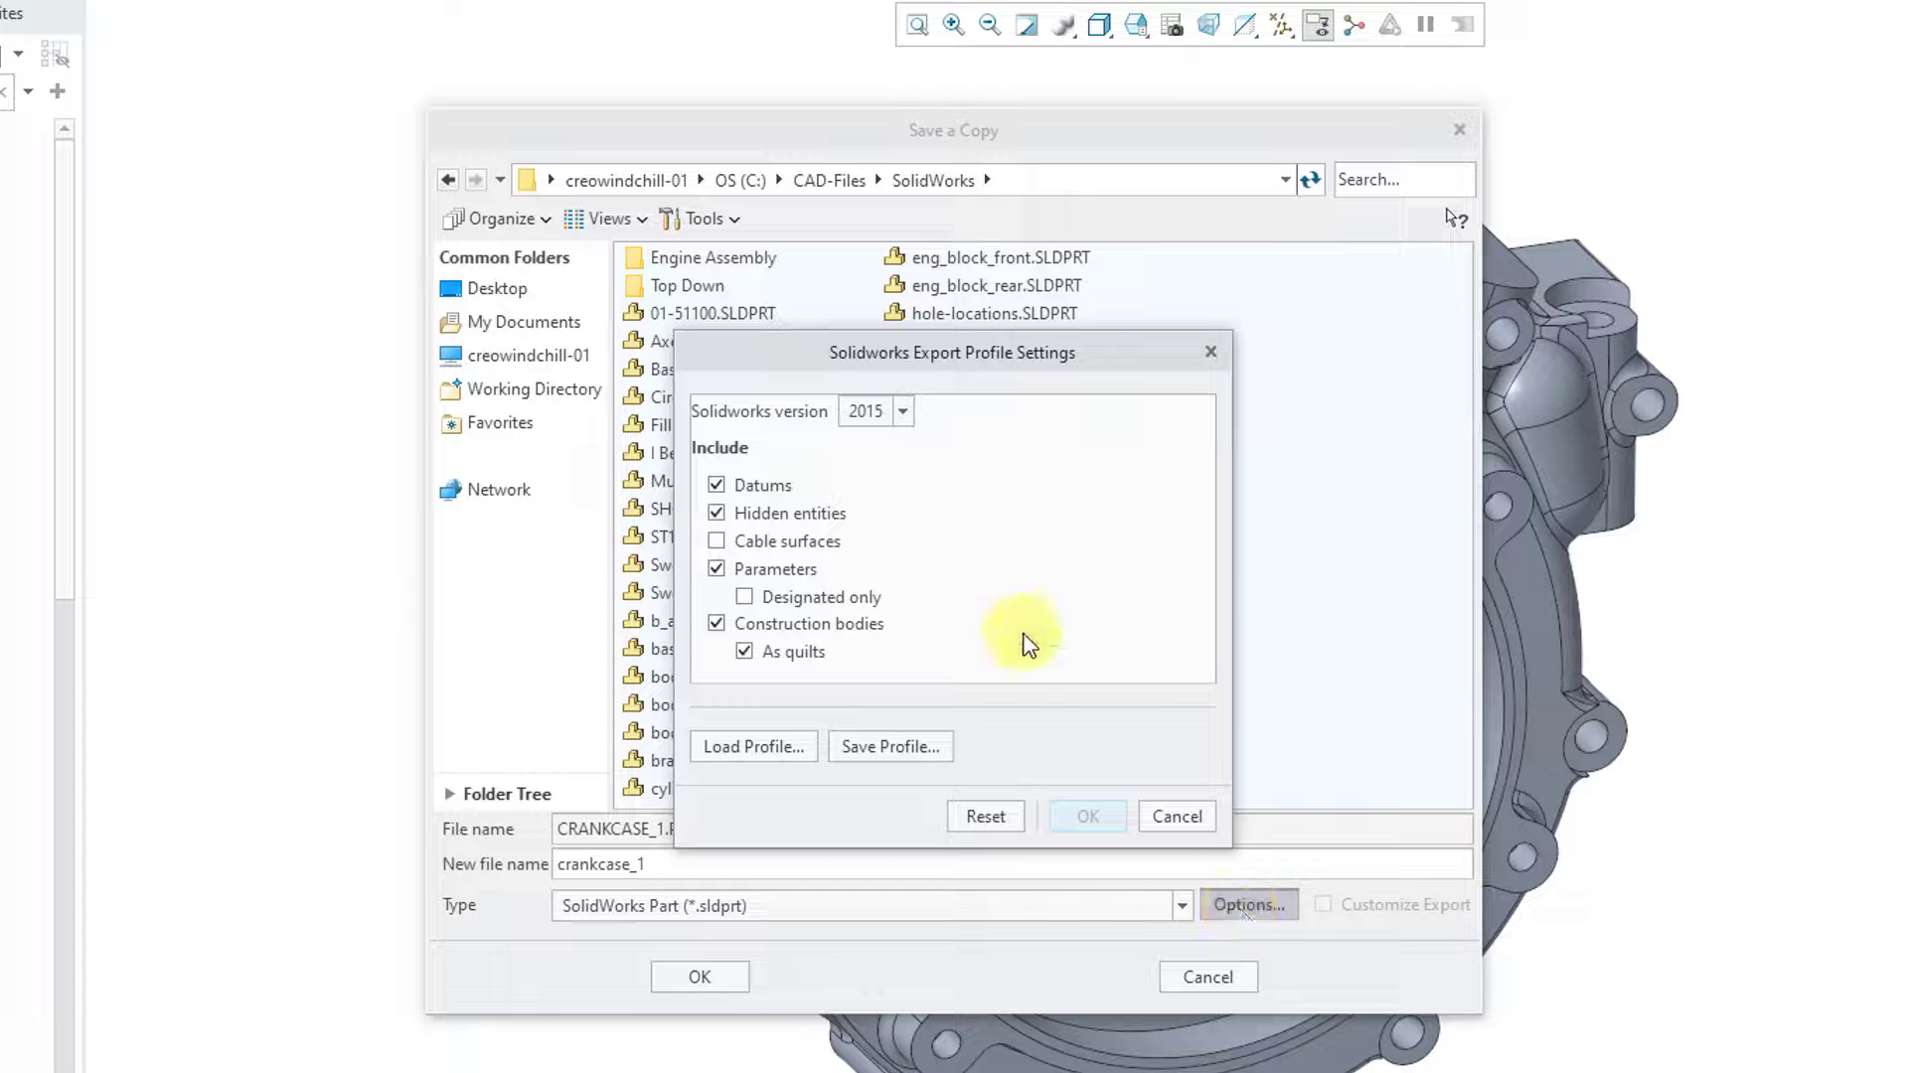
click(901, 412)
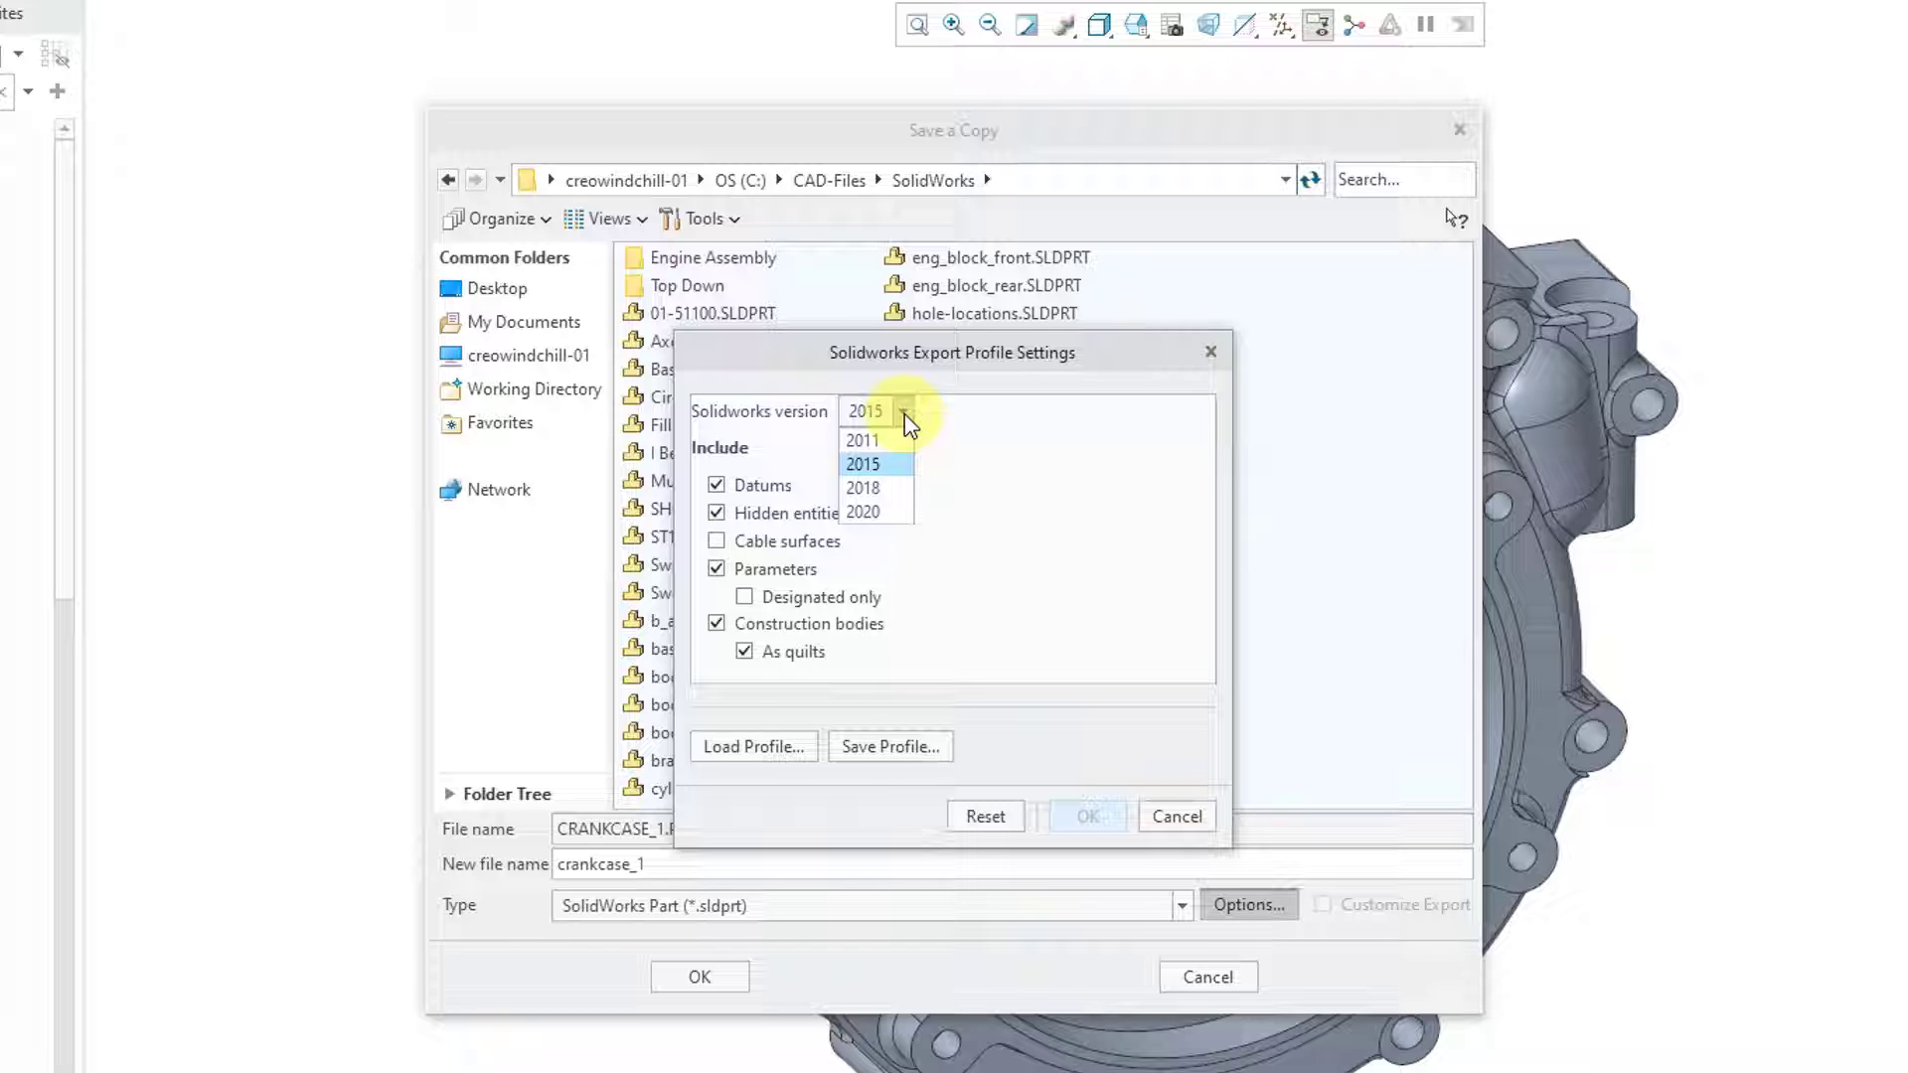
mouse_move(889, 511)
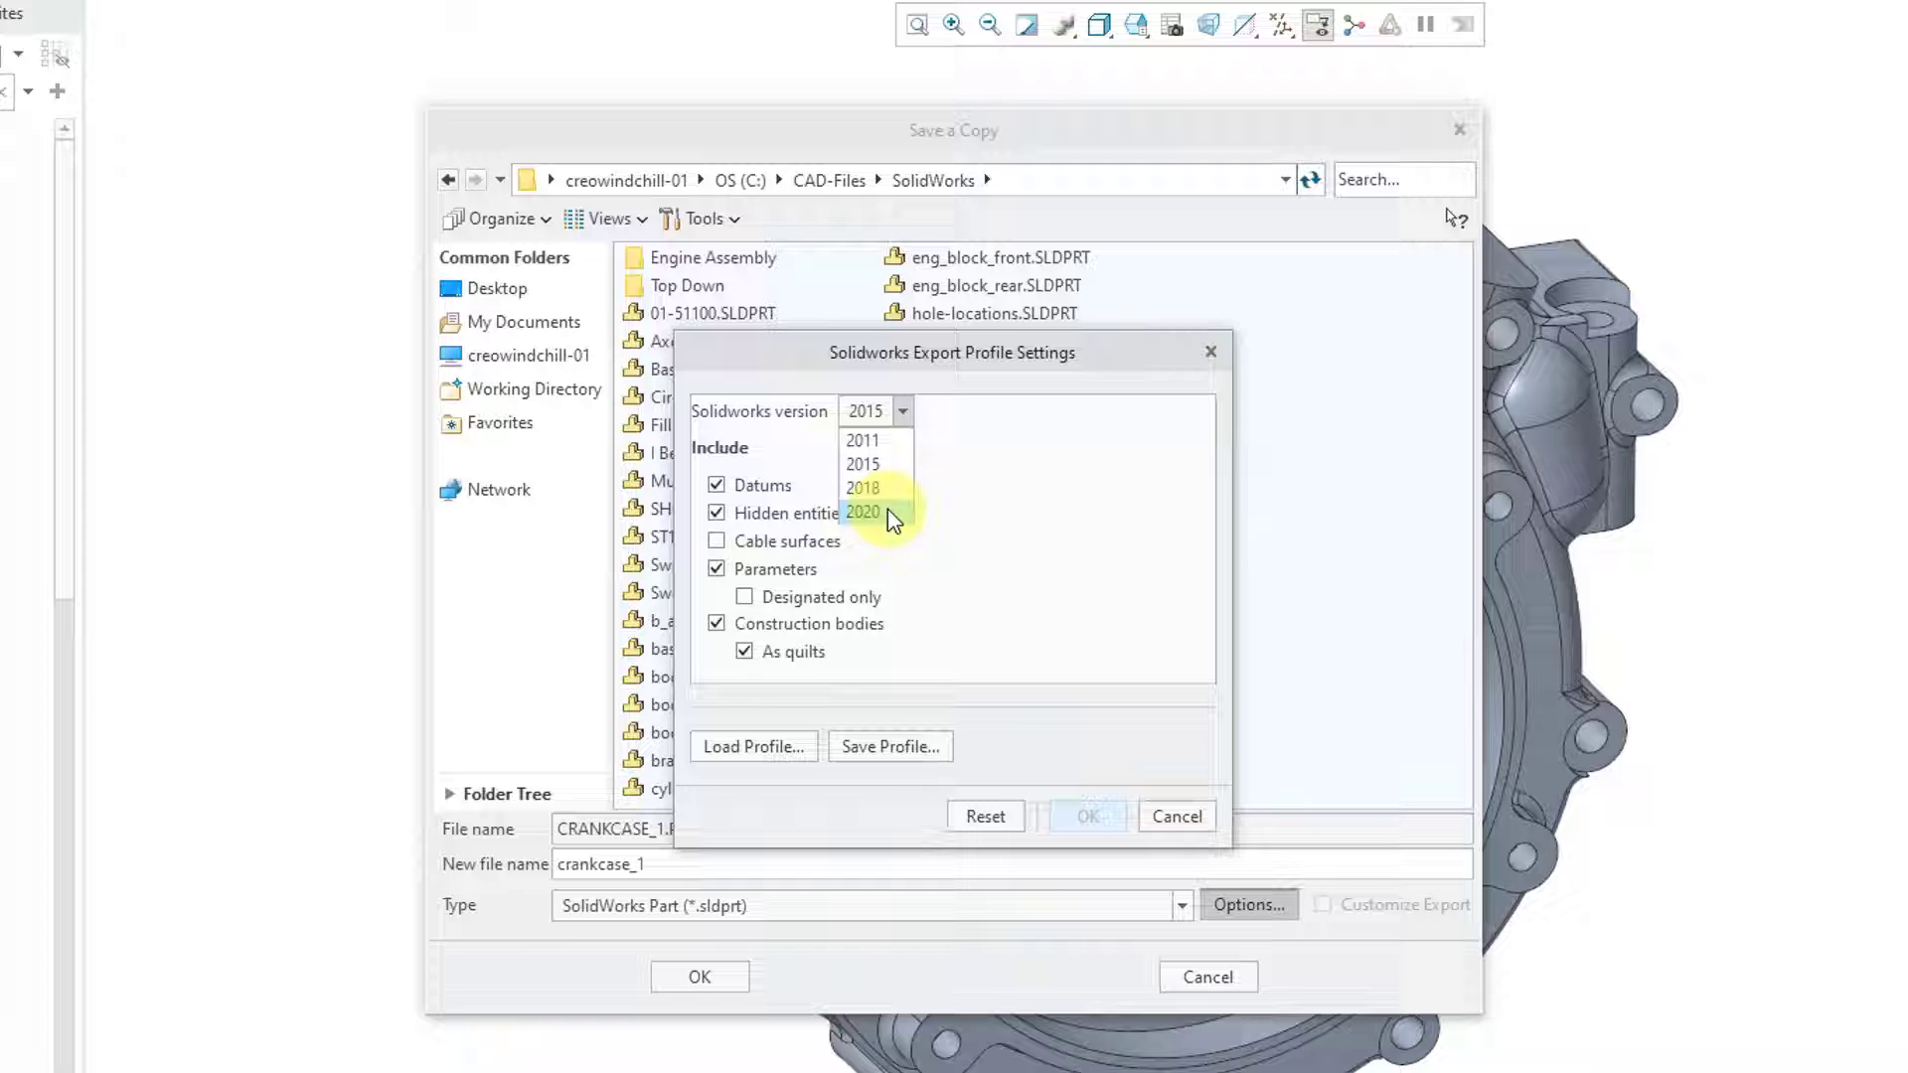
click(863, 511)
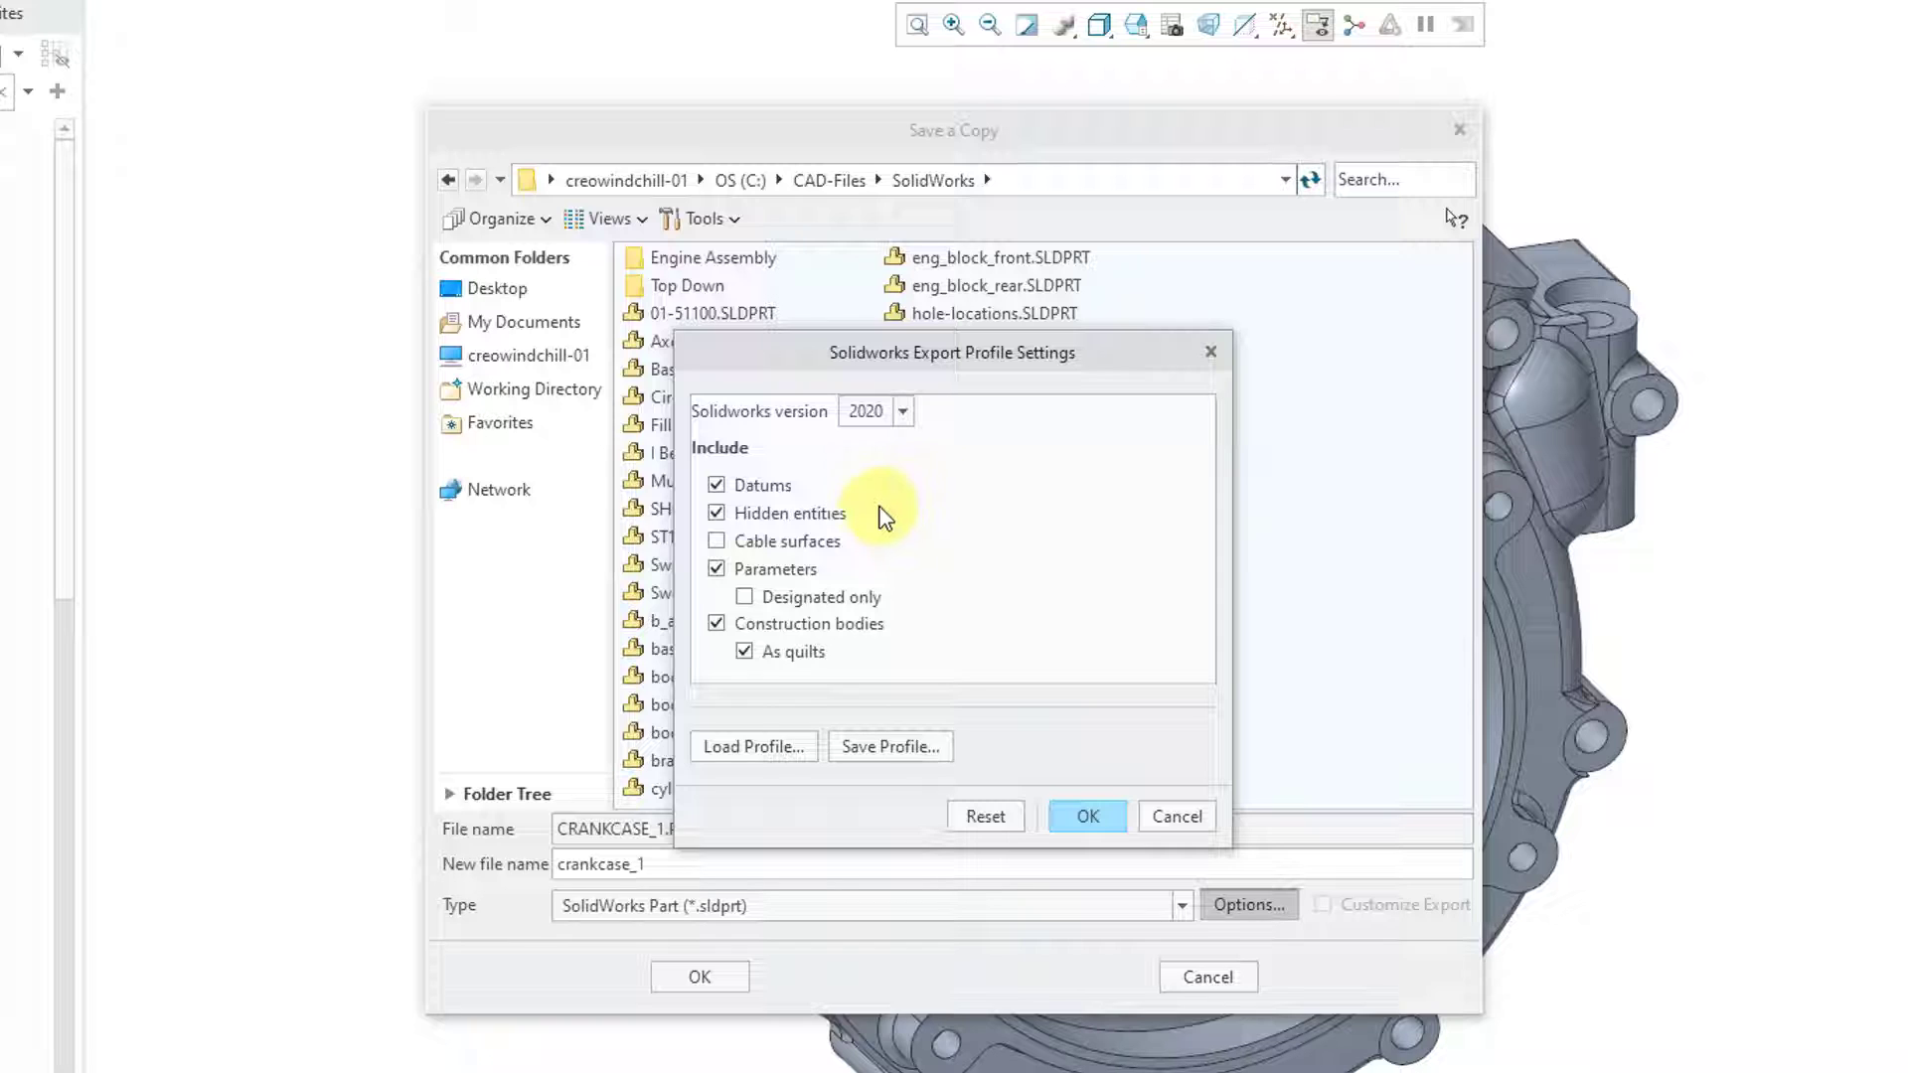
click(716, 484)
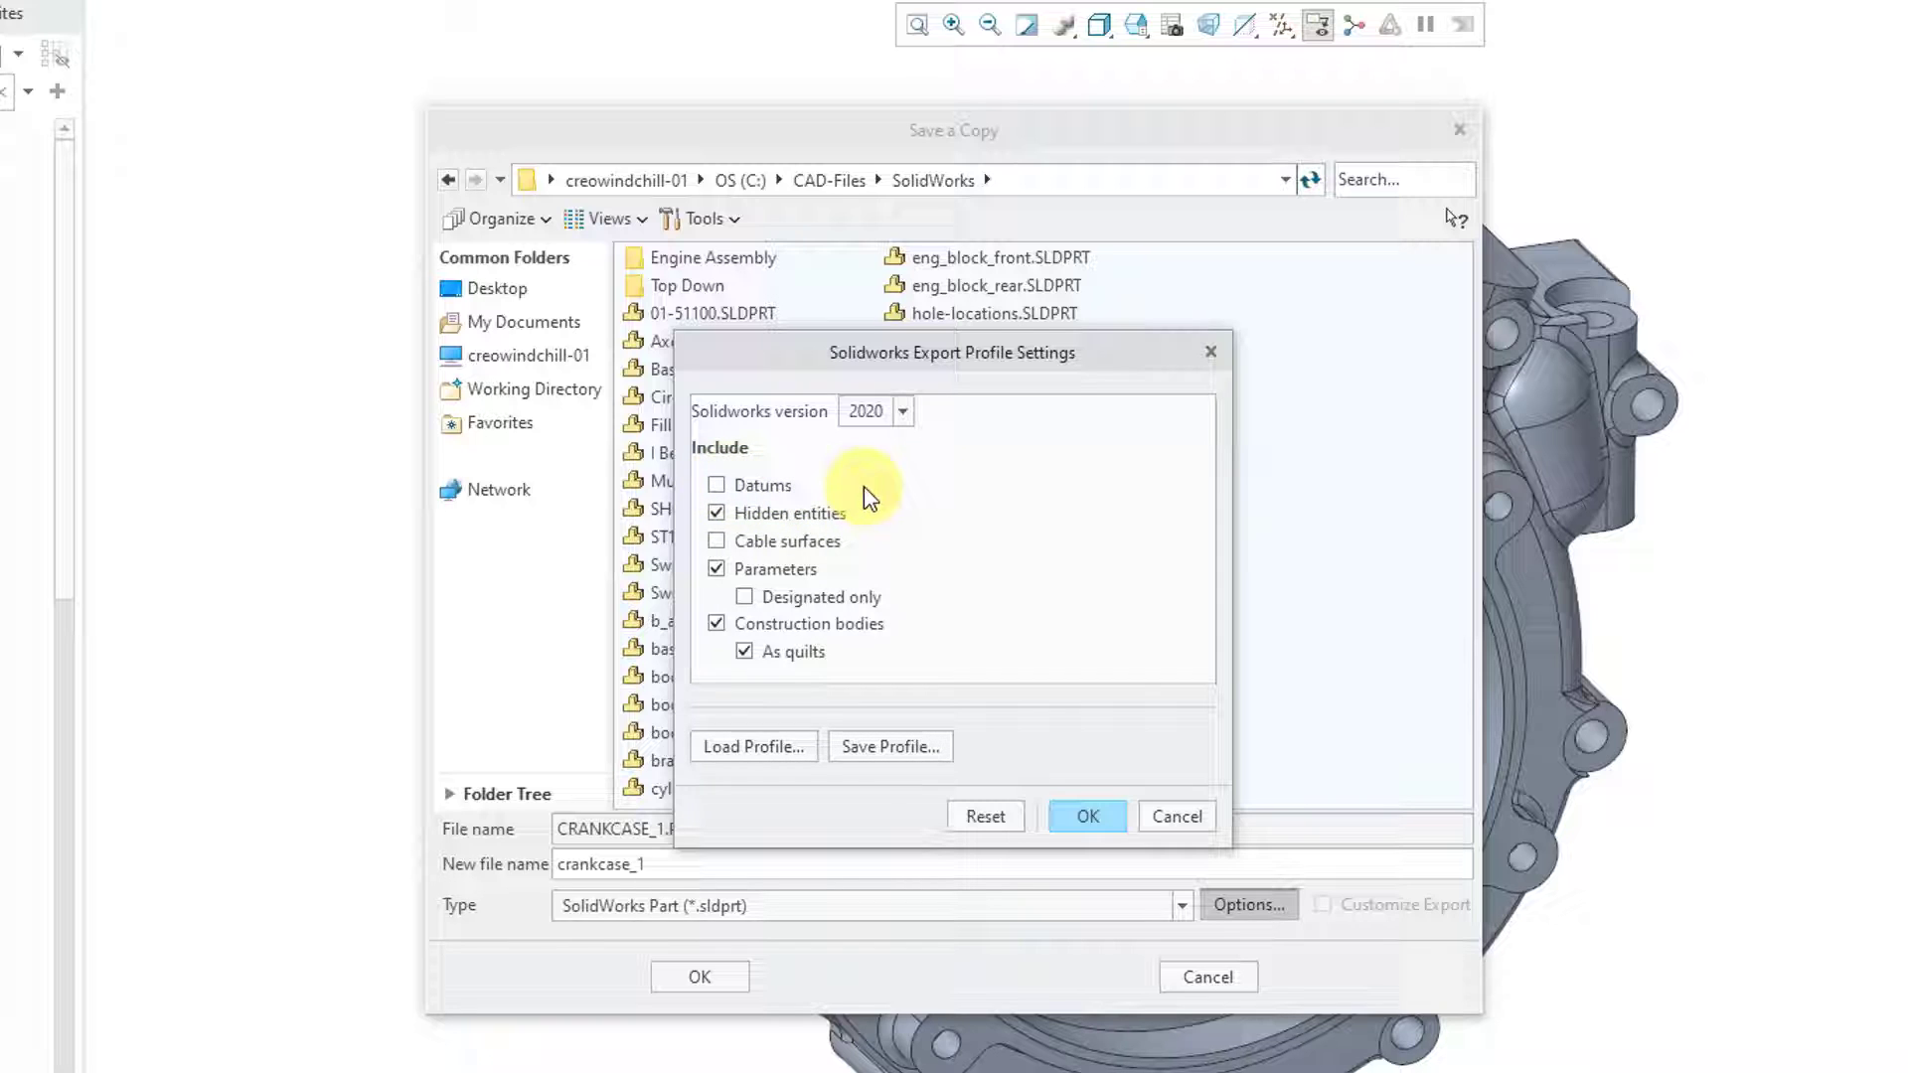
mouse_move(944, 523)
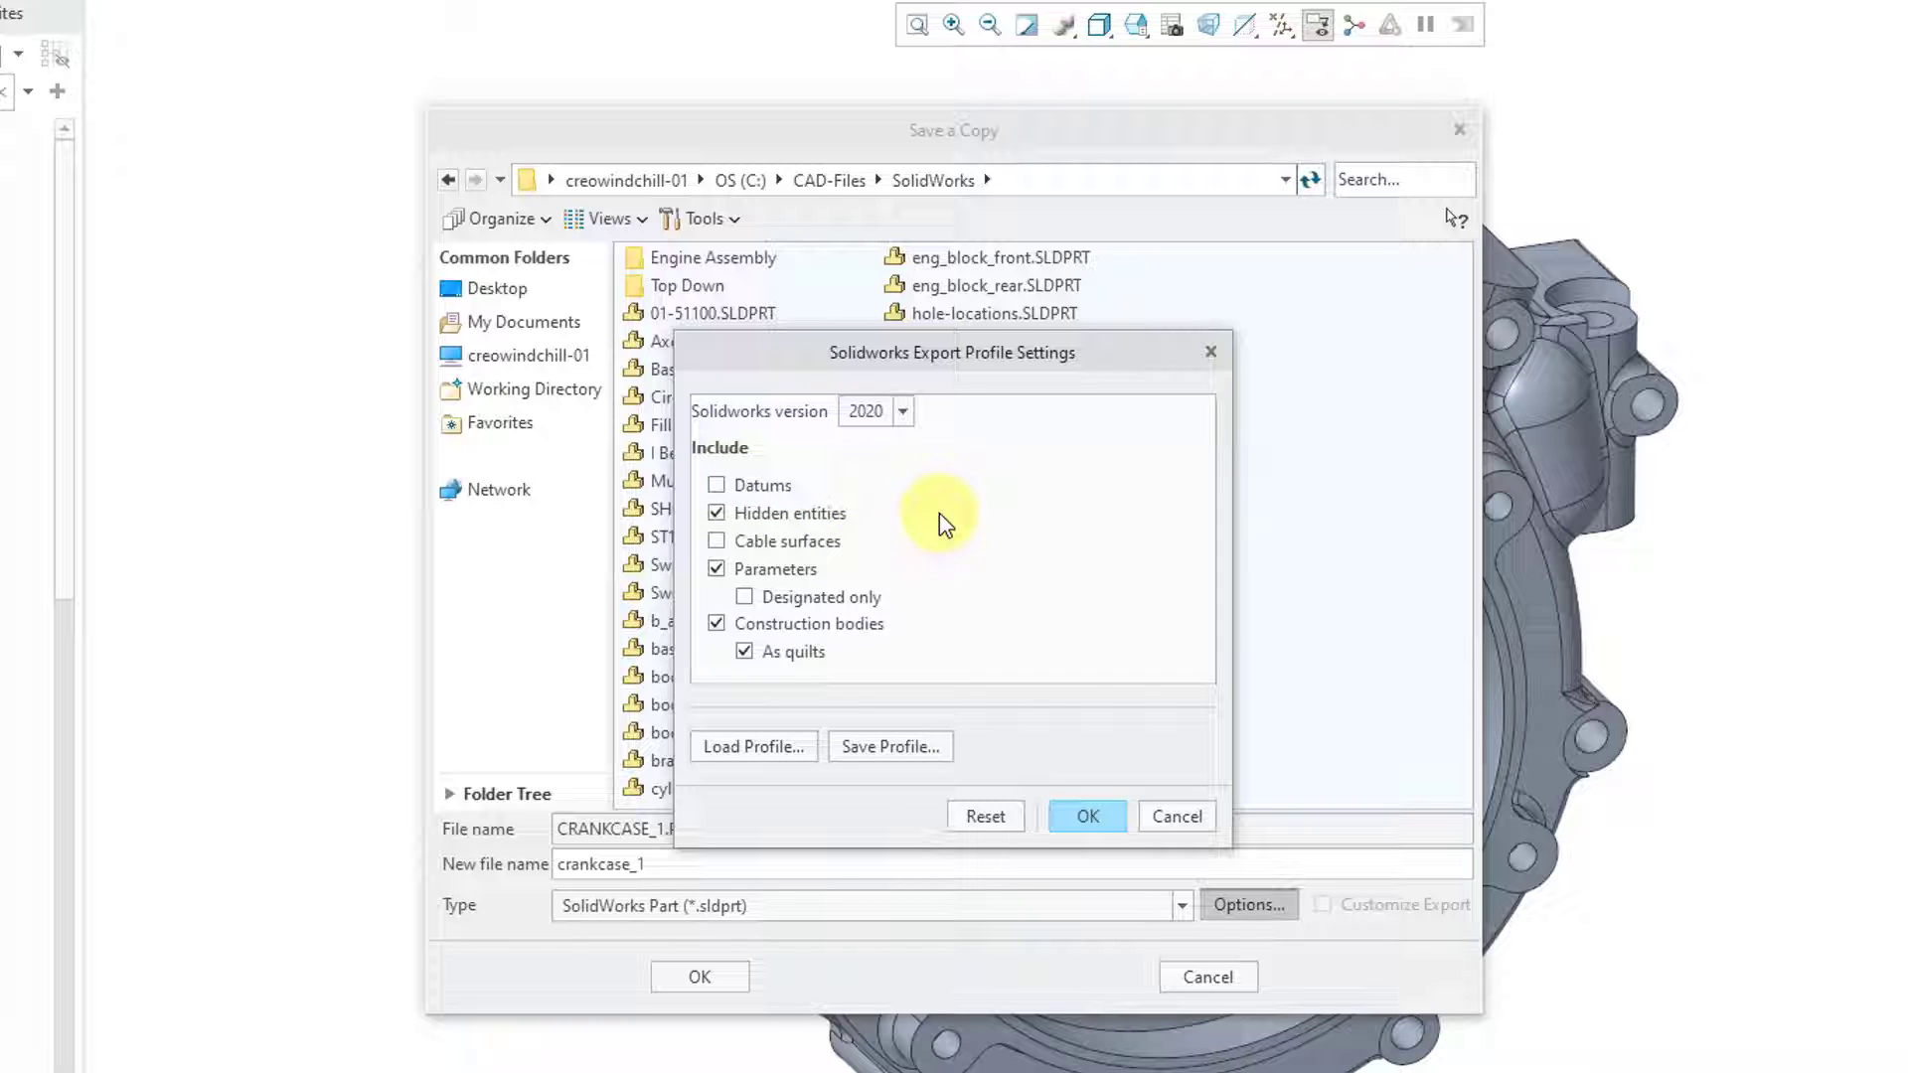
mouse_move(889, 539)
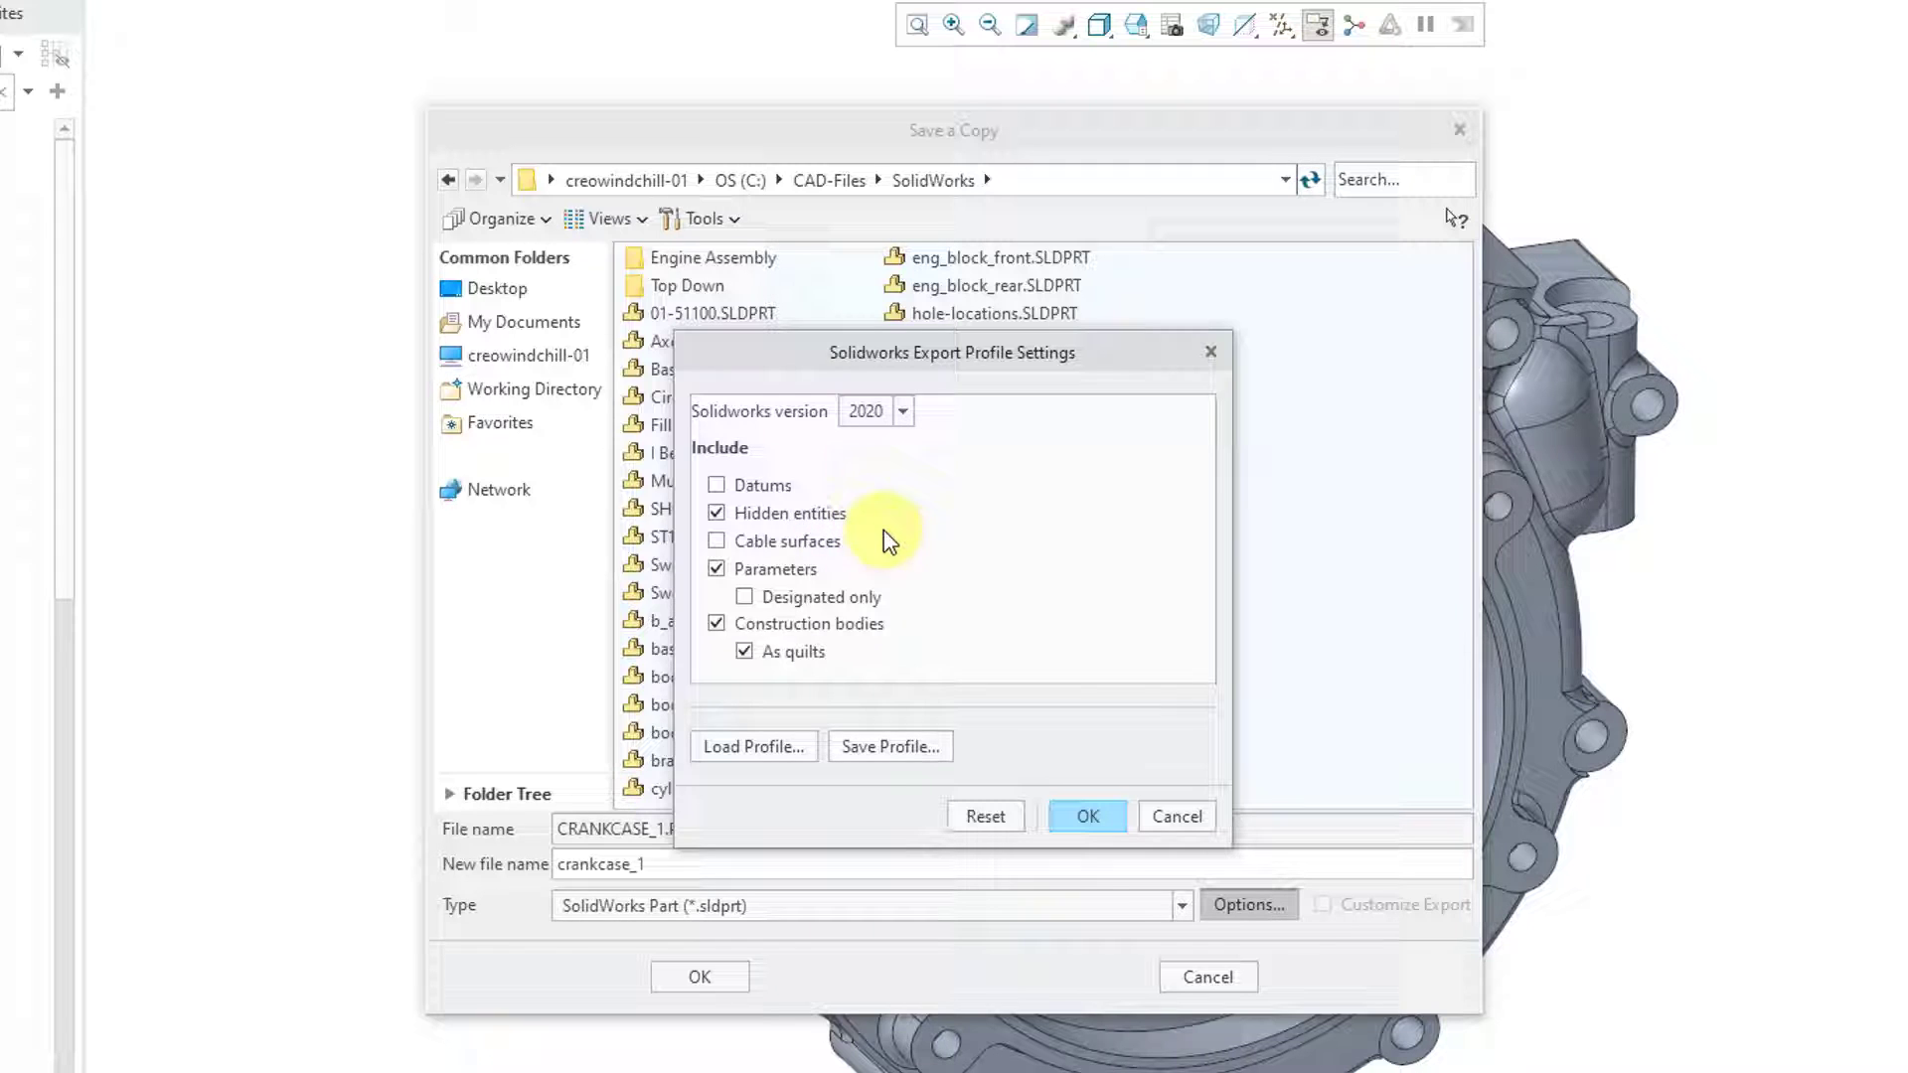
mouse_move(871, 574)
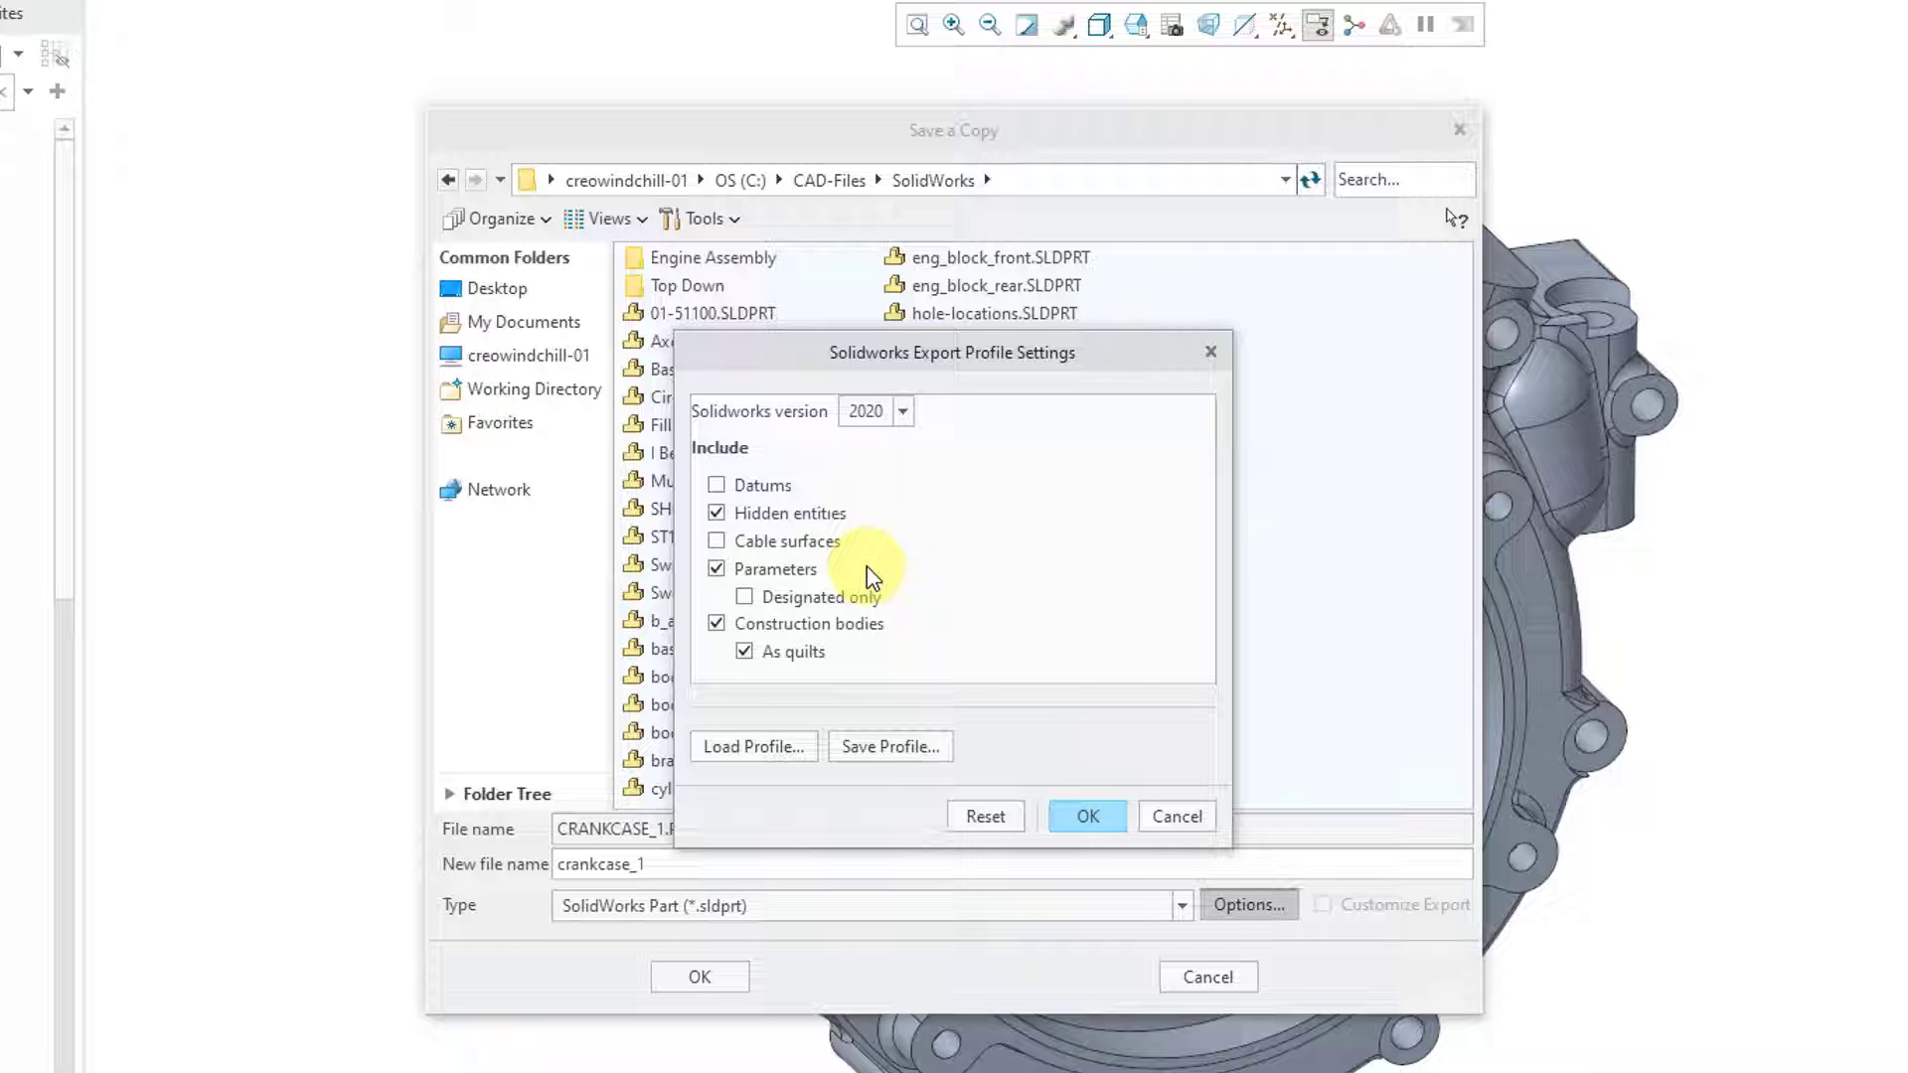
mouse_move(813, 573)
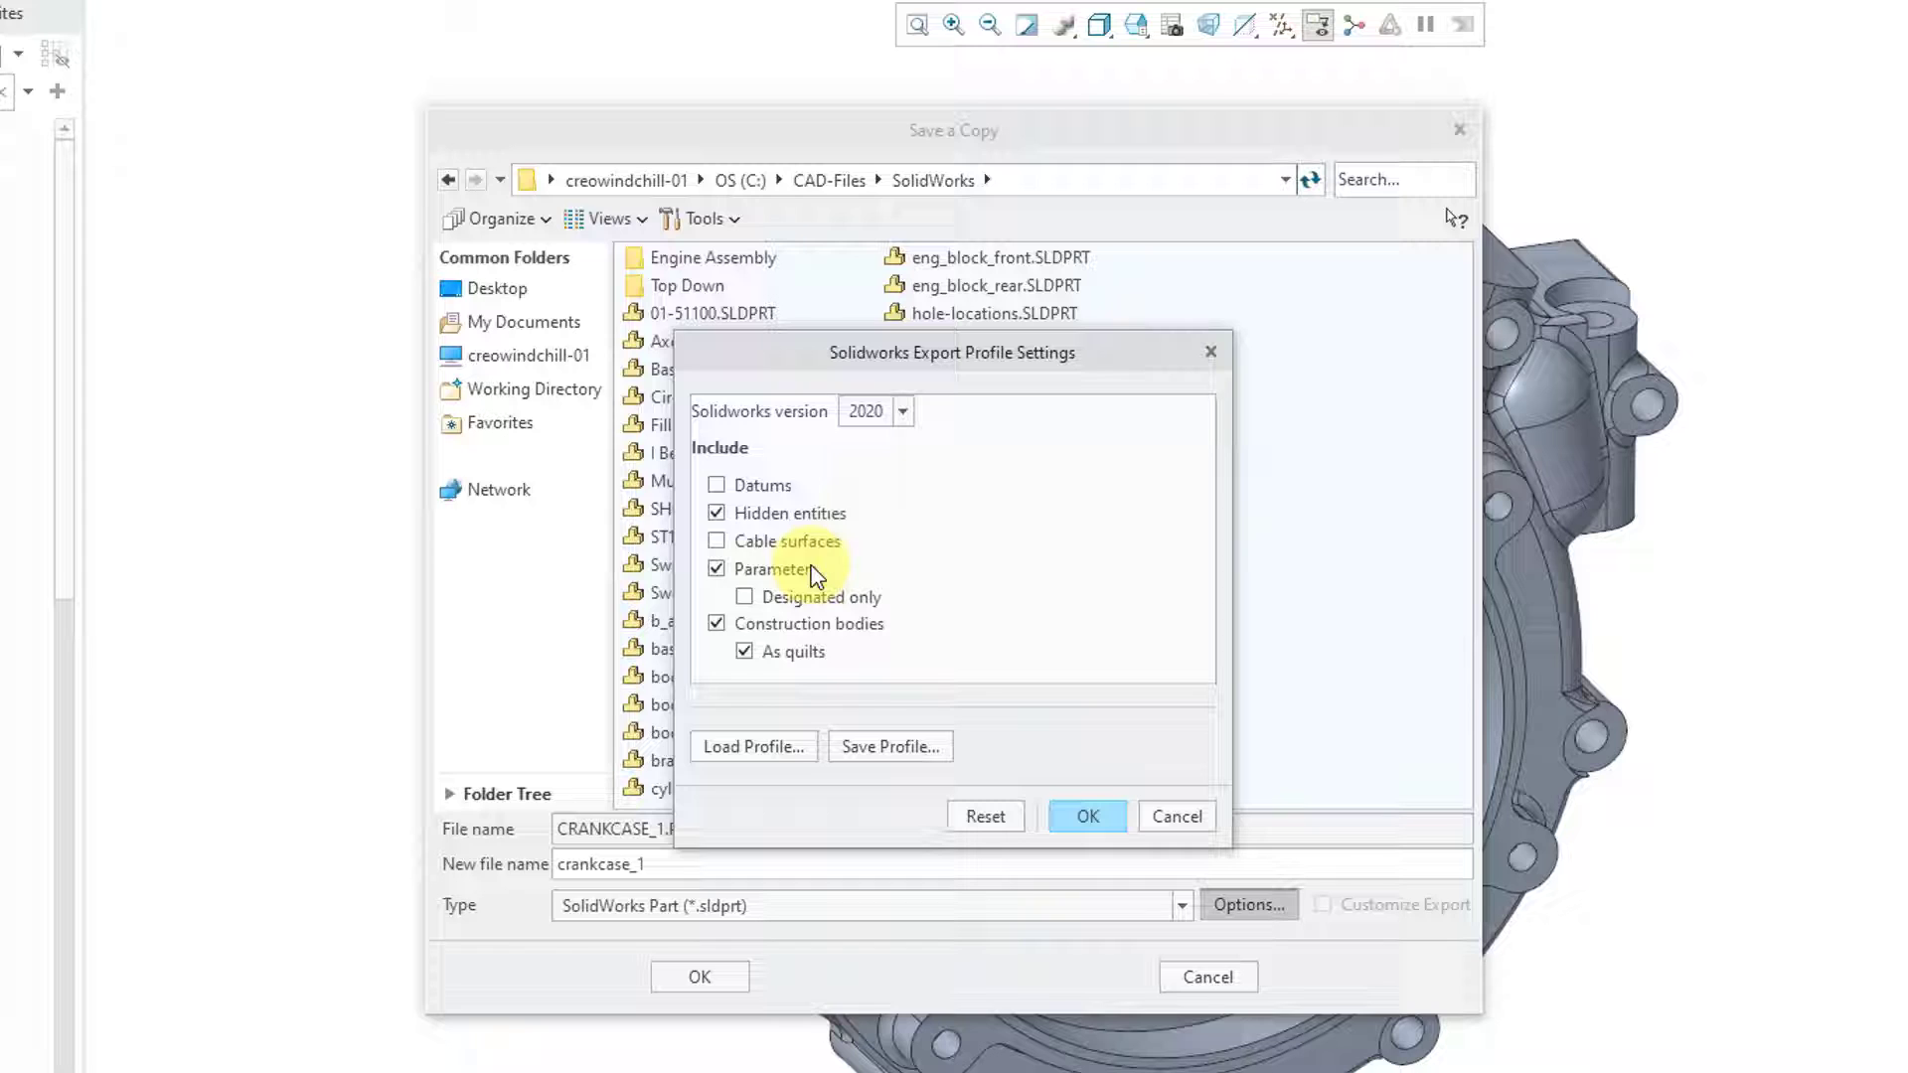
click(716, 568)
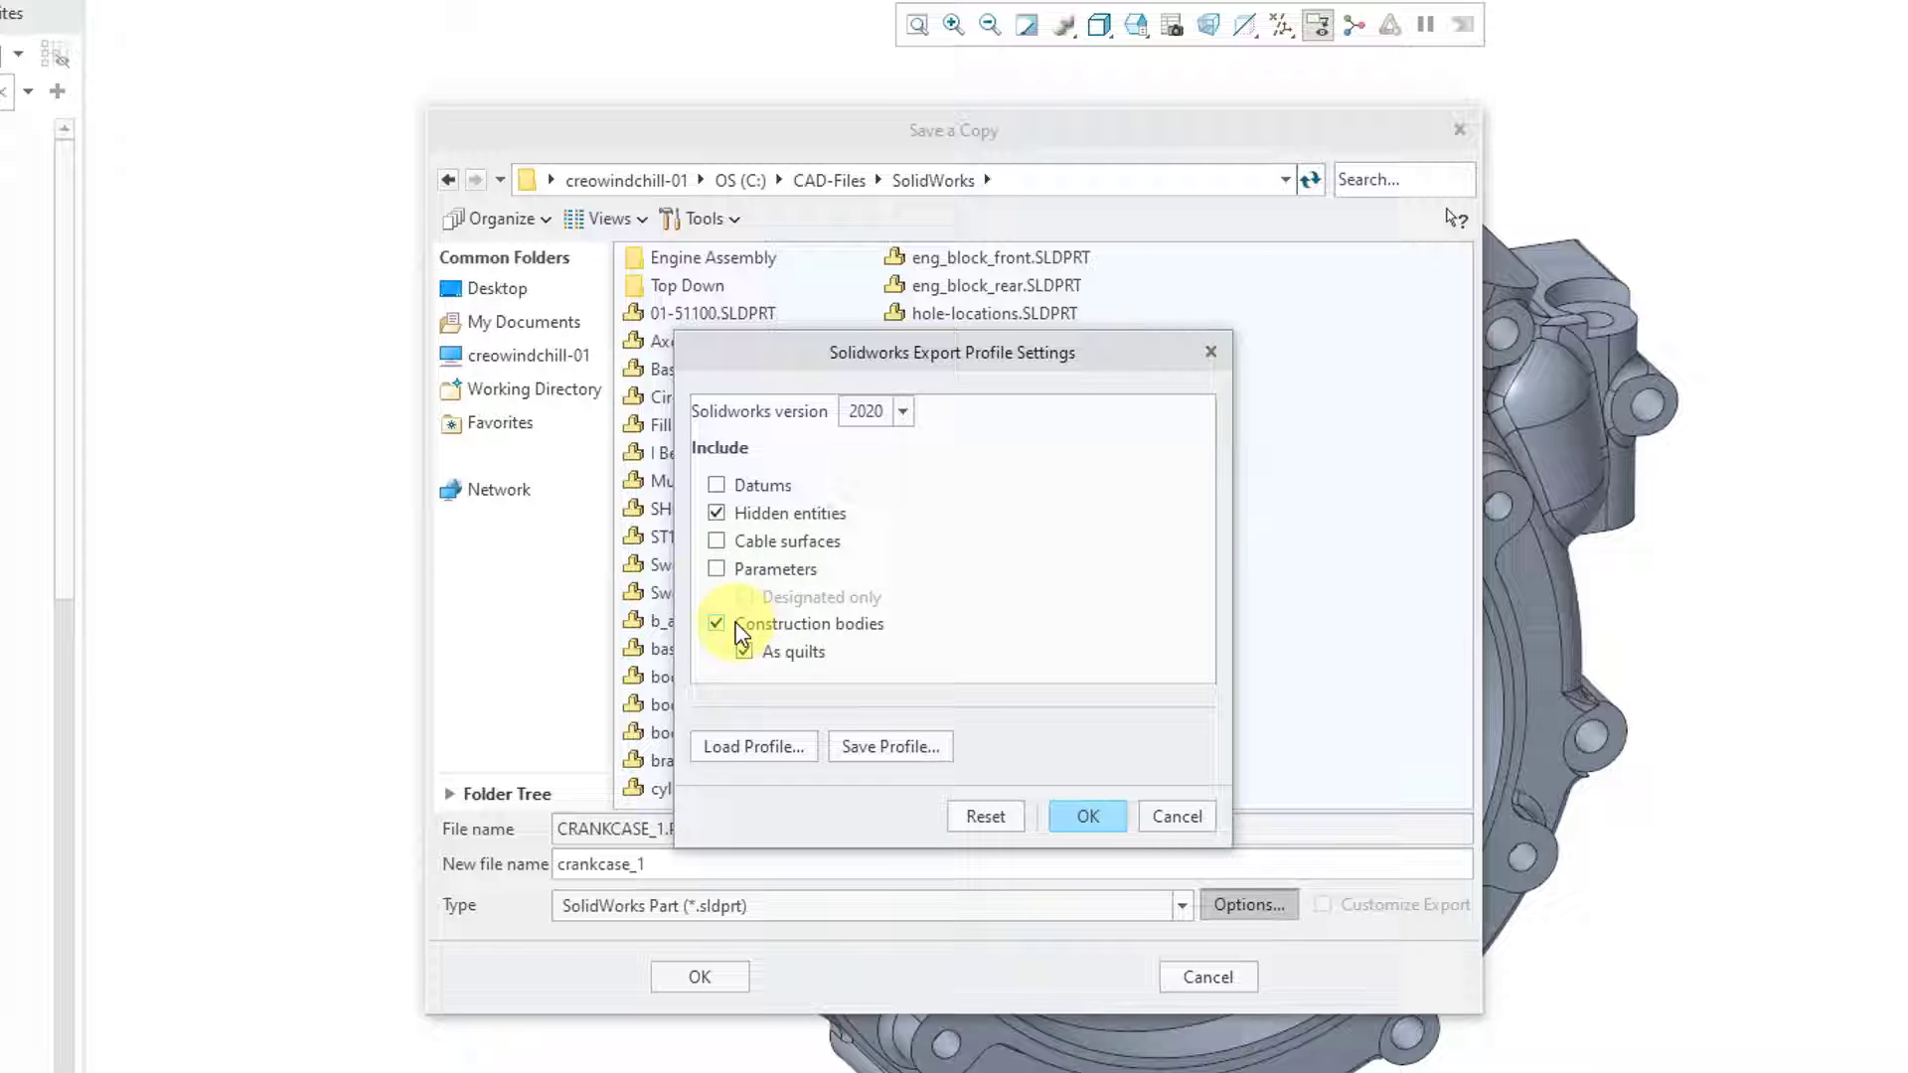
click(717, 623)
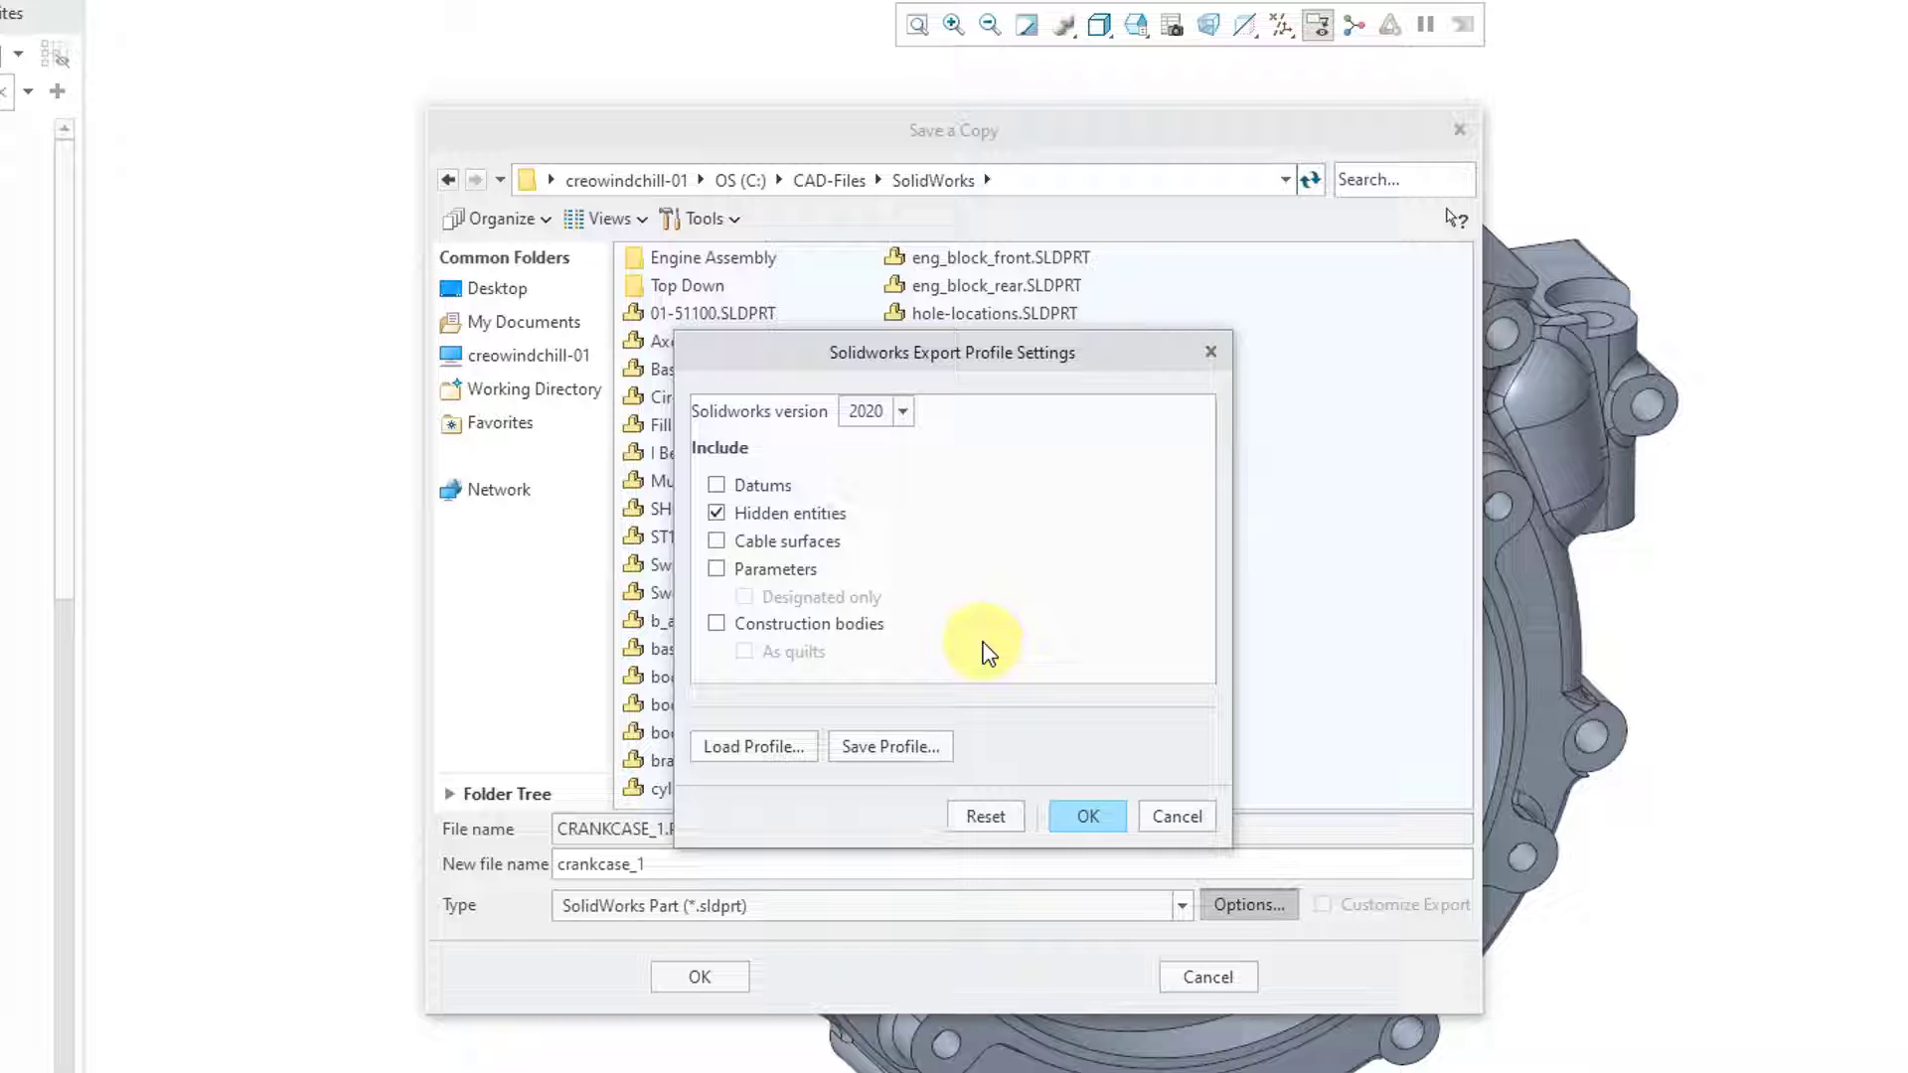
mouse_move(918, 596)
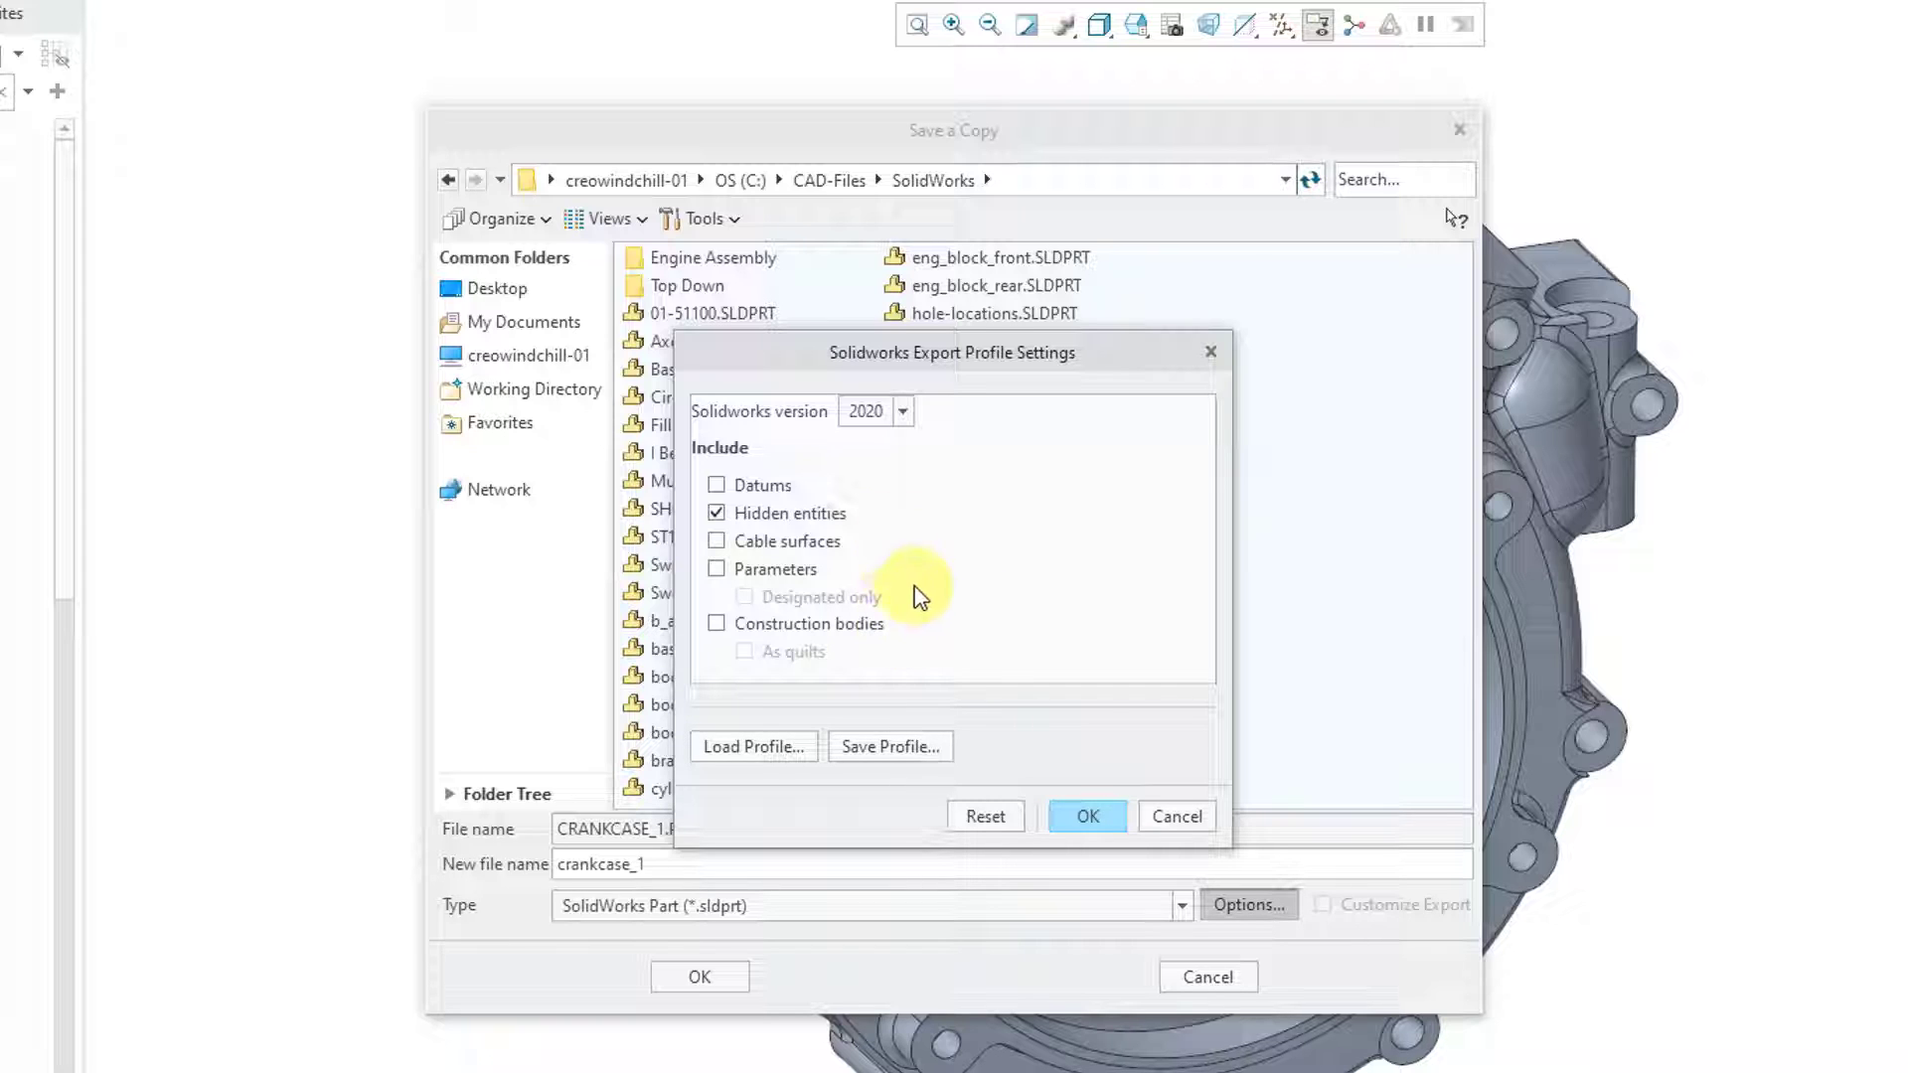
mouse_move(991, 629)
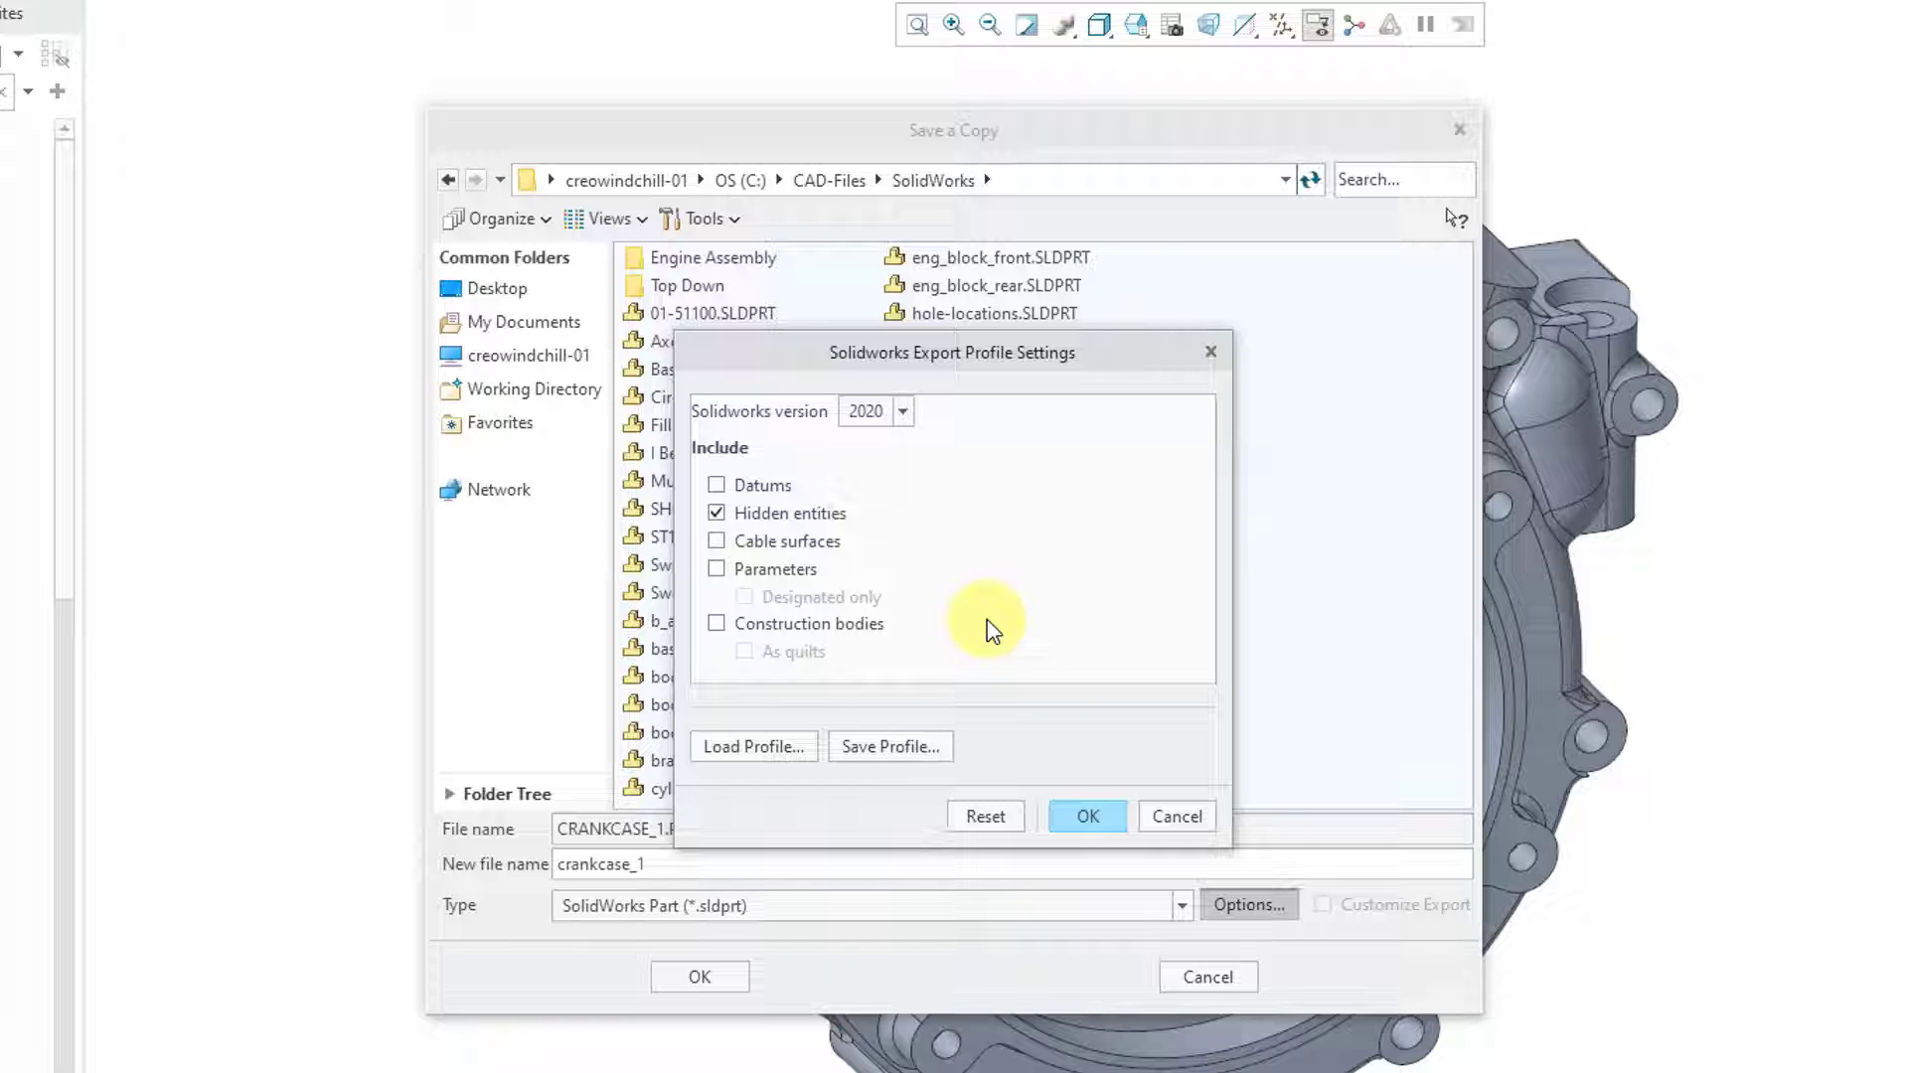
mouse_move(890, 746)
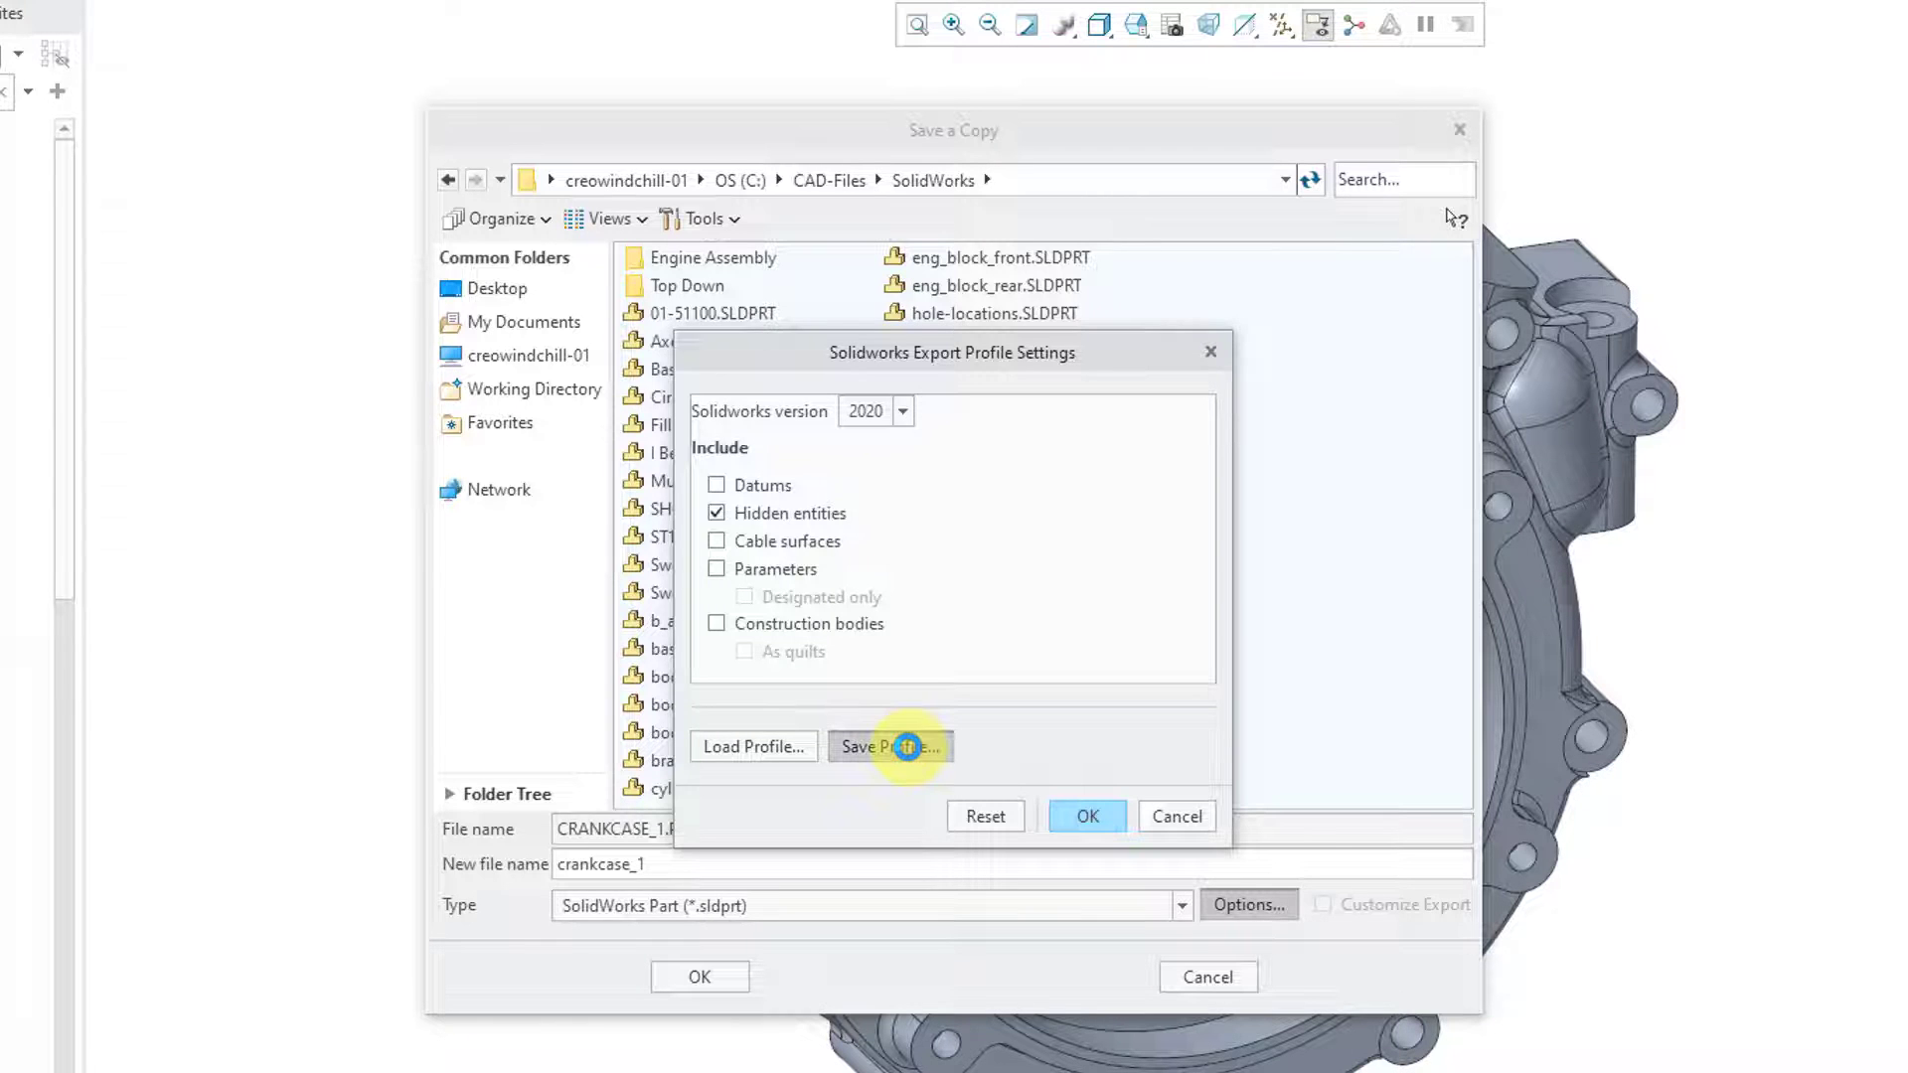
Save the export settings as def_profile.dep_sw in CAD-Files\SolidWorks.
click(889, 746)
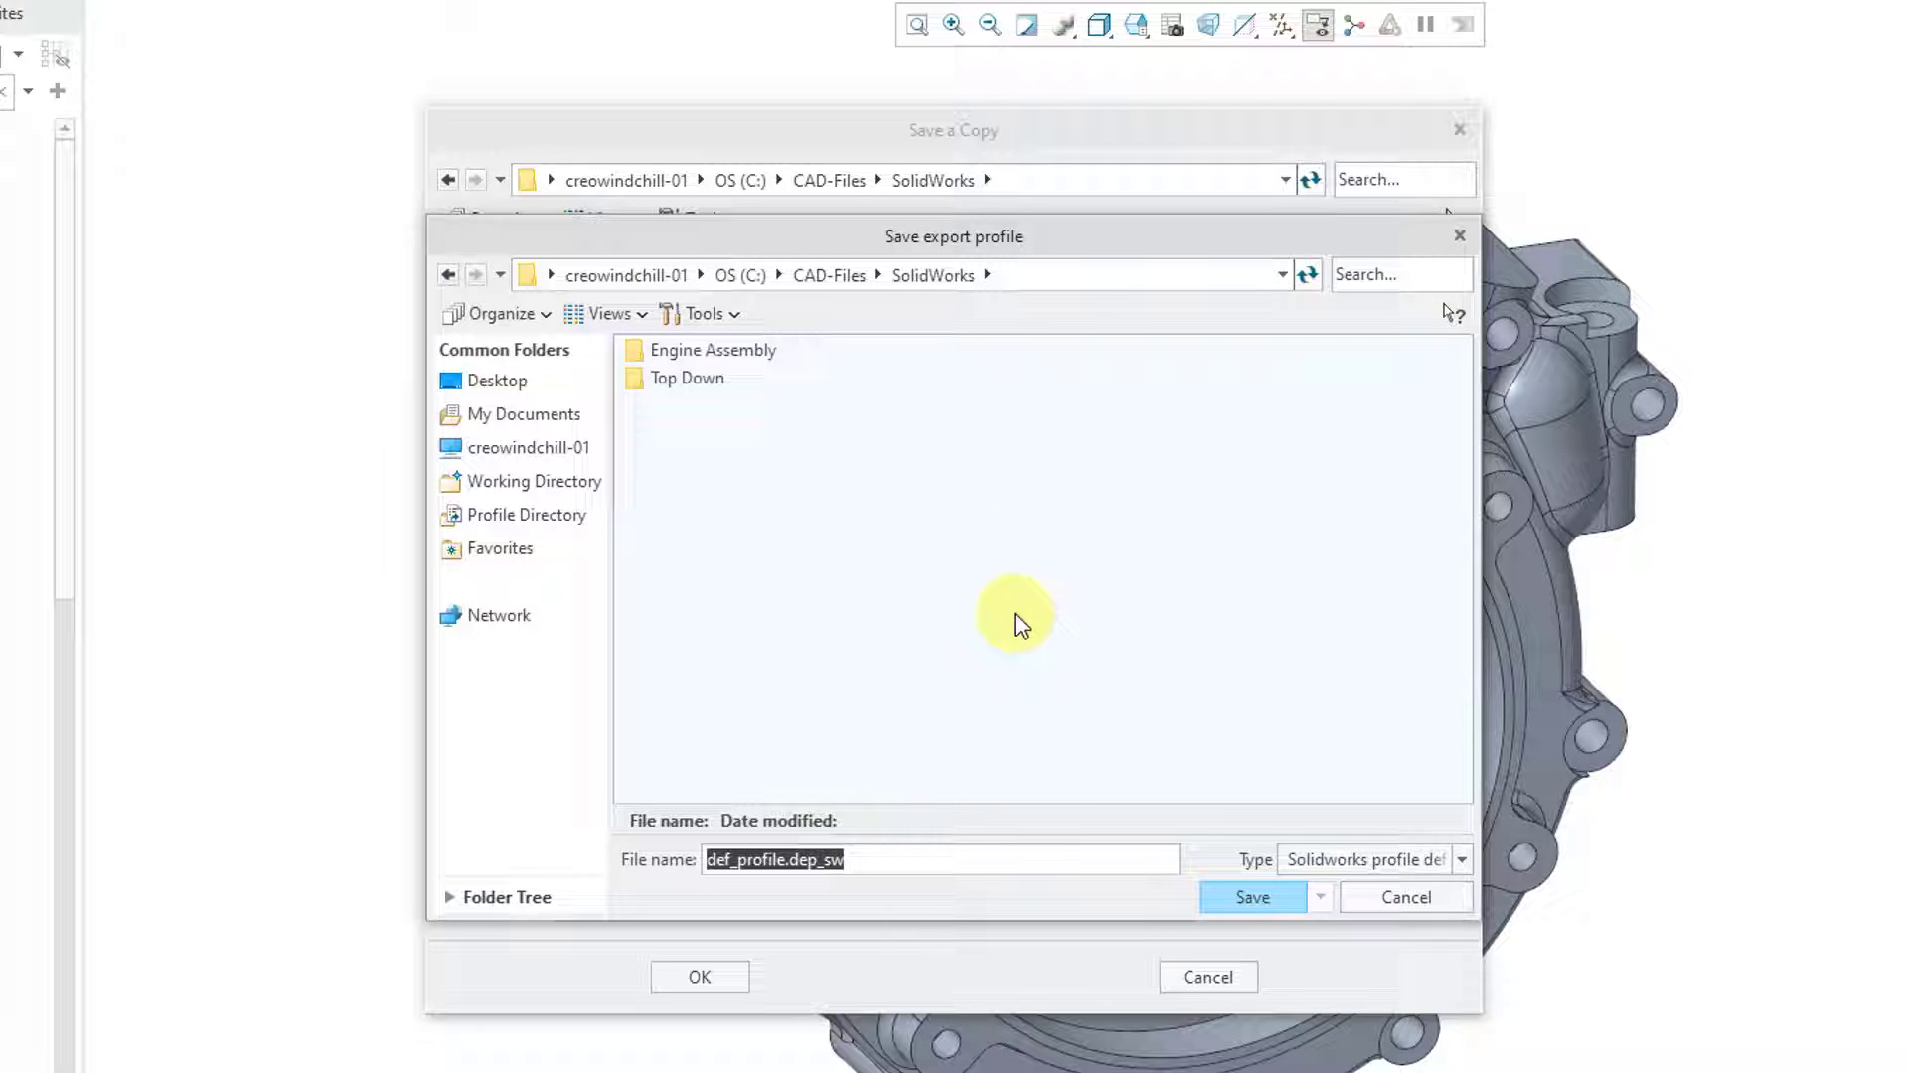
mouse_move(1004, 509)
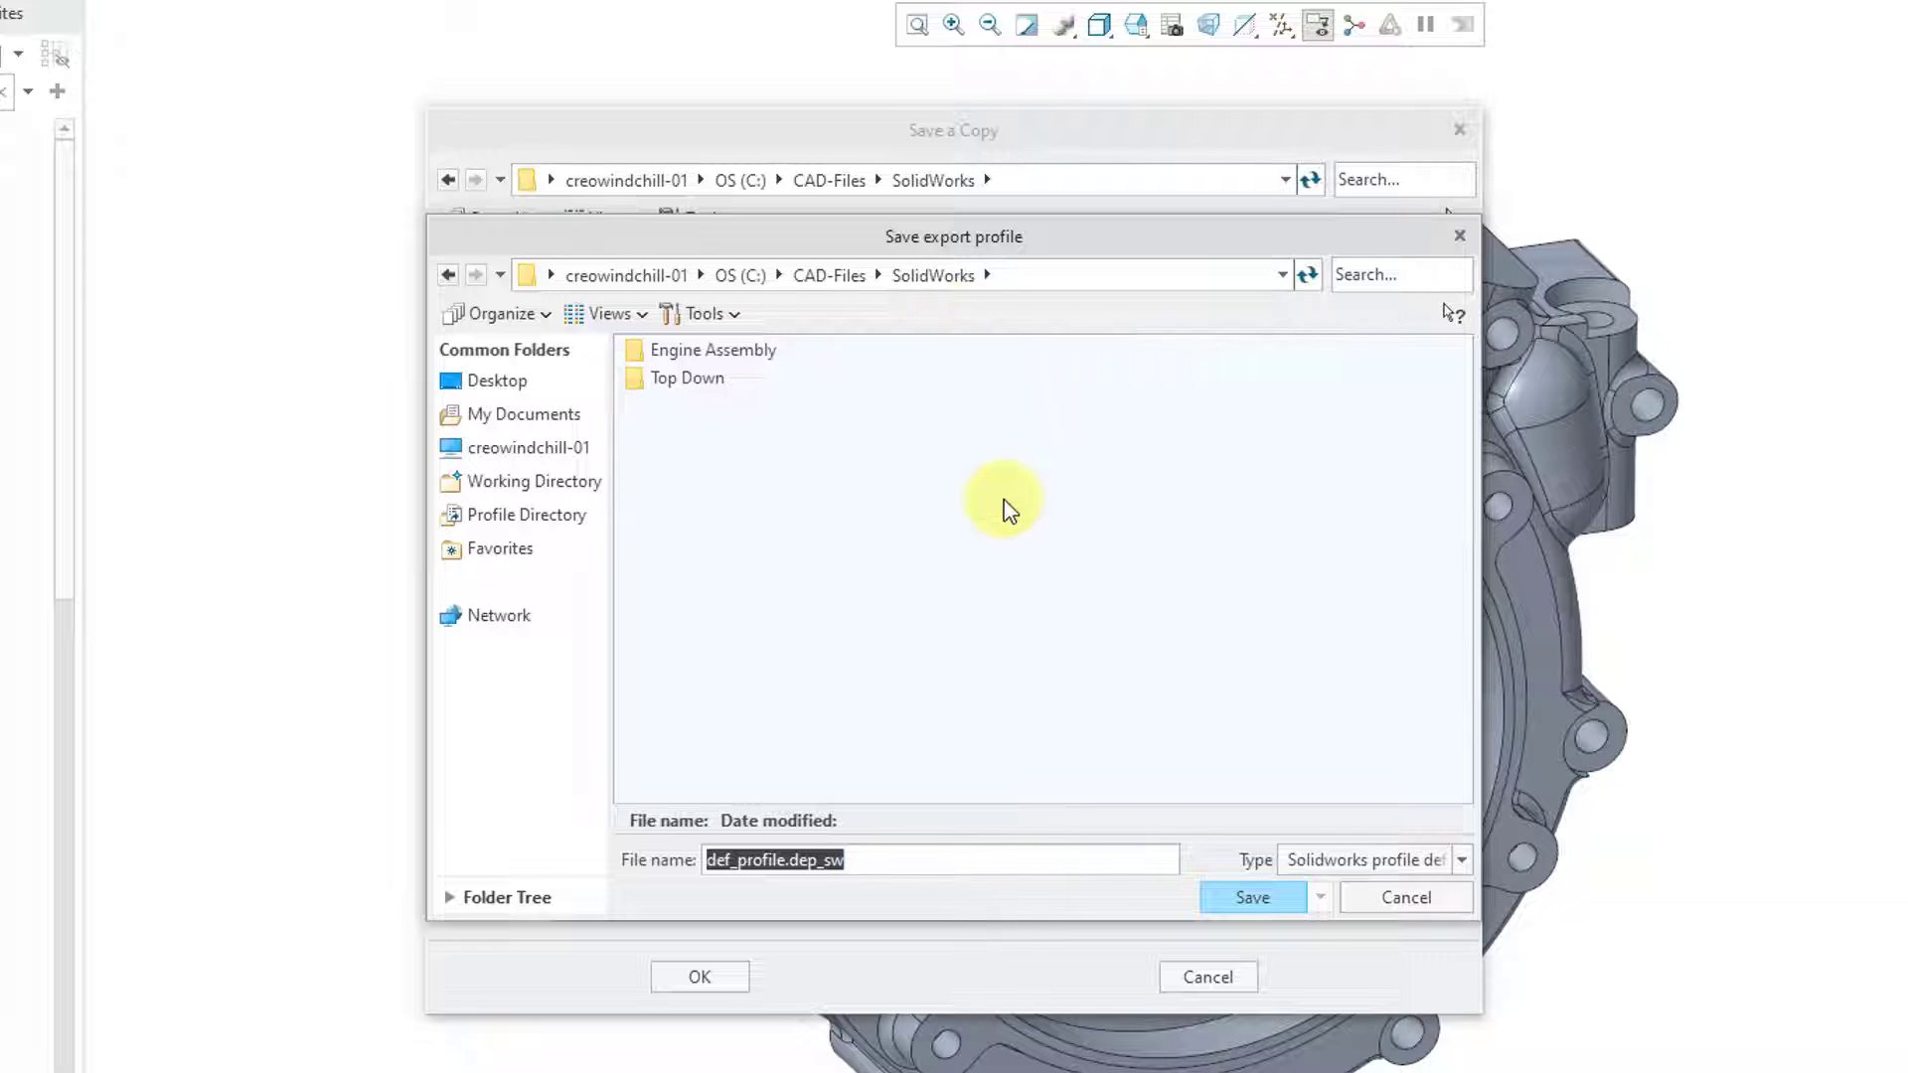
mouse_move(992, 524)
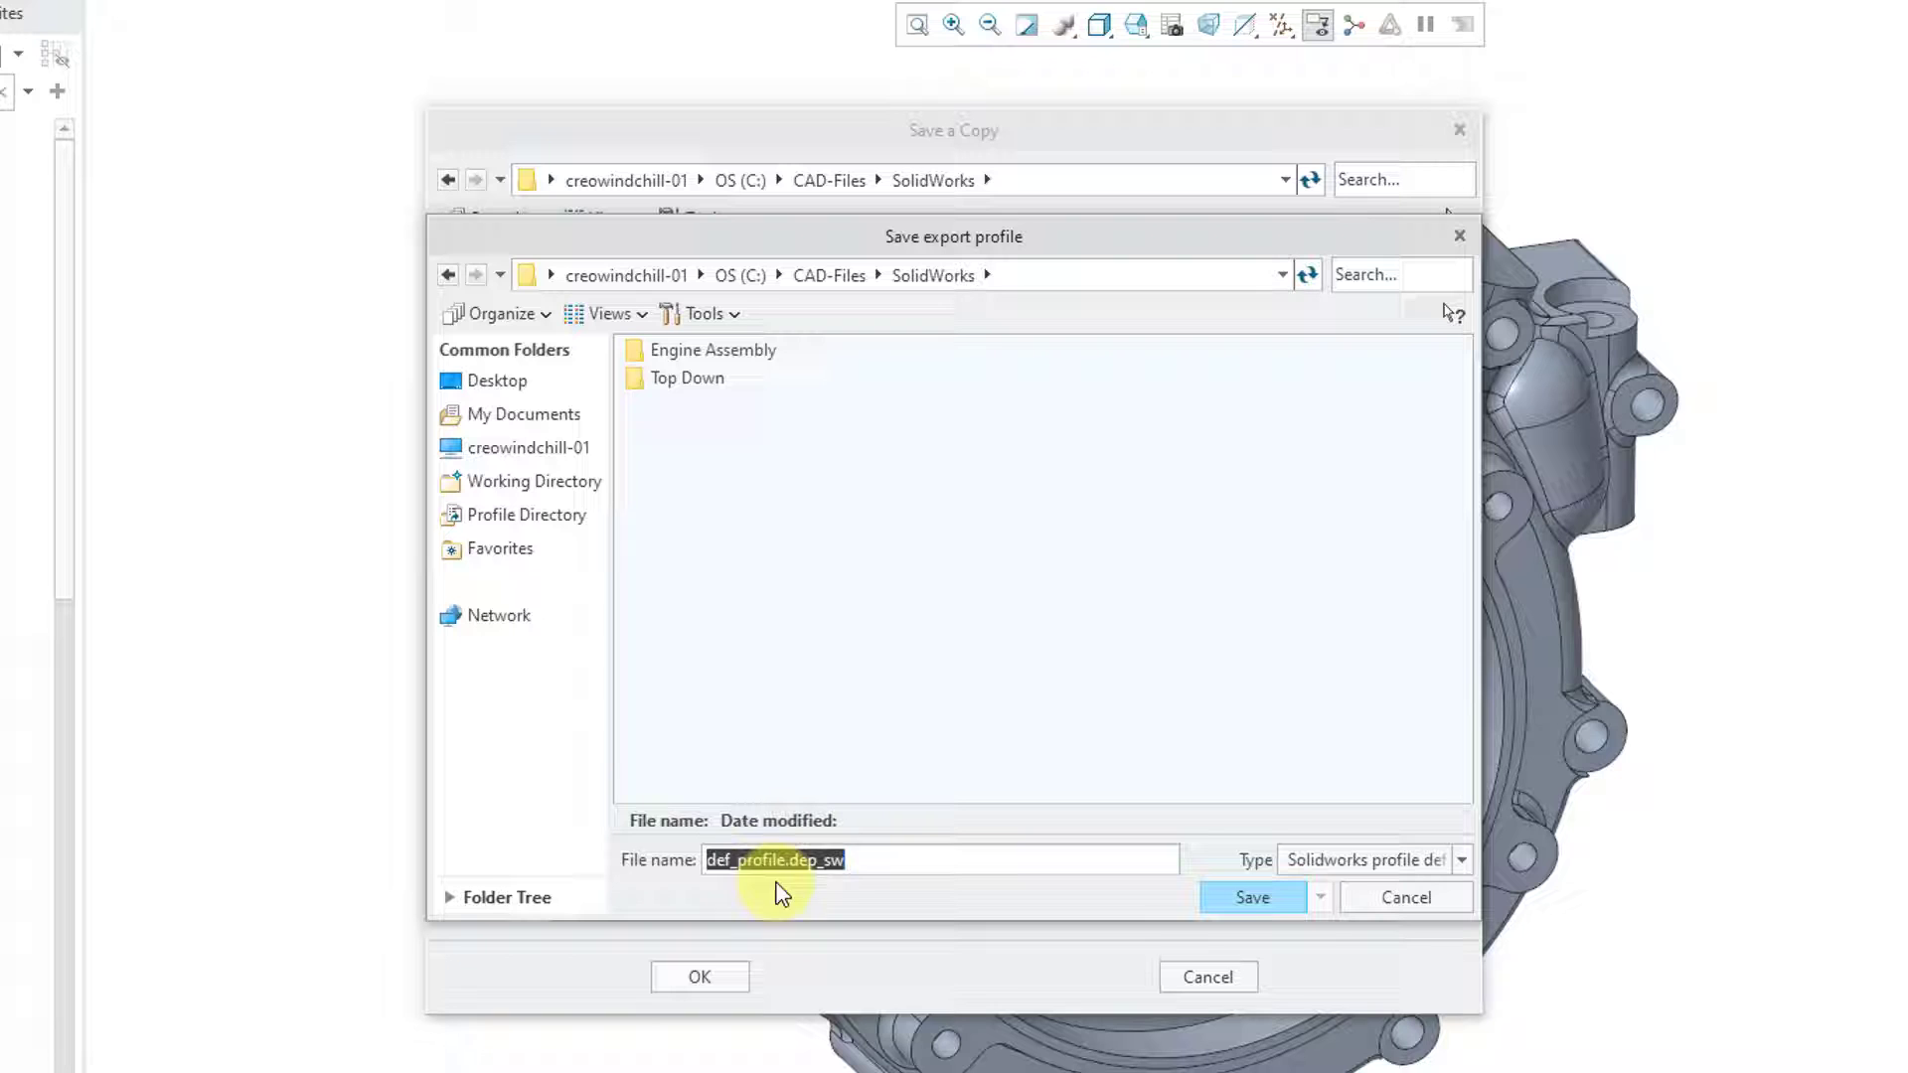
mouse_move(836, 890)
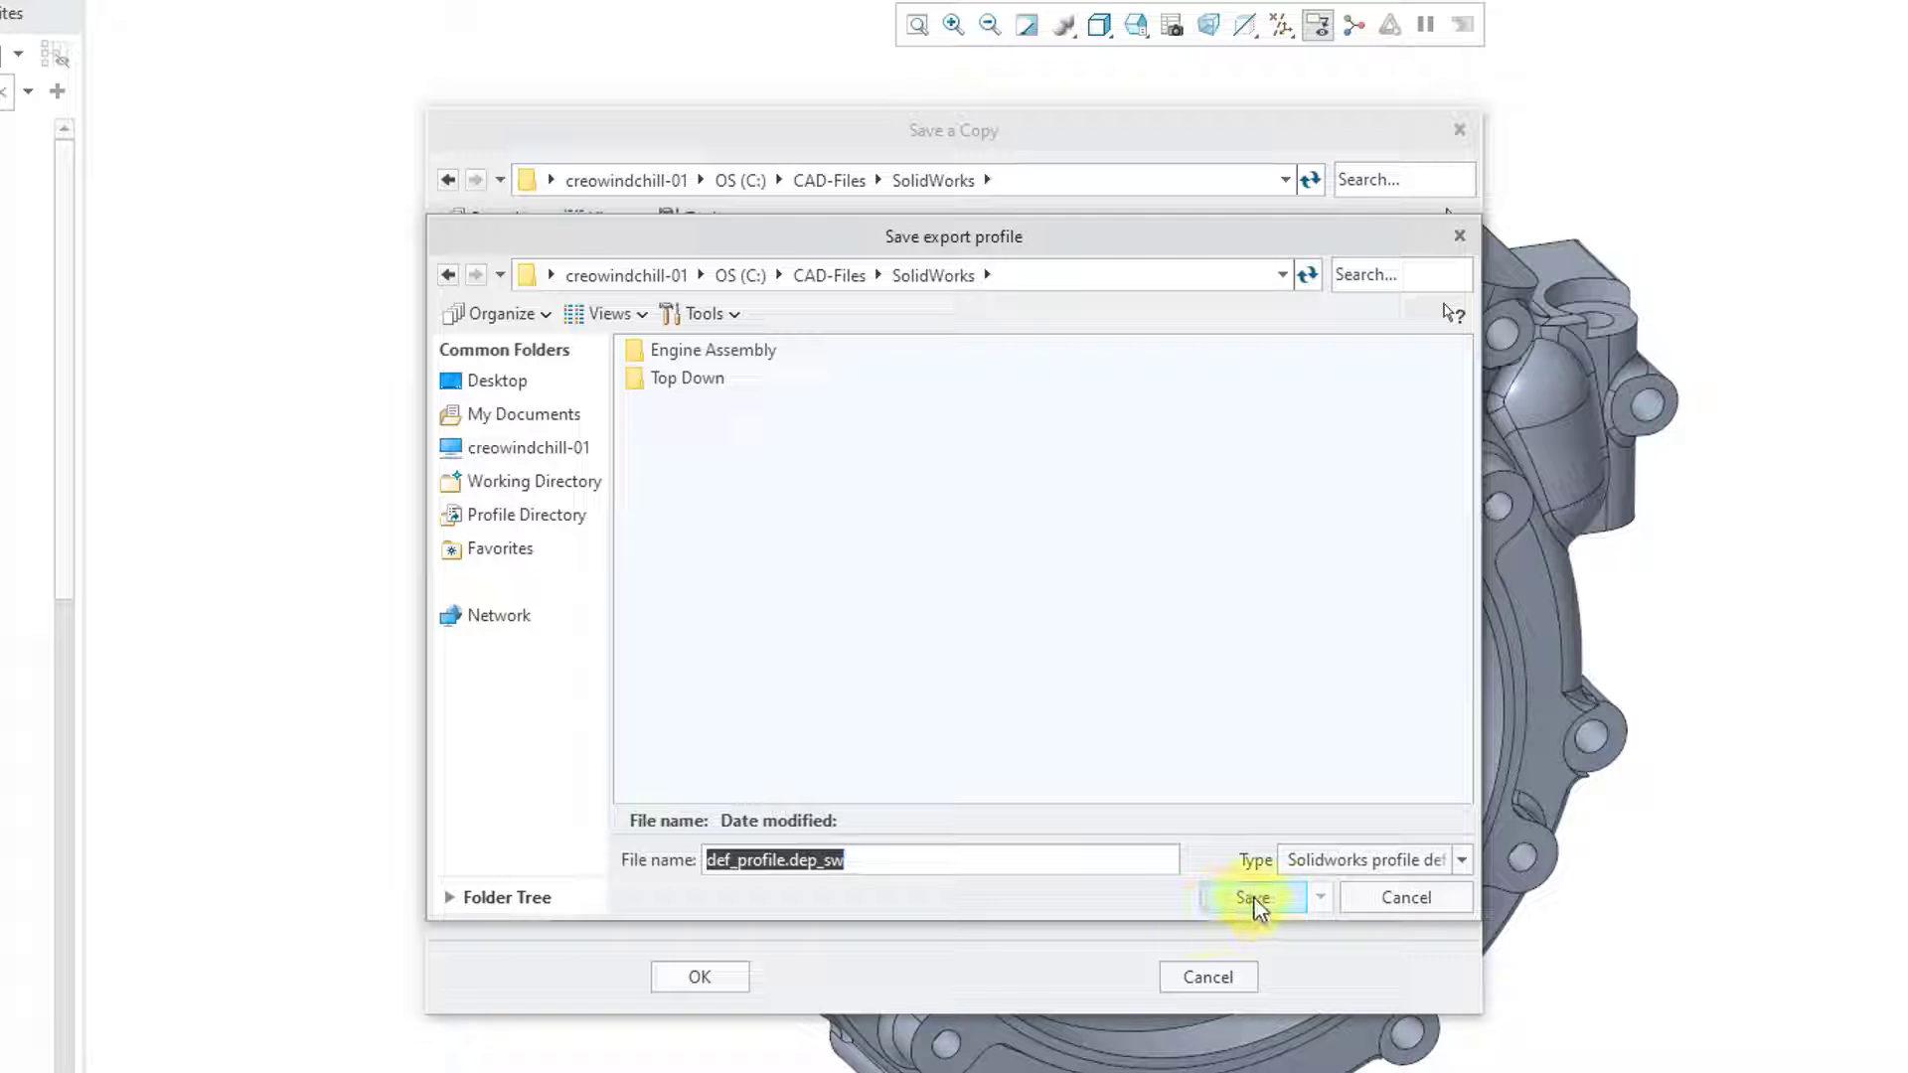
click(1252, 896)
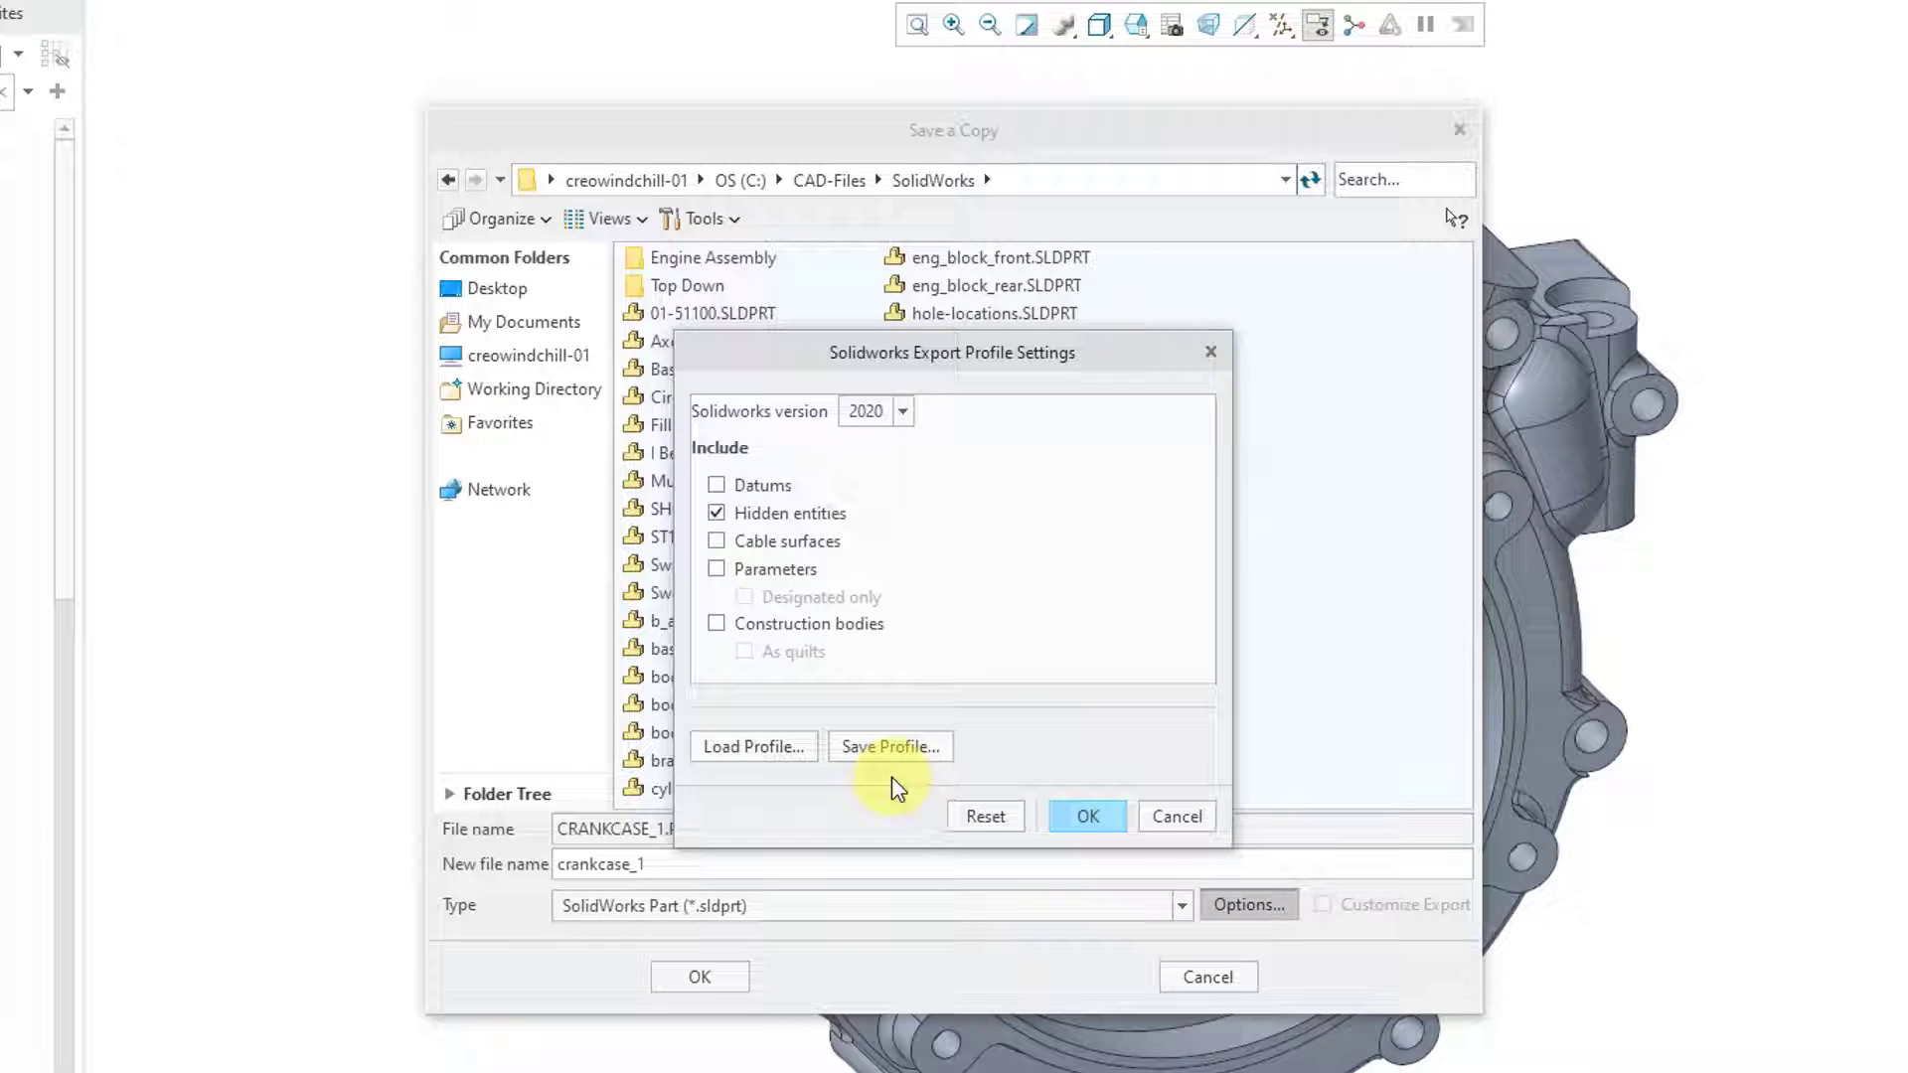
mouse_move(744, 759)
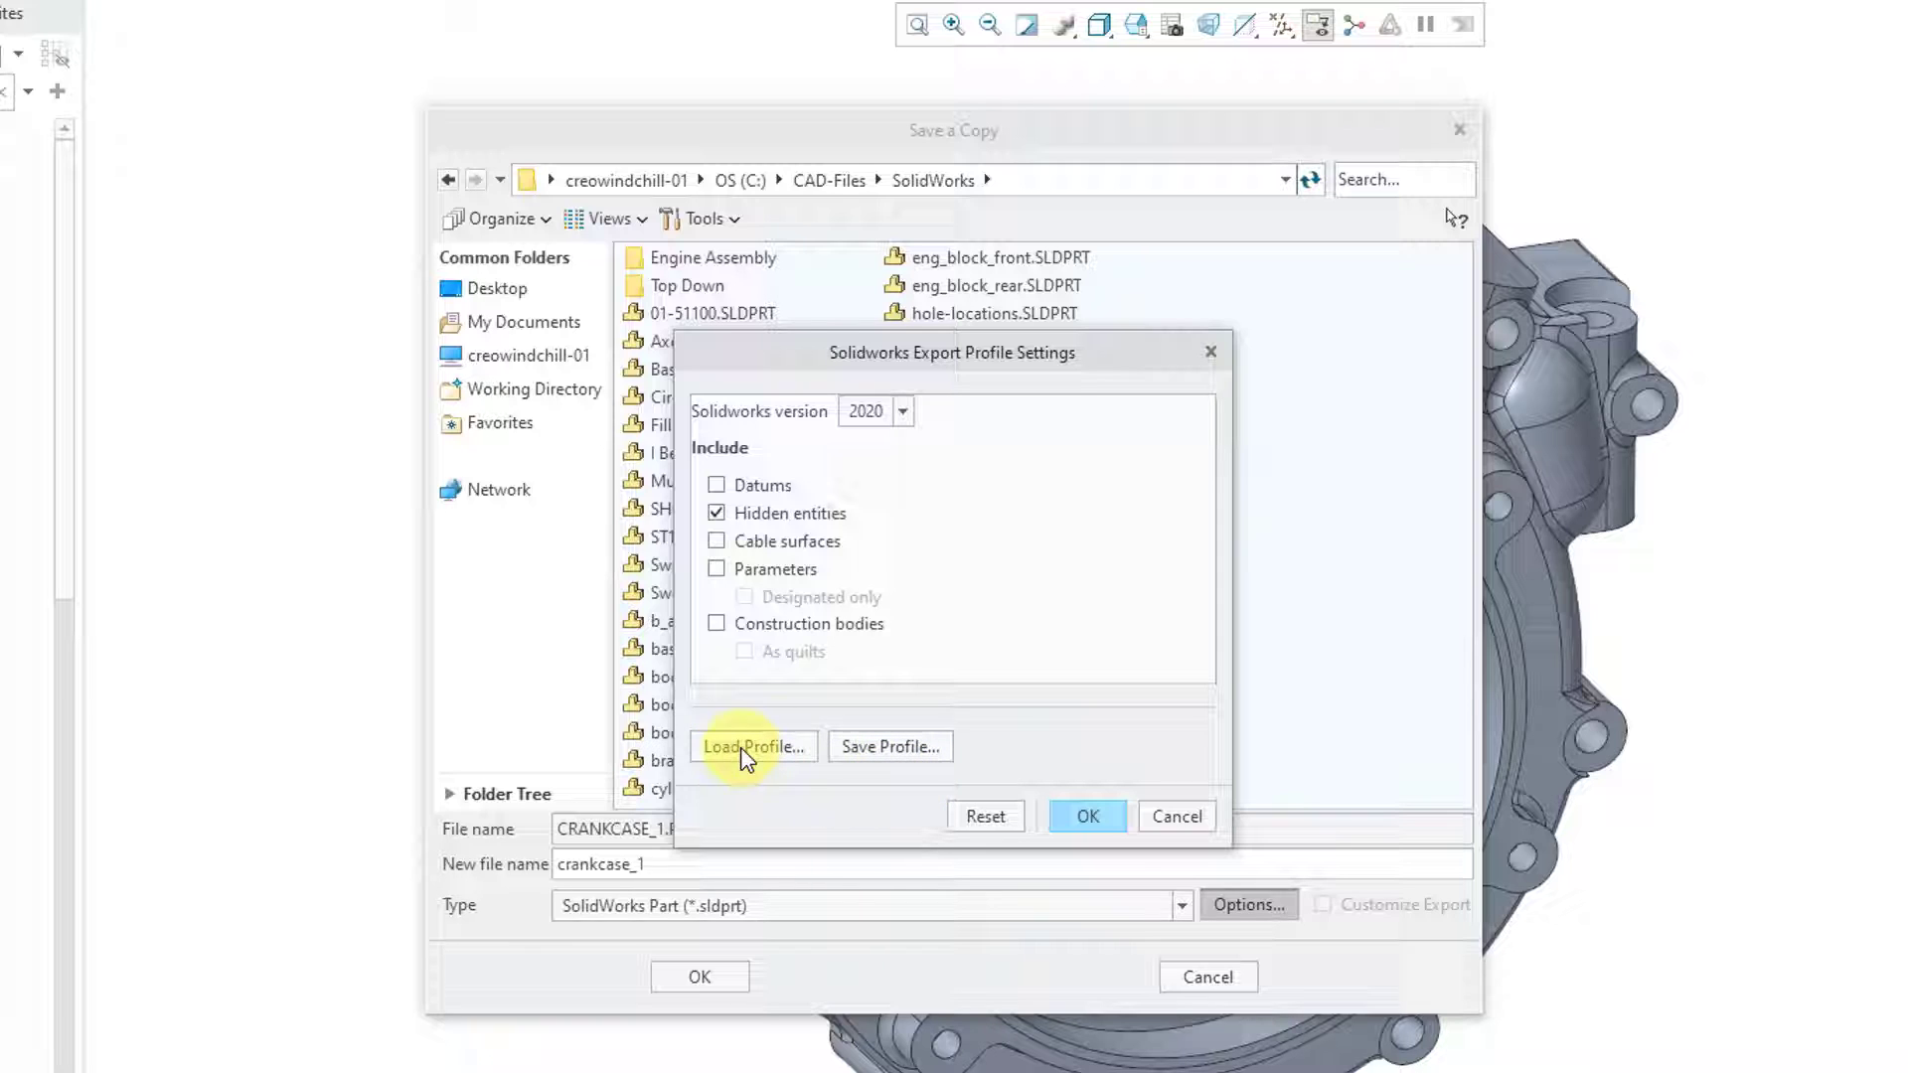
mouse_move(797, 788)
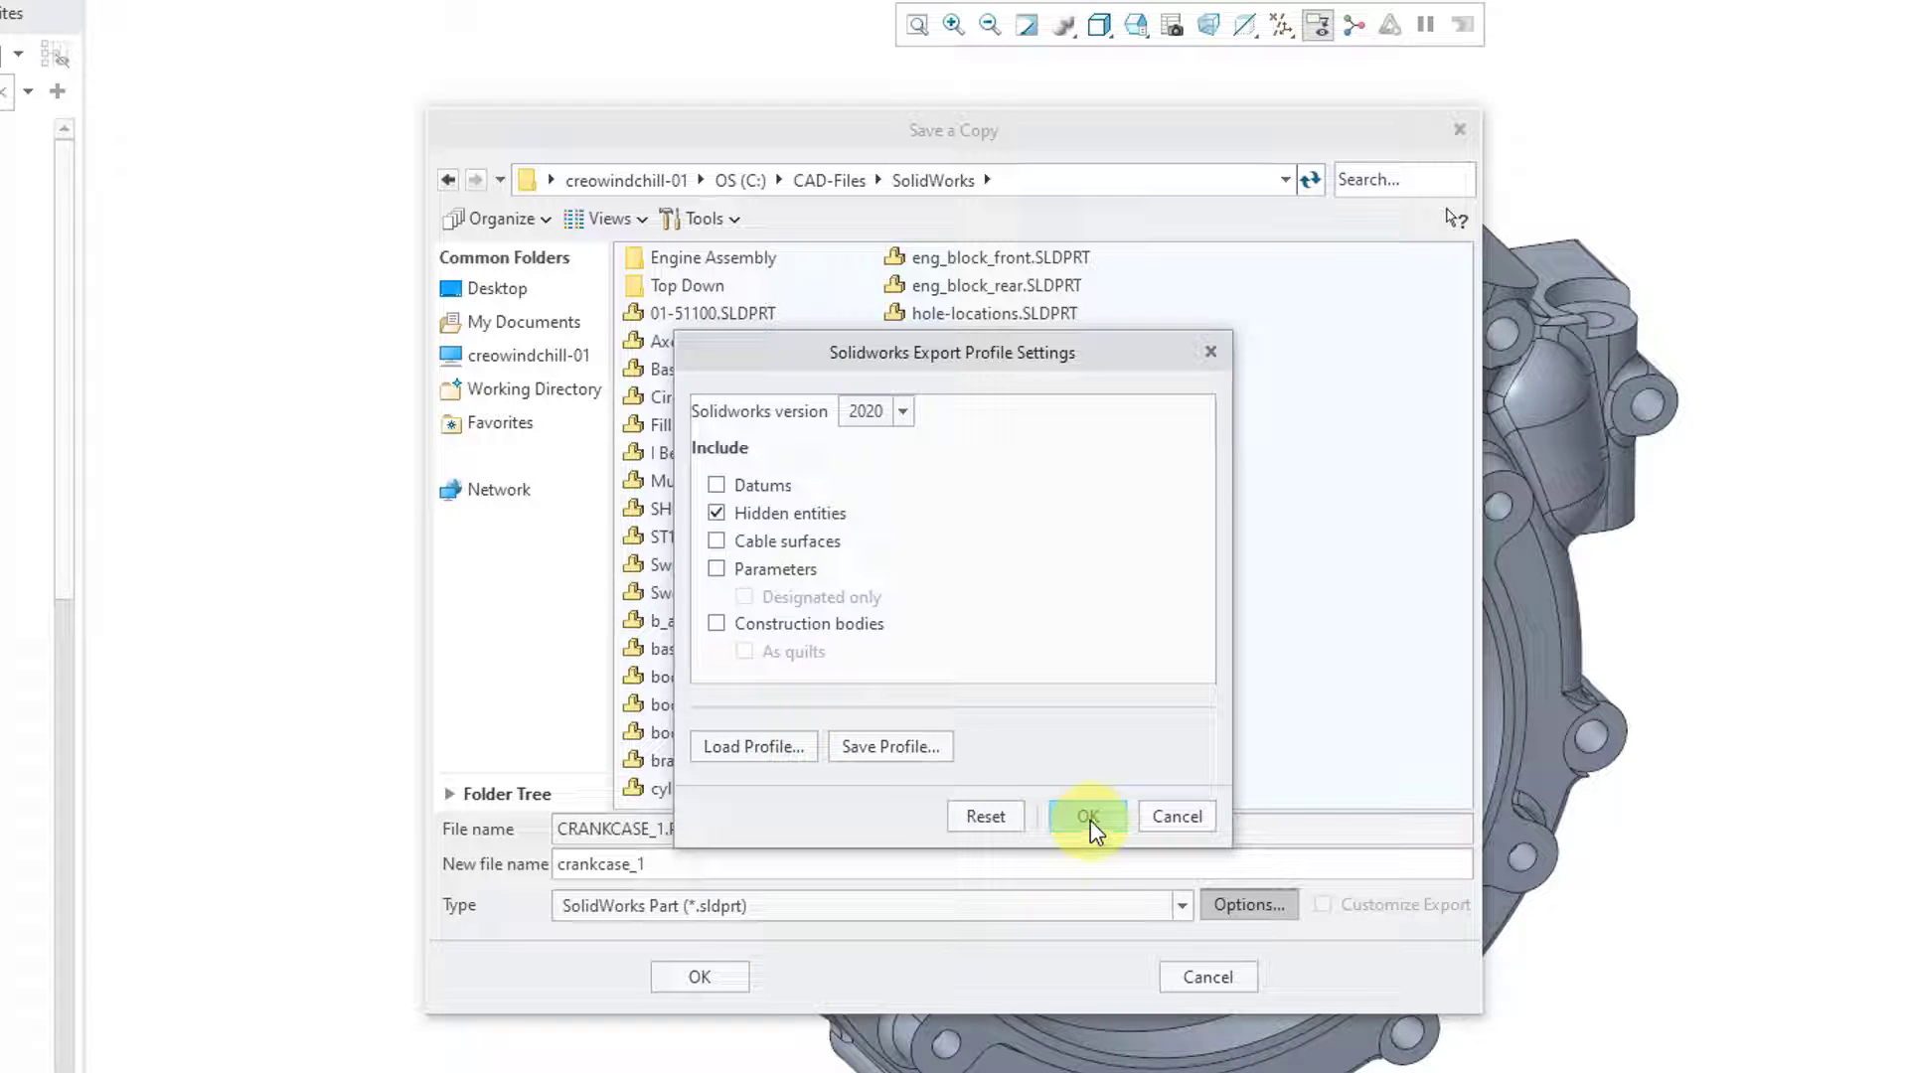
Accept the export profile settings and create crankcase_1.sldprt.
click(1086, 817)
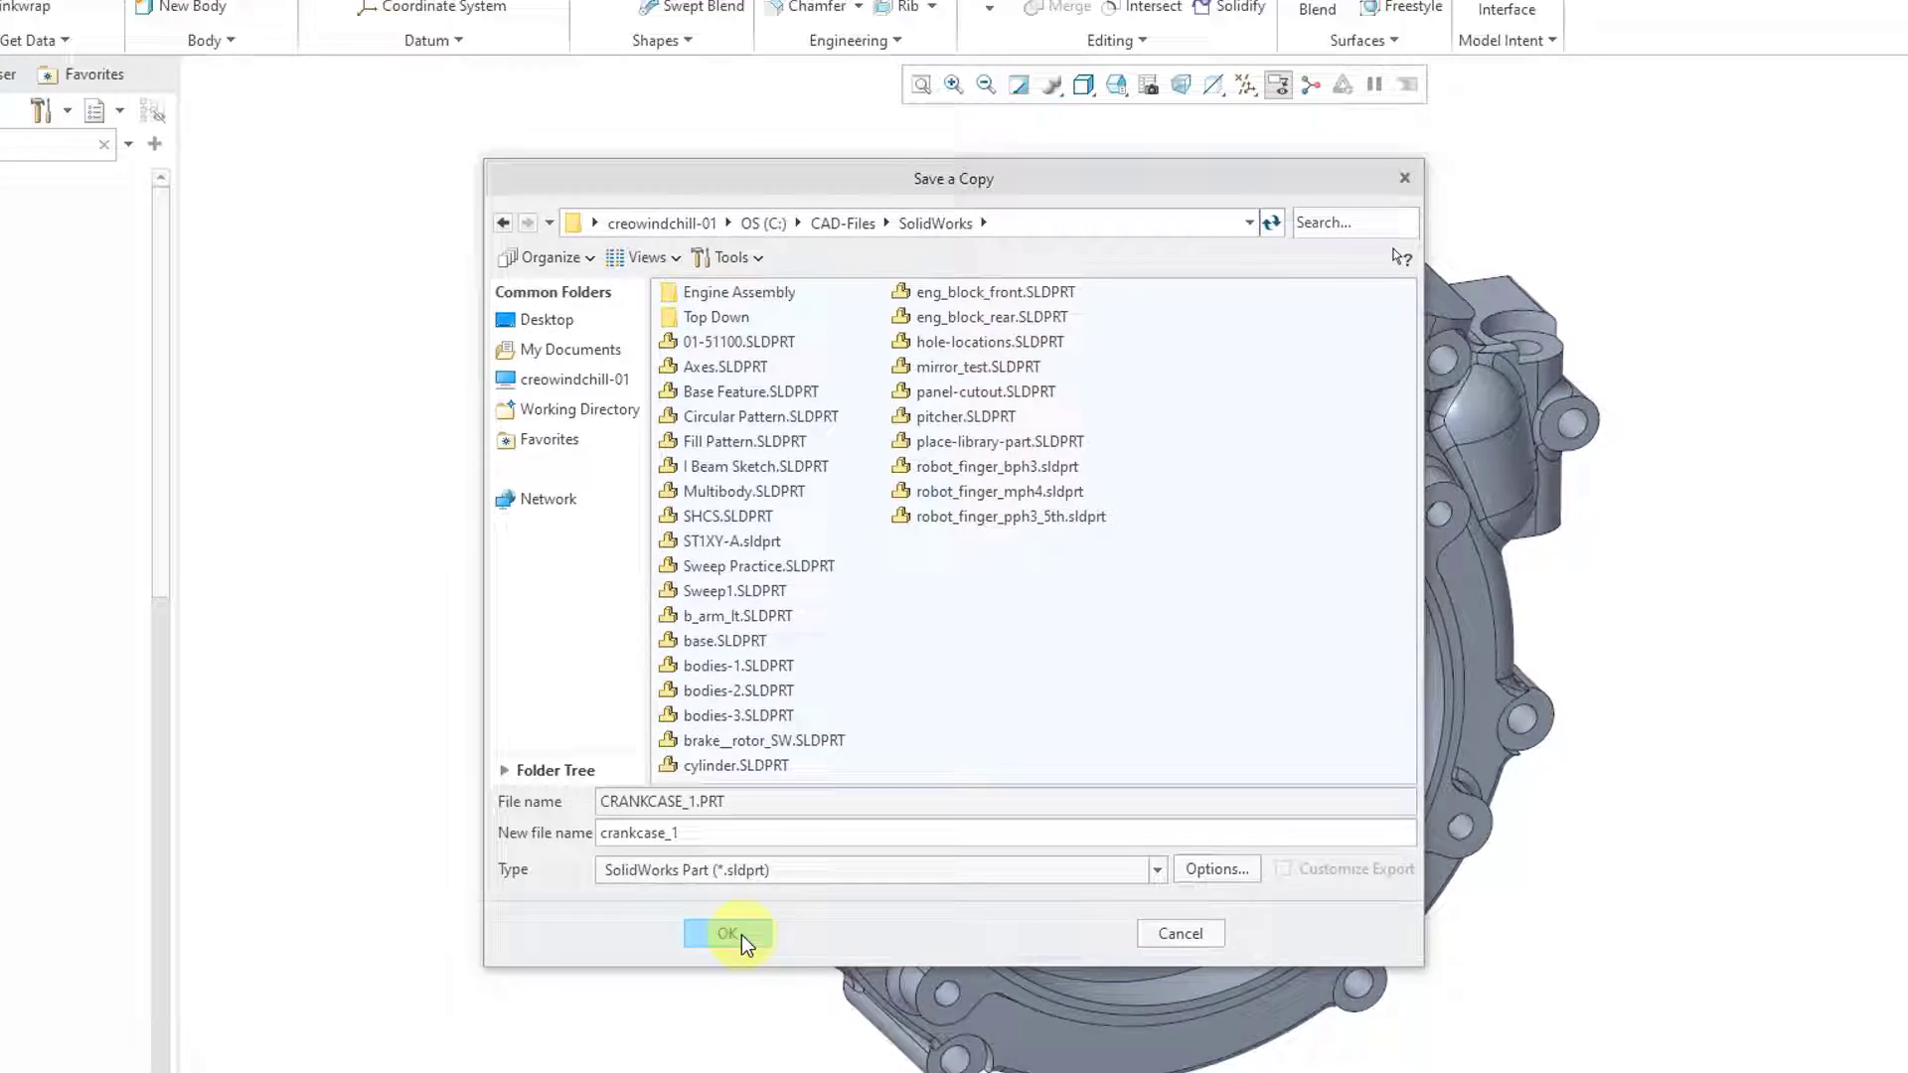
click(728, 933)
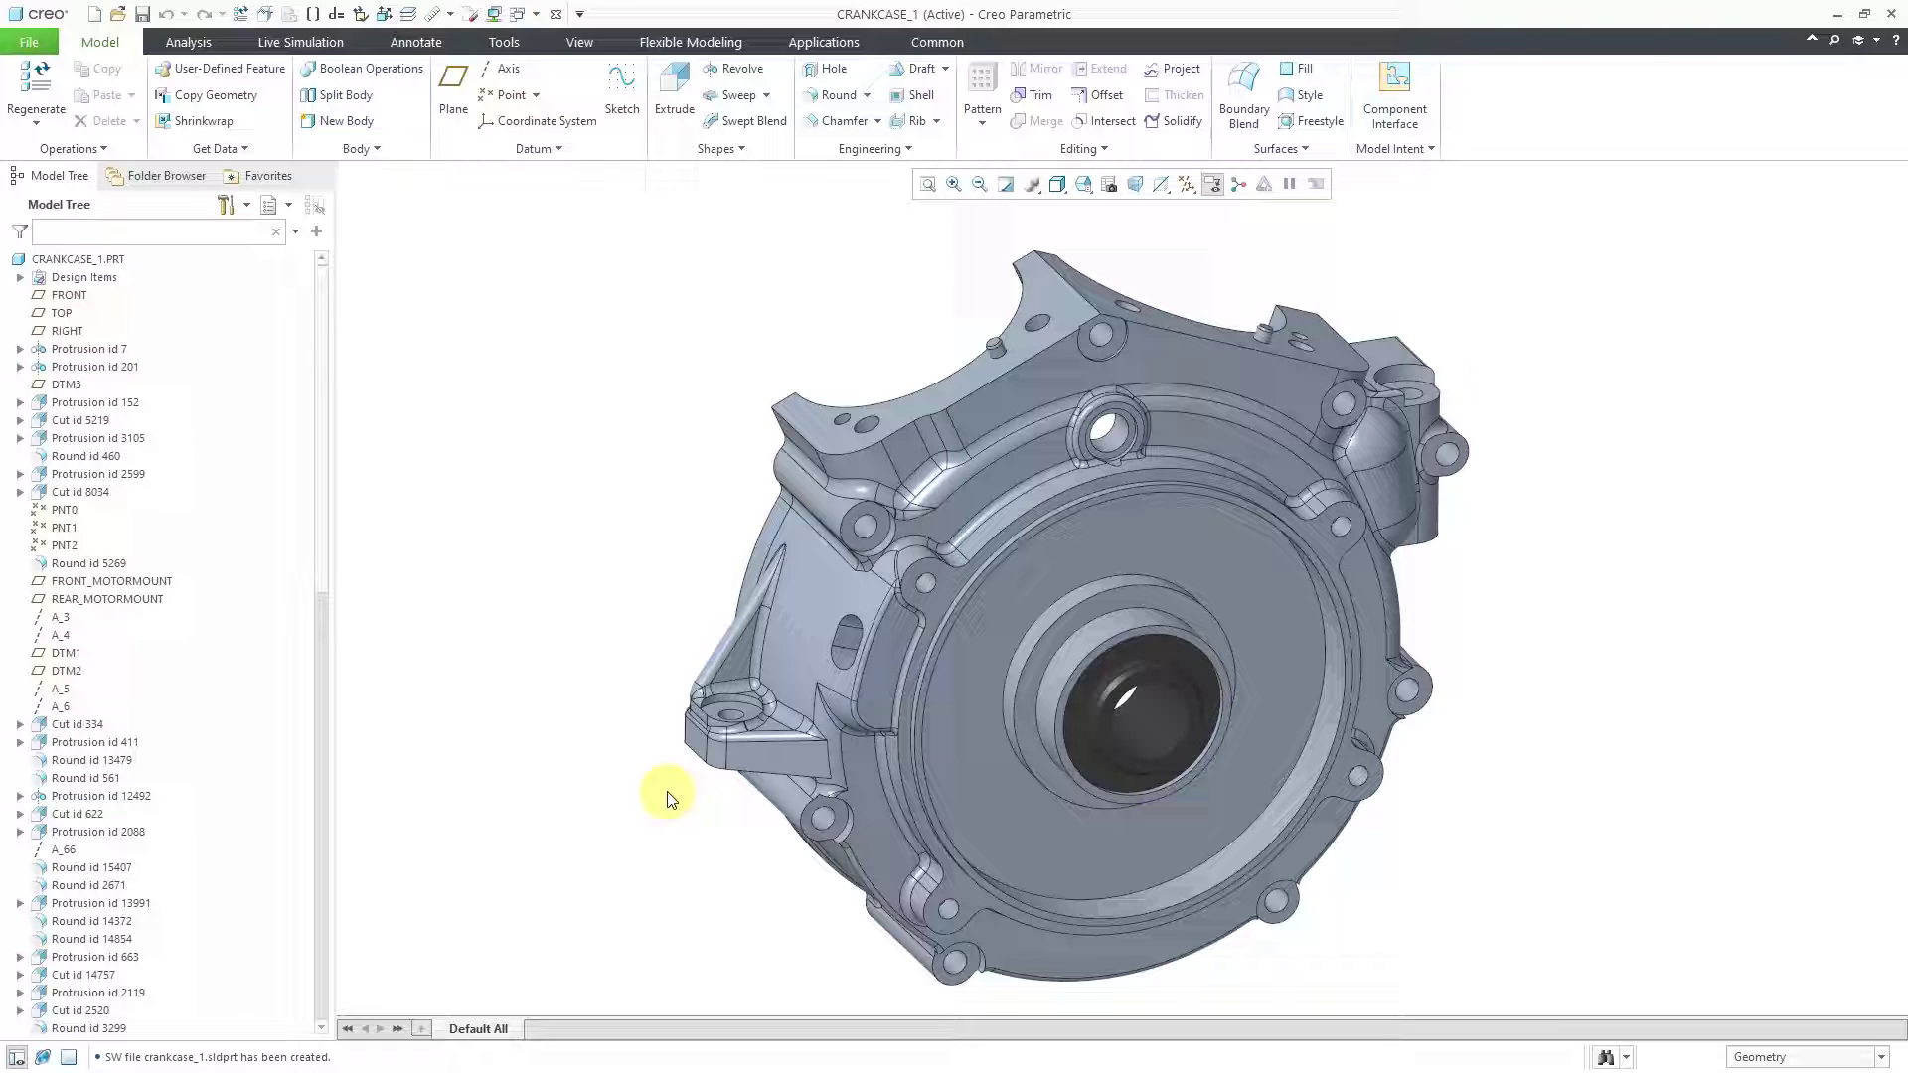
Set def_profile.dep_sw as the SolidWorks export profile in Data Exchange options, declining config save.
click(28, 42)
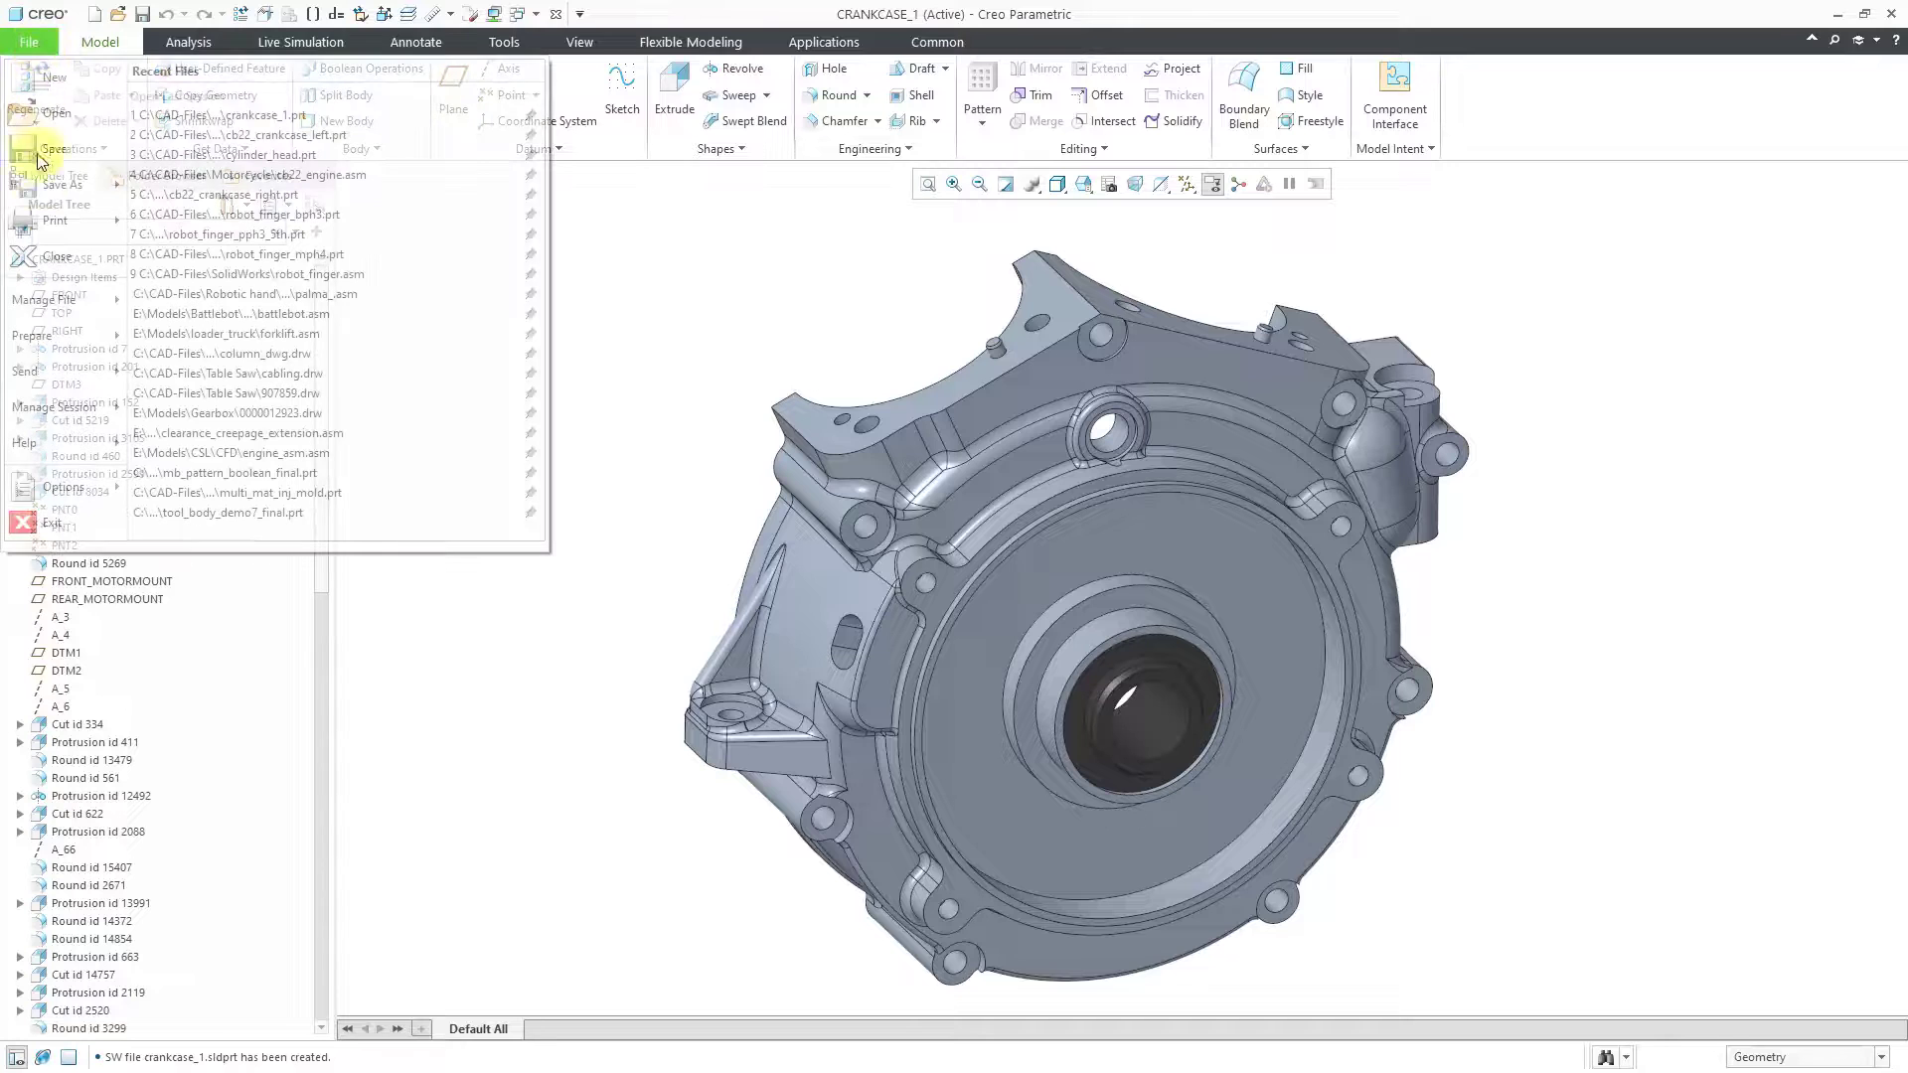
click(64, 487)
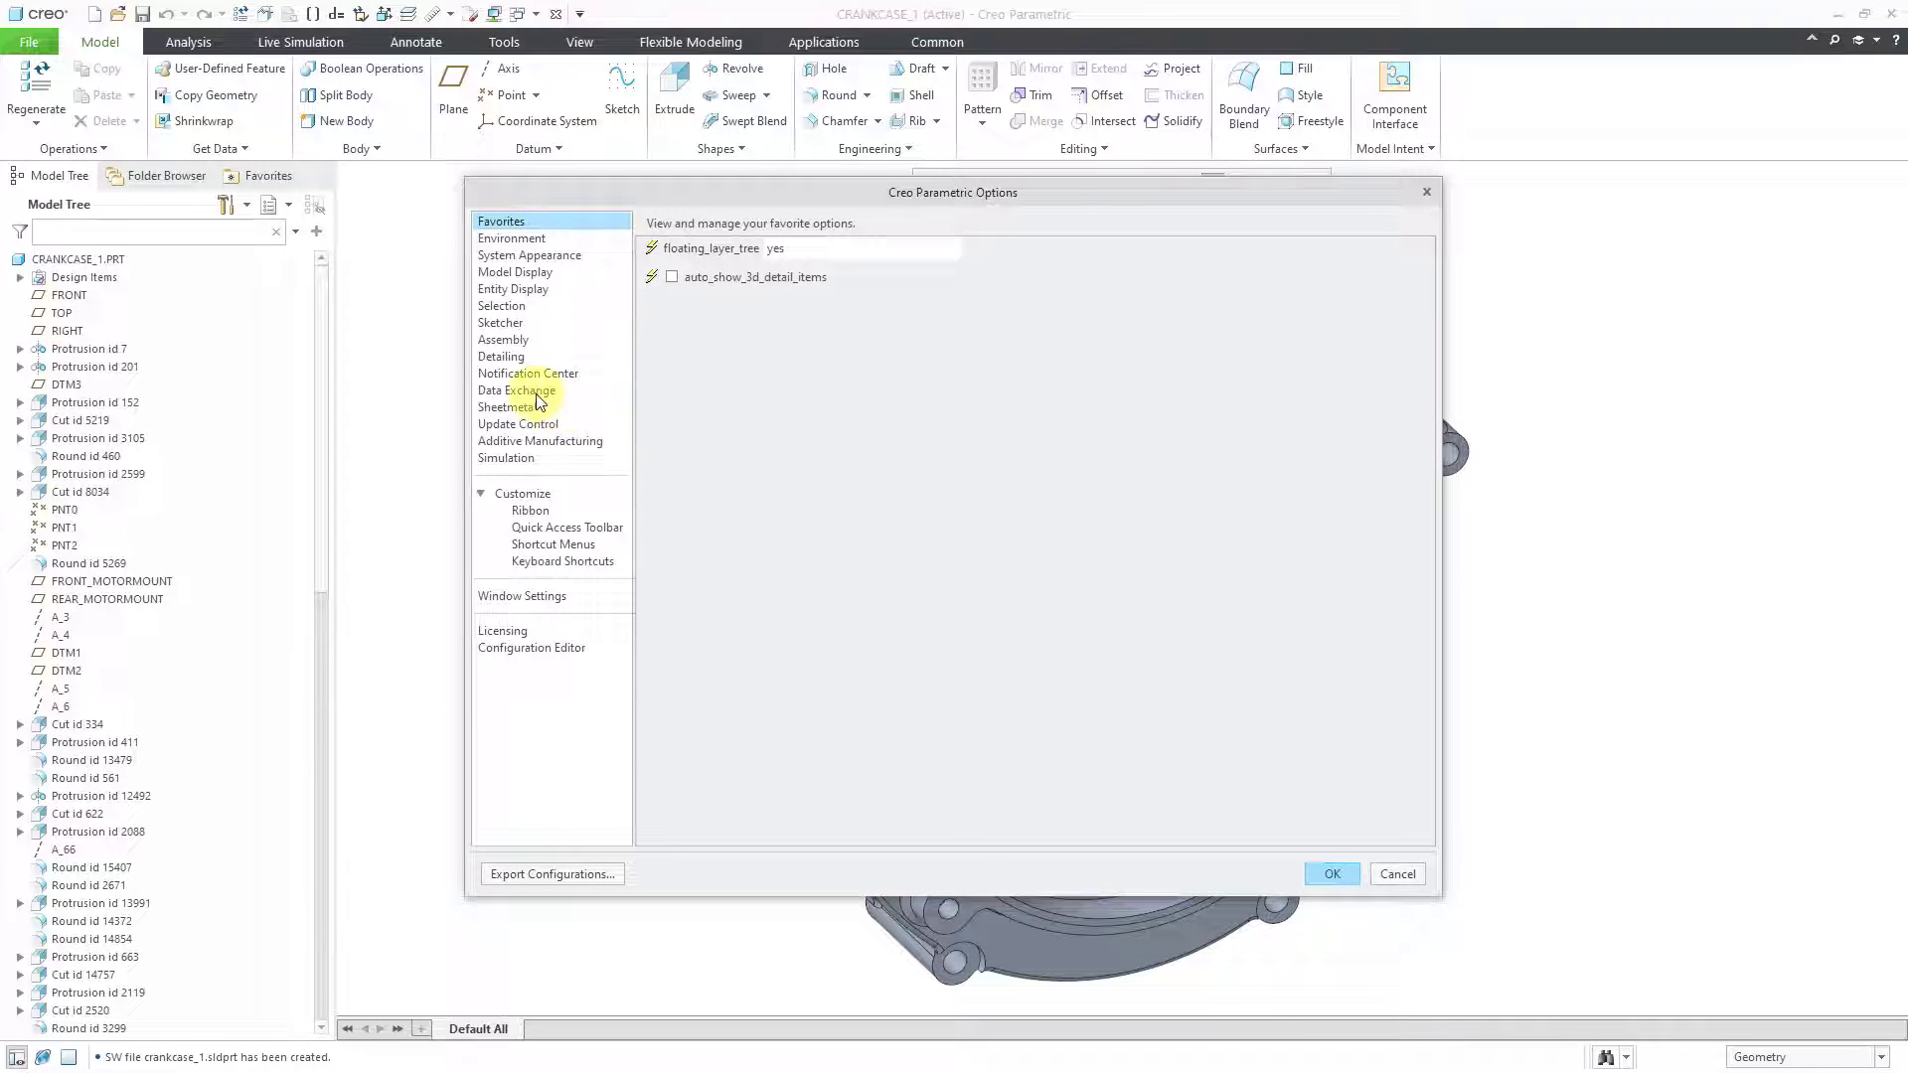
click(514, 390)
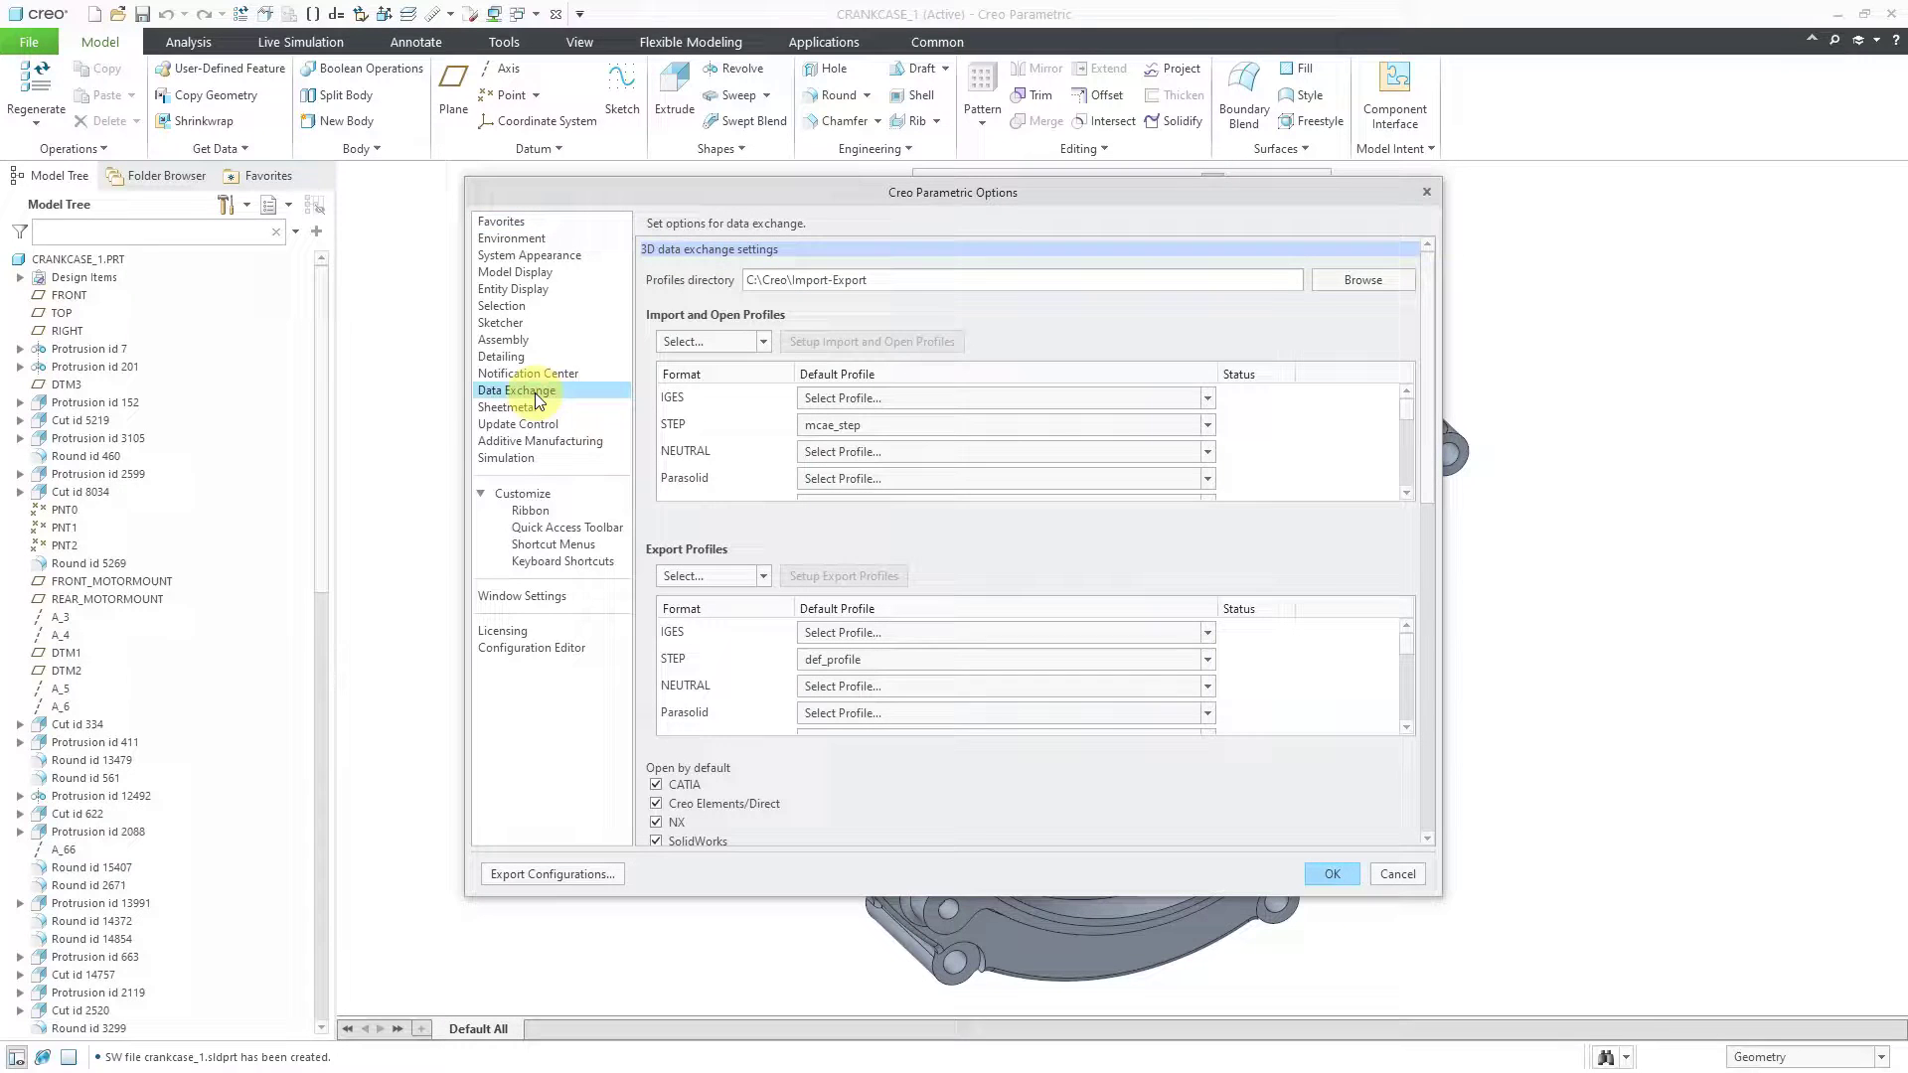
mouse_move(746, 440)
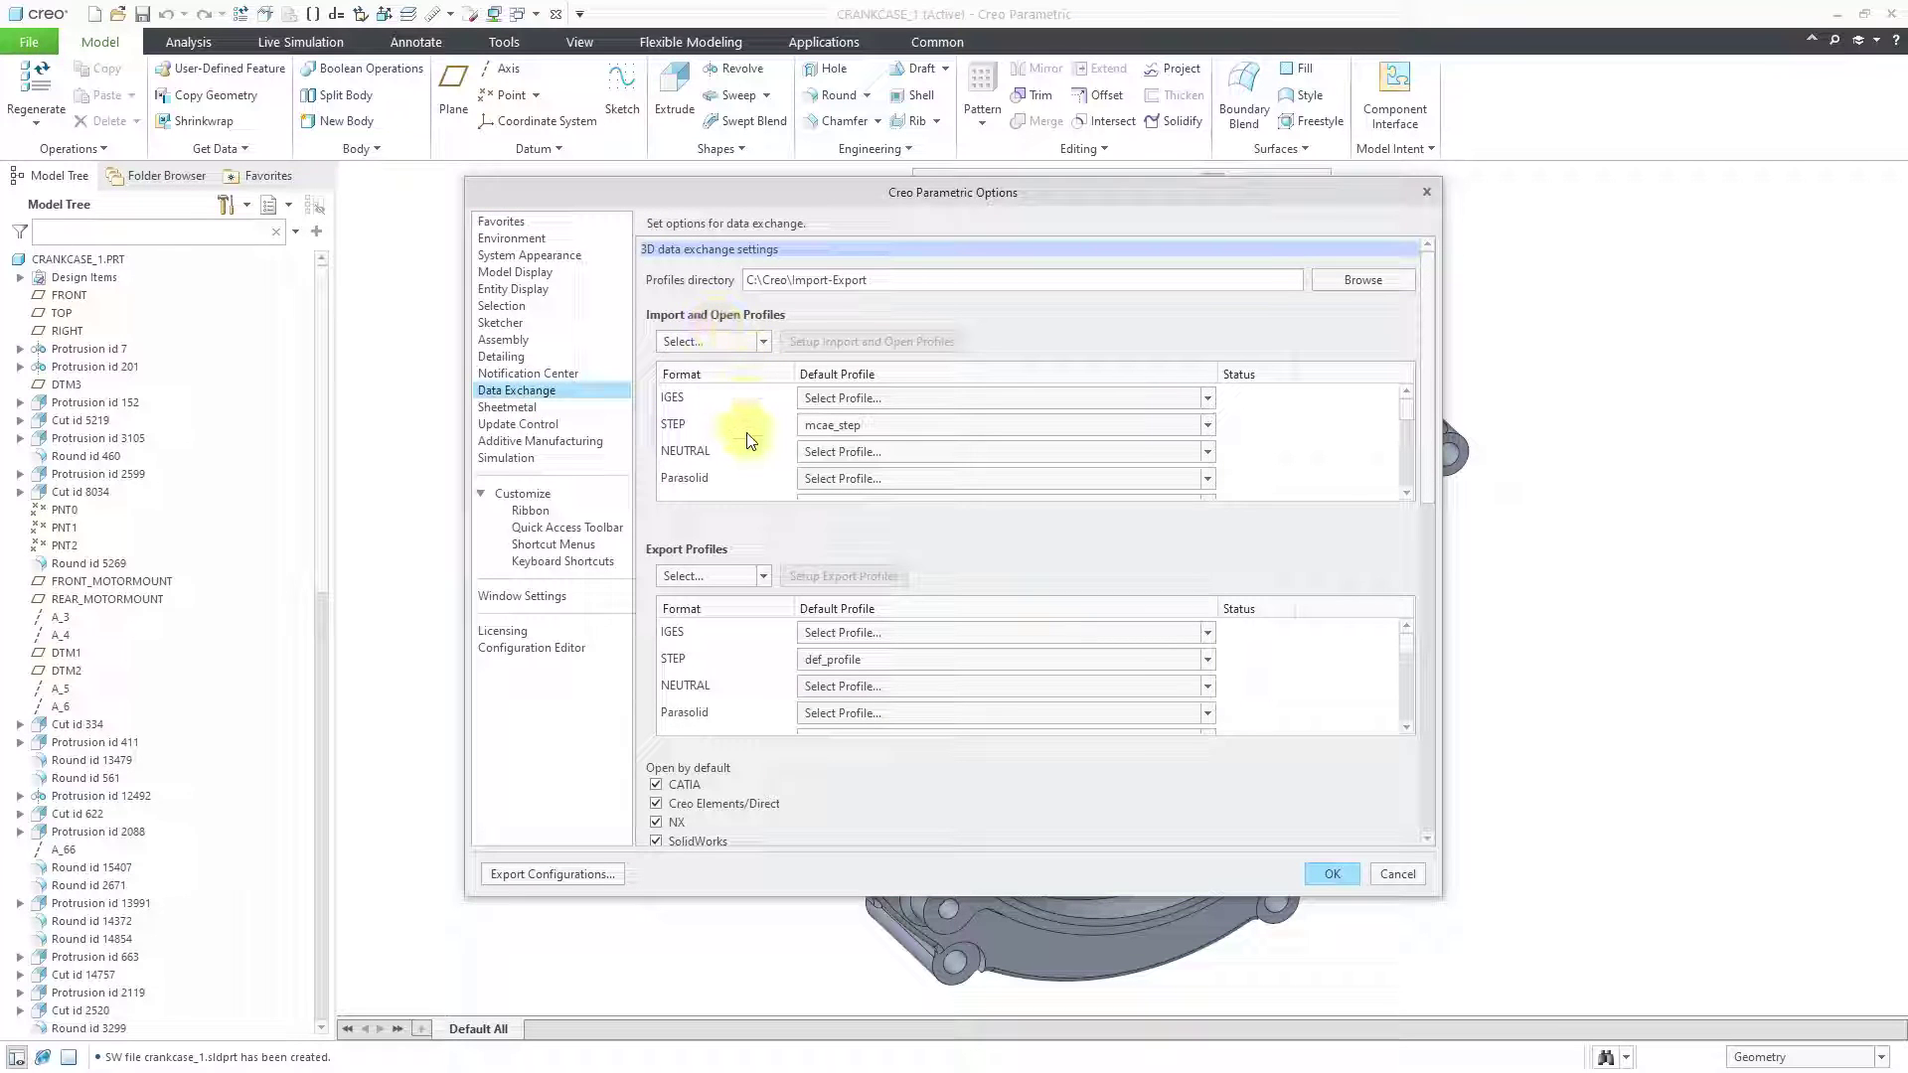
mouse_move(764, 666)
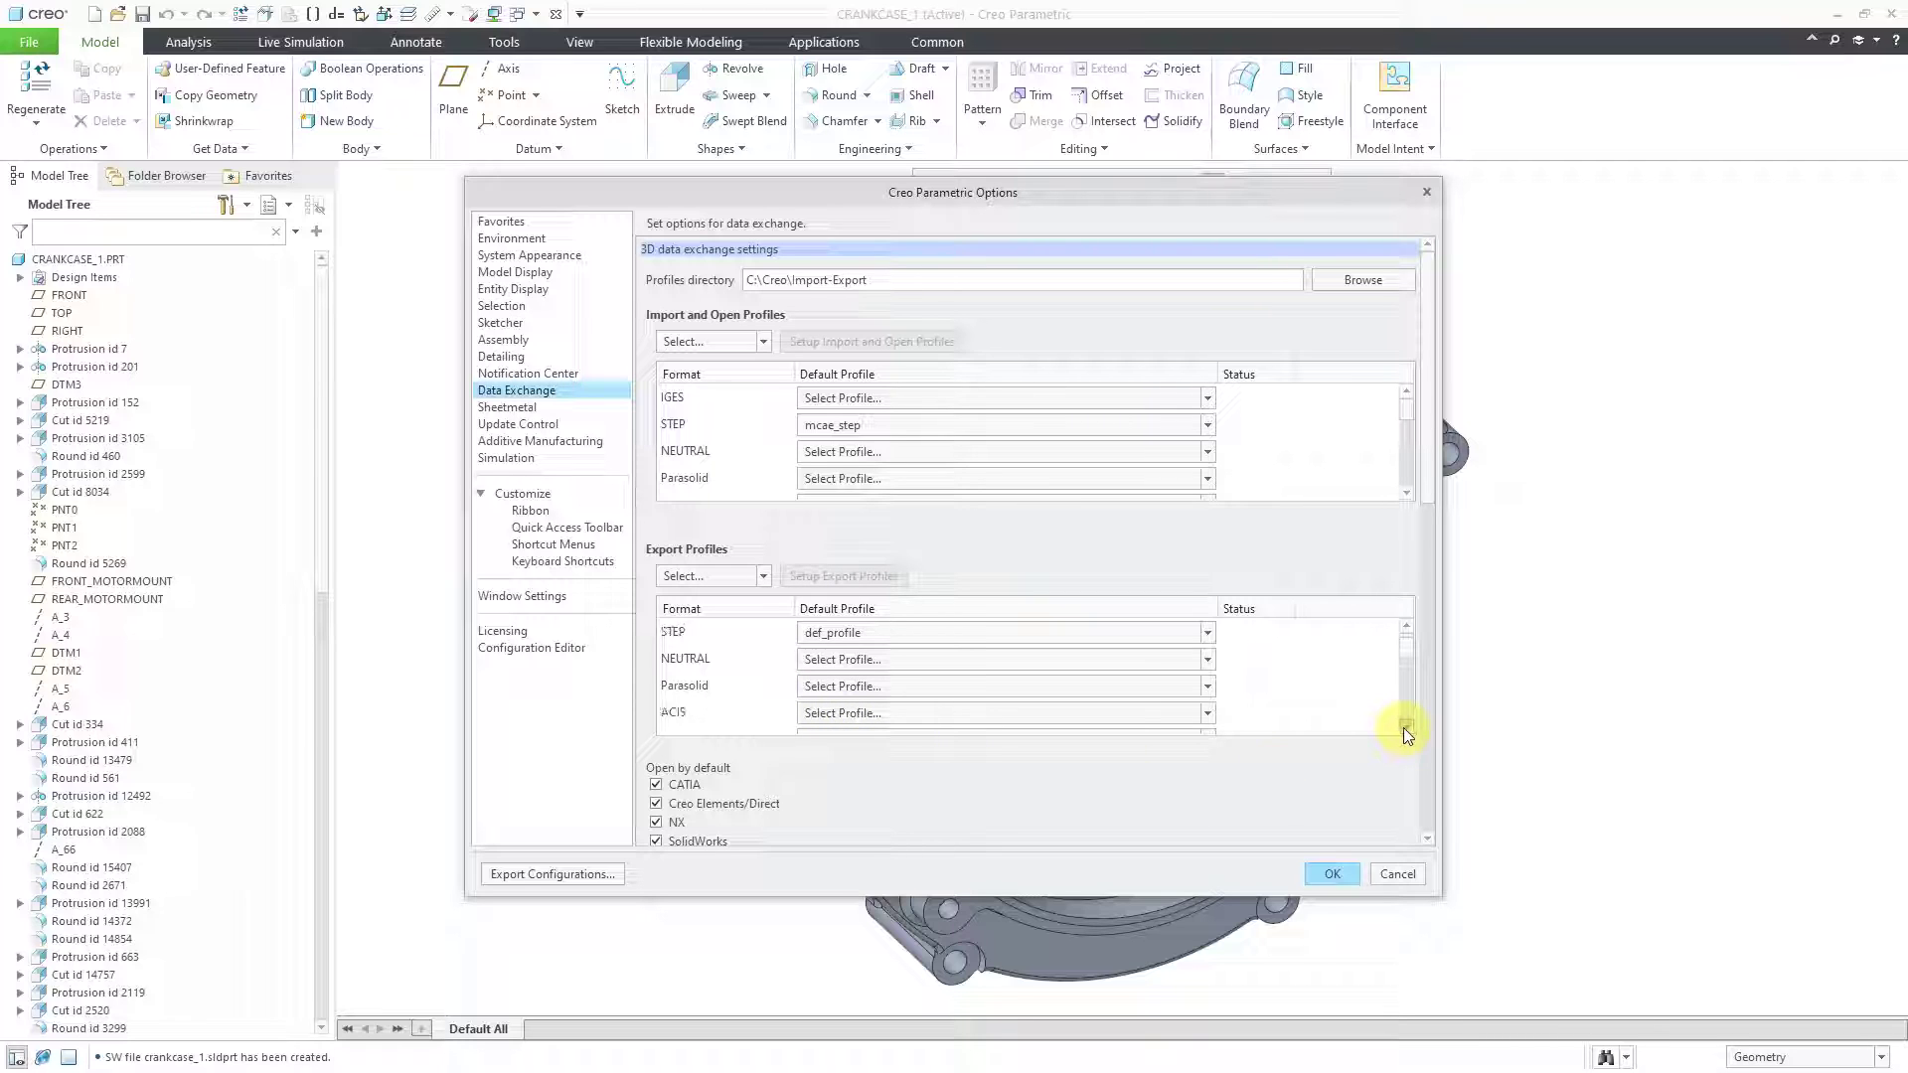
scroll(down, 3)
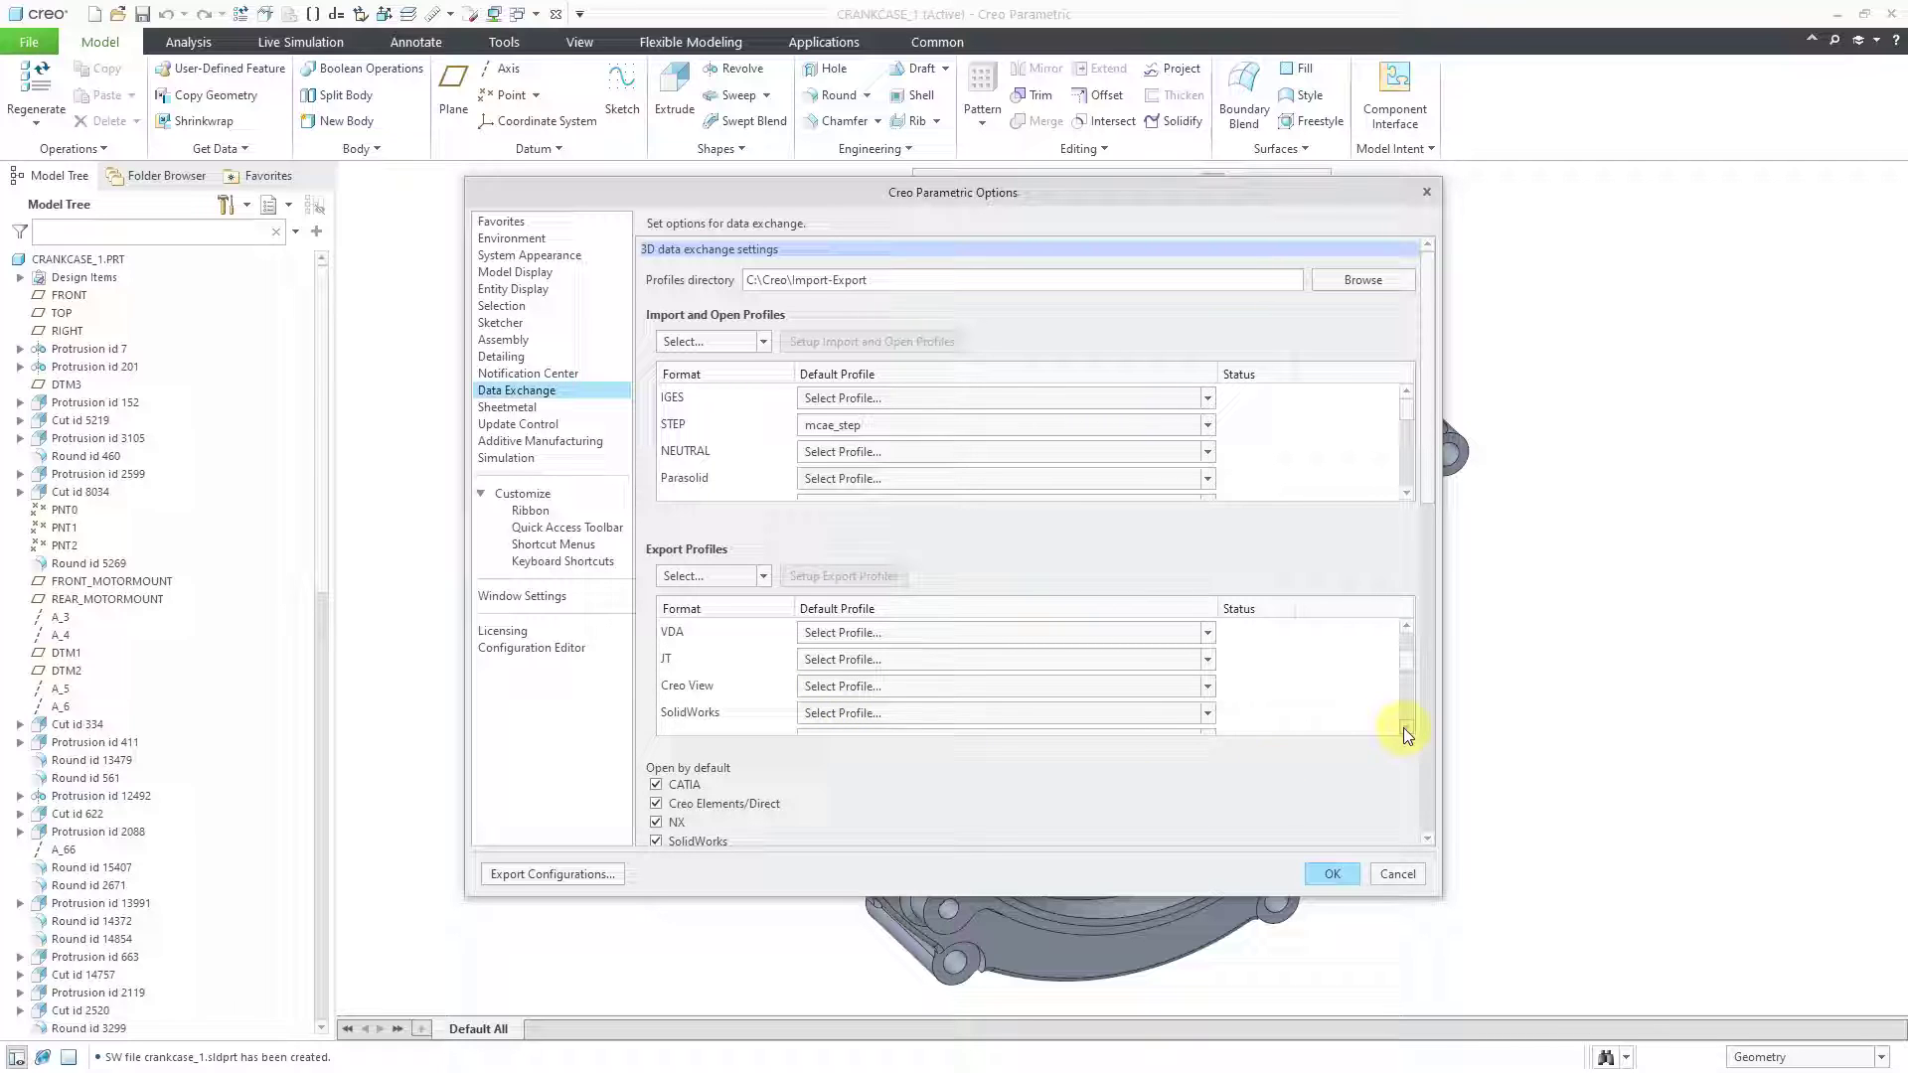
scroll(down, 3)
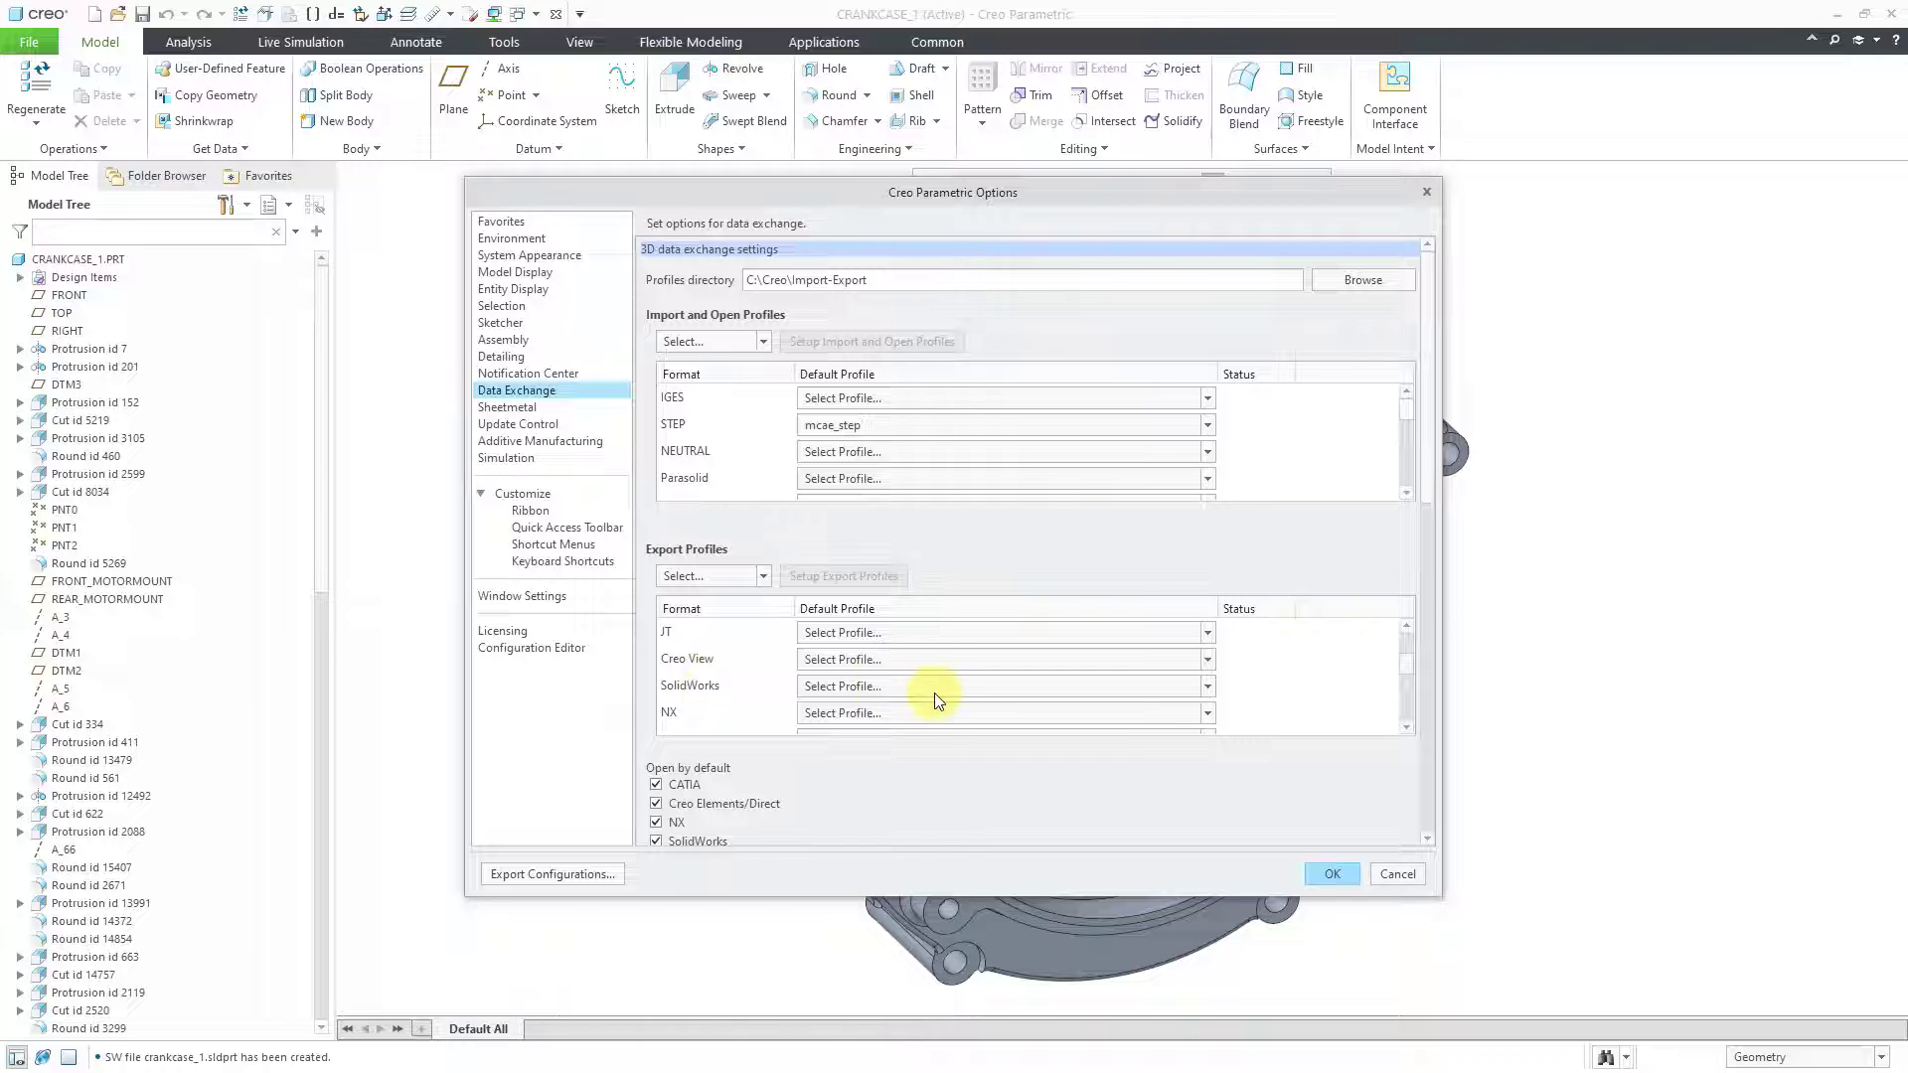
click(1205, 687)
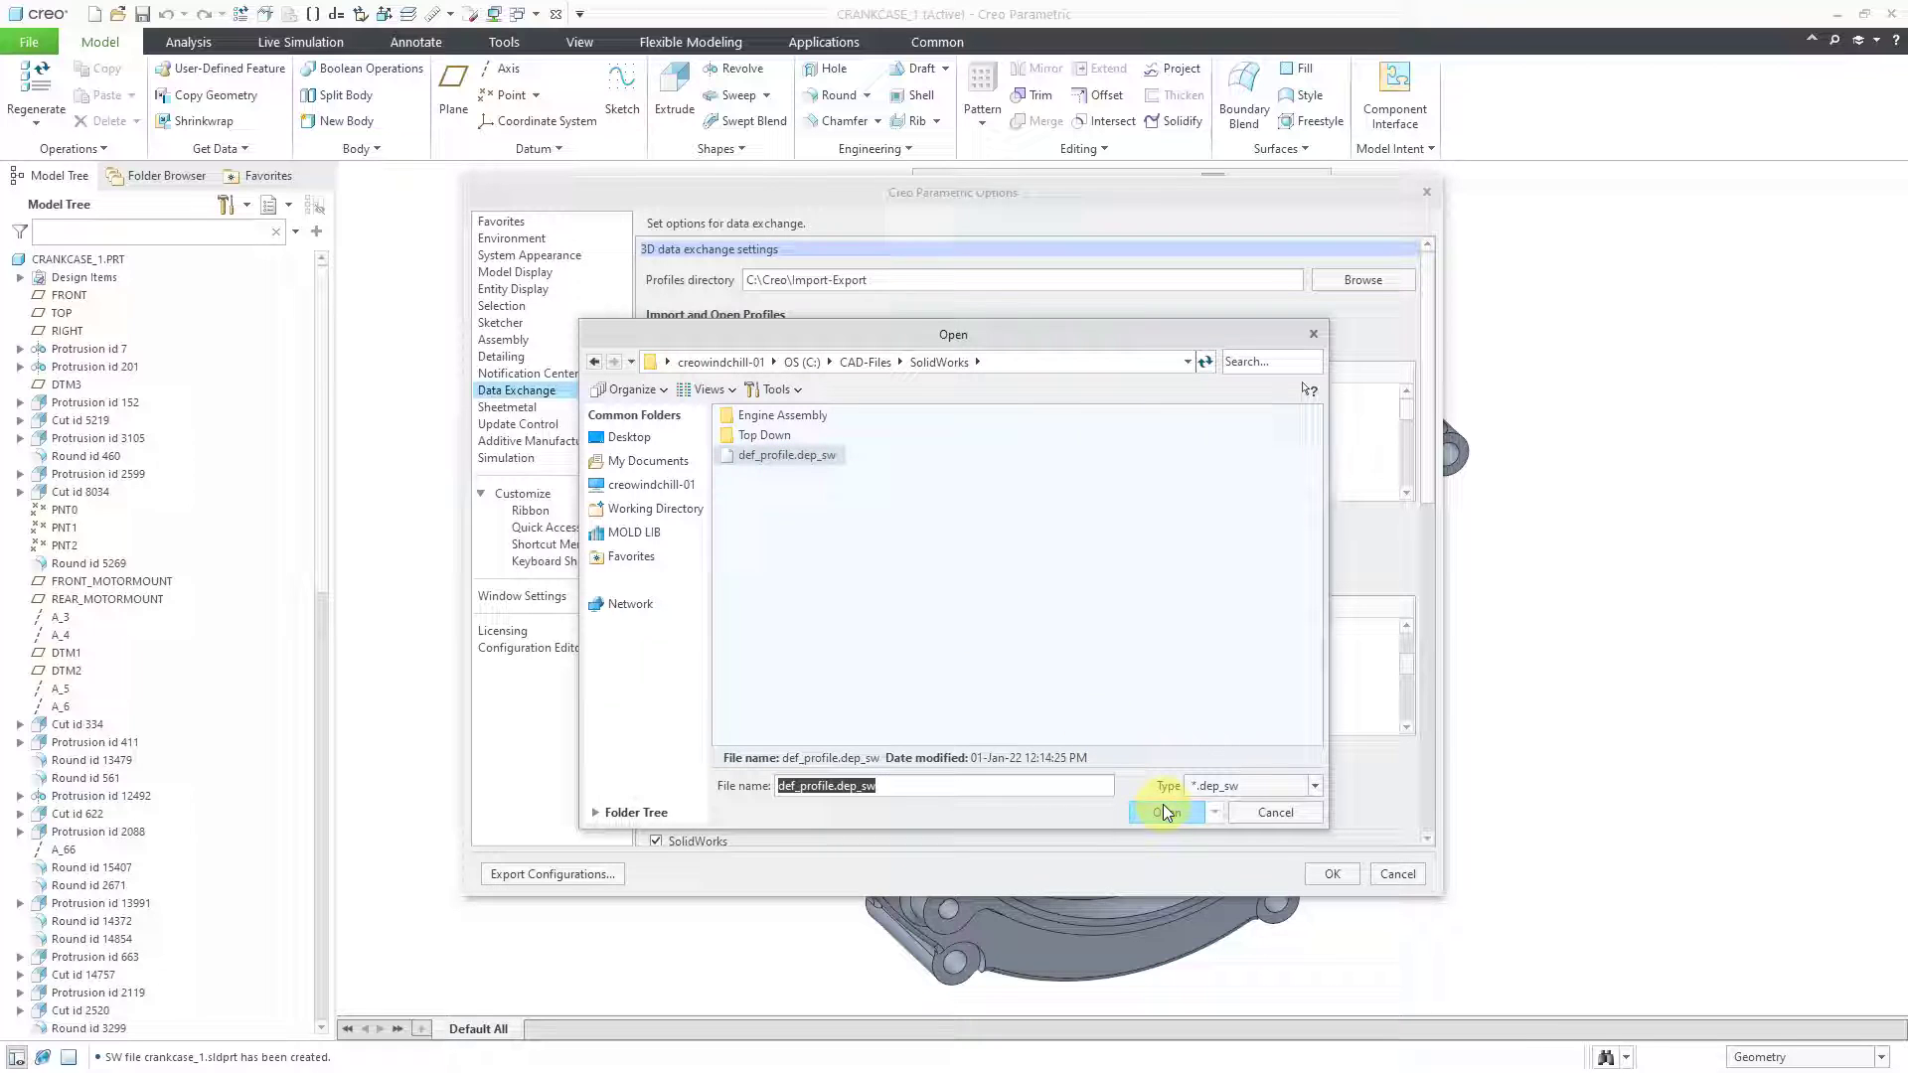
click(1164, 812)
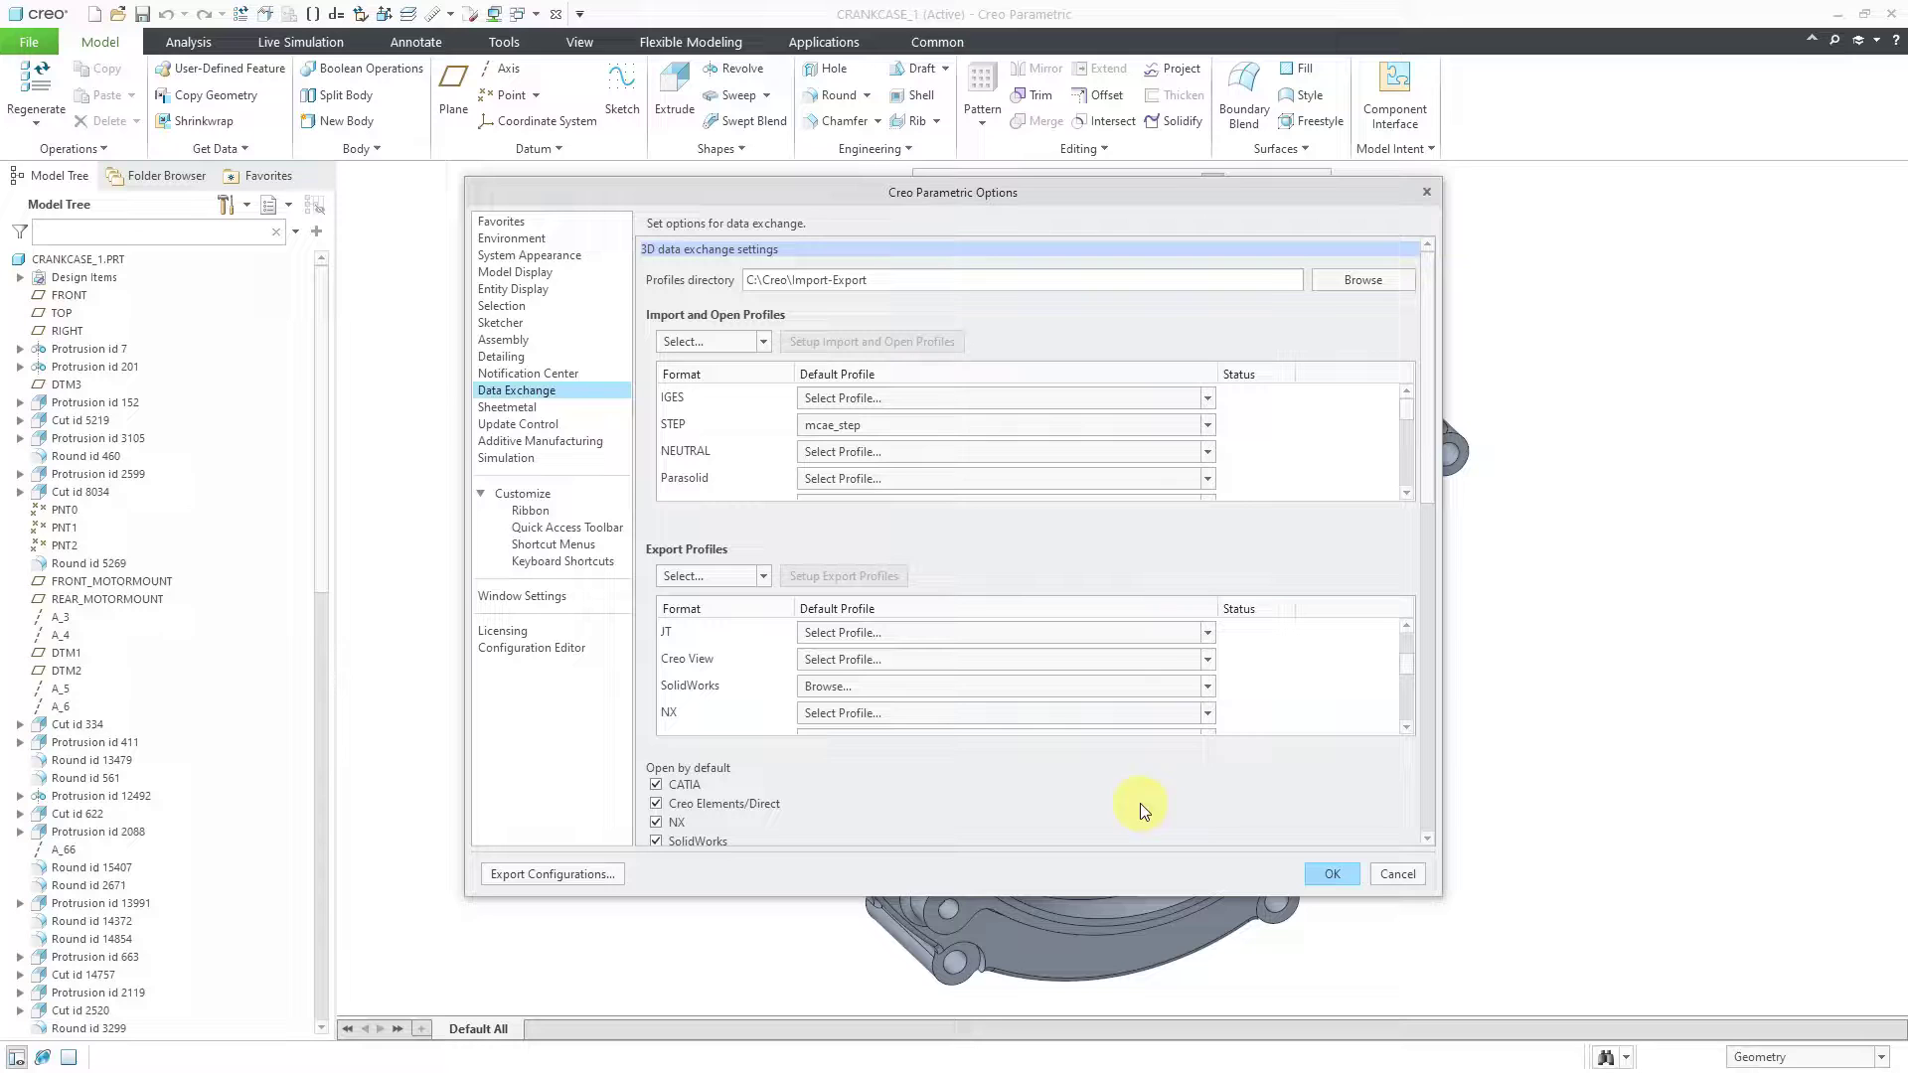
click(1329, 874)
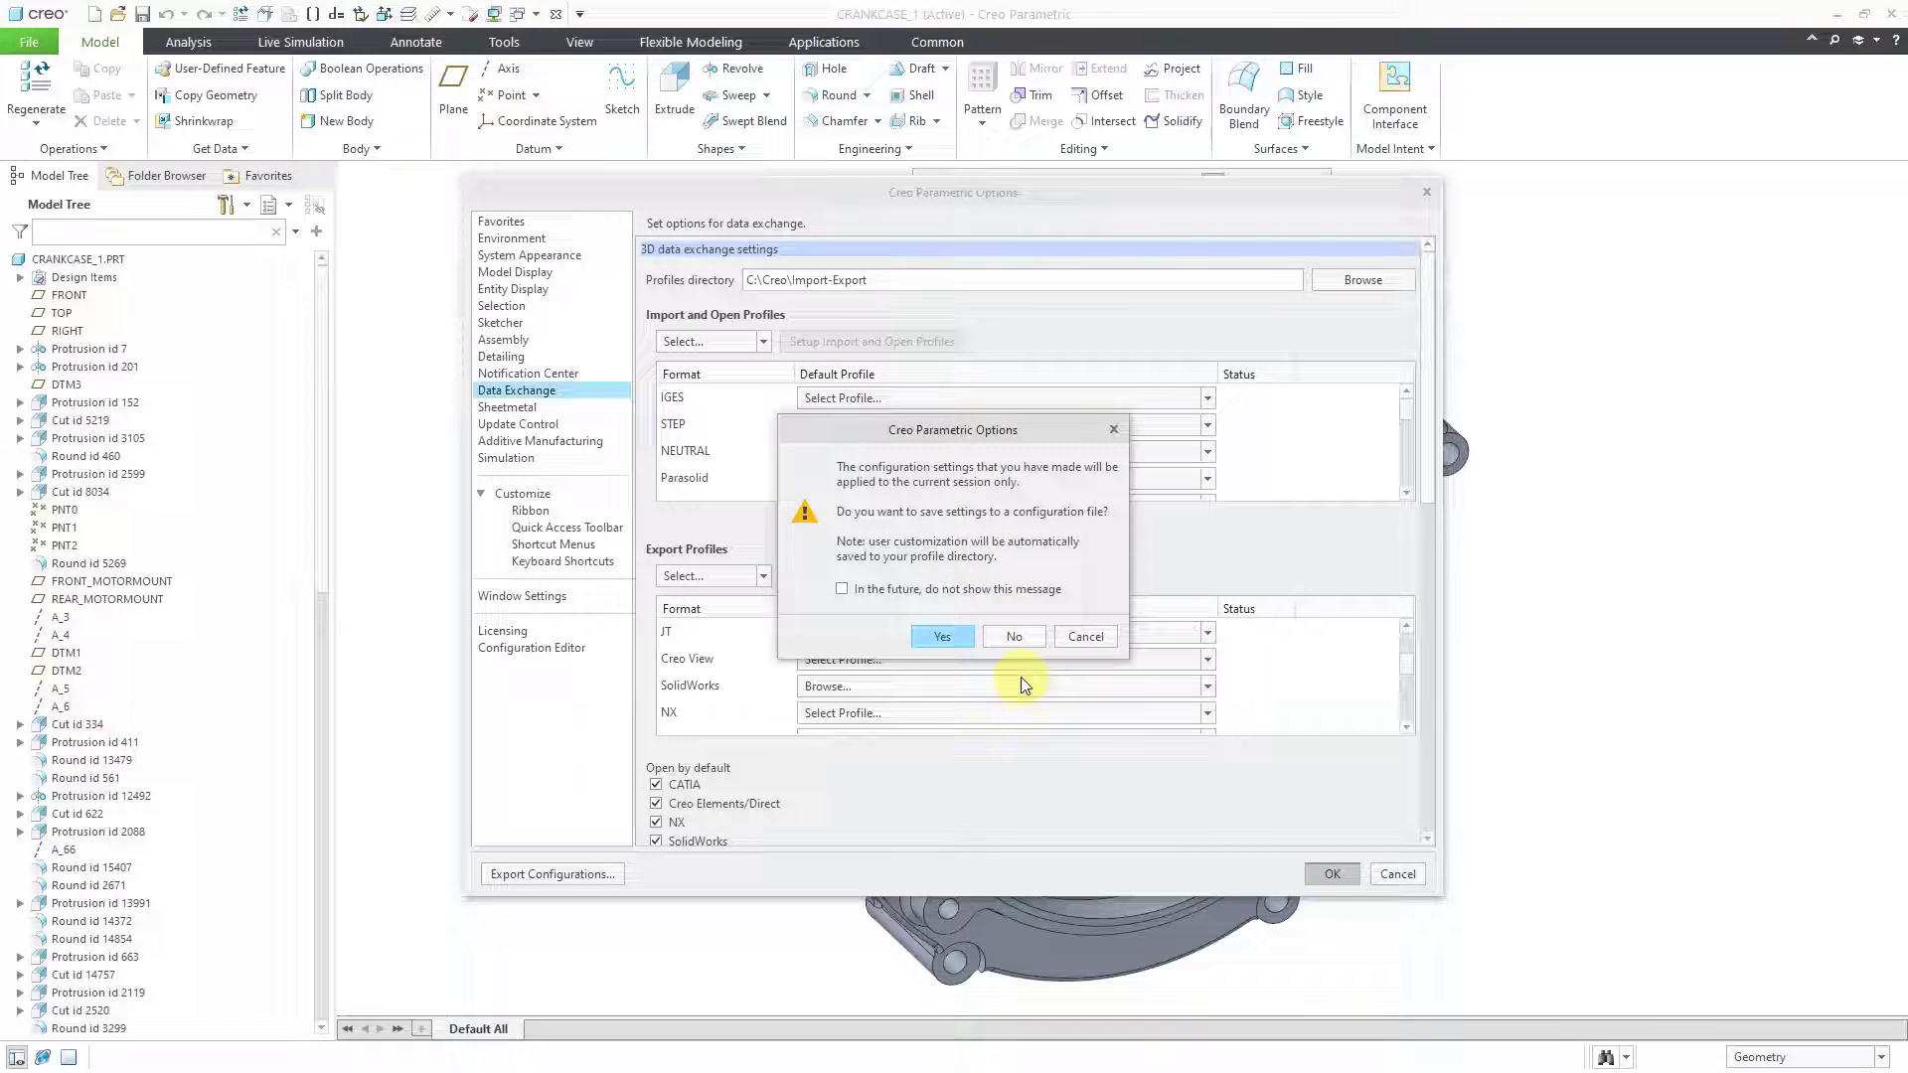
mouse_move(1013, 666)
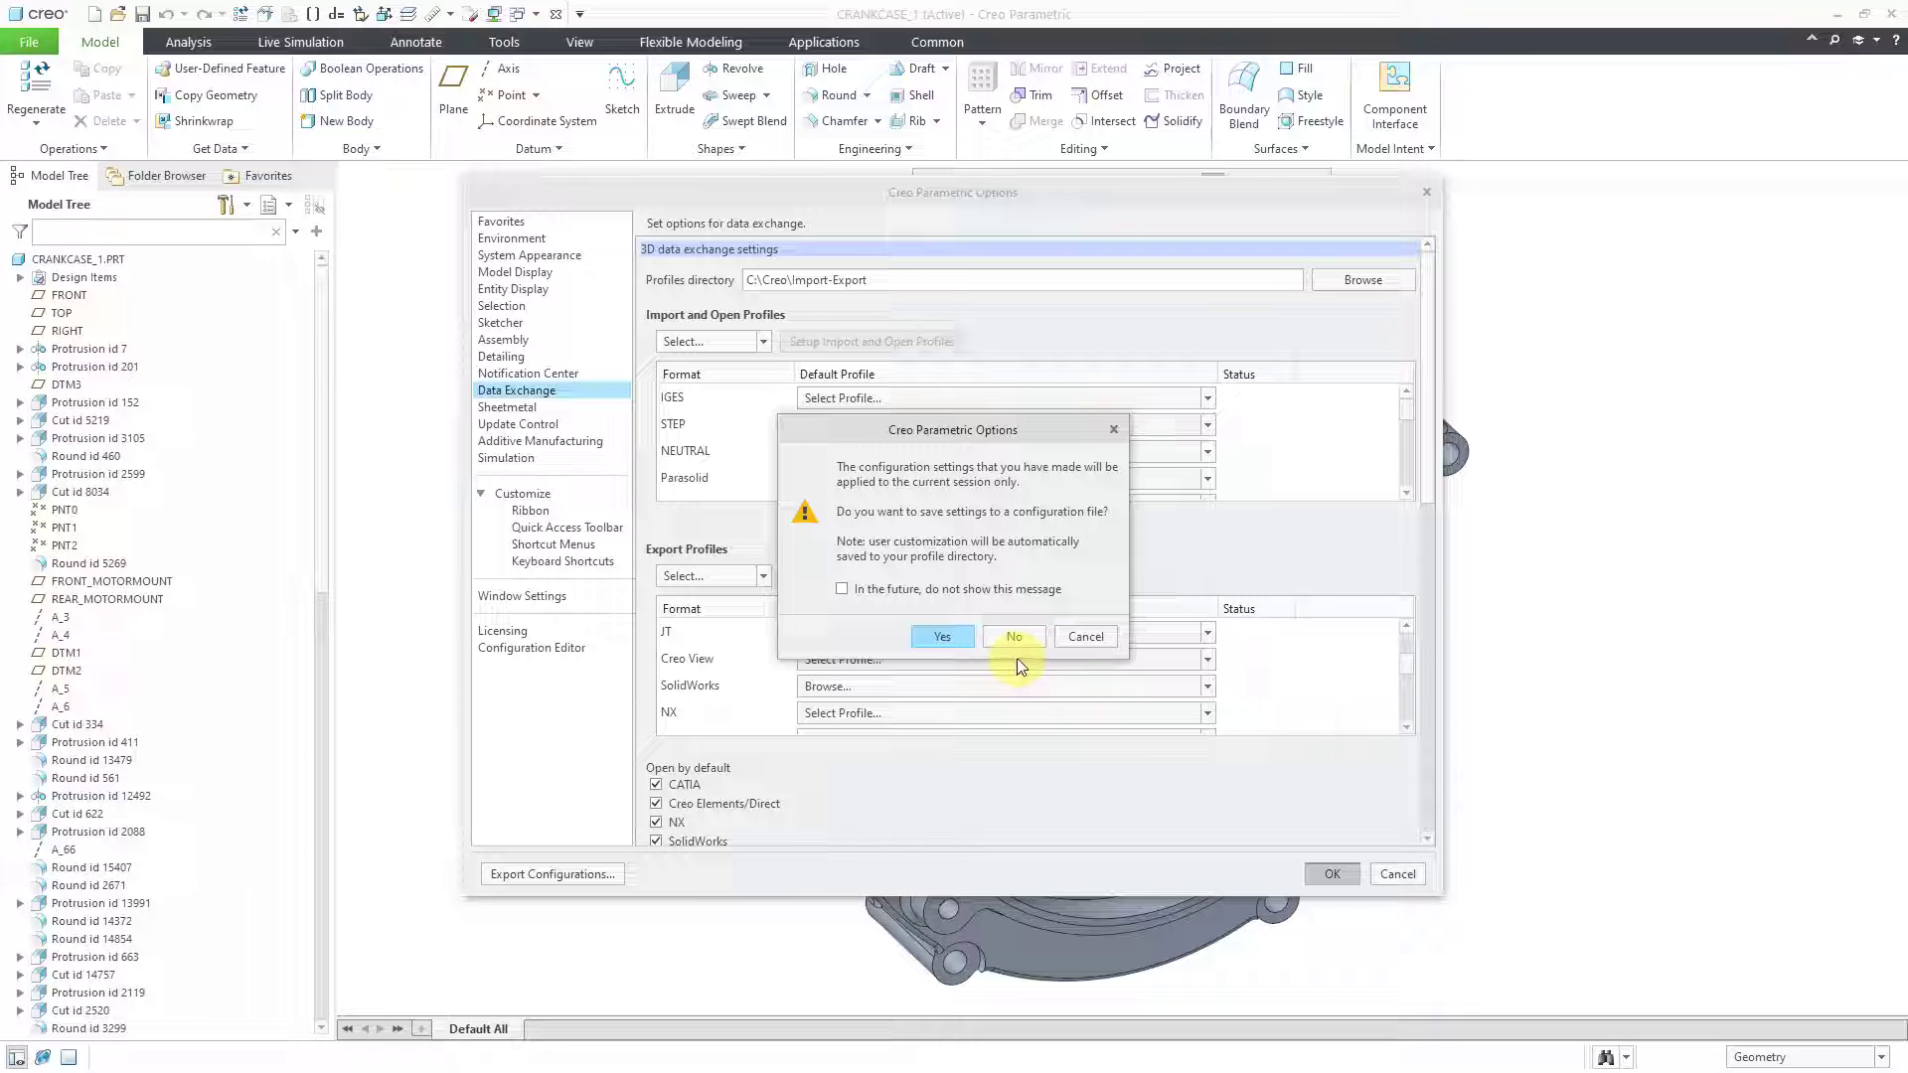
click(1014, 636)
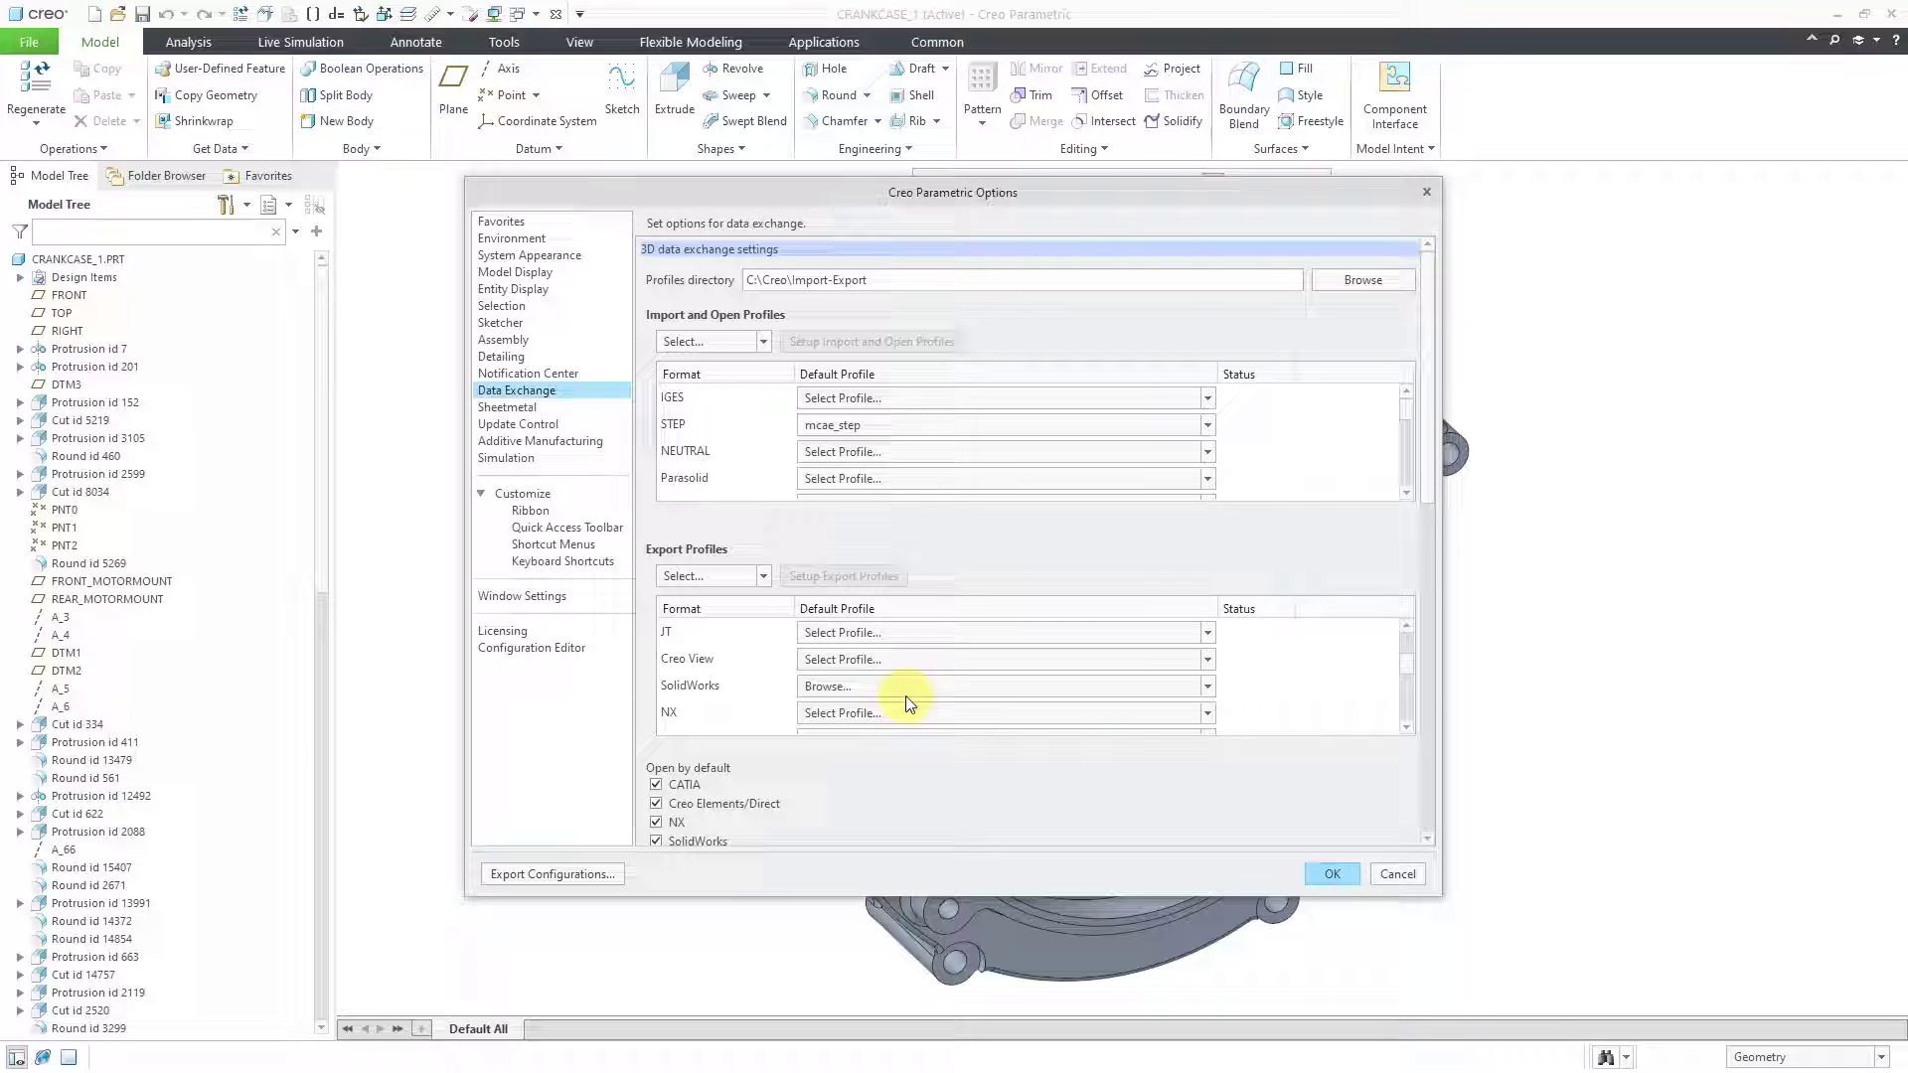
mouse_move(554, 657)
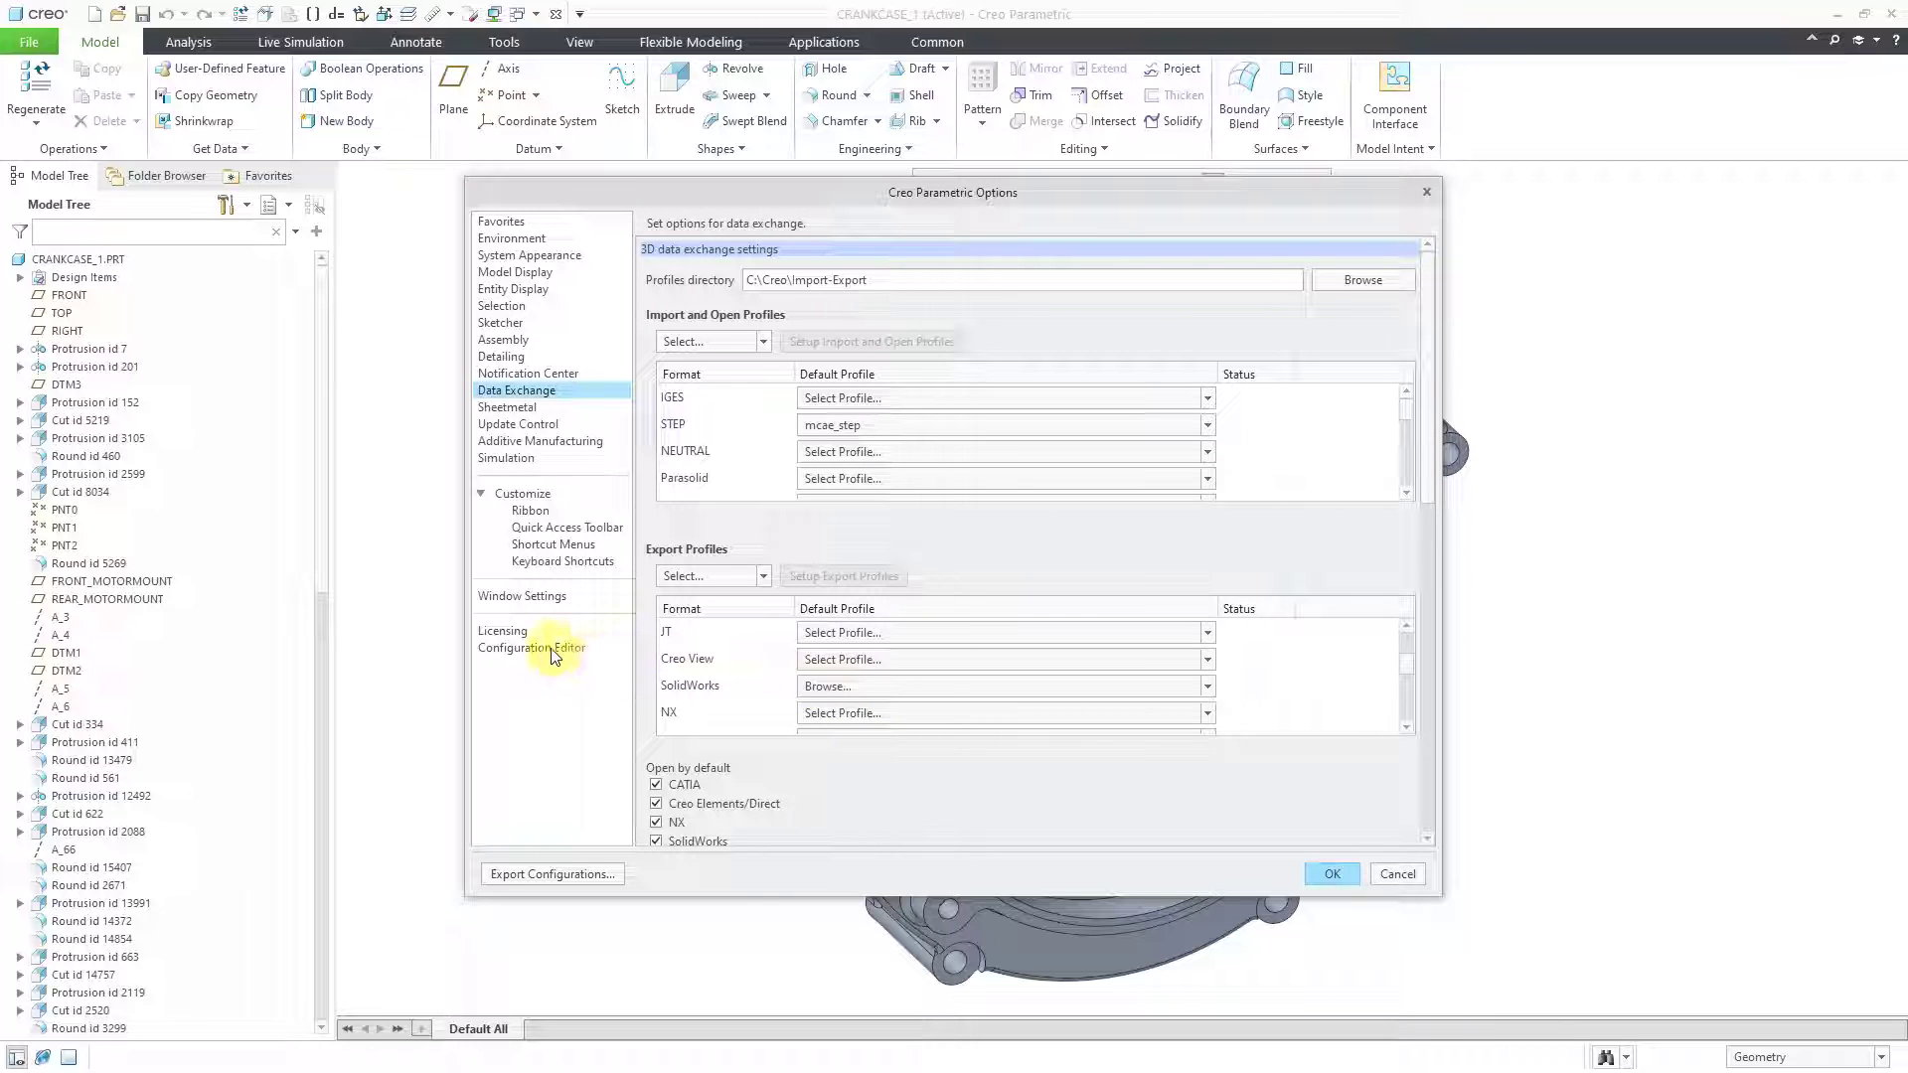
Search the configuration options for export_profiles_solidworks, then apply the options.
click(532, 654)
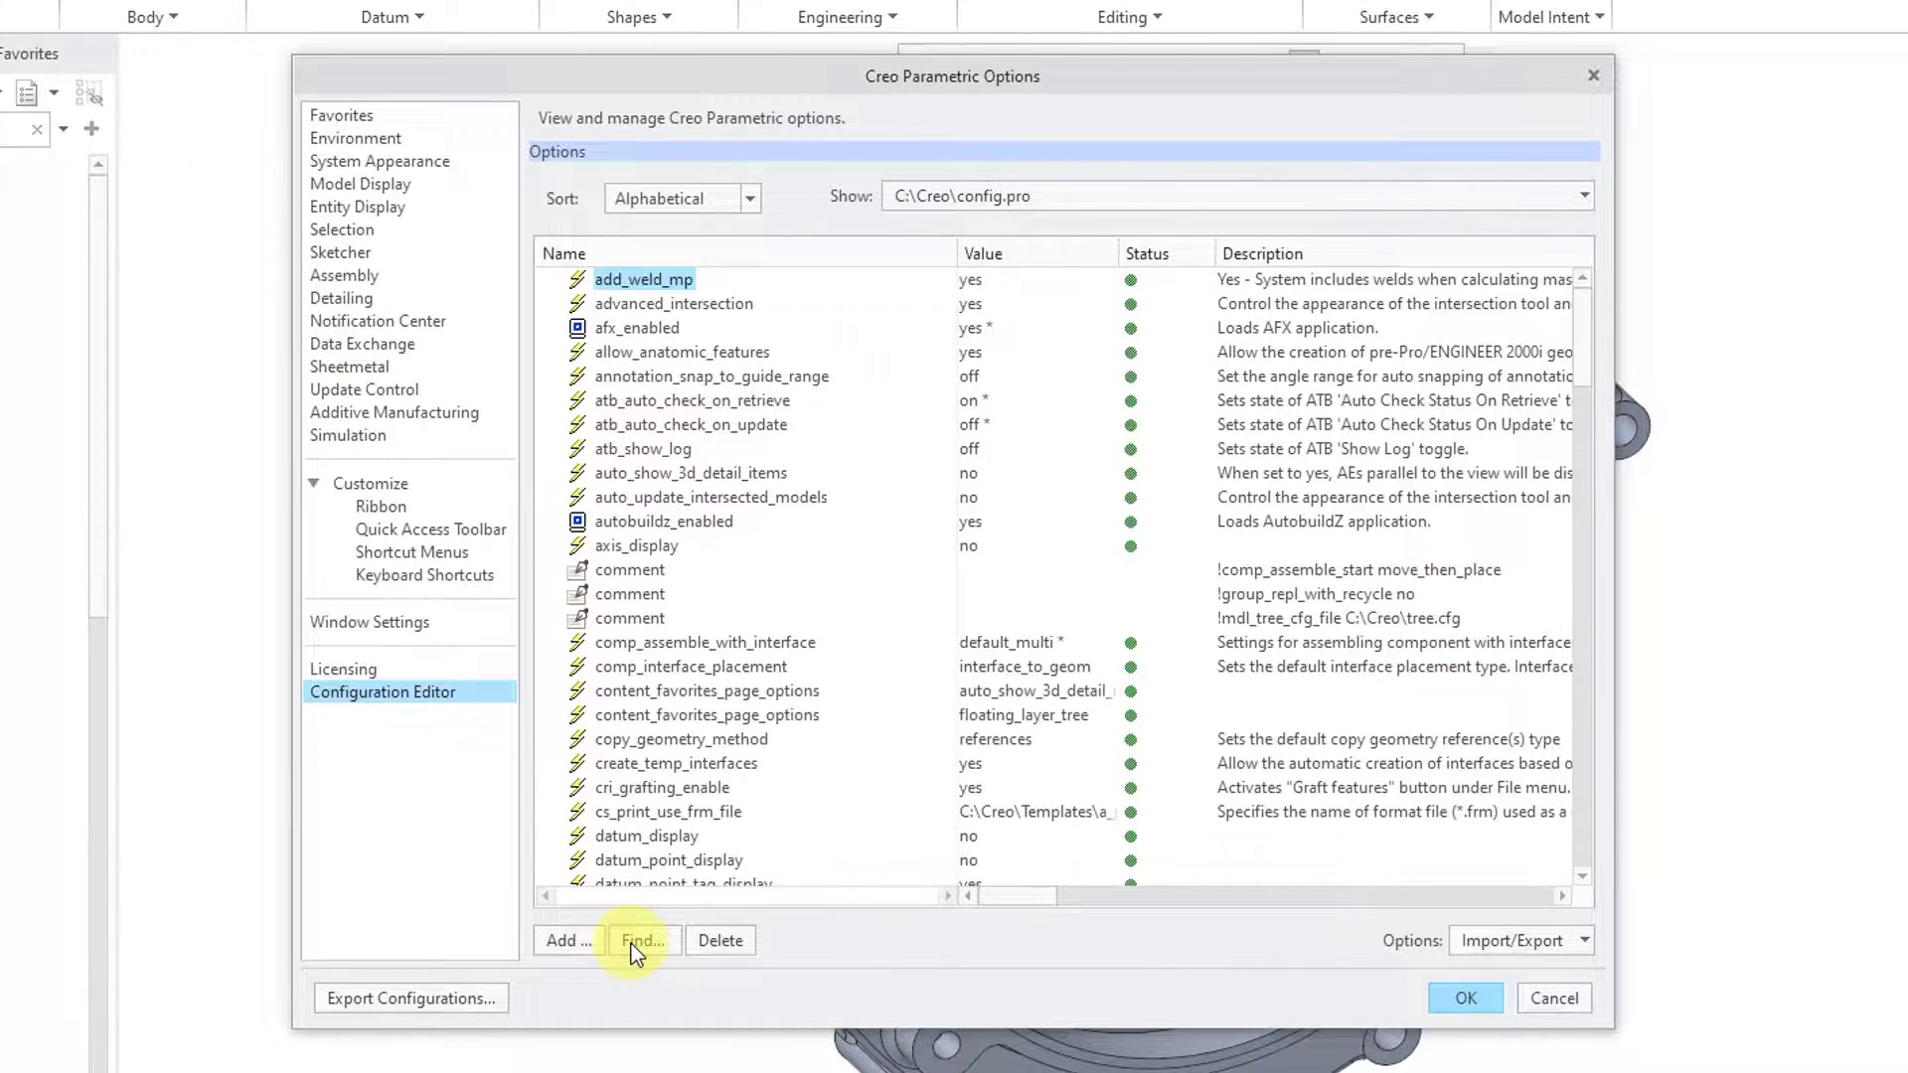
click(643, 939)
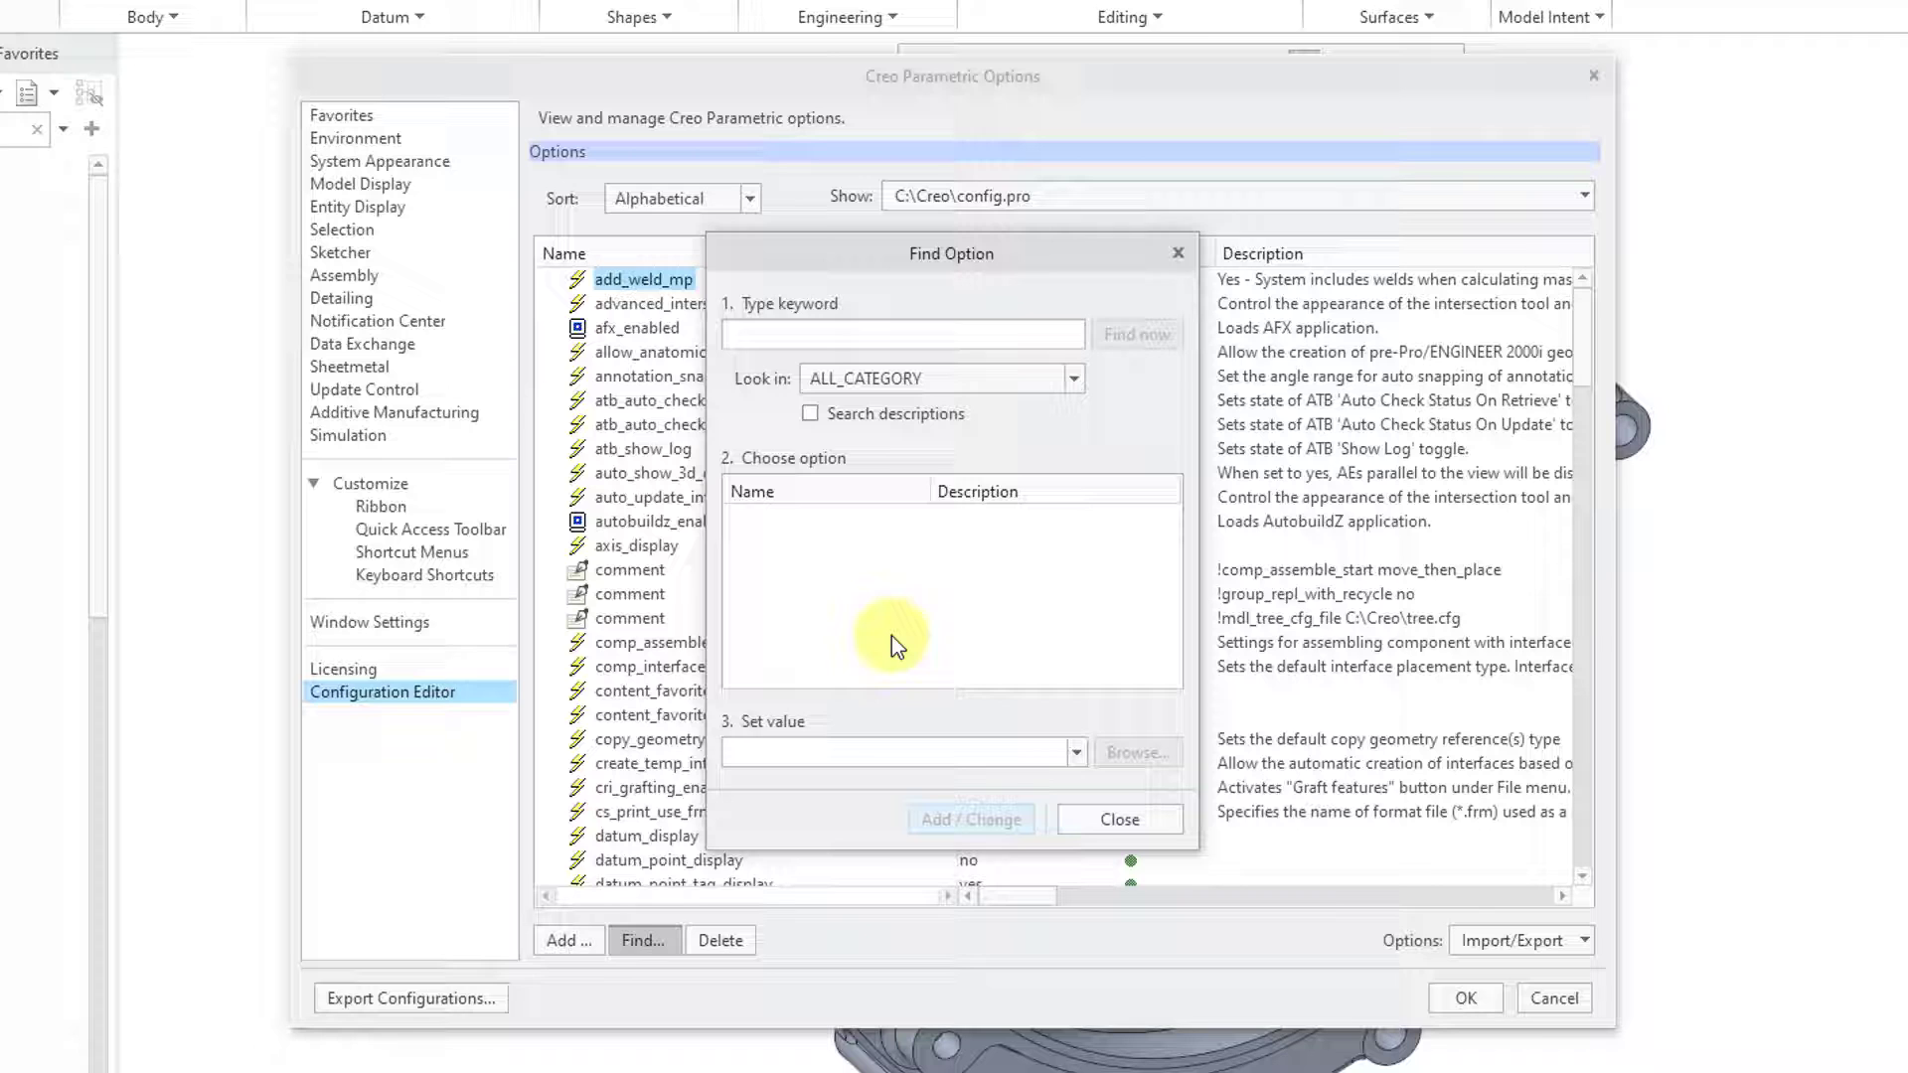
text(export)
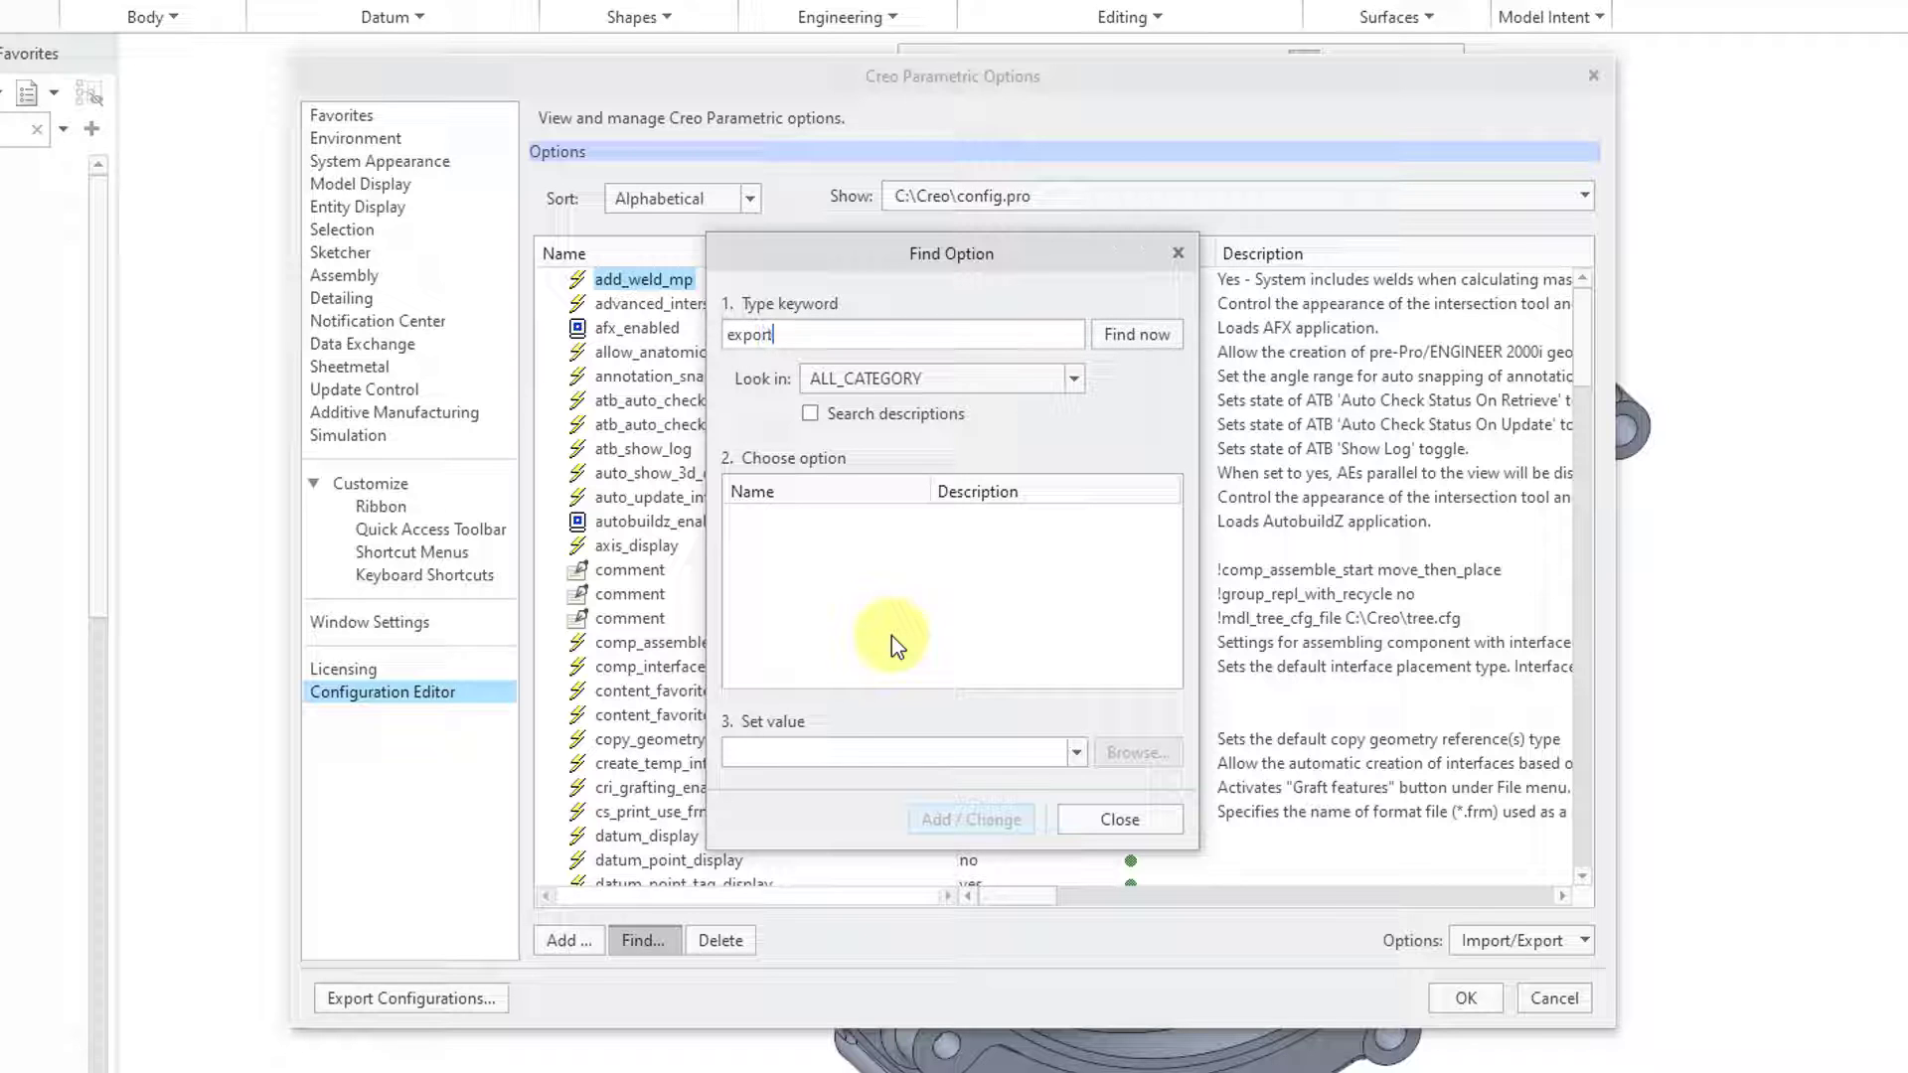
click(1134, 335)
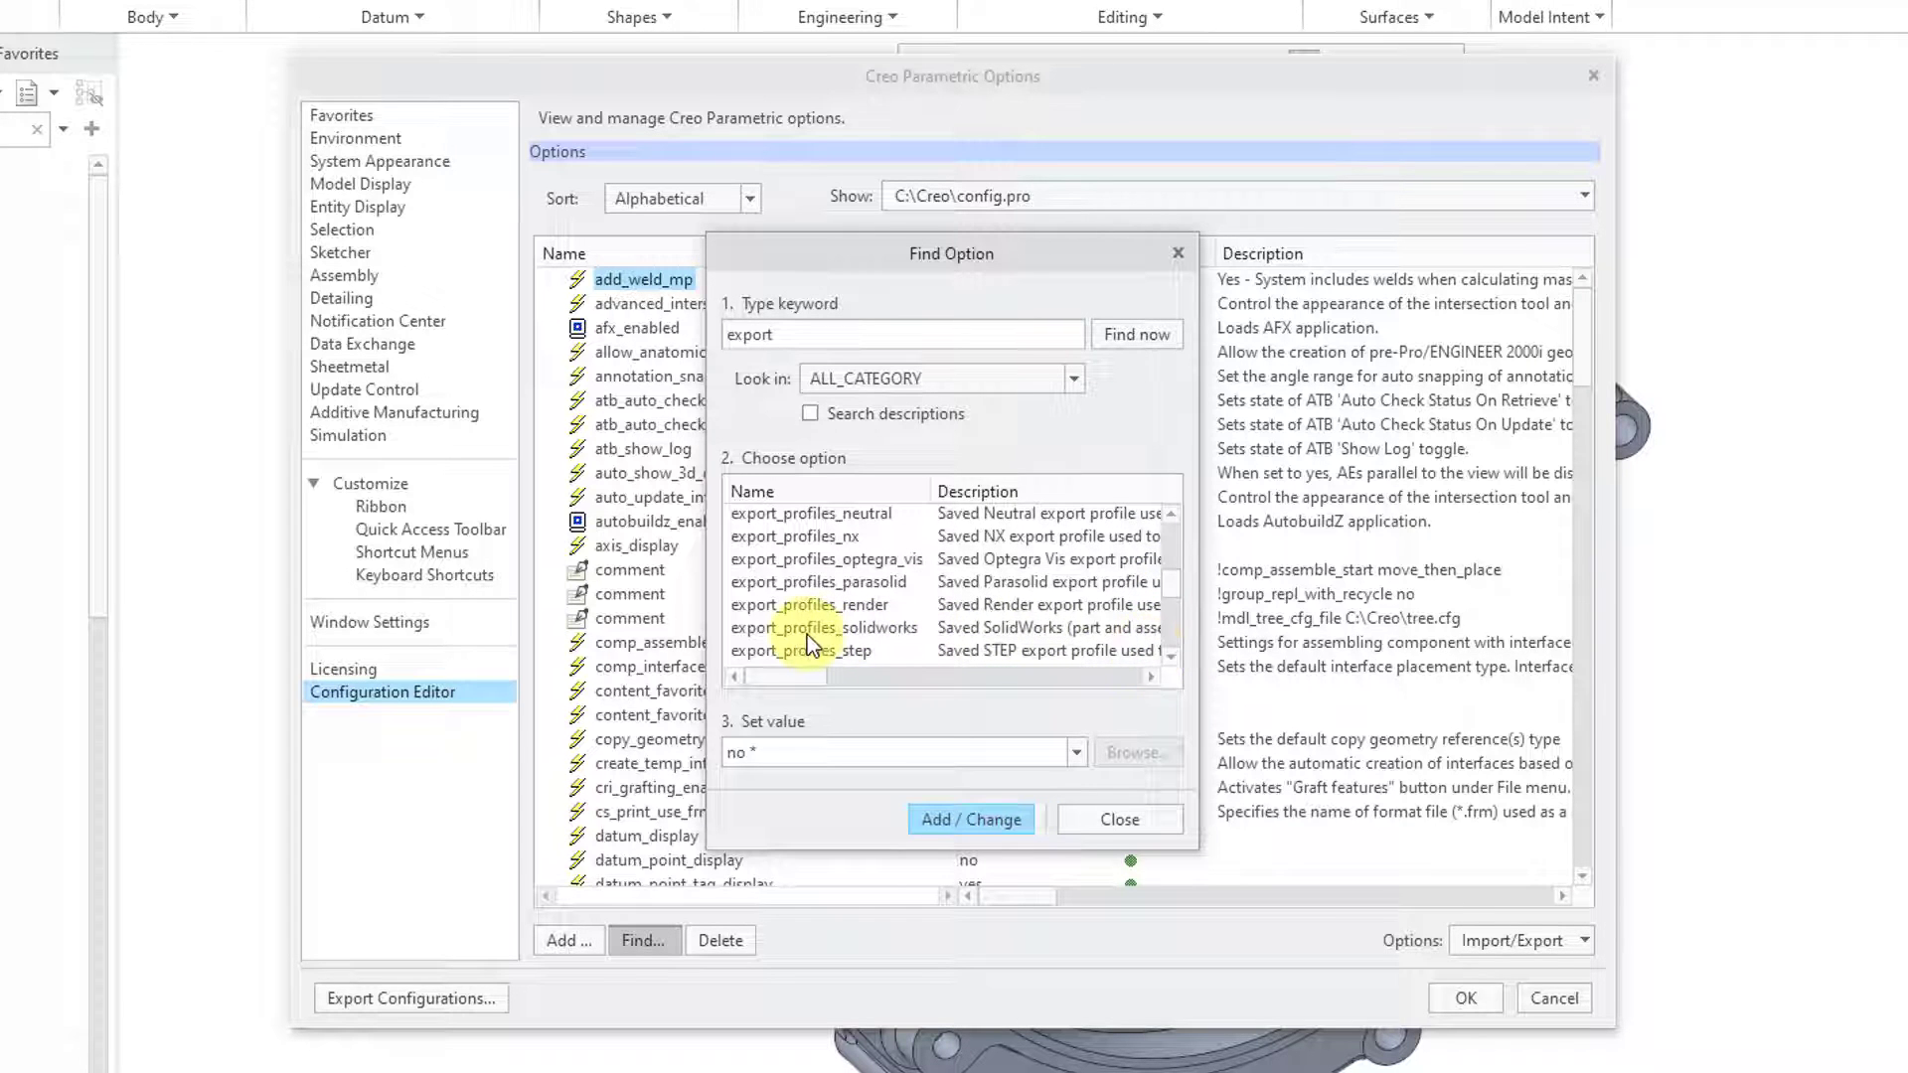
click(823, 628)
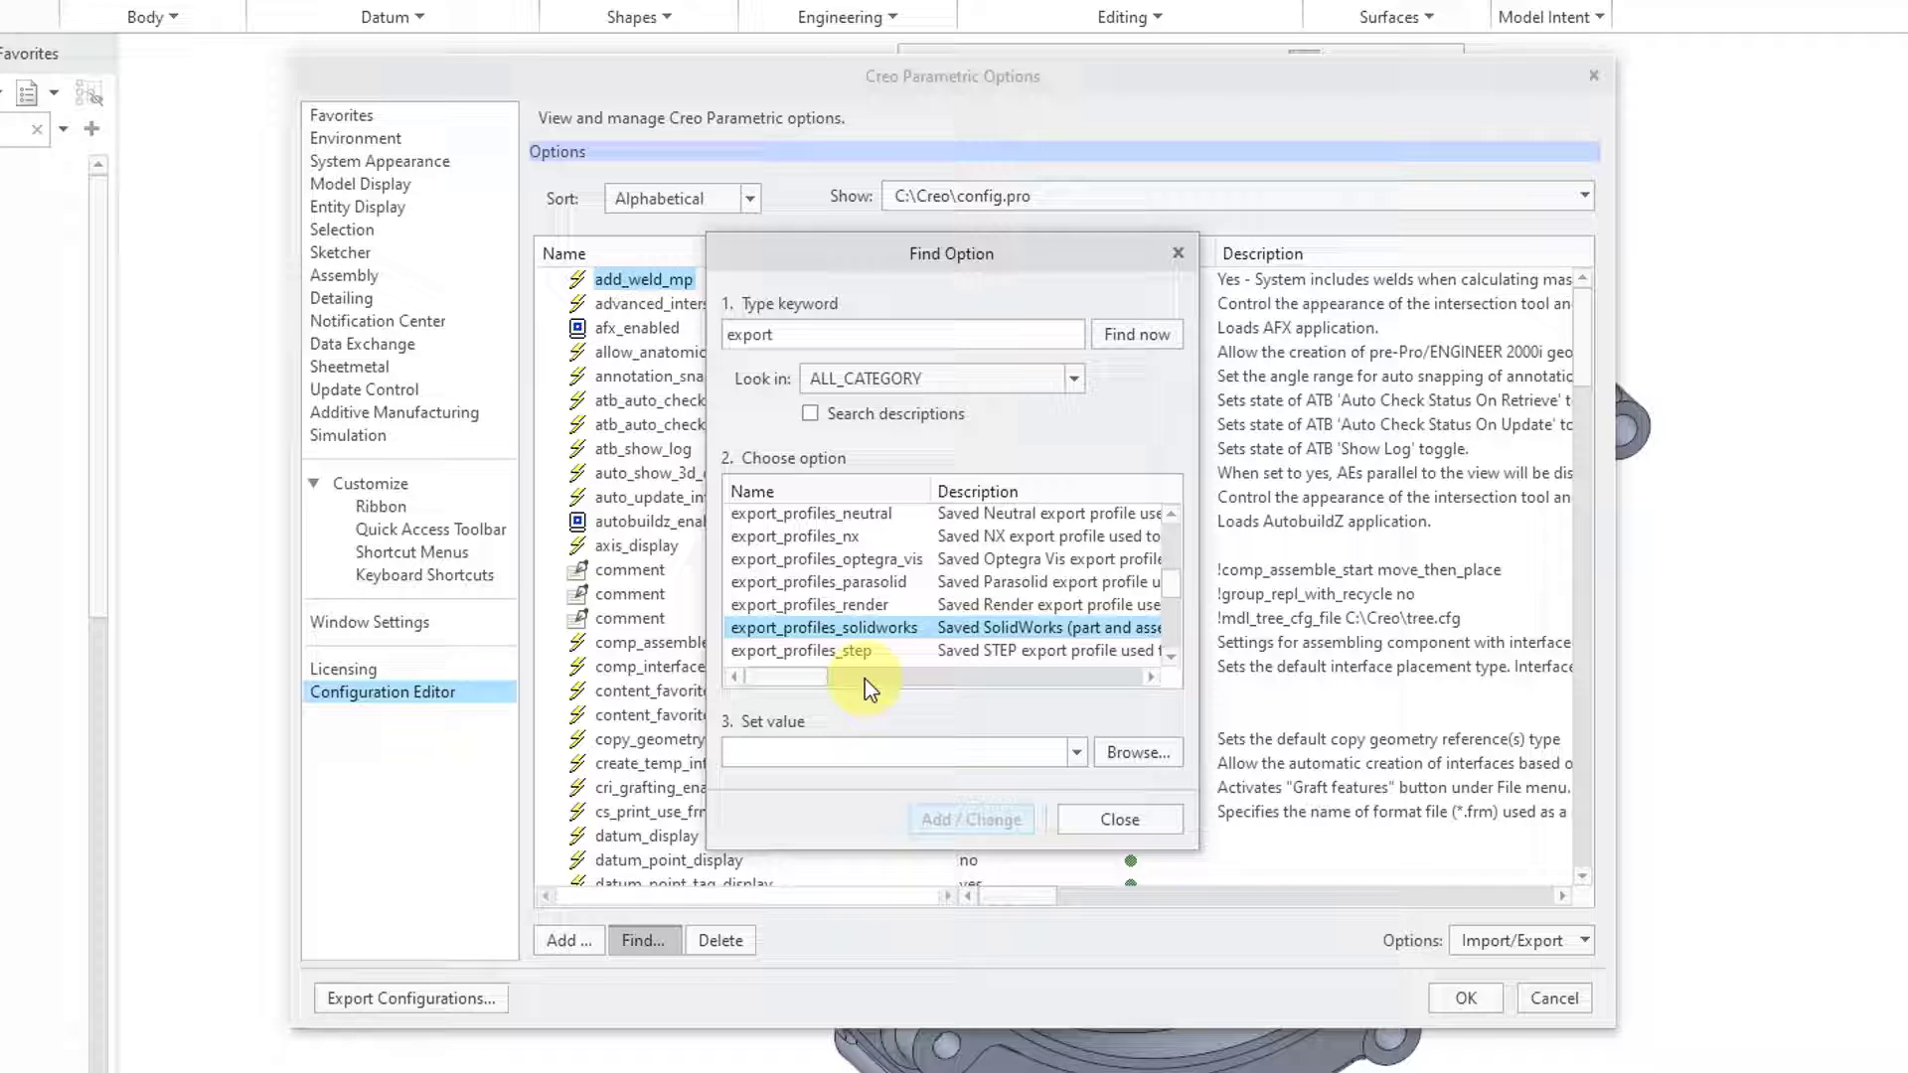
mouse_move(876, 655)
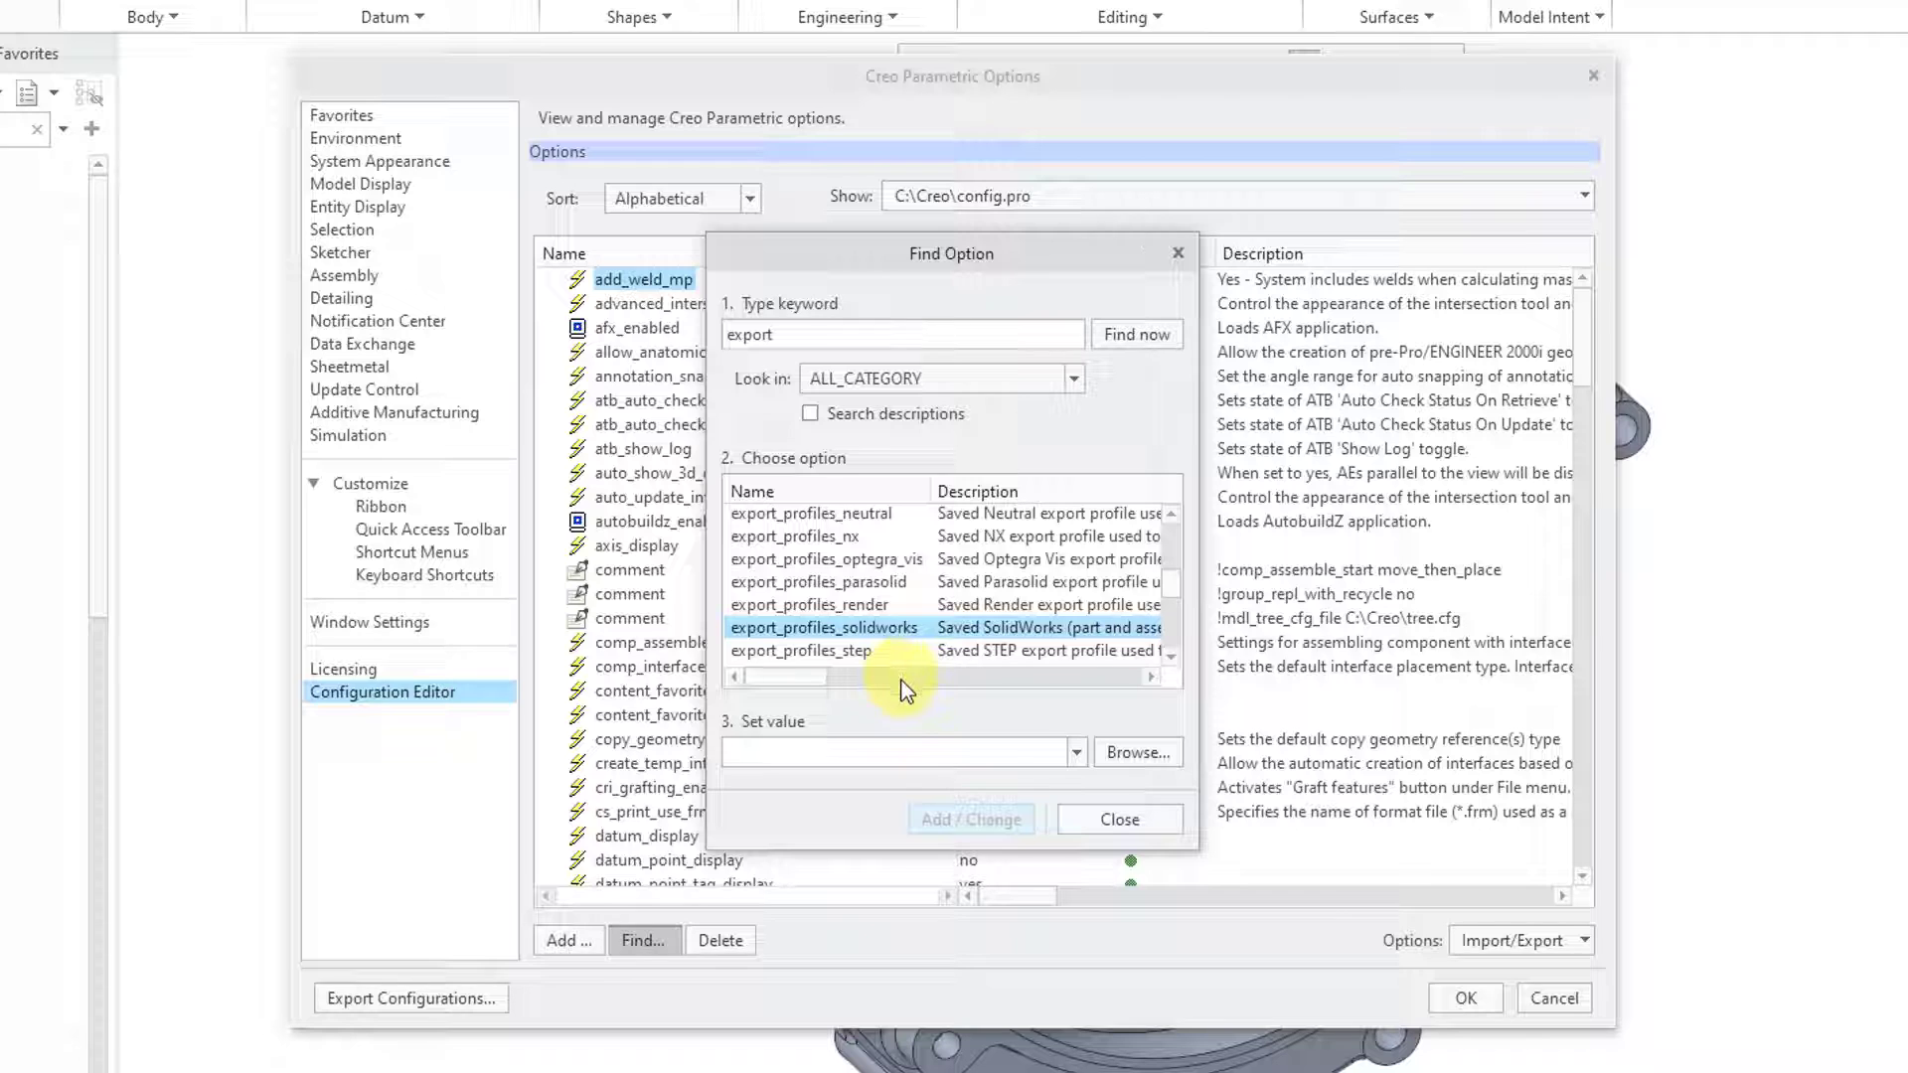
mouse_move(904, 728)
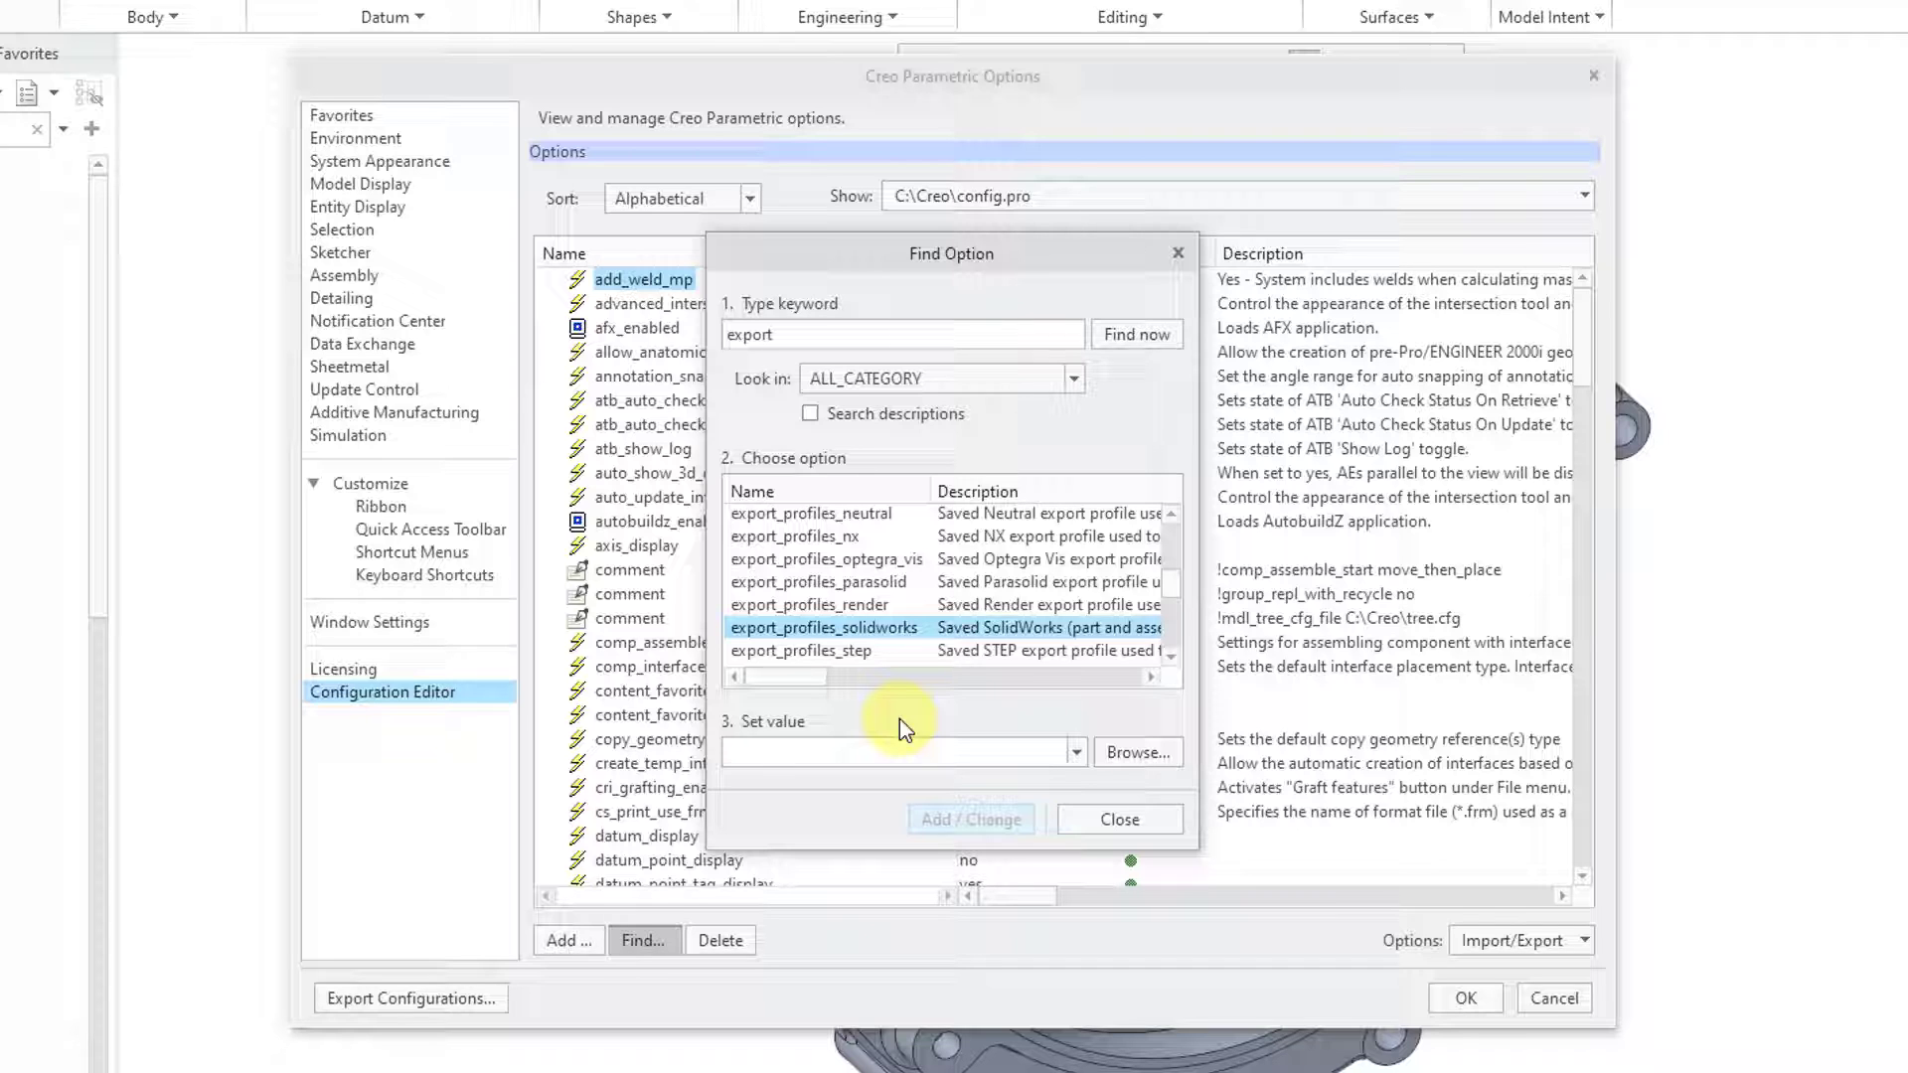
mouse_move(852, 709)
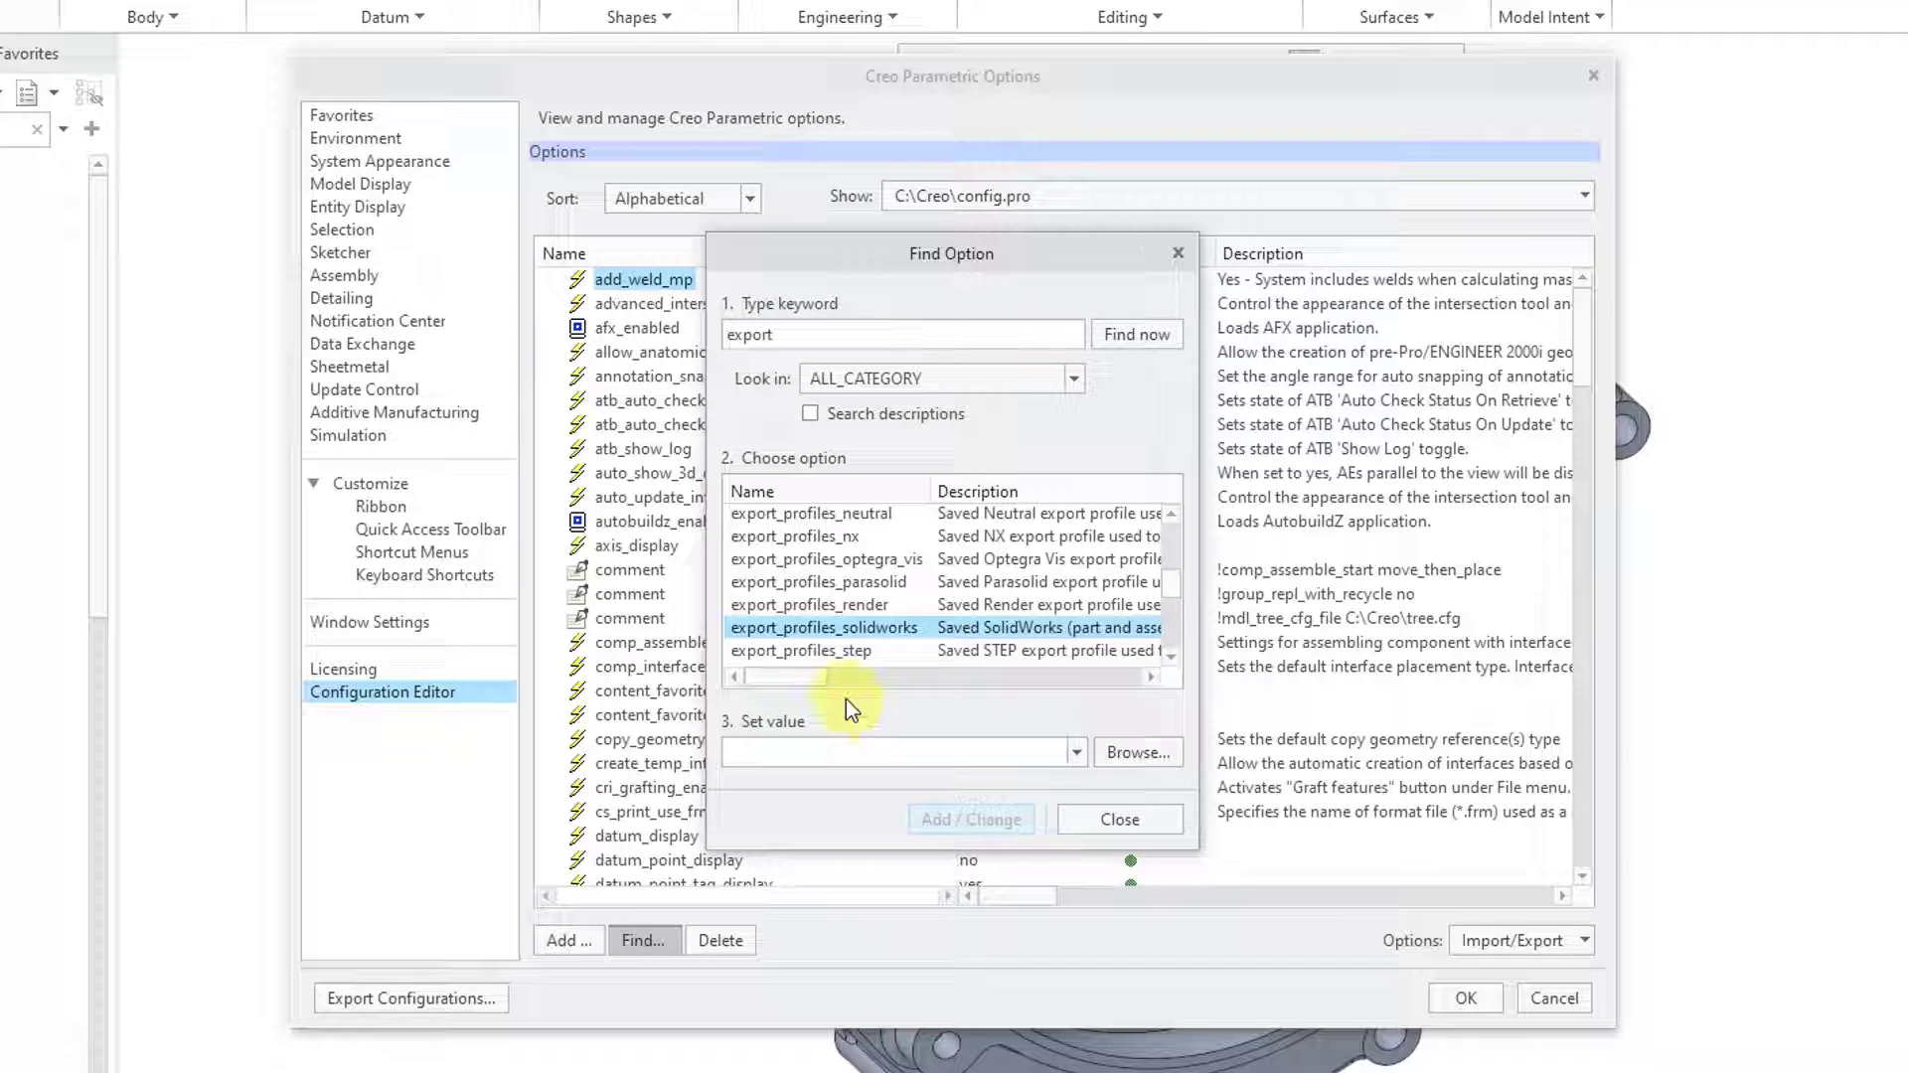
click(1118, 818)
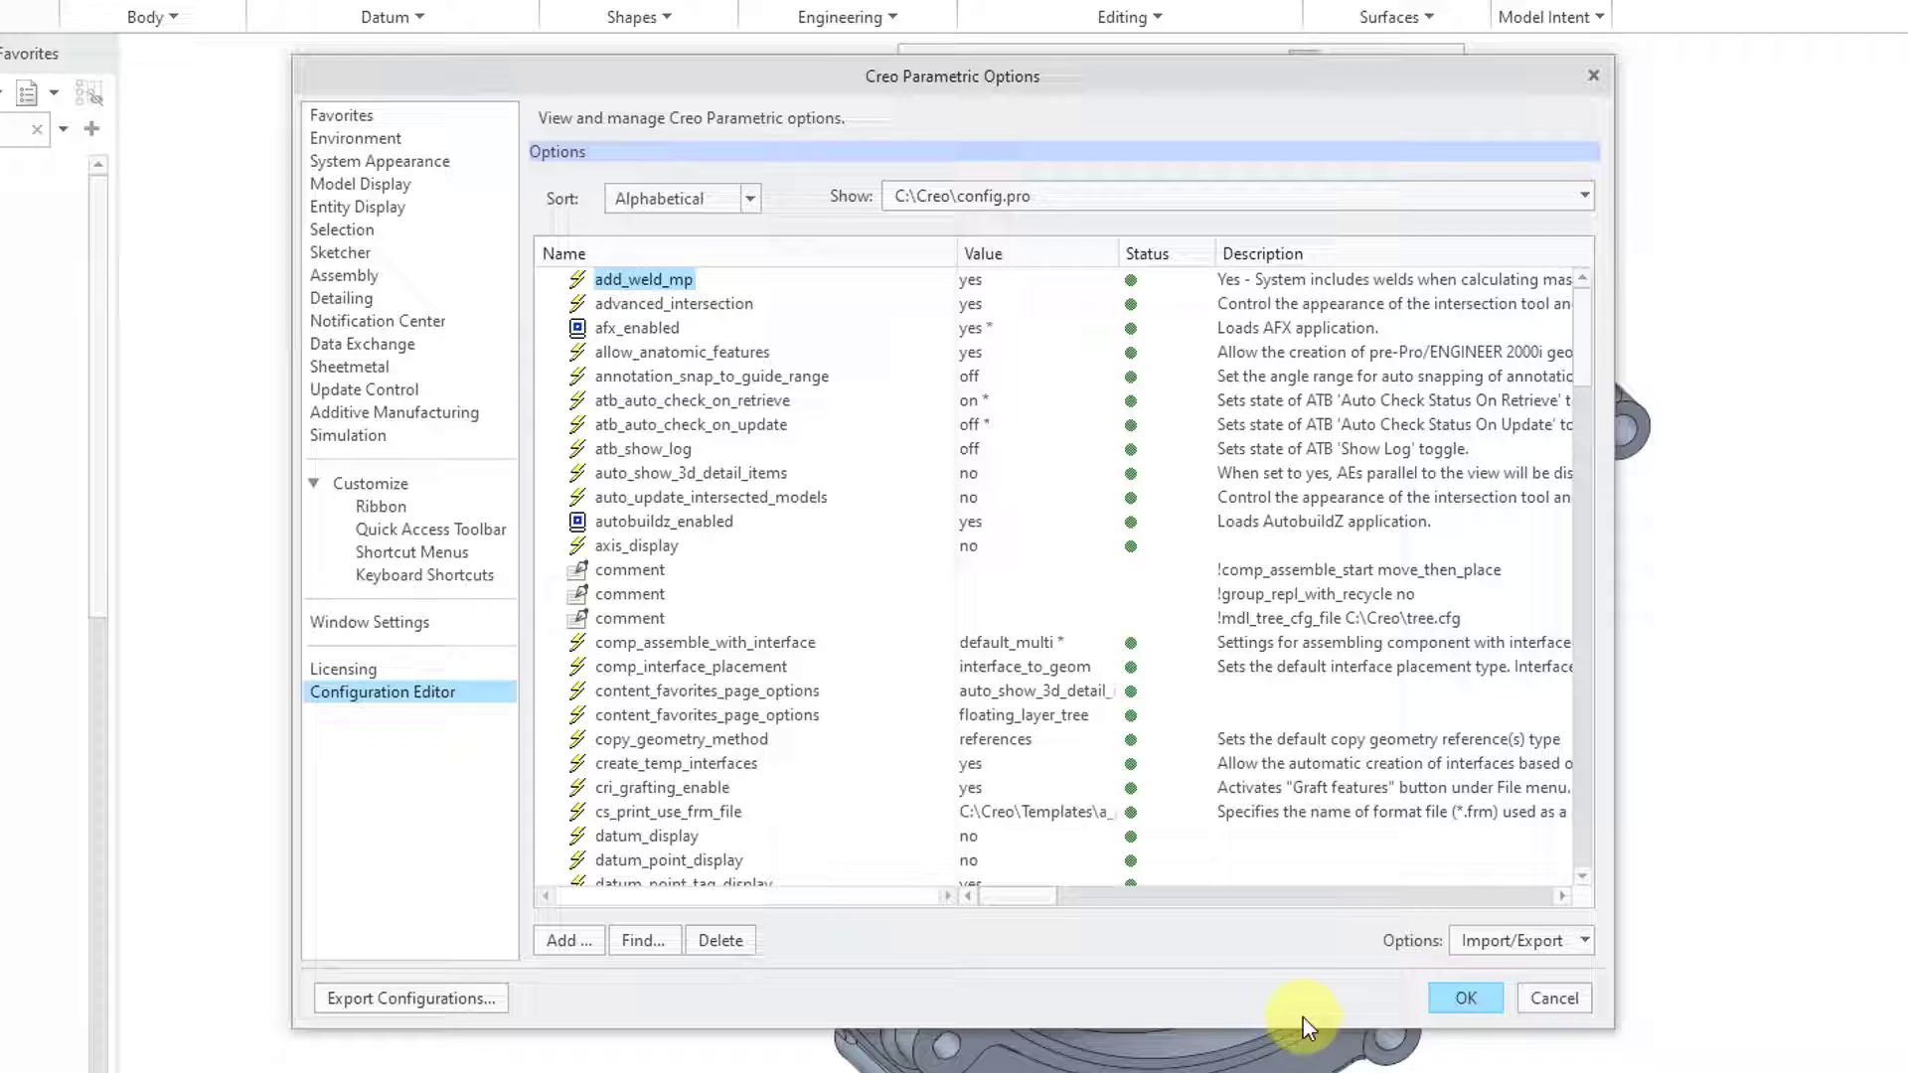
click(1465, 998)
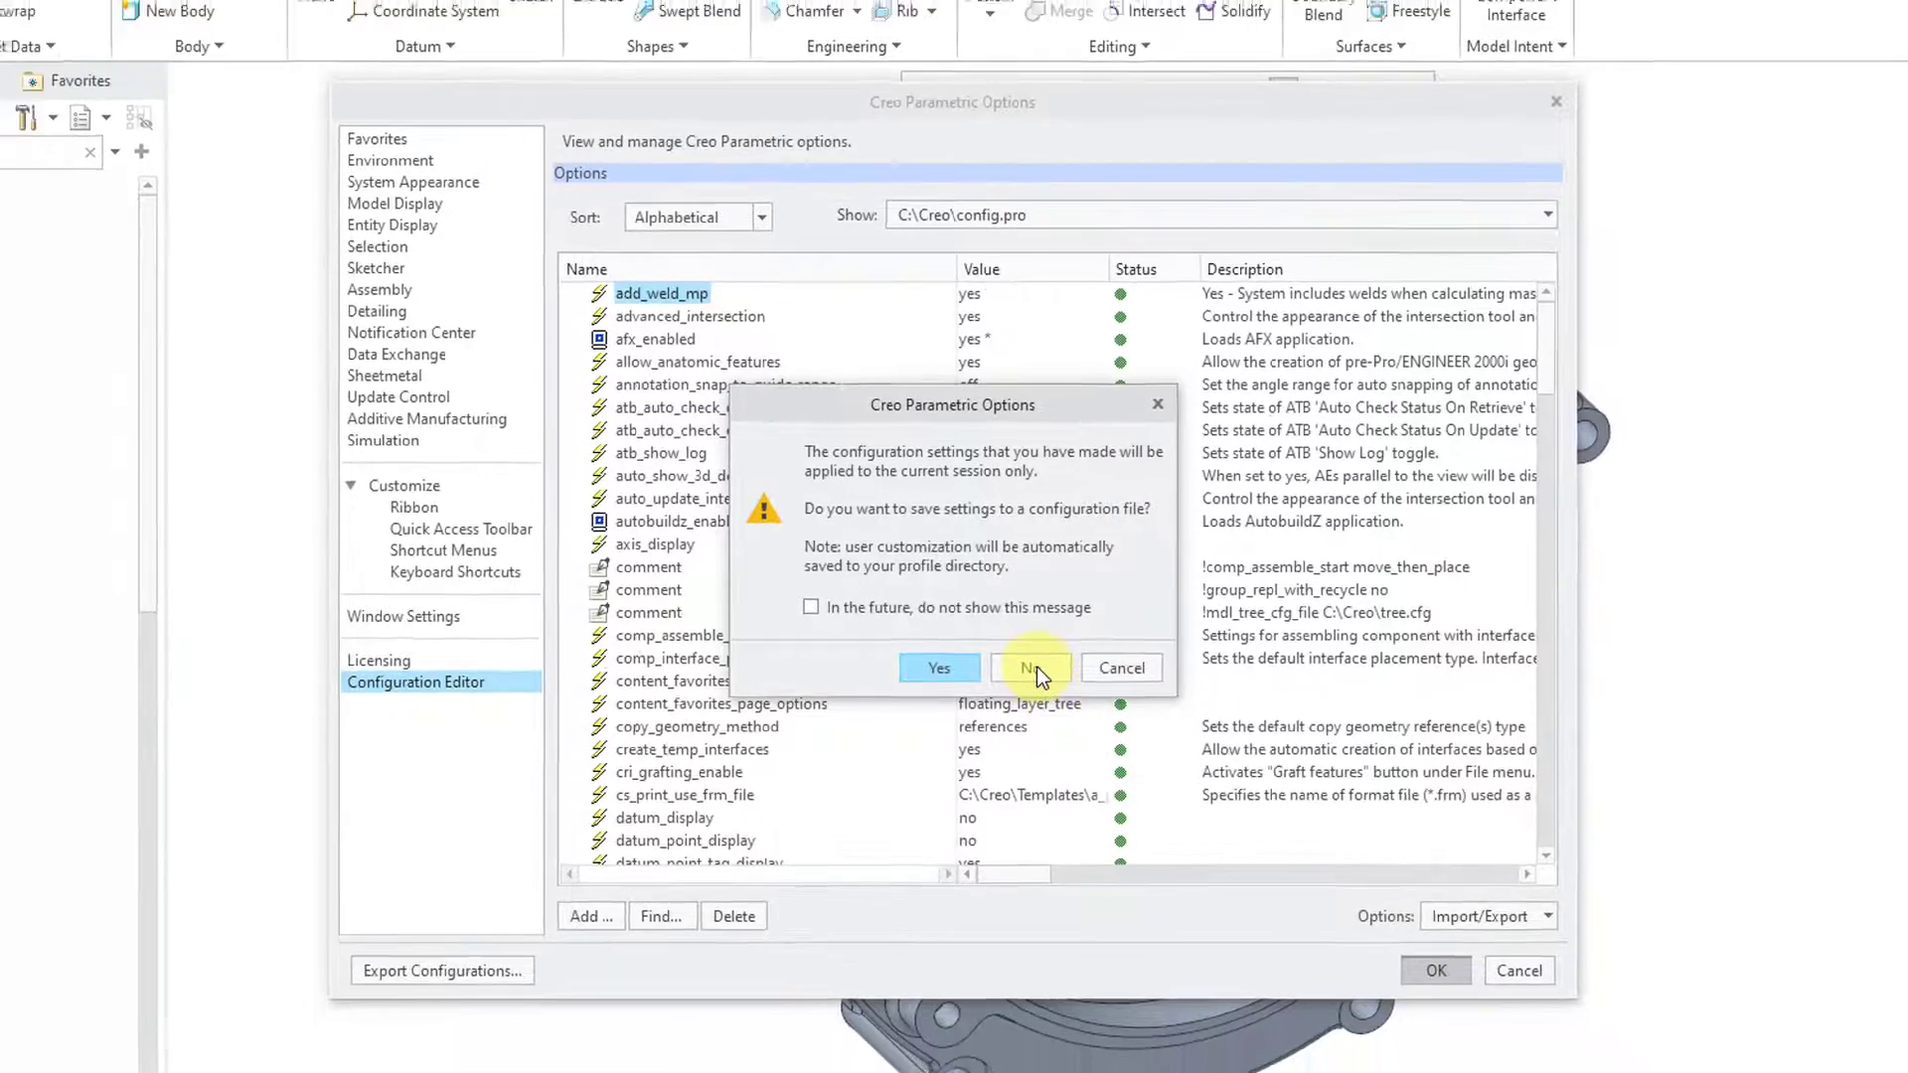
Decline the configuration save prompt and open crankcase_1.sldprt in SOLIDWORKS.
click(1030, 666)
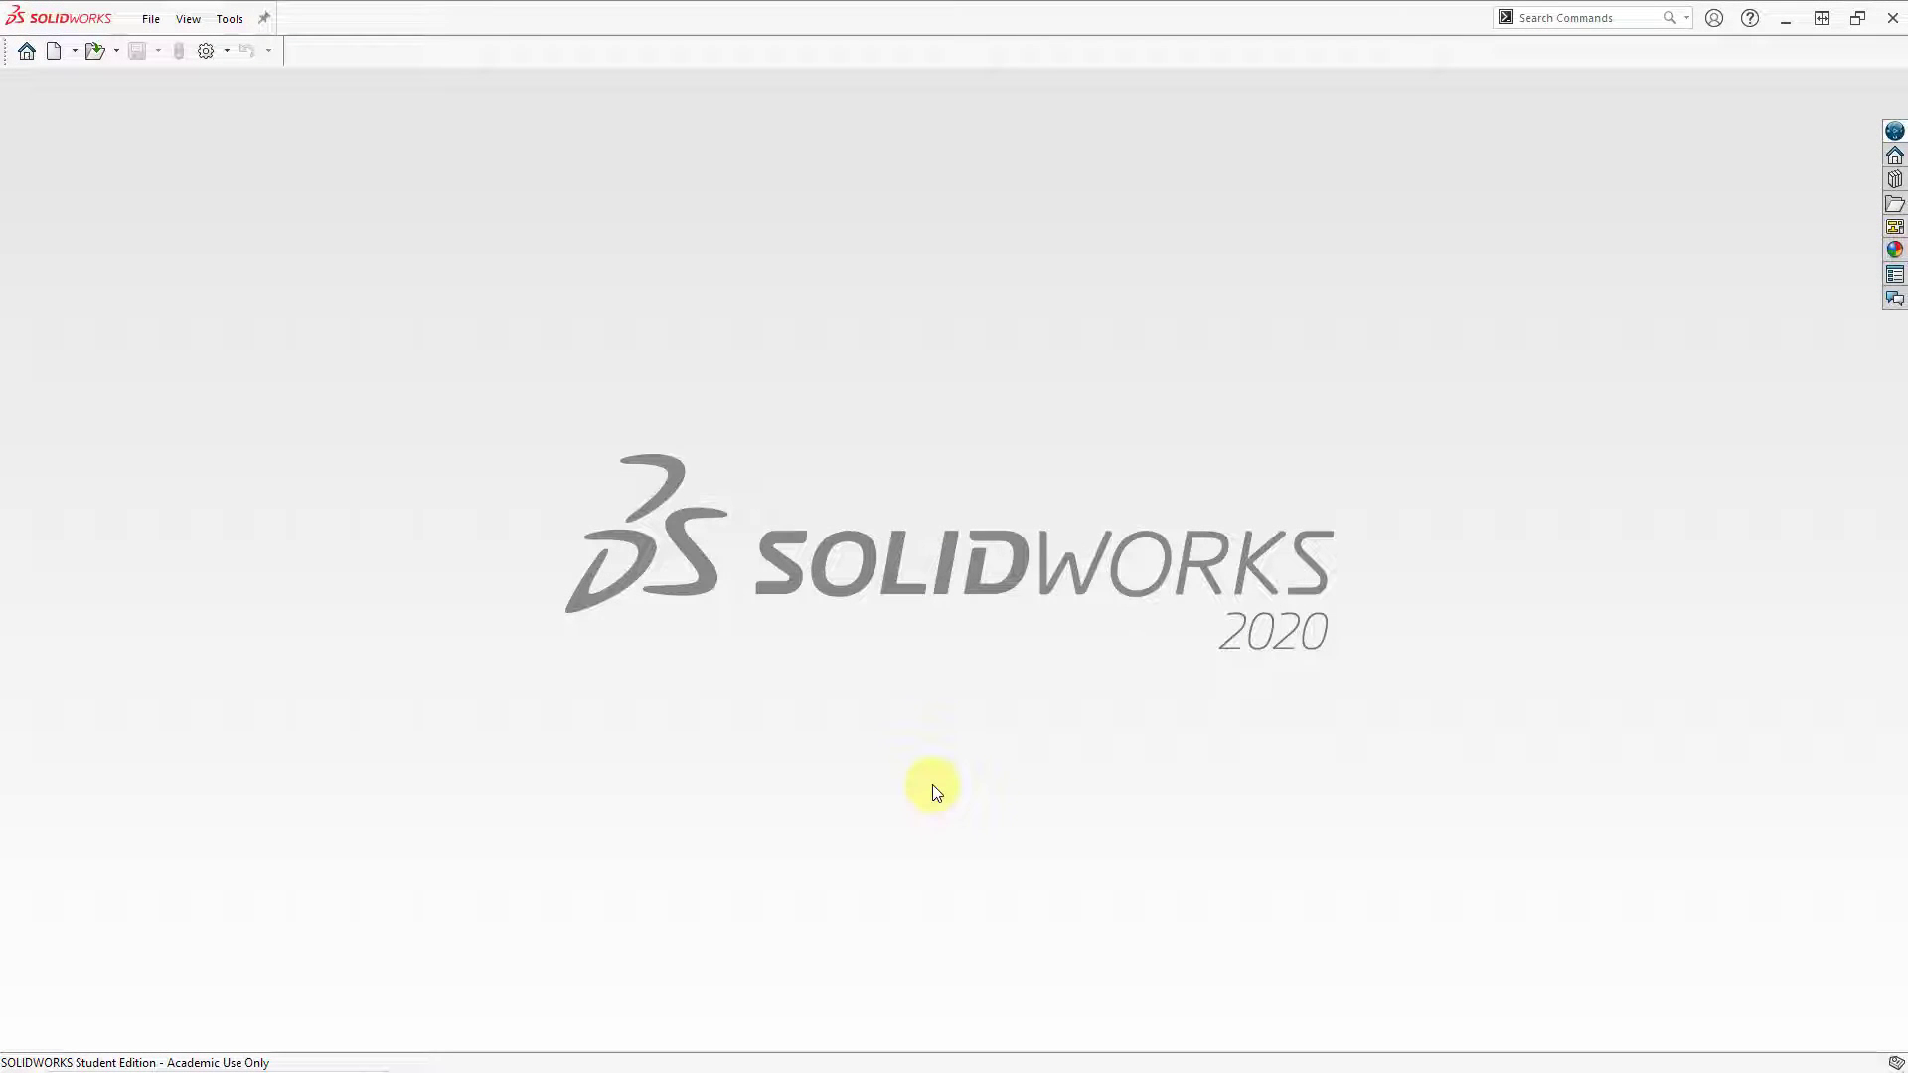
mouse_move(207, 284)
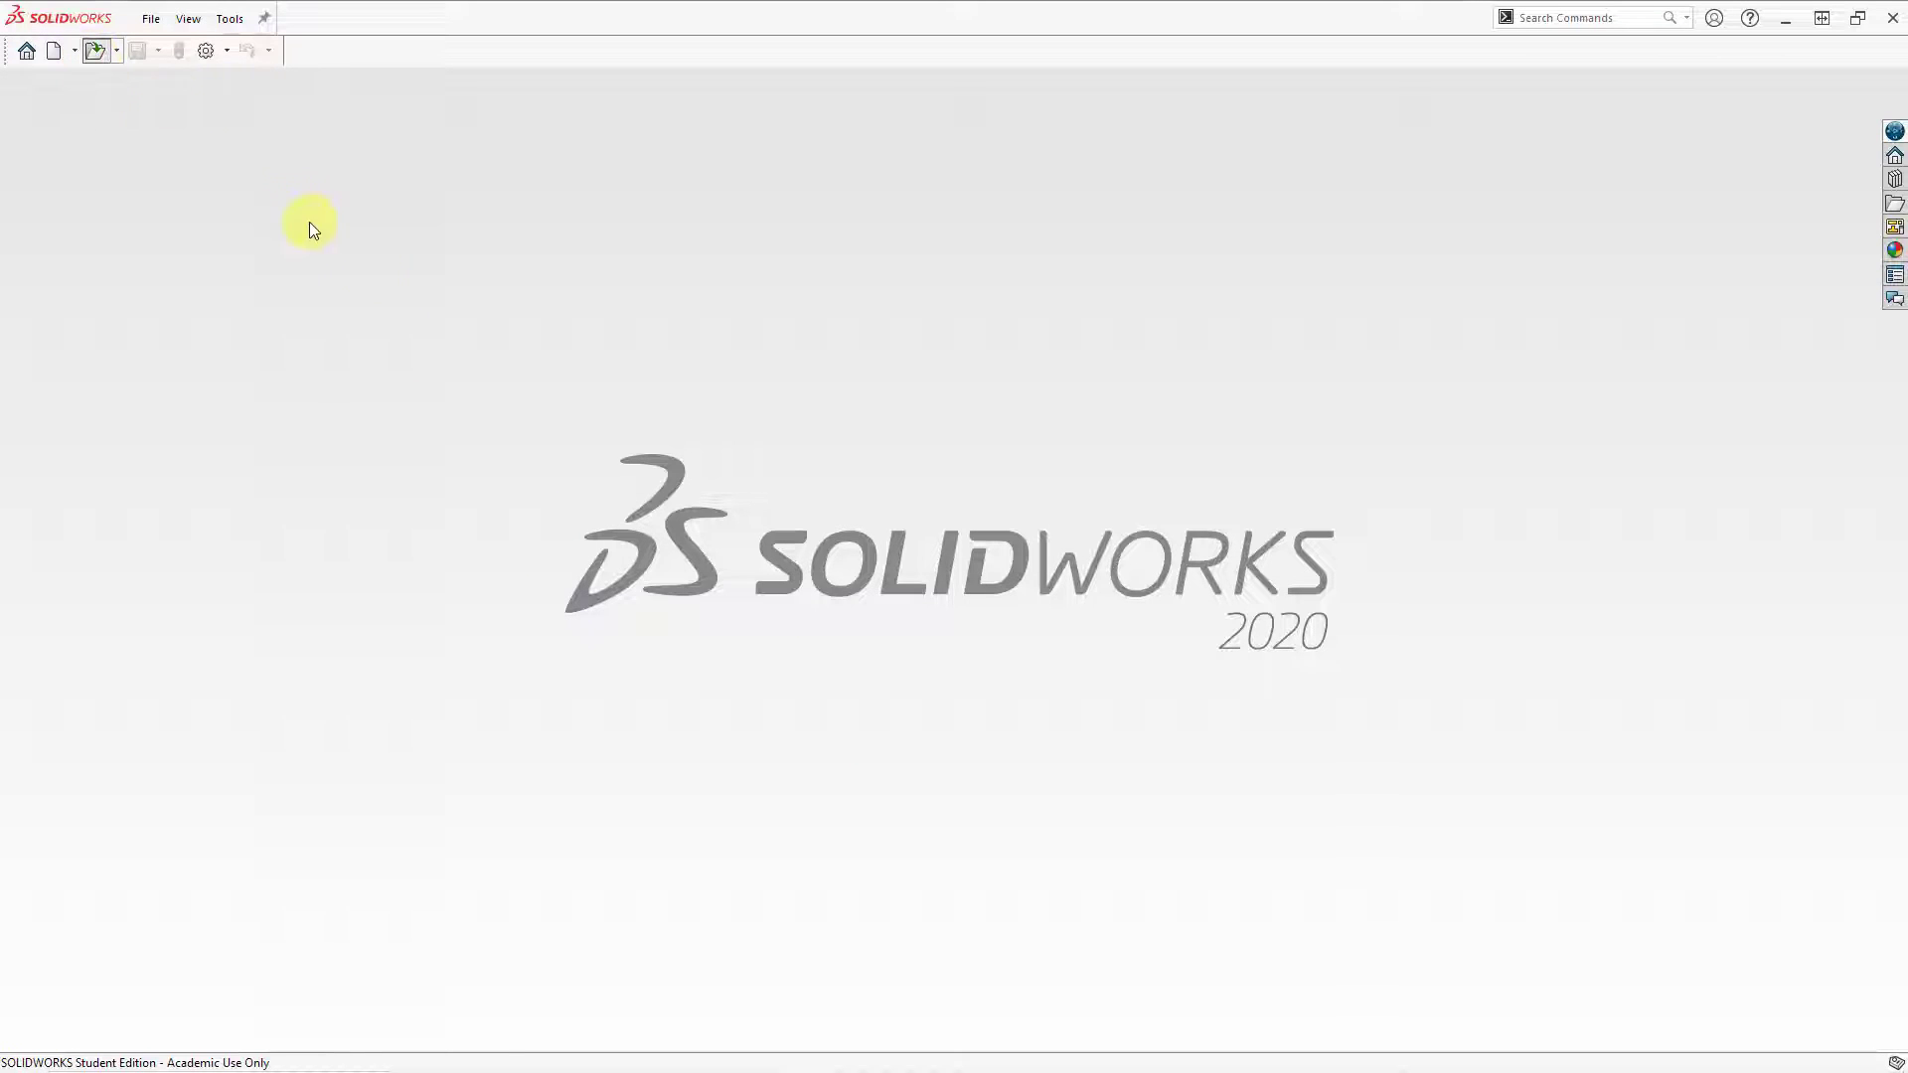
click(95, 50)
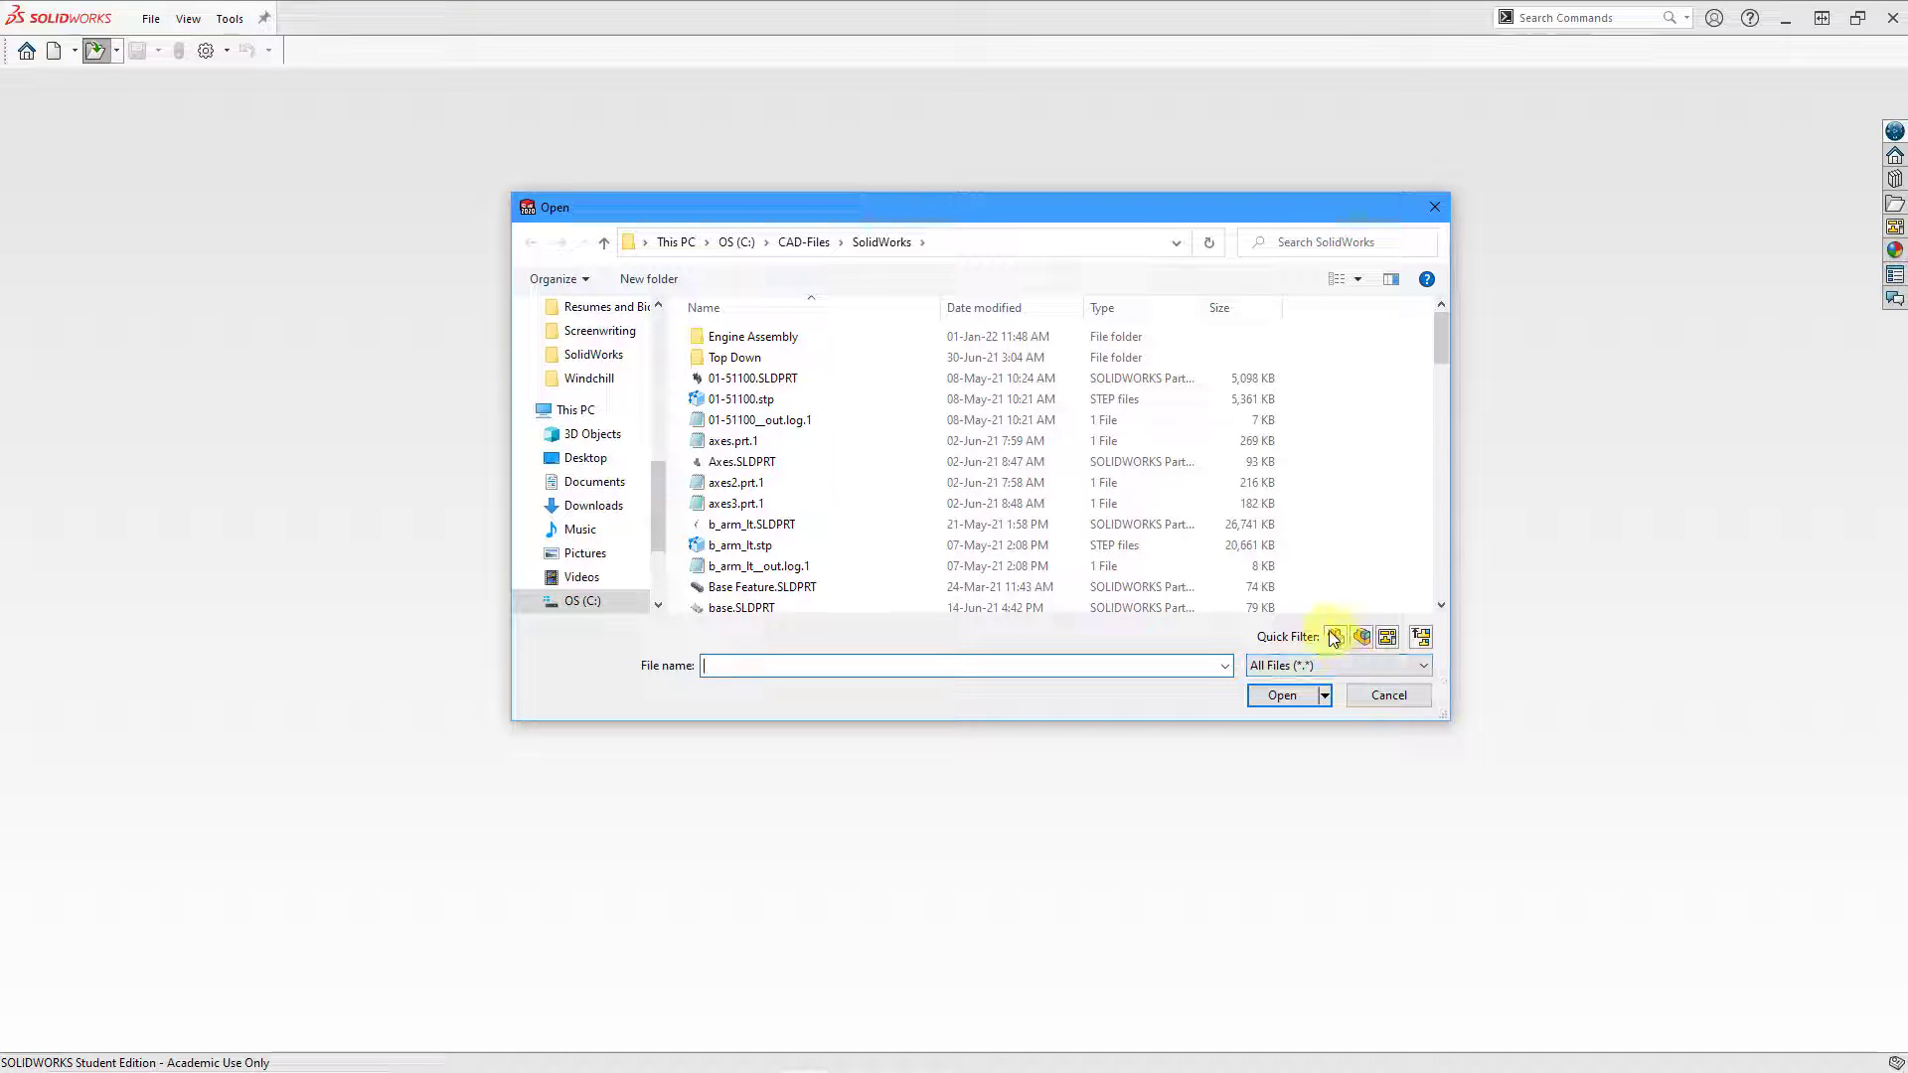
click(1334, 636)
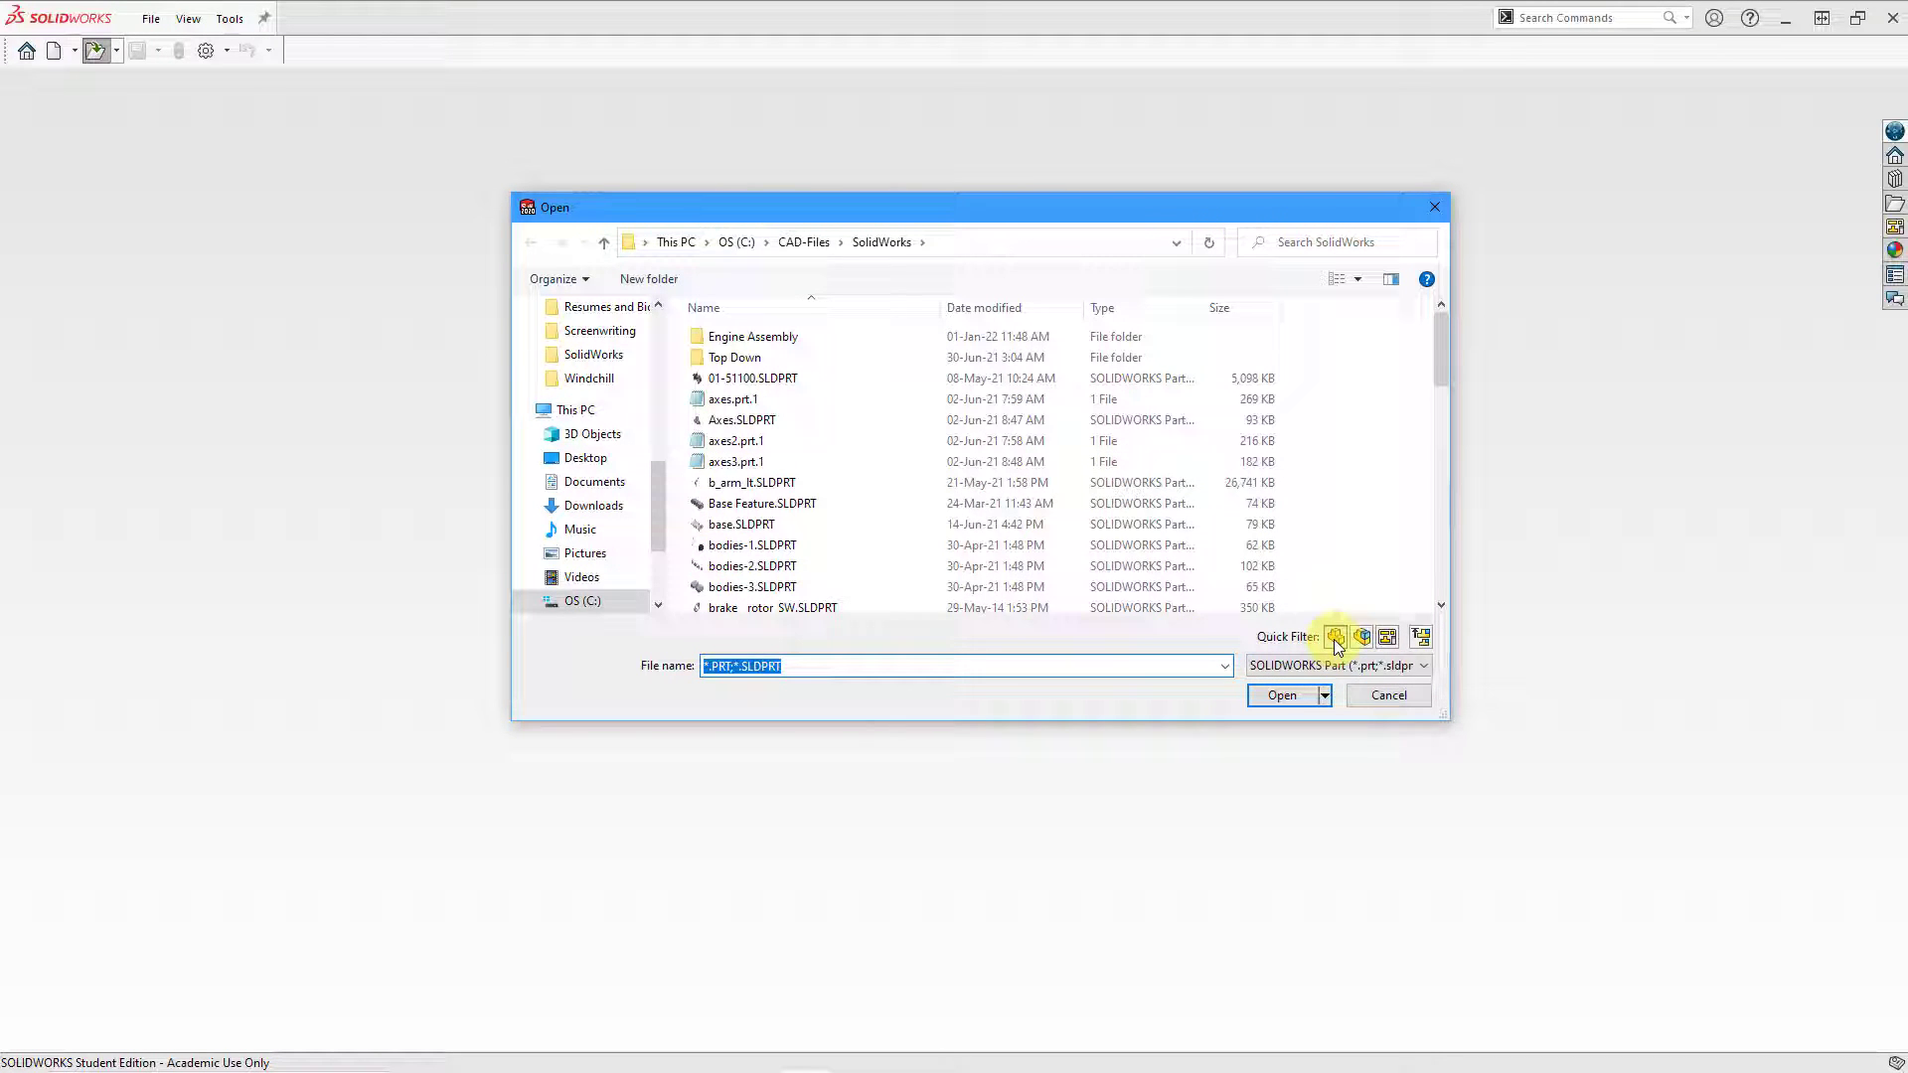
scroll(down, 3)
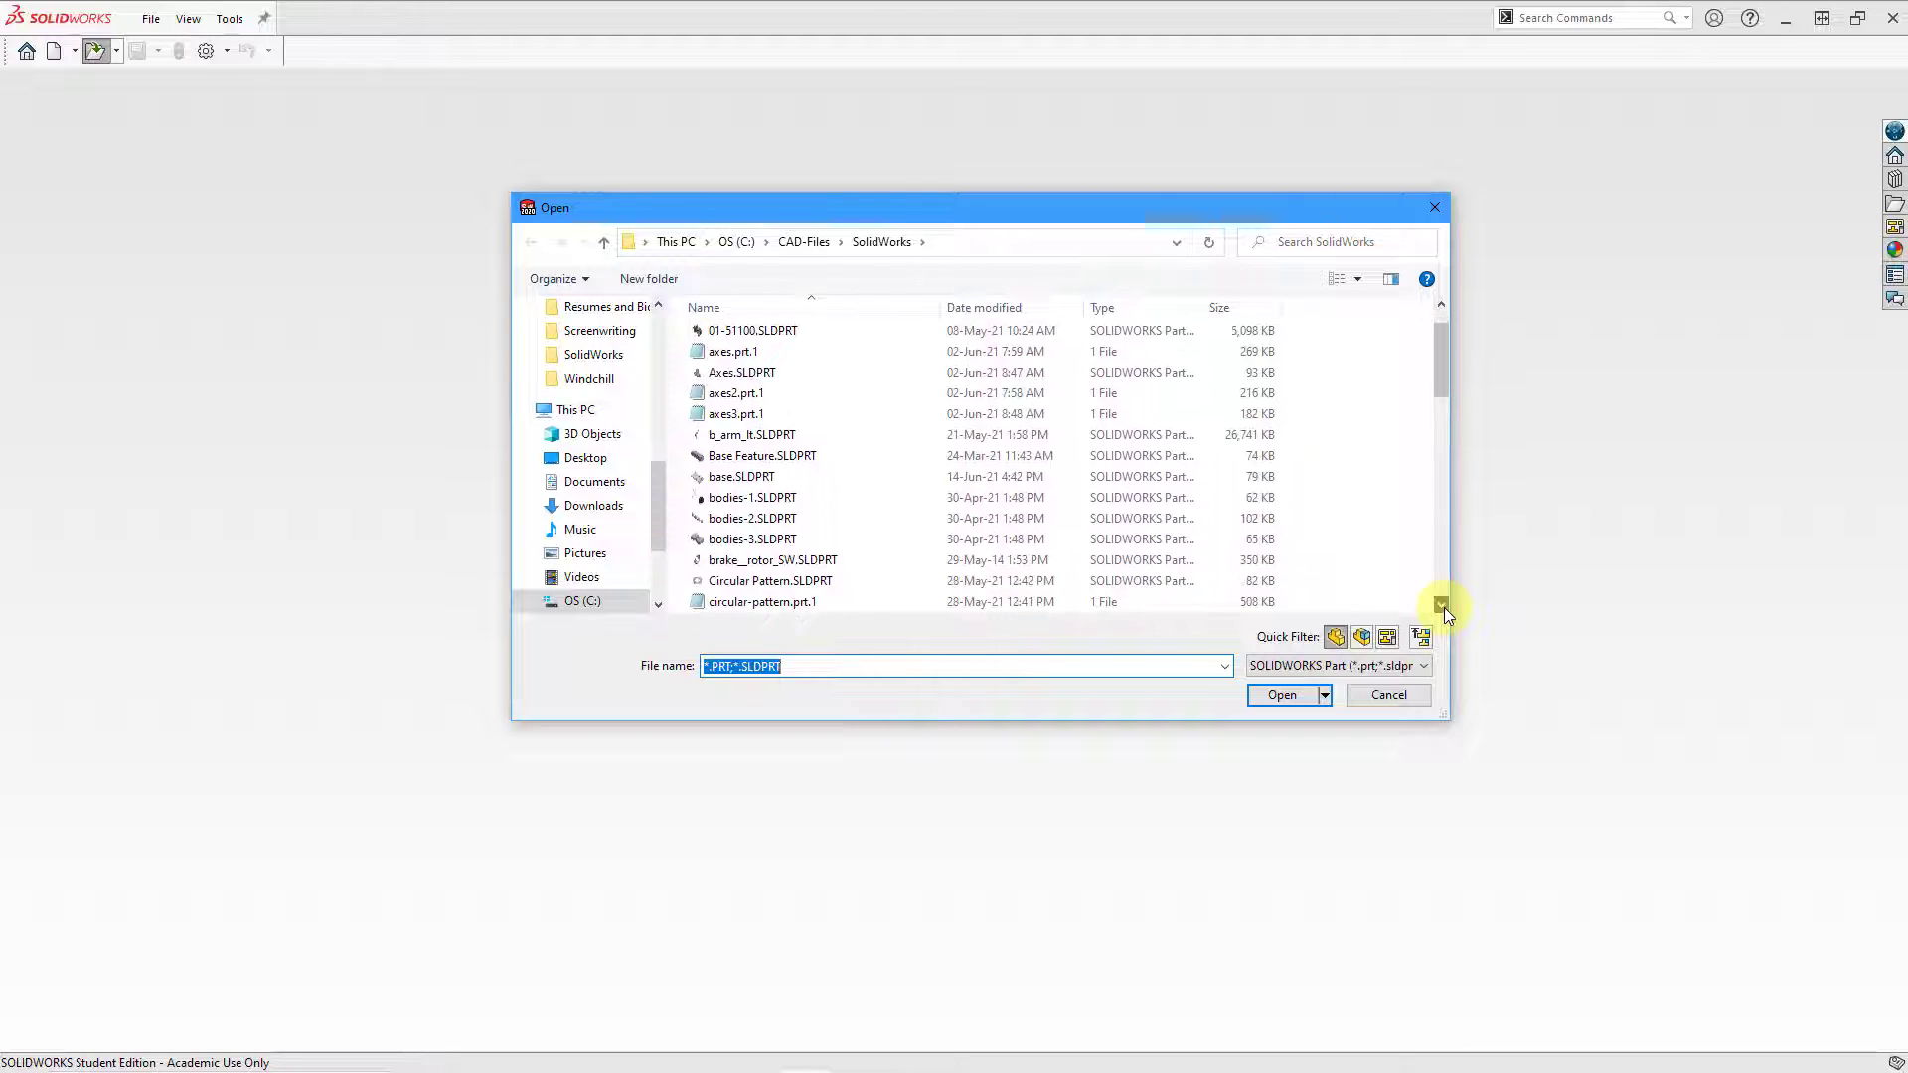
scroll(down, 3)
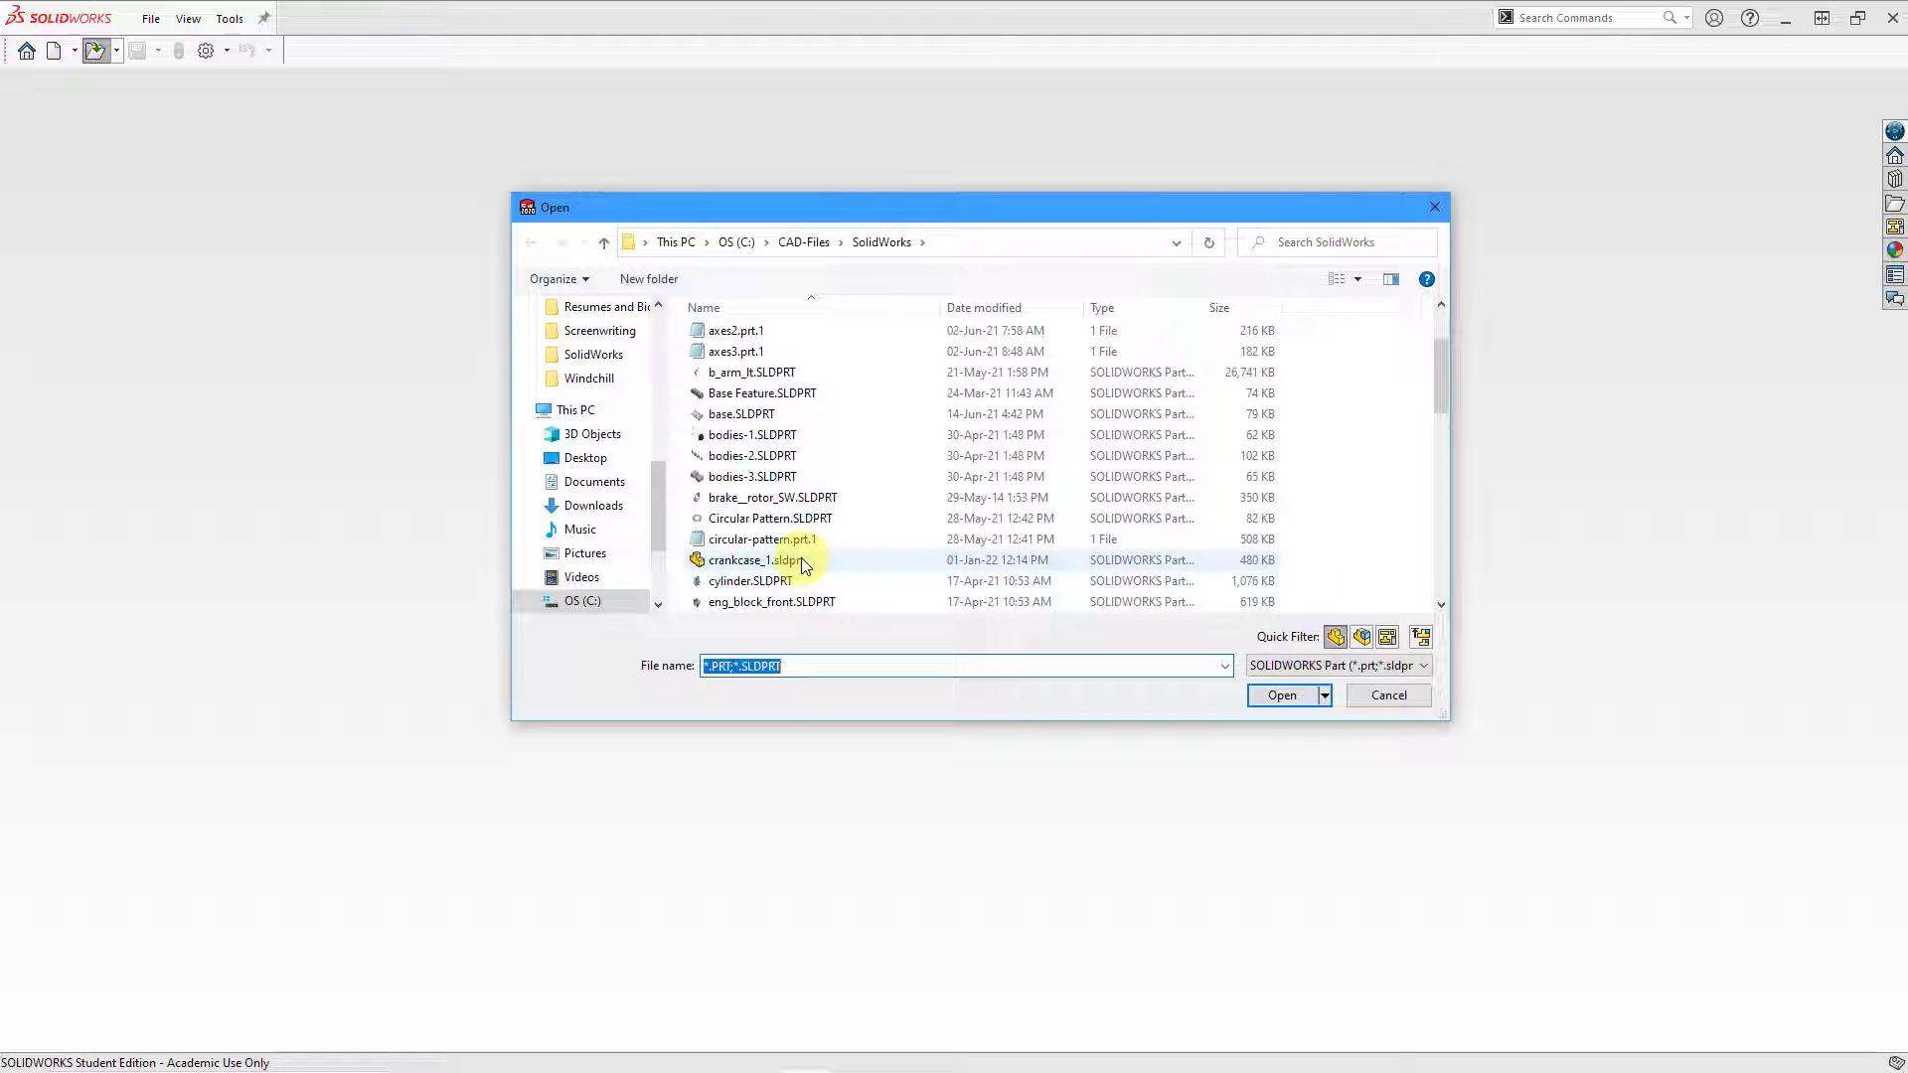
click(755, 559)
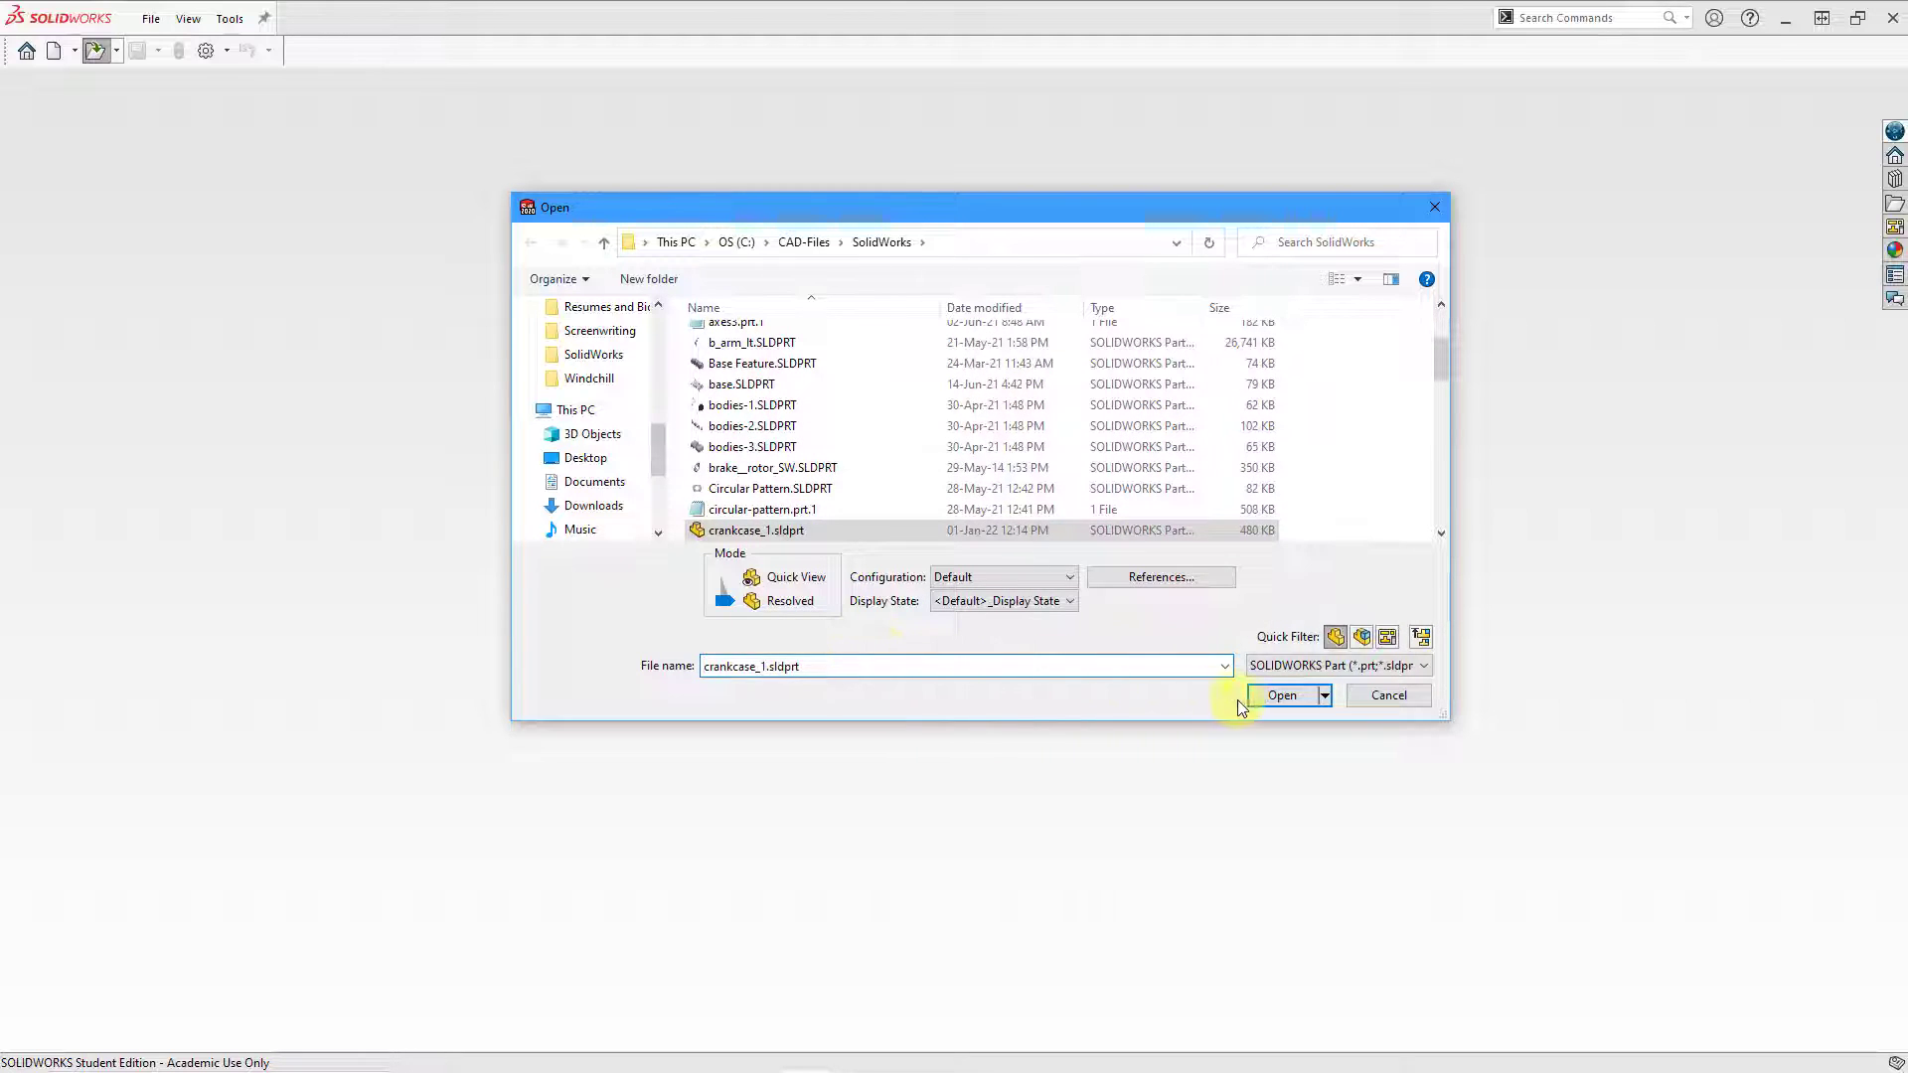
click(1280, 695)
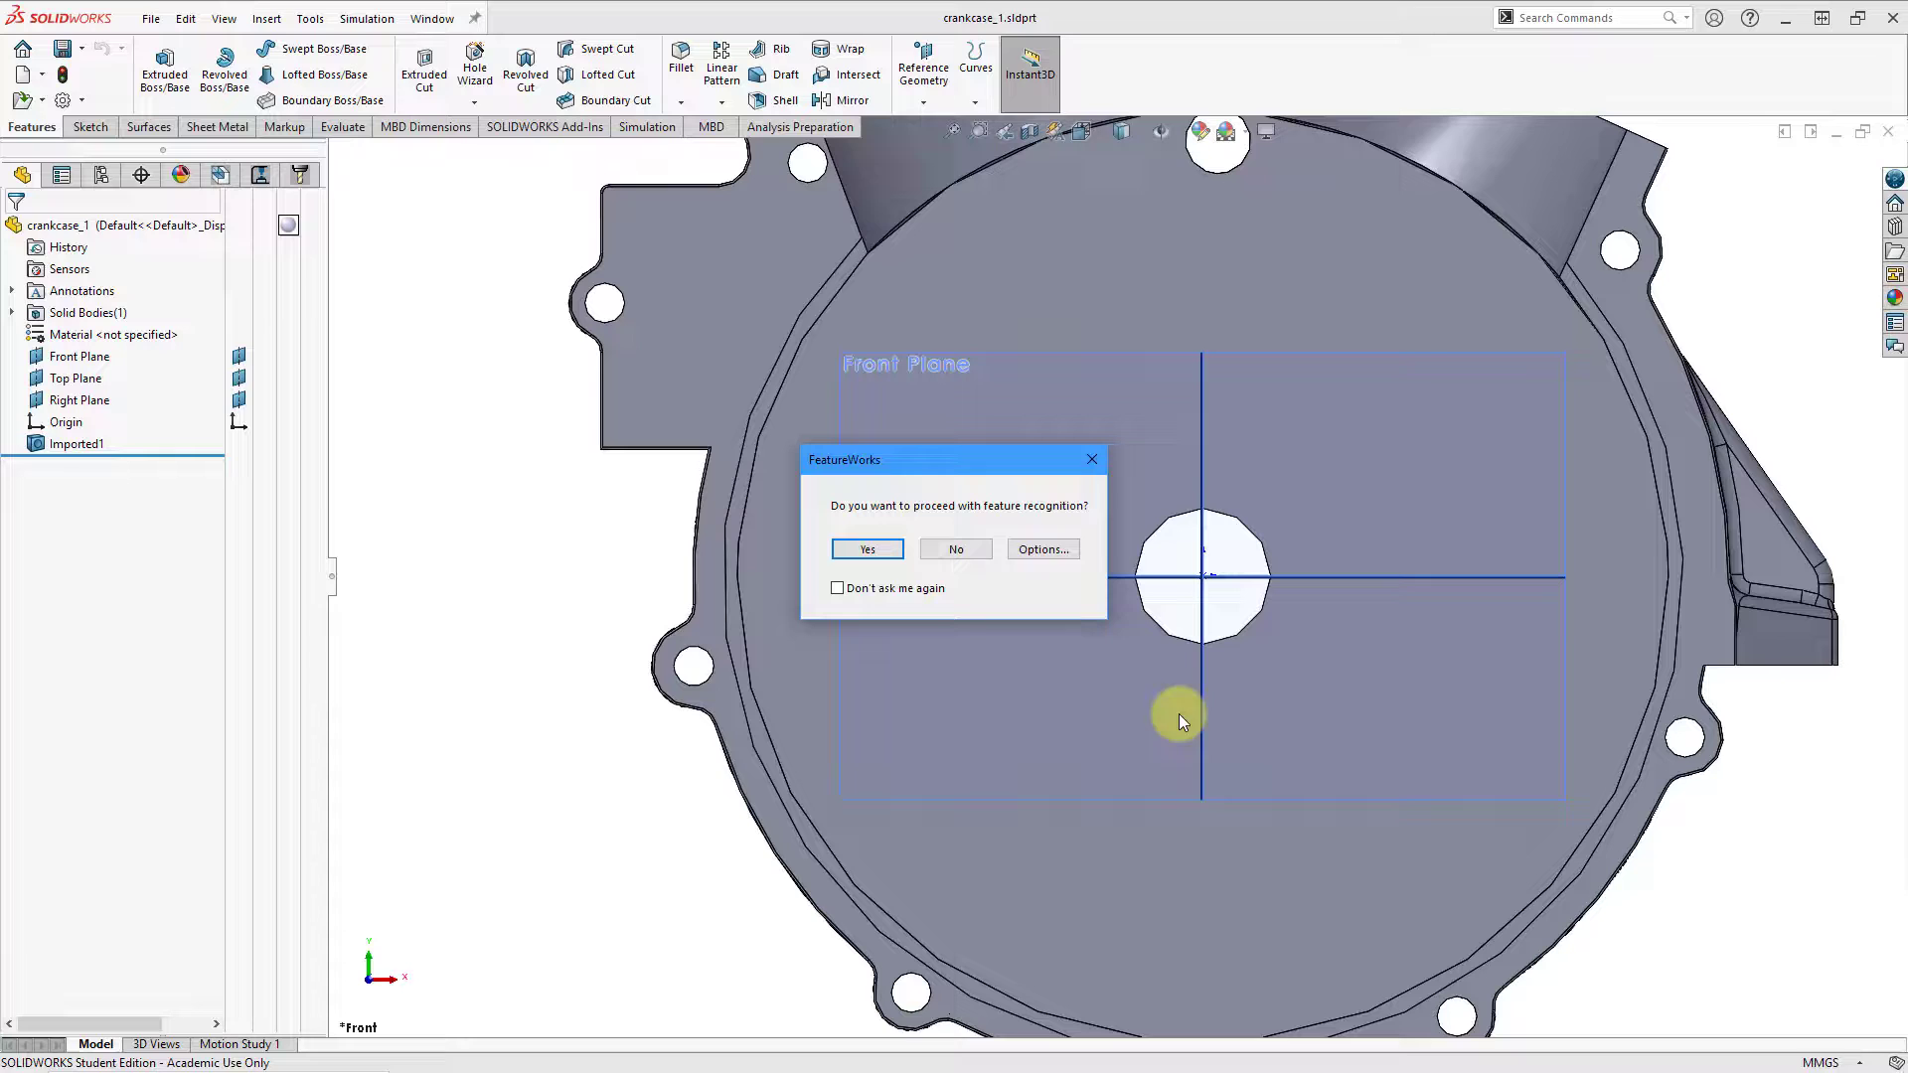
mouse_move(1009, 705)
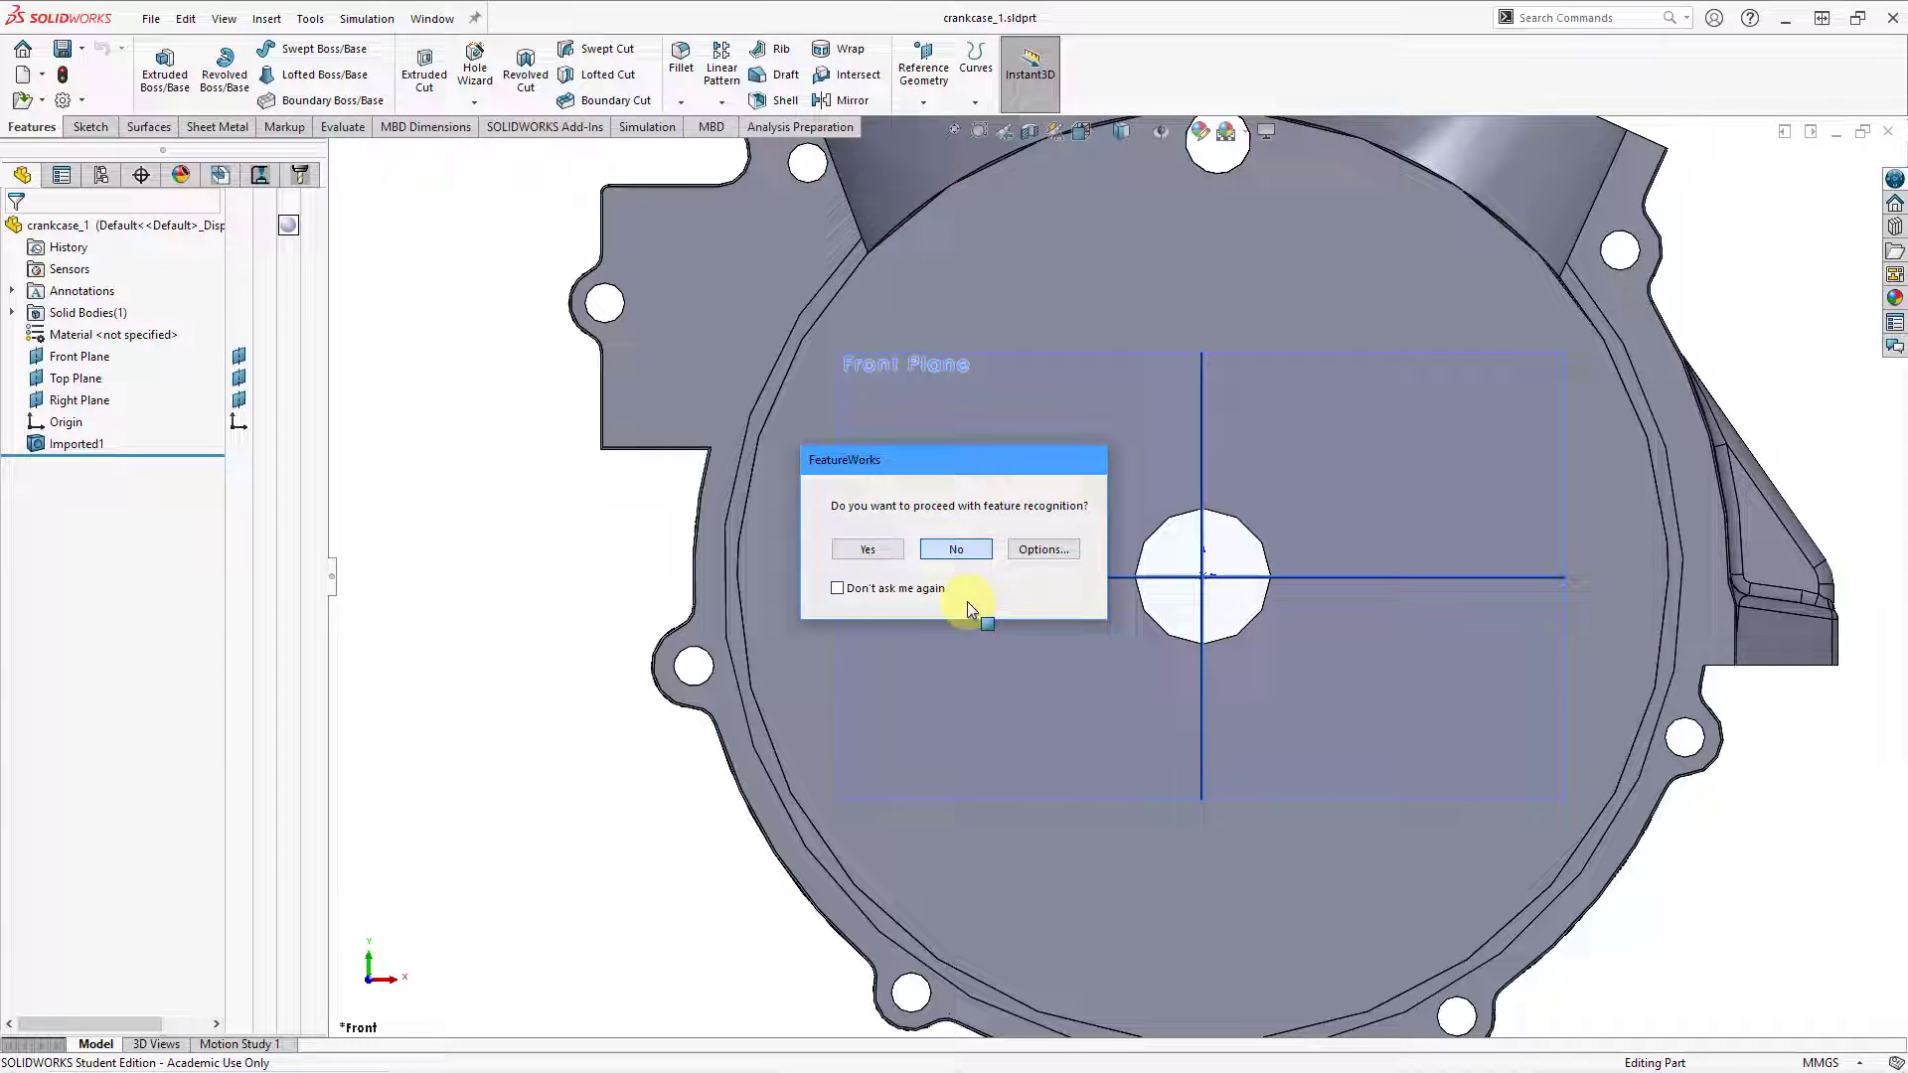
Decline FeatureWorks recognition and right-click the Imported1 feature in the tree.
click(955, 548)
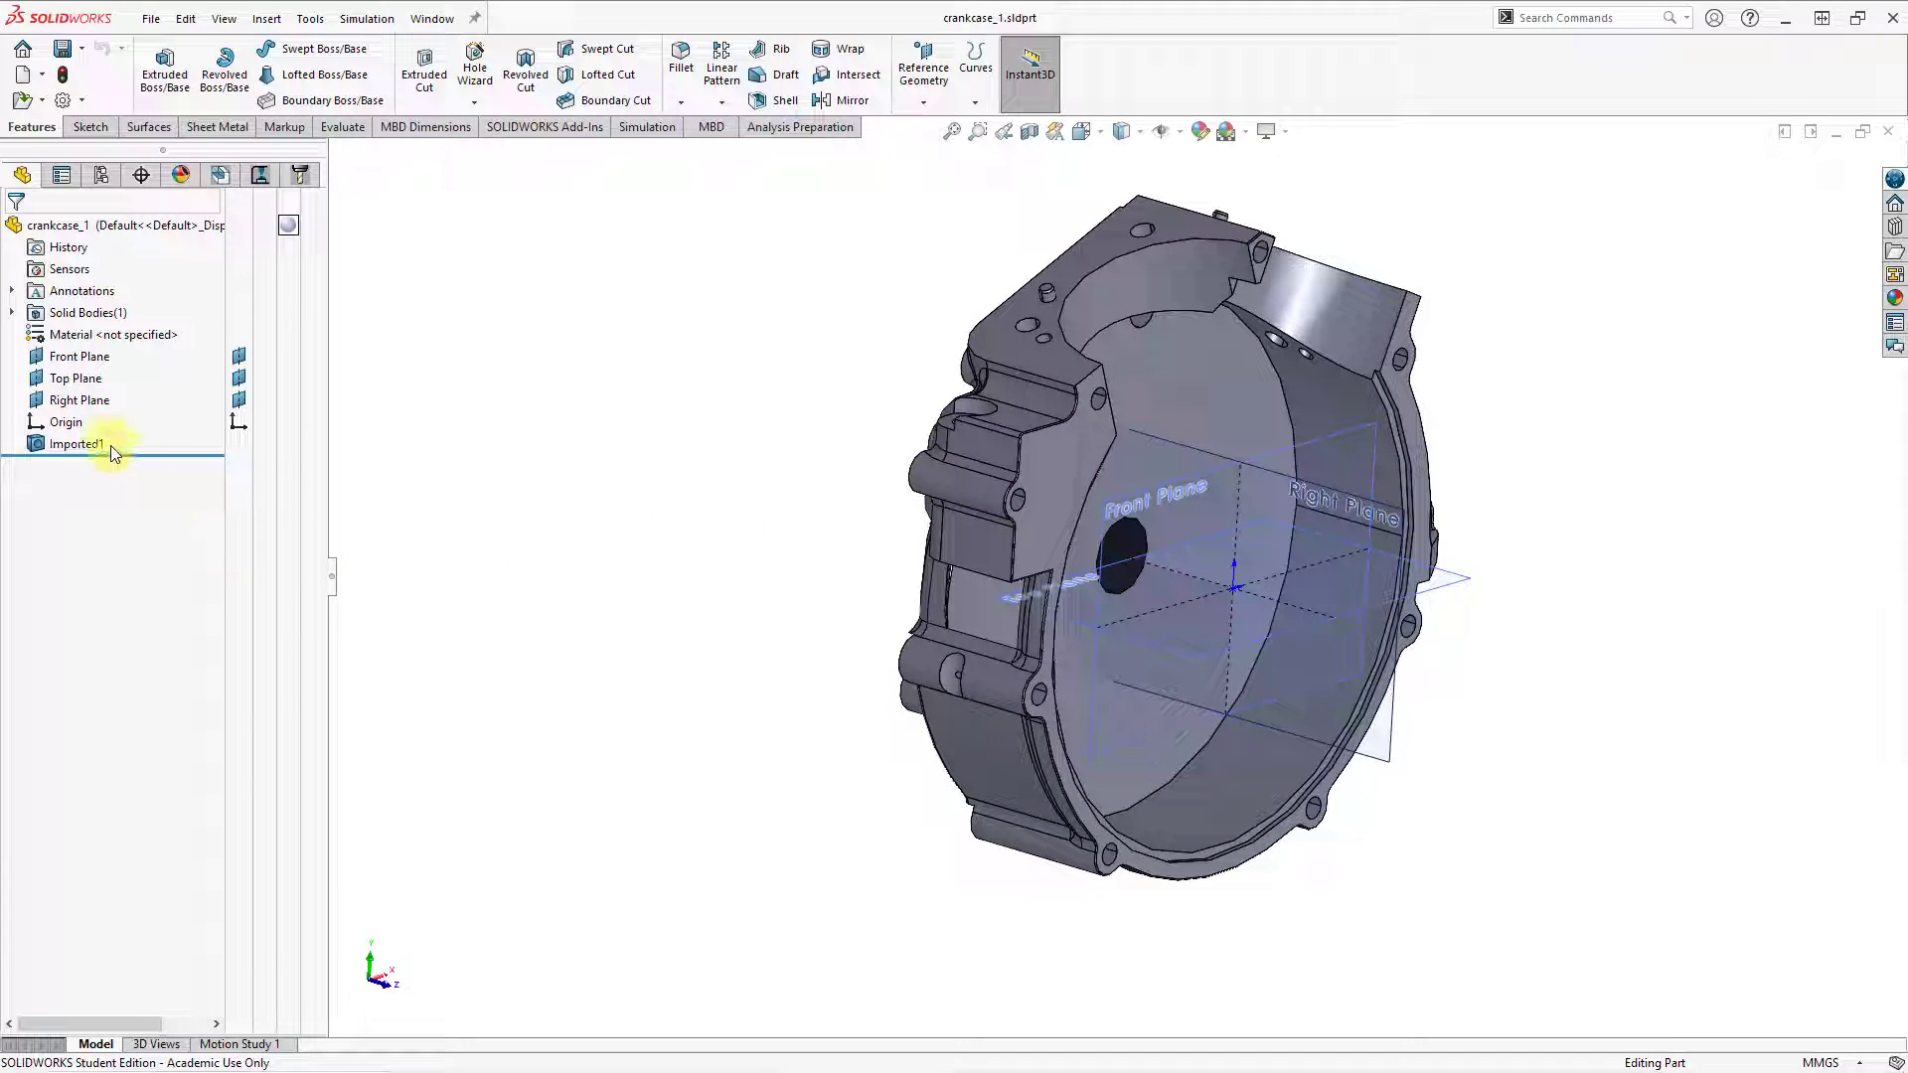
click(75, 443)
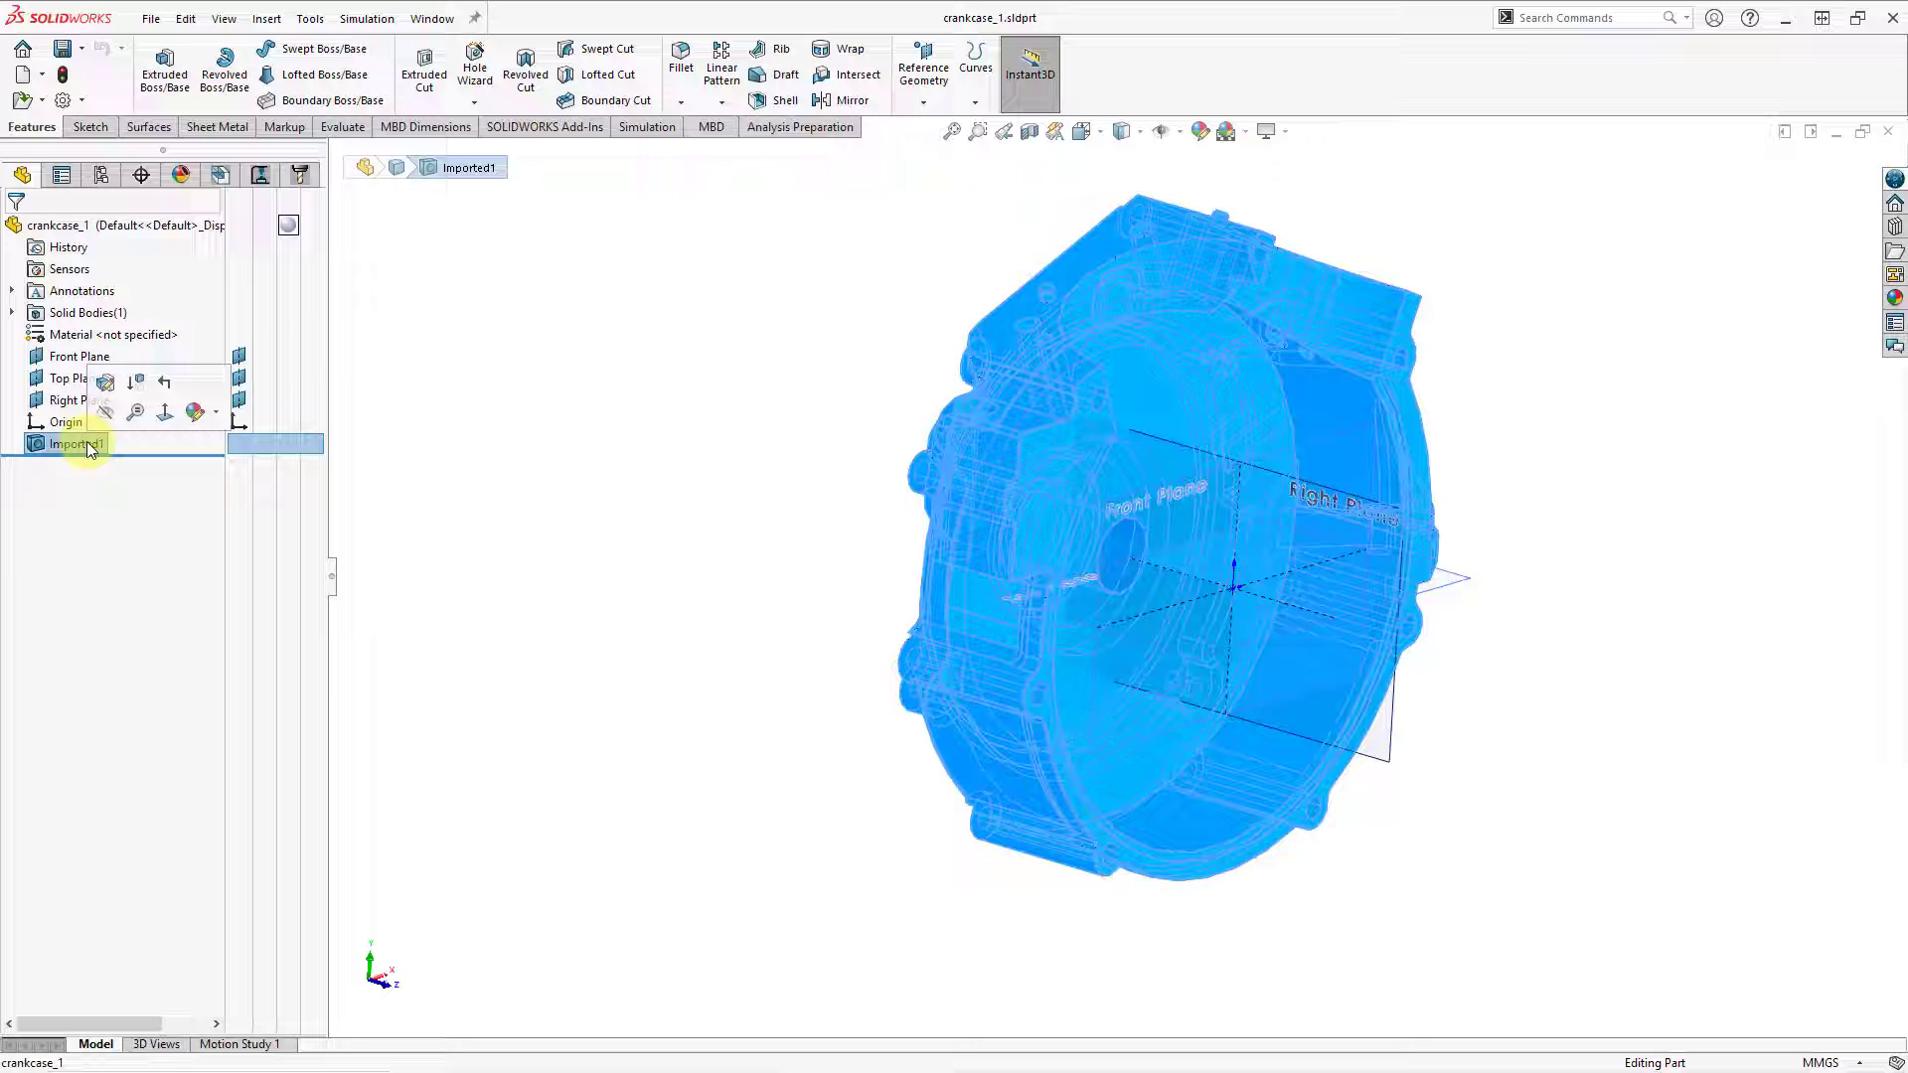
right_click(70, 443)
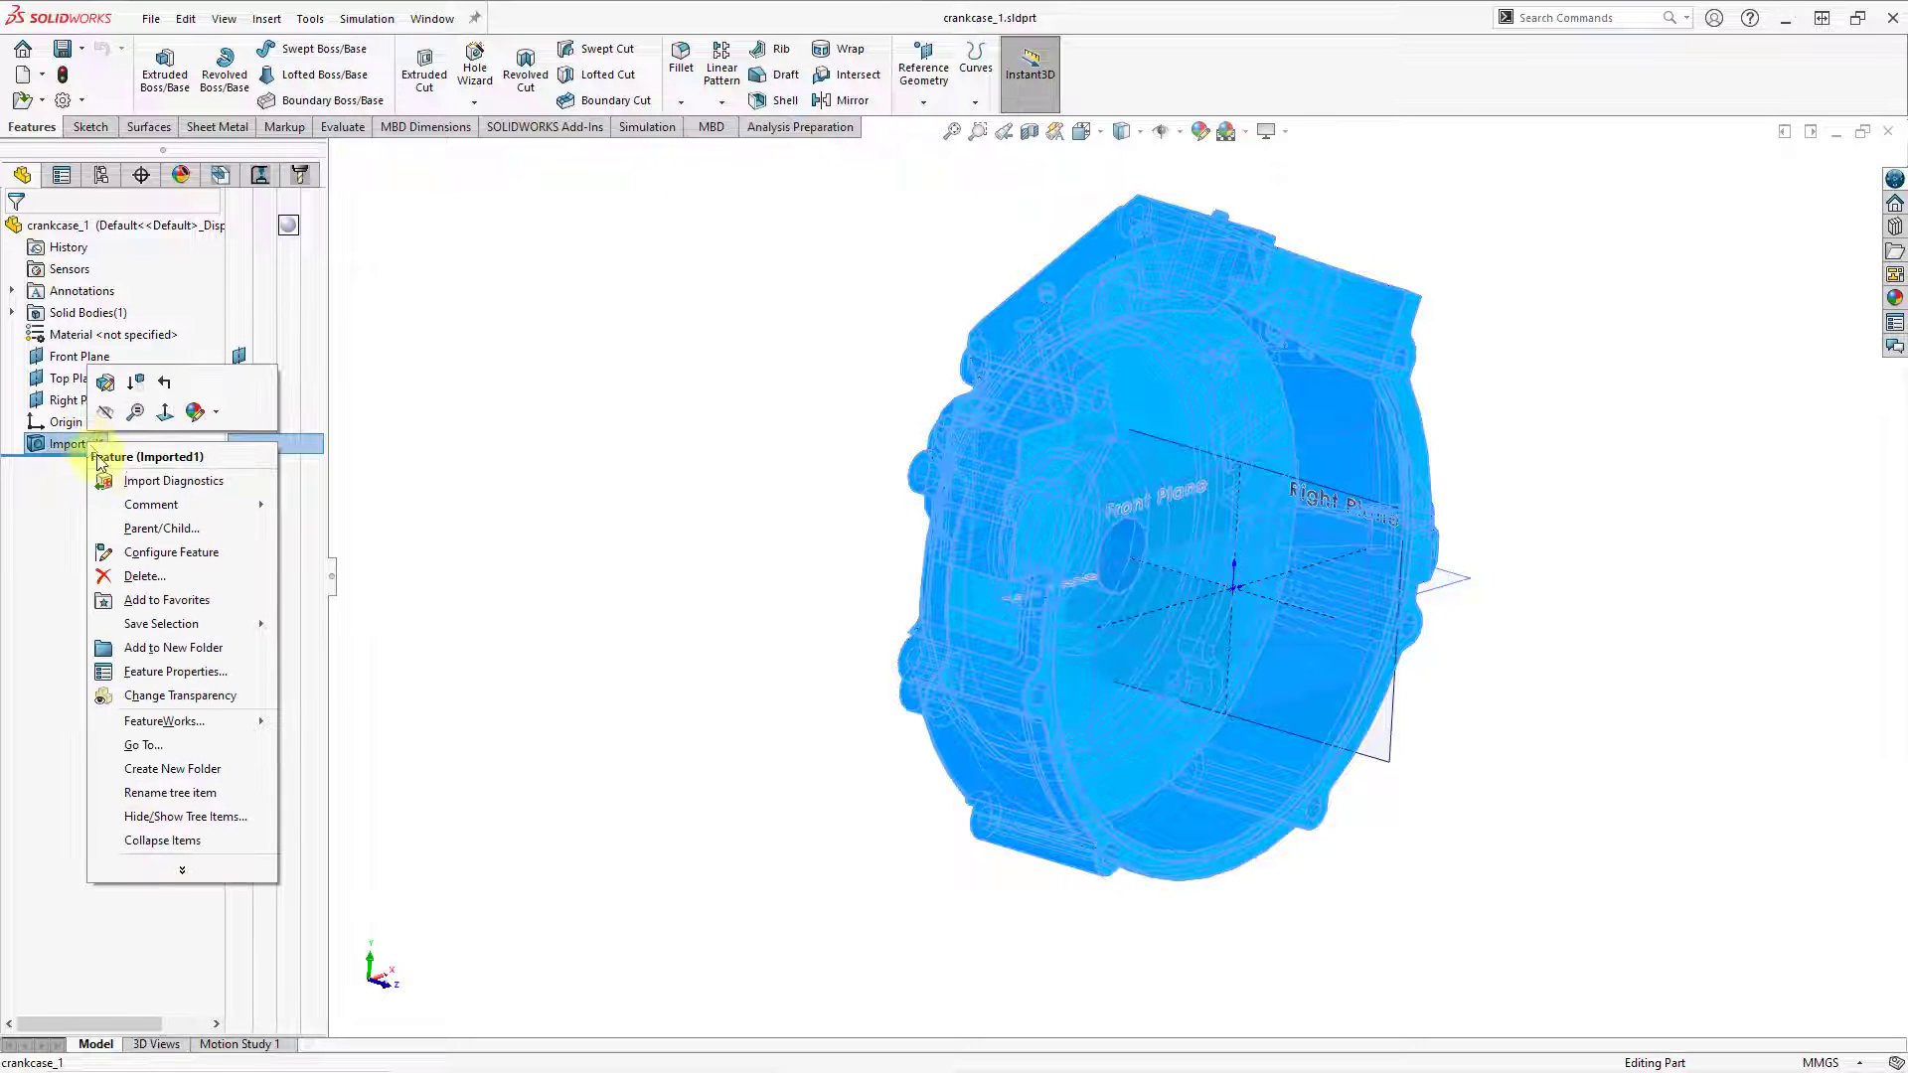
Run Import Diagnostics on Imported1 and heal all 325 faulty faces.
click(174, 481)
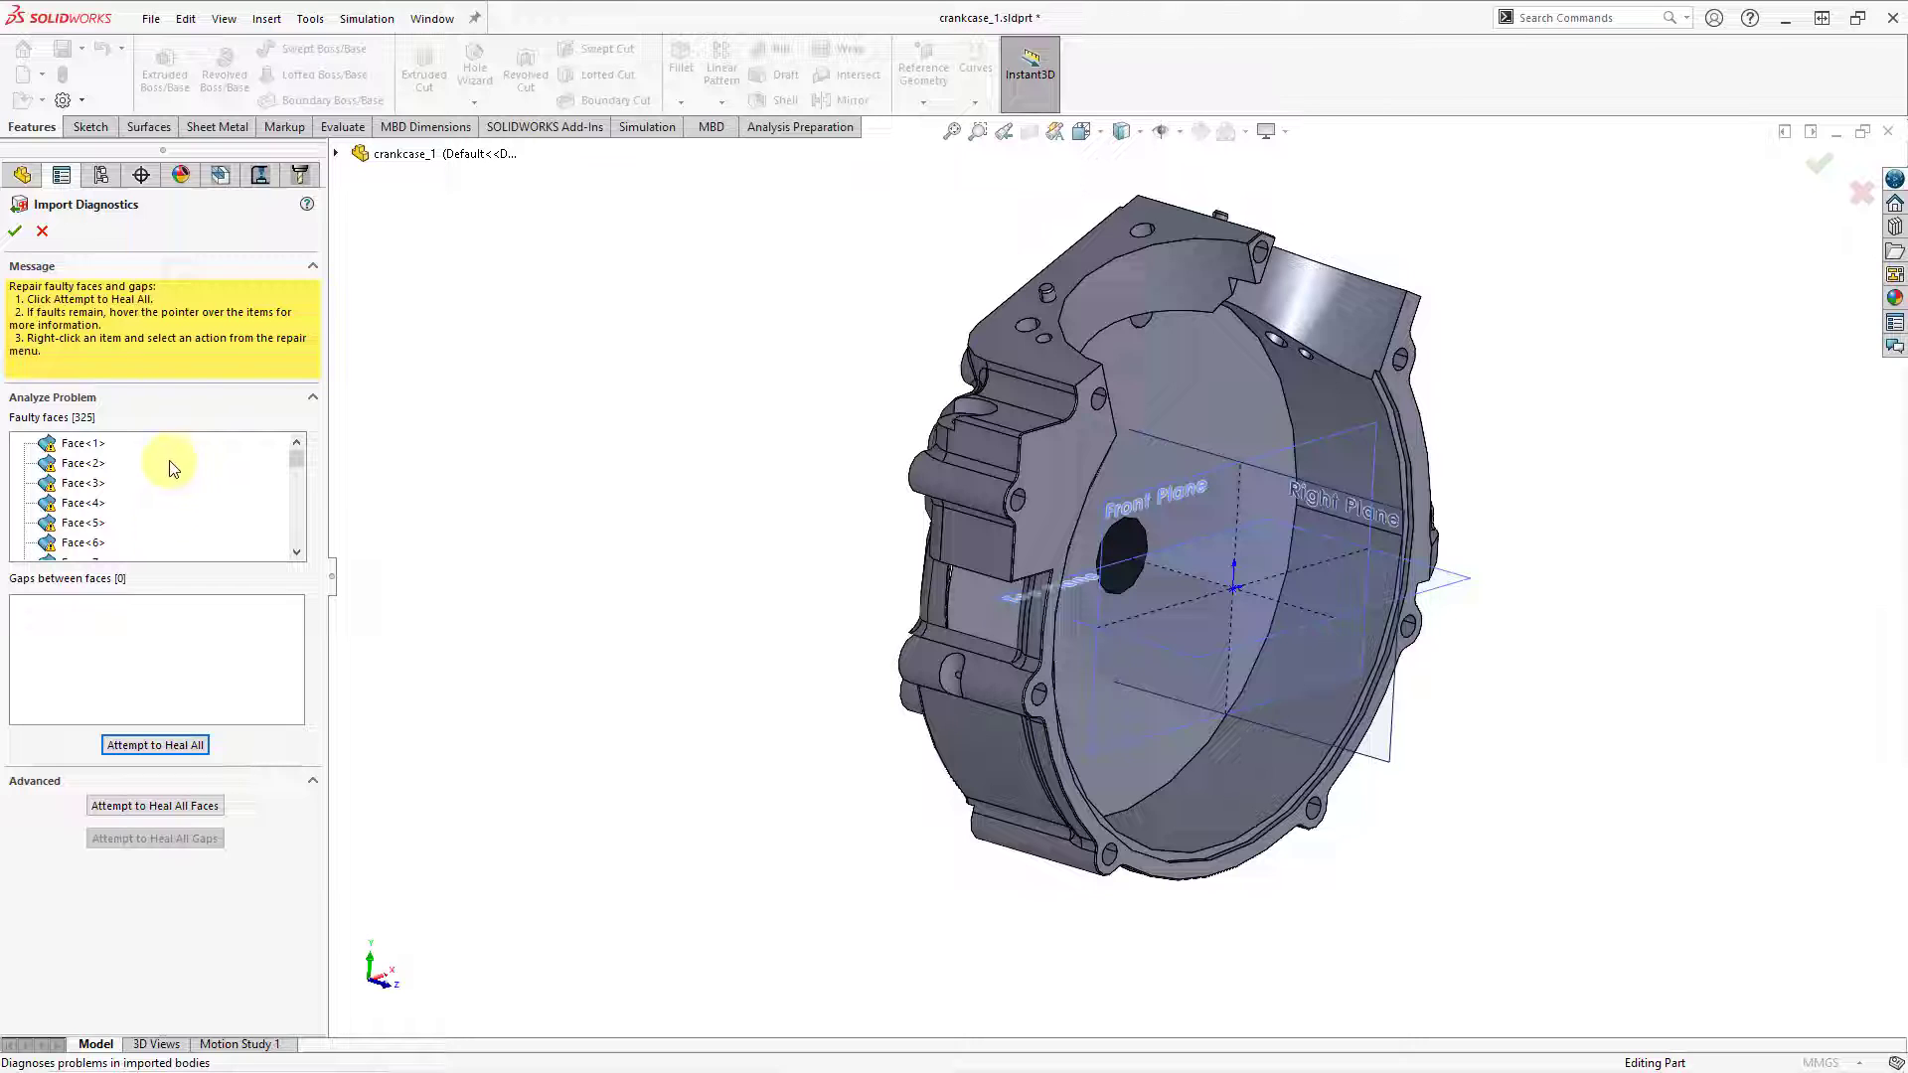
mouse_move(174, 521)
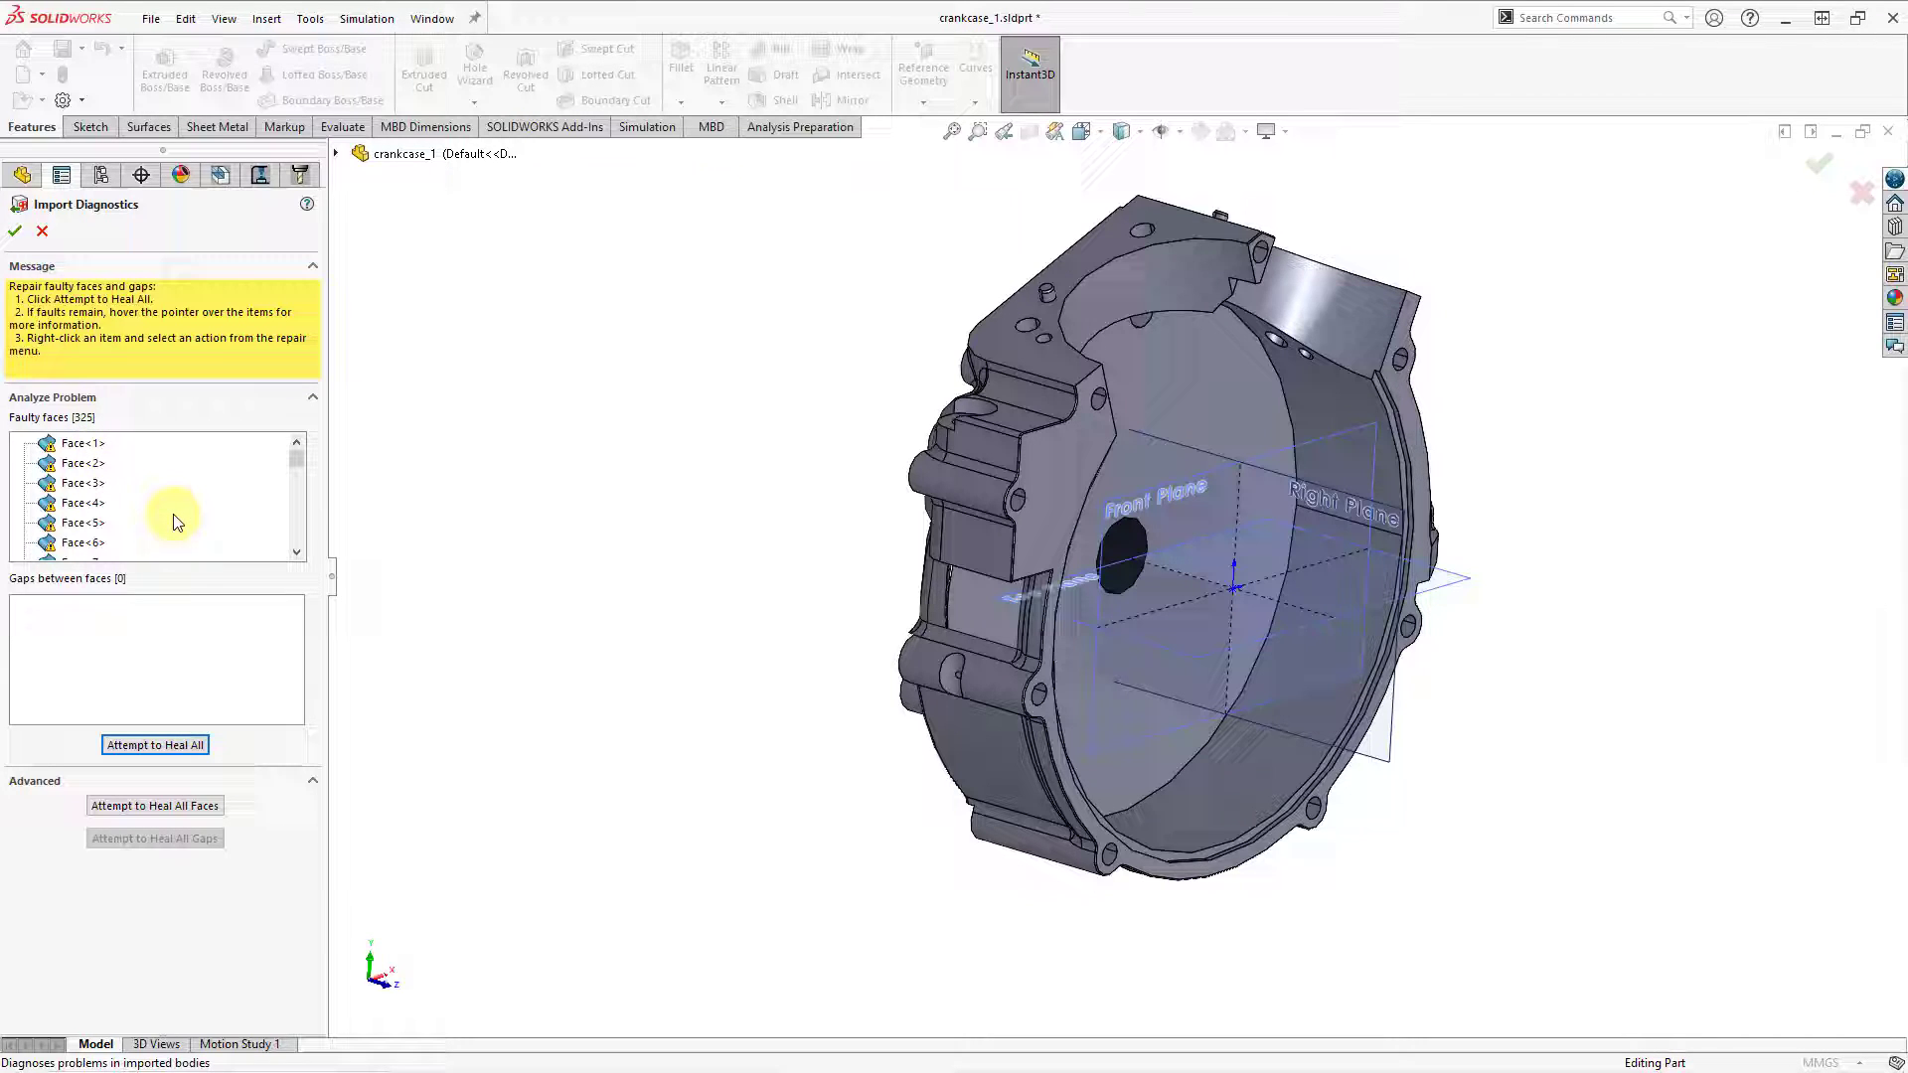
mouse_move(115, 576)
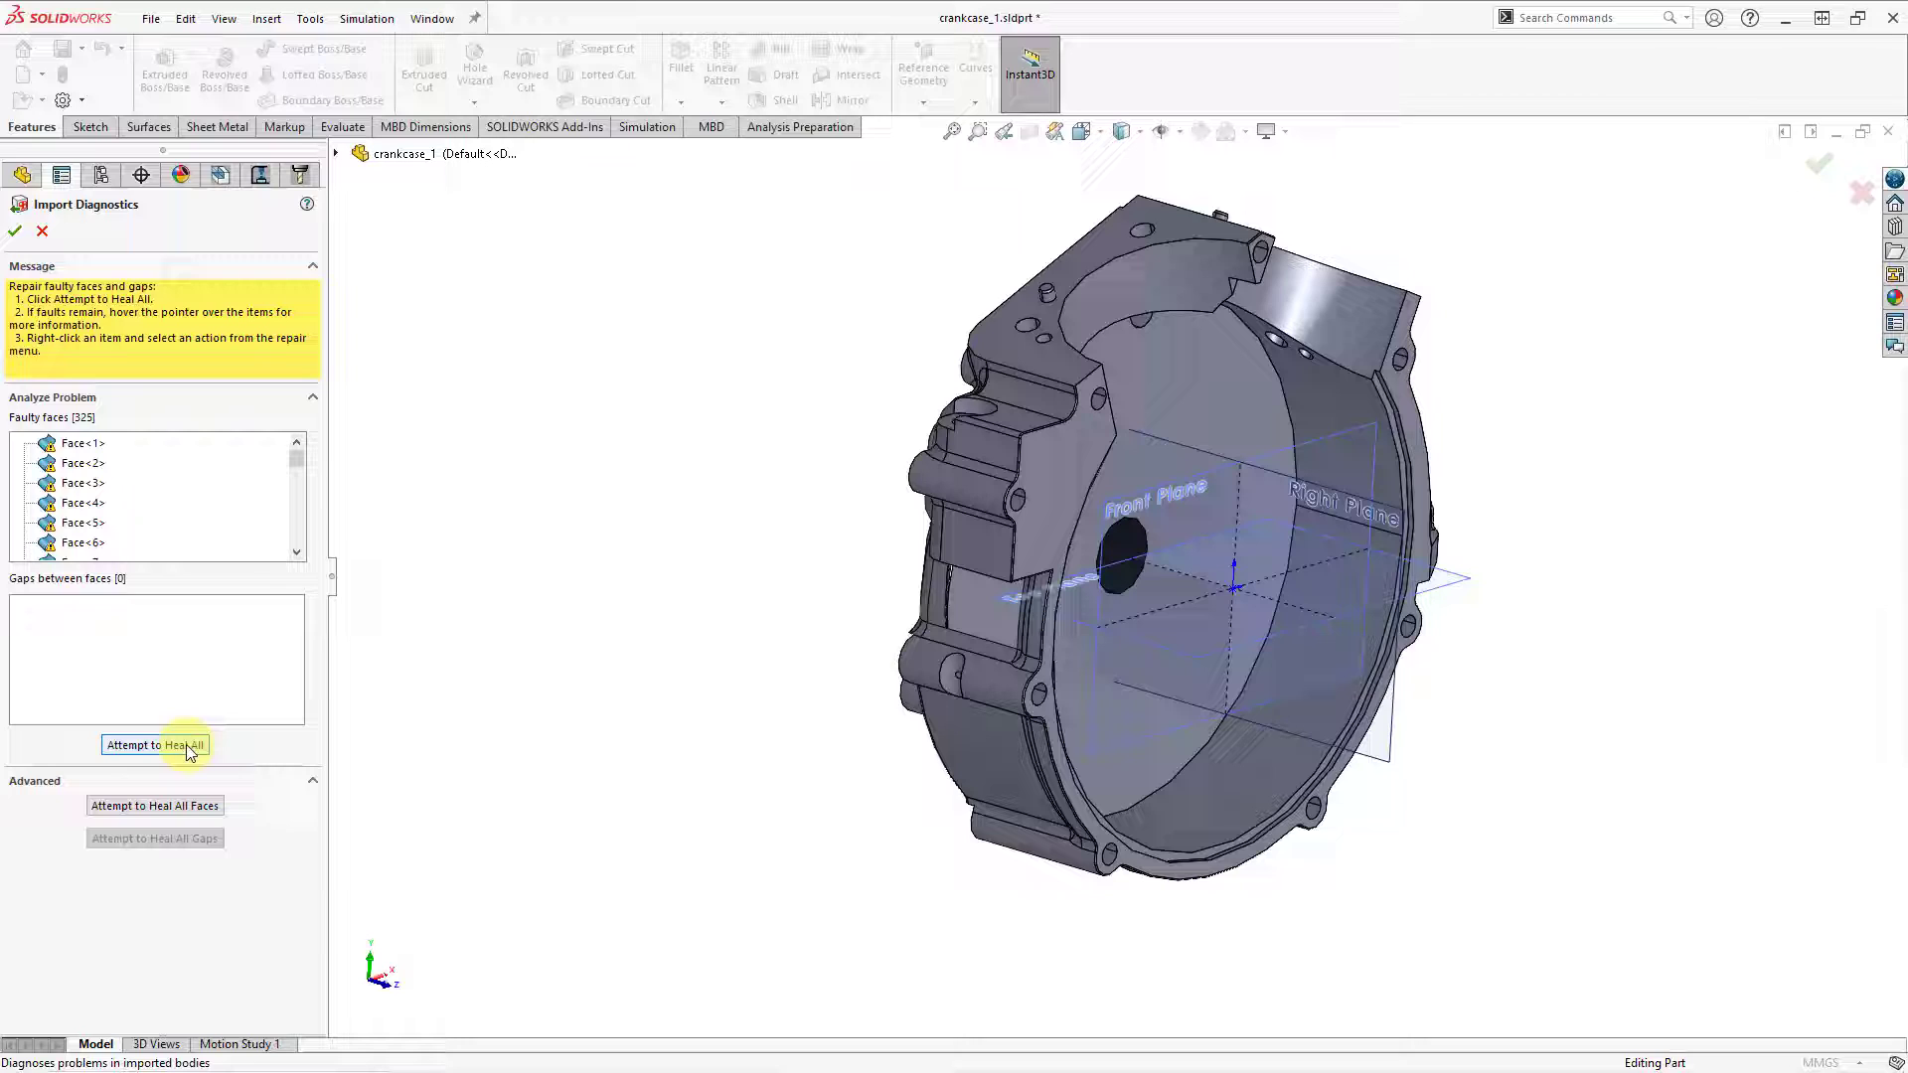
mouse_move(99, 554)
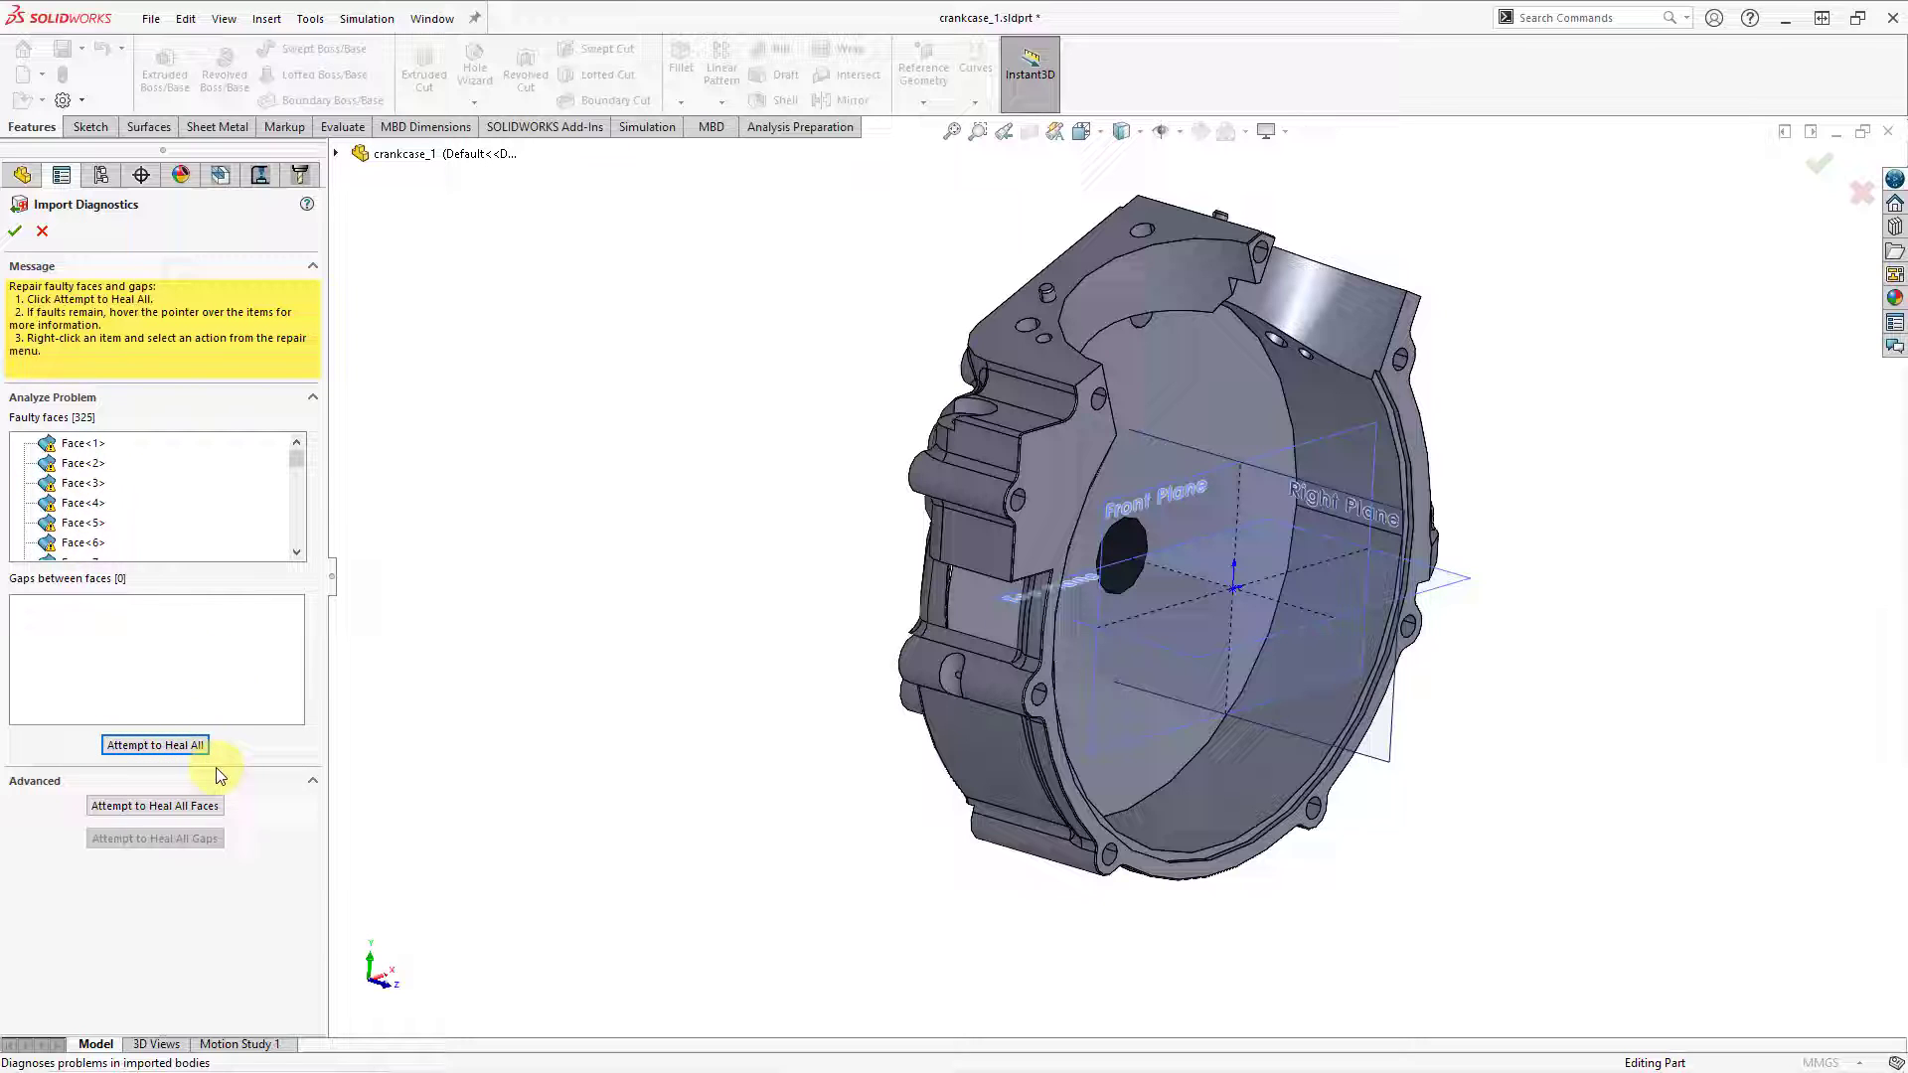
mouse_move(274, 814)
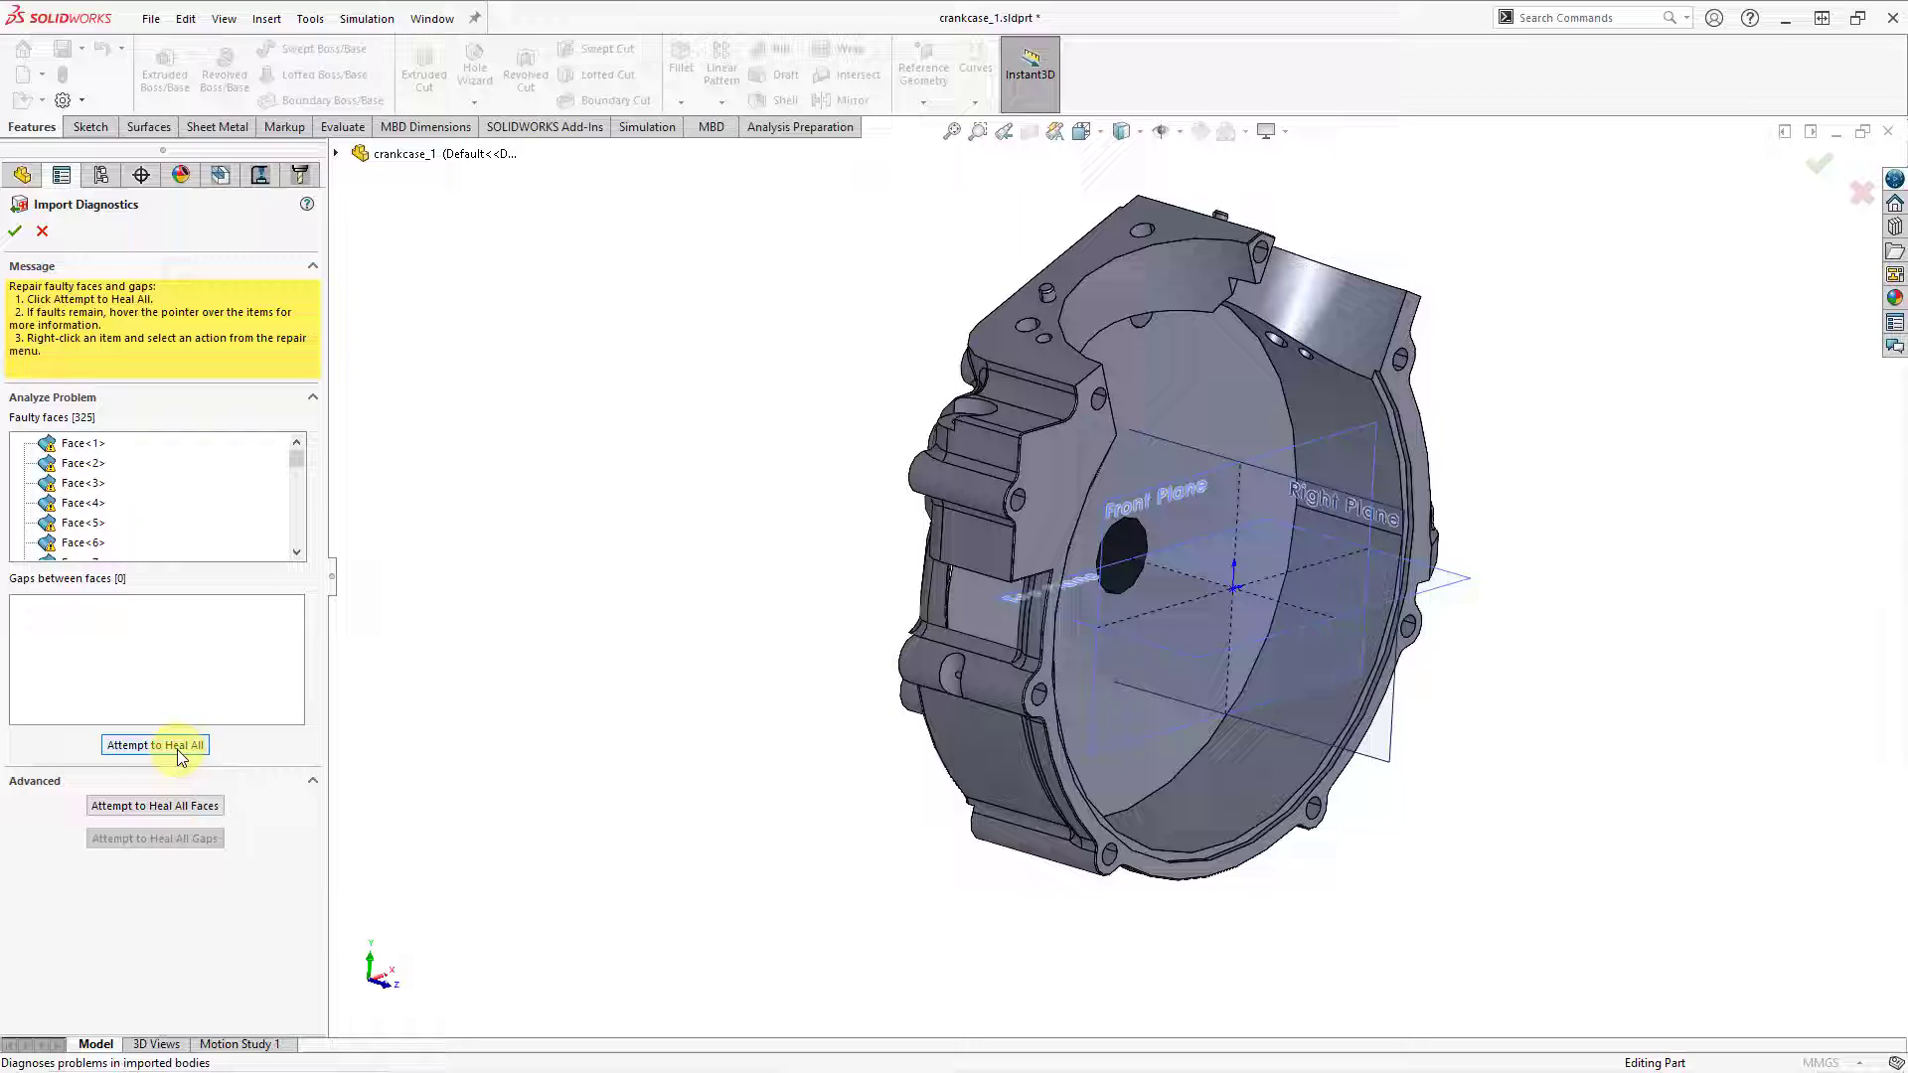
click(155, 744)
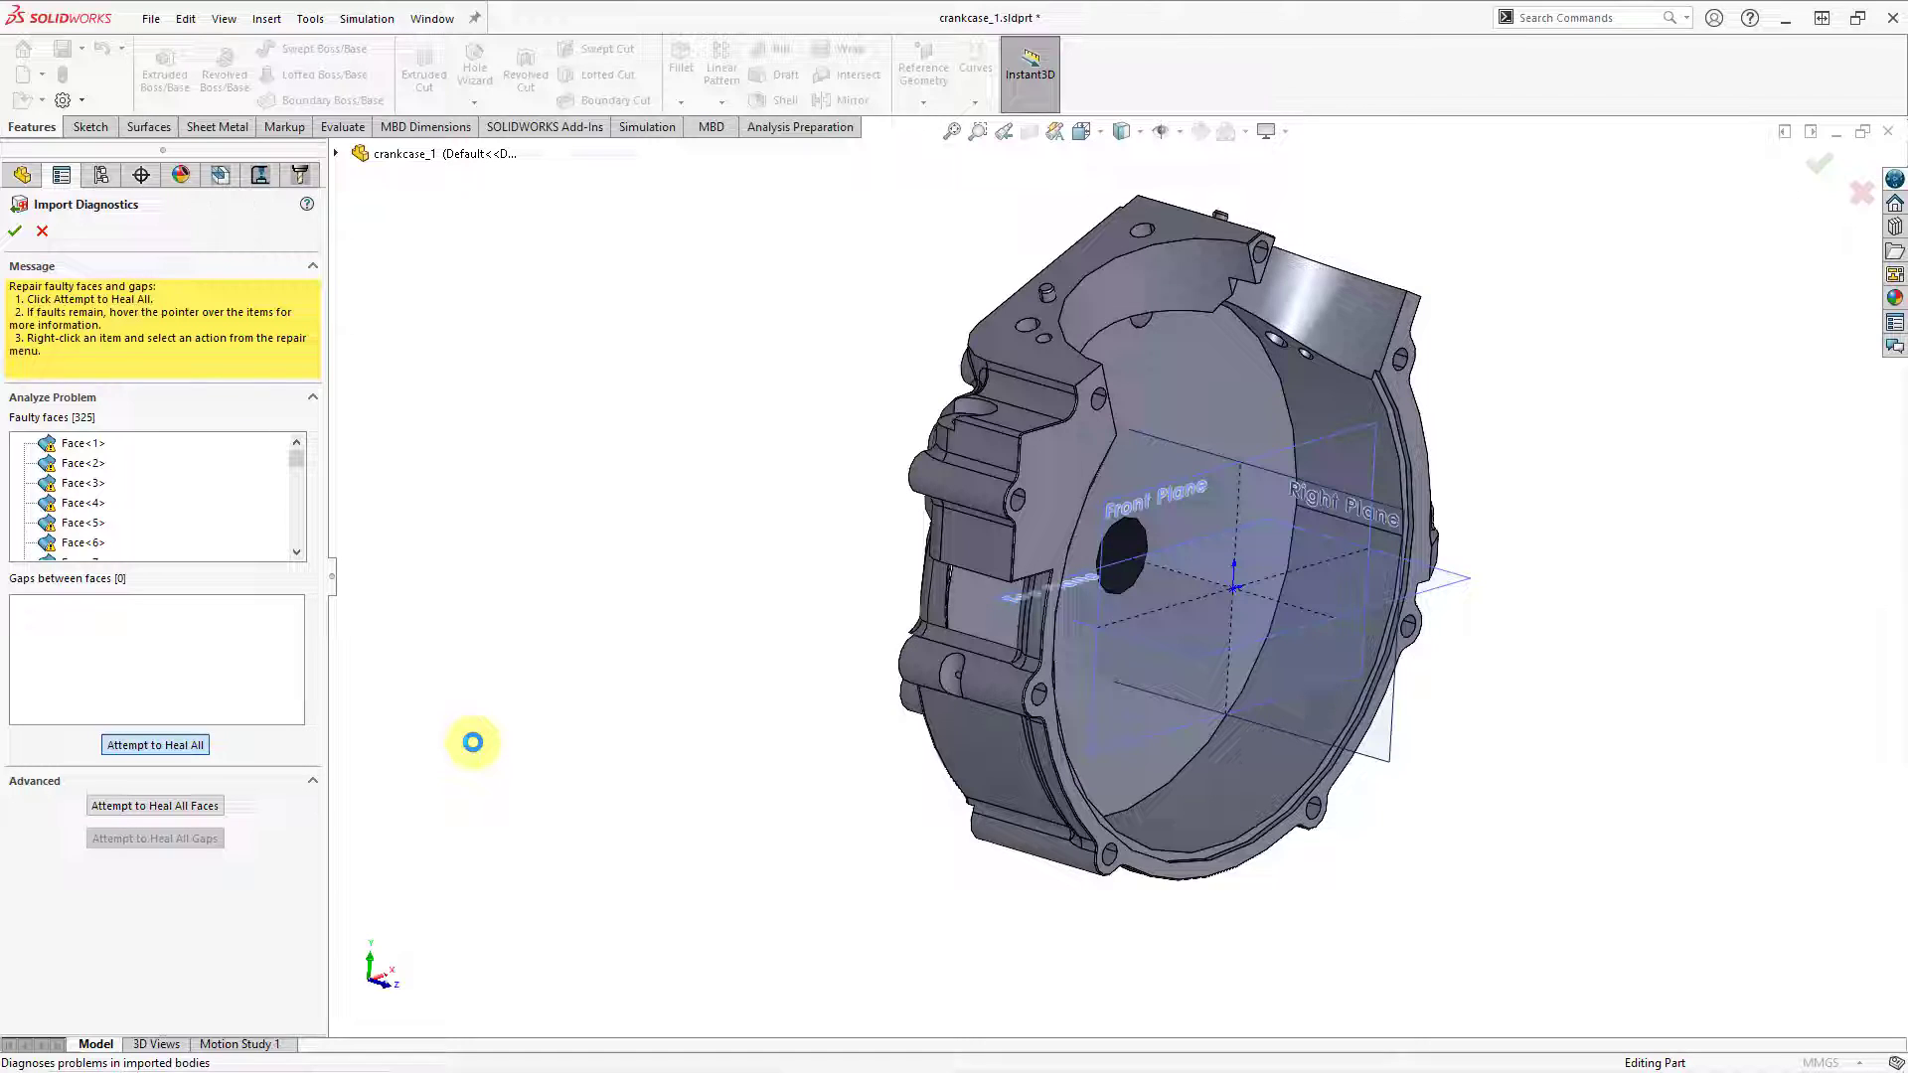
click(155, 744)
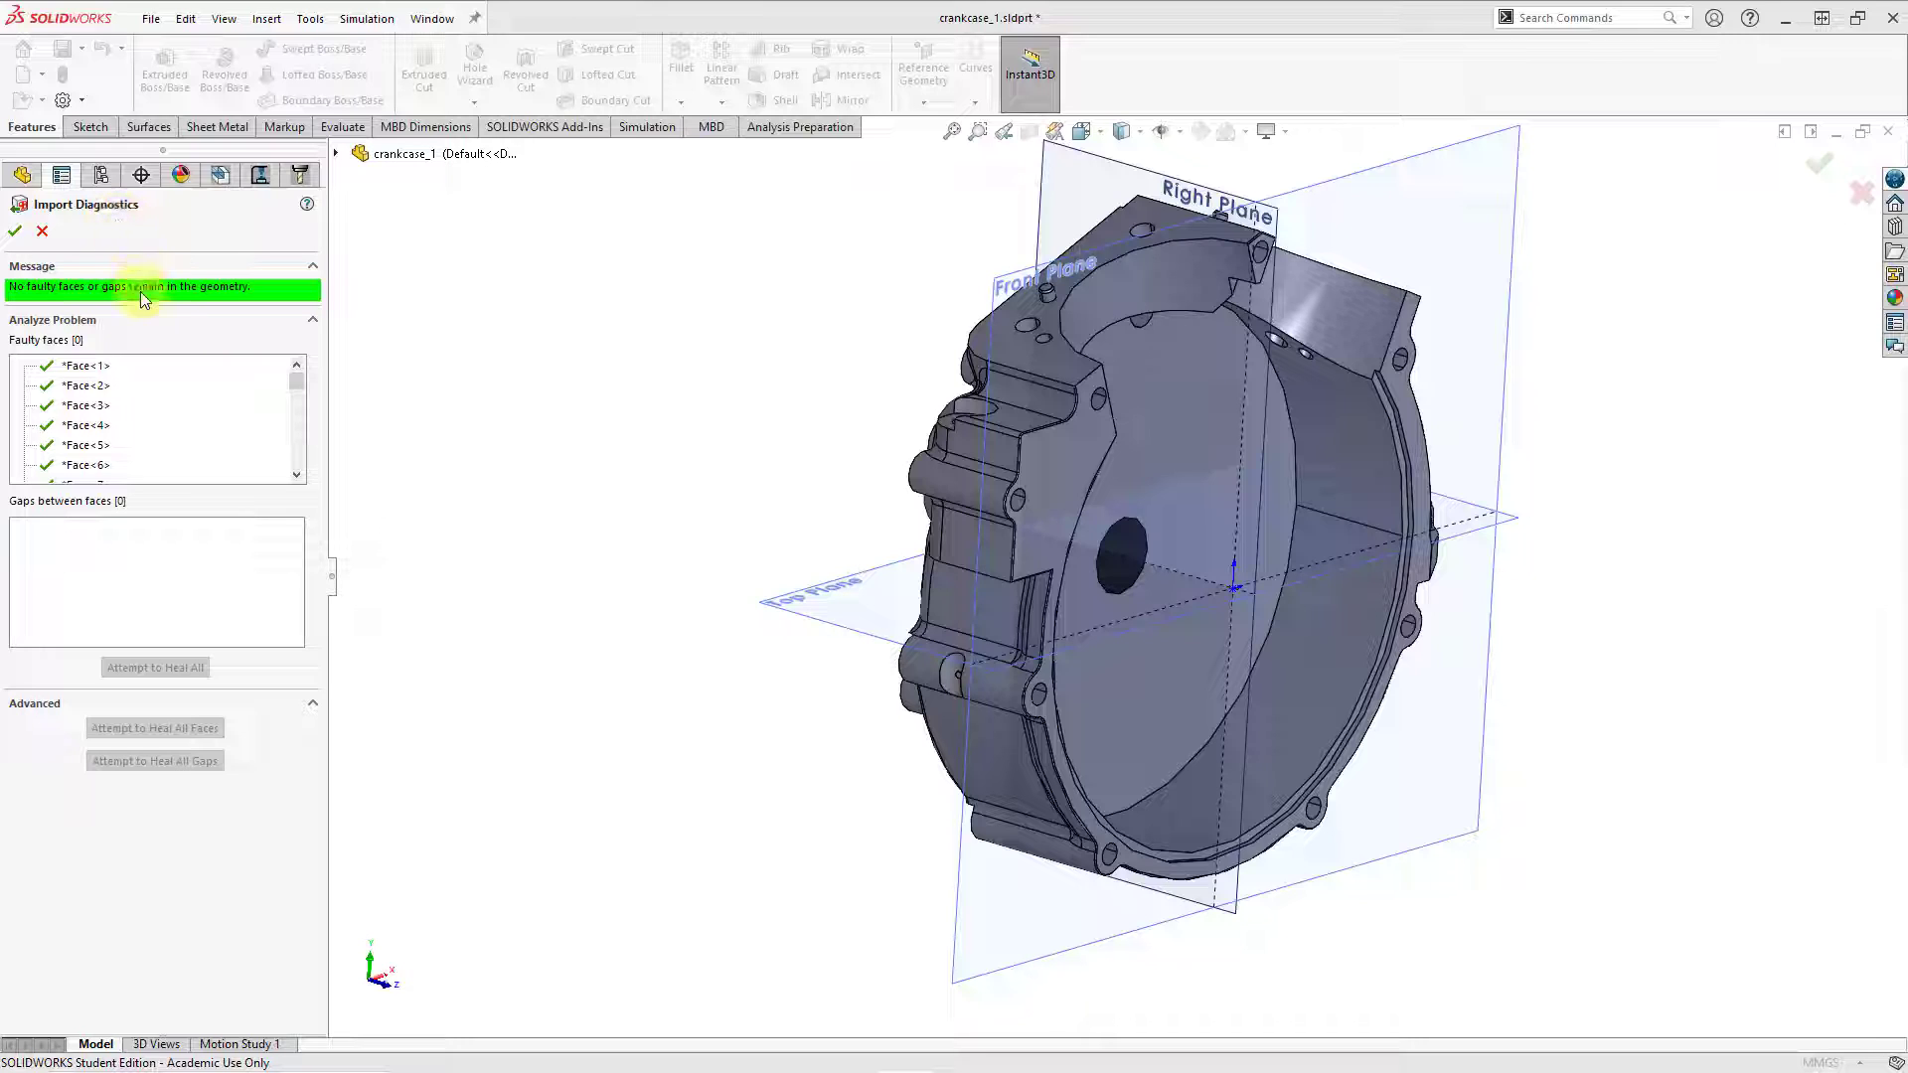
mouse_move(135, 314)
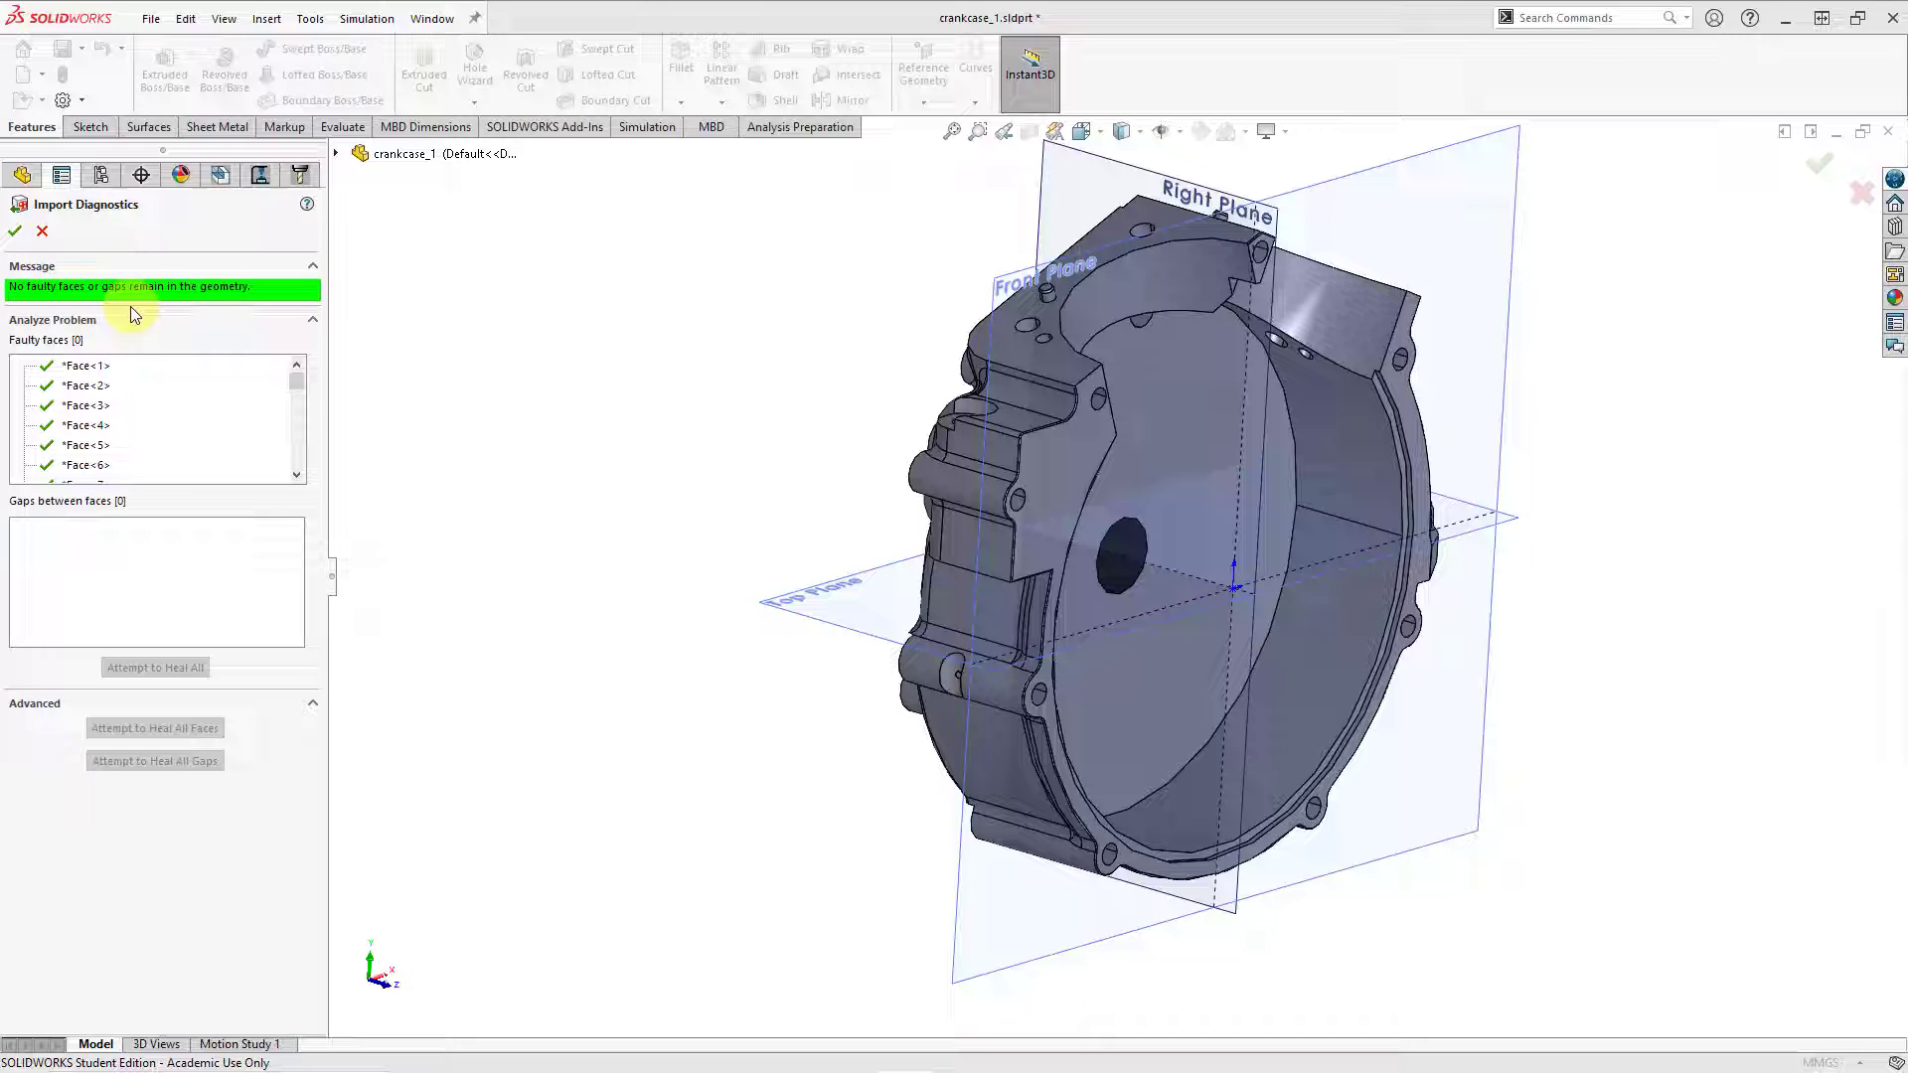
mouse_move(115, 302)
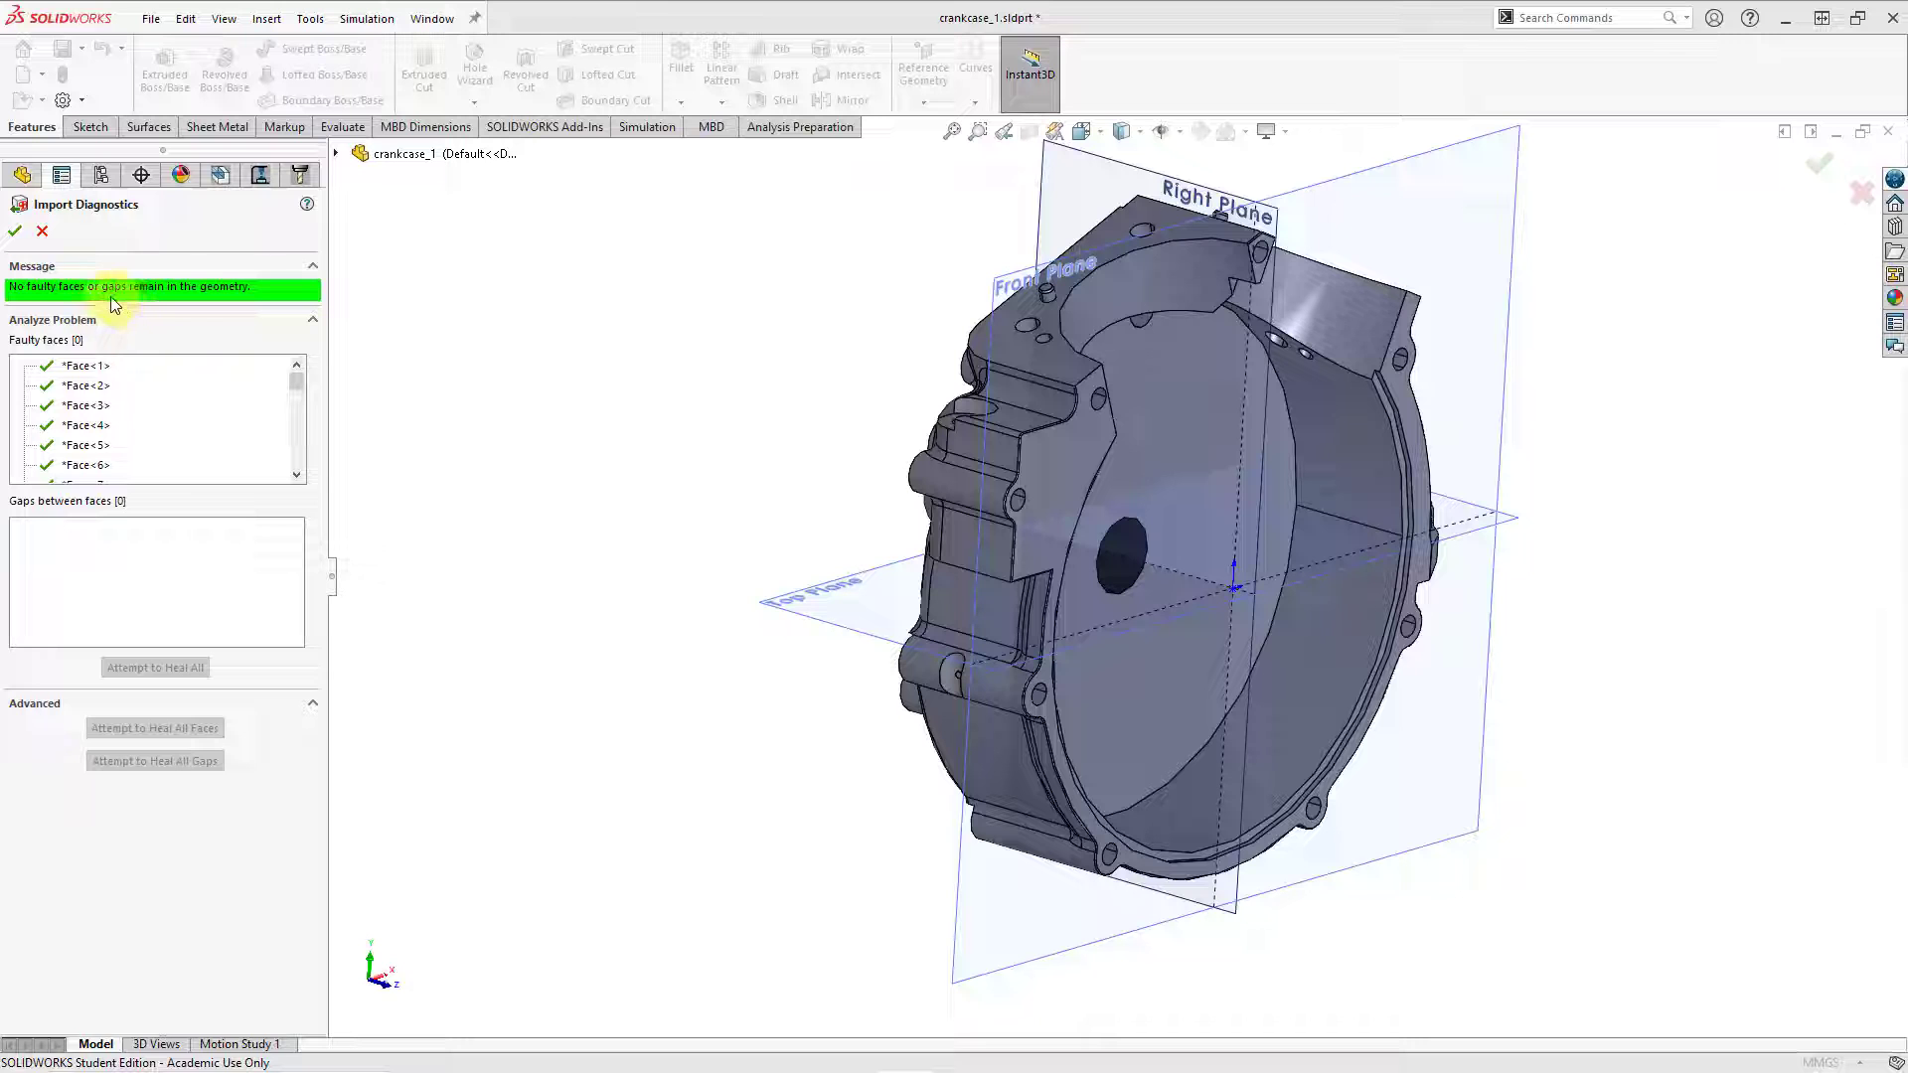
Accept the healed crankcase as Imported1 and close Import Diagnostics with no faults remaining.
click(15, 232)
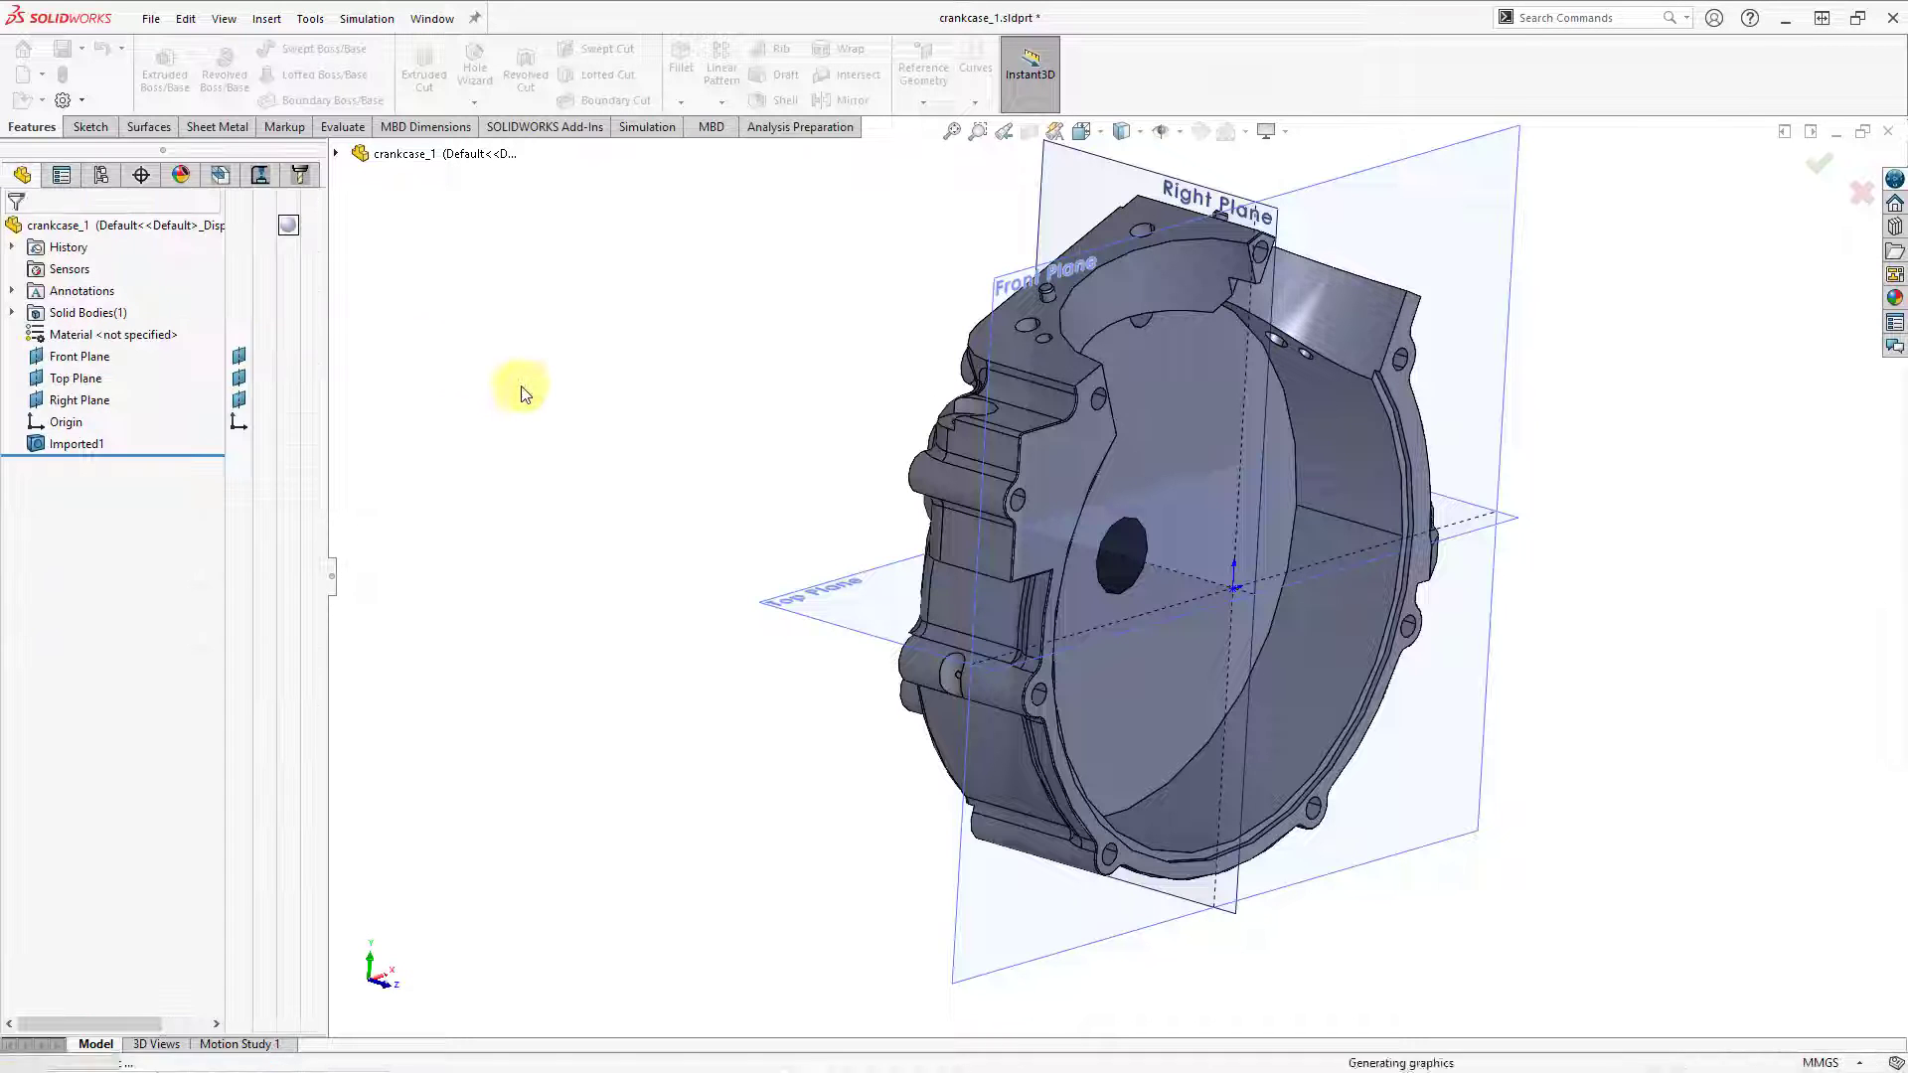